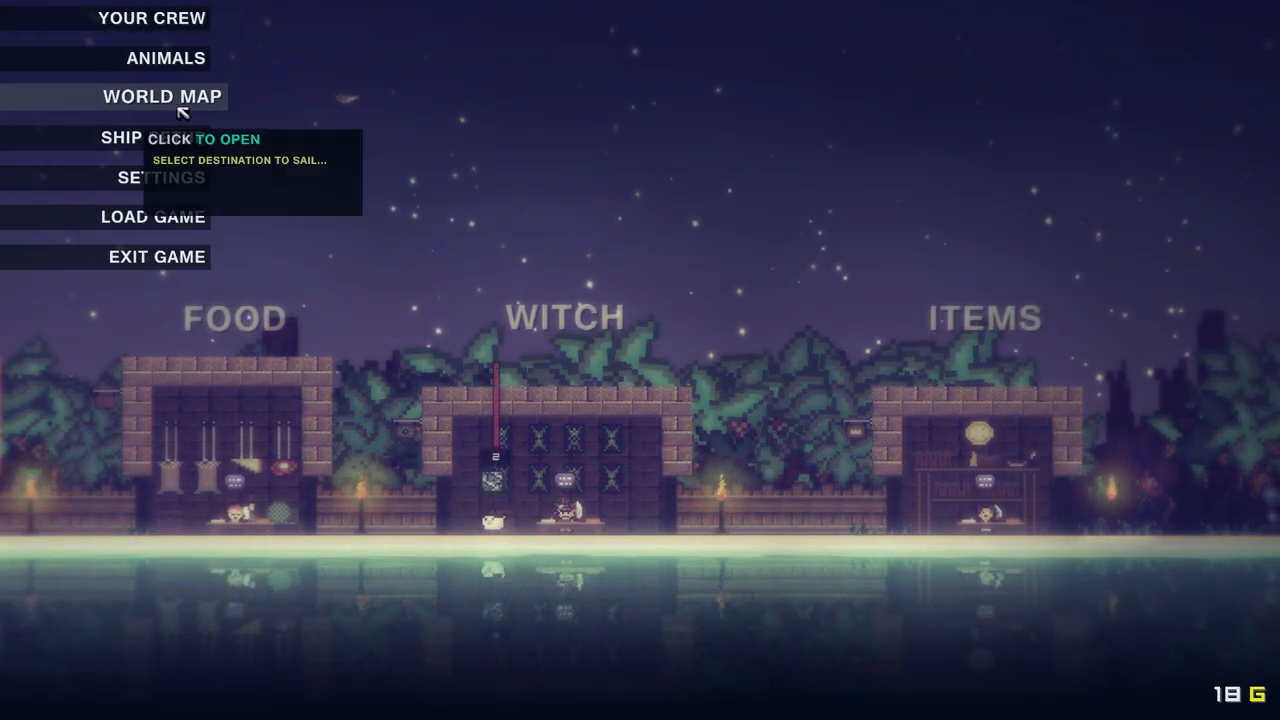
Open the world map to see nearby islands, including a level 3 pirate island
{"action": "left_click", "coordinate": [162, 96]}
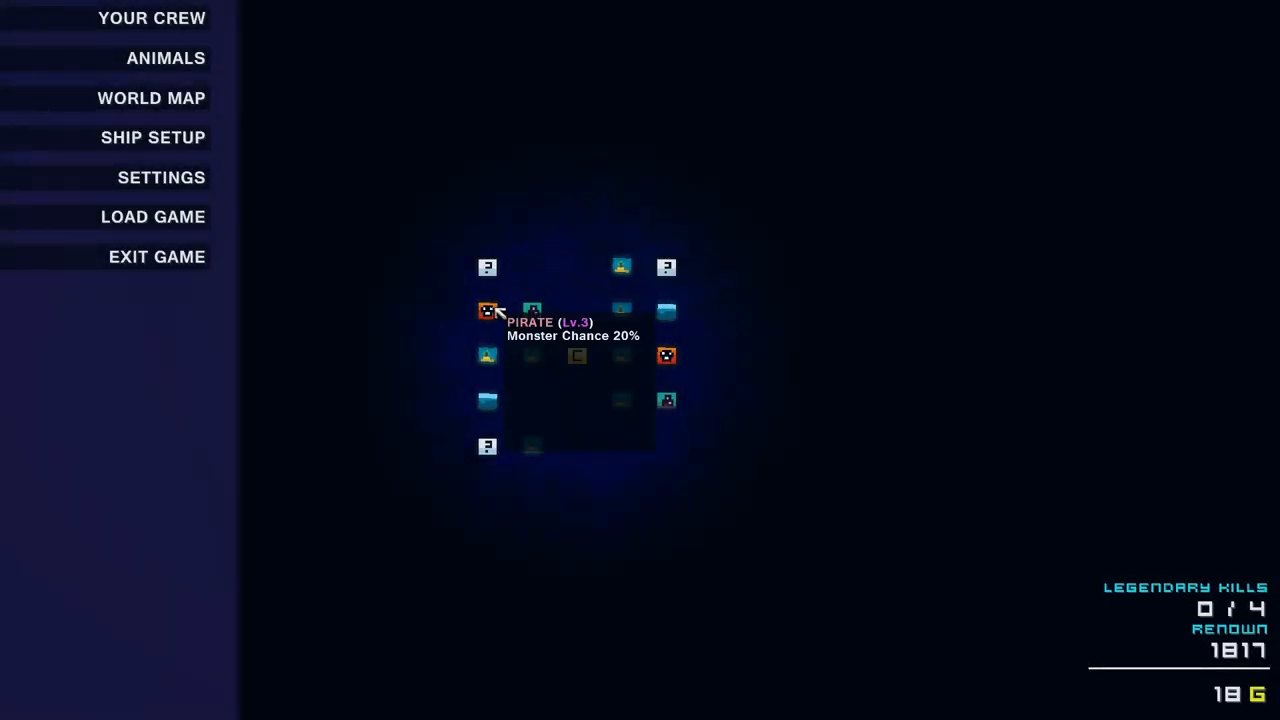
{"action": "mouse_move", "coordinate": [487, 357]}
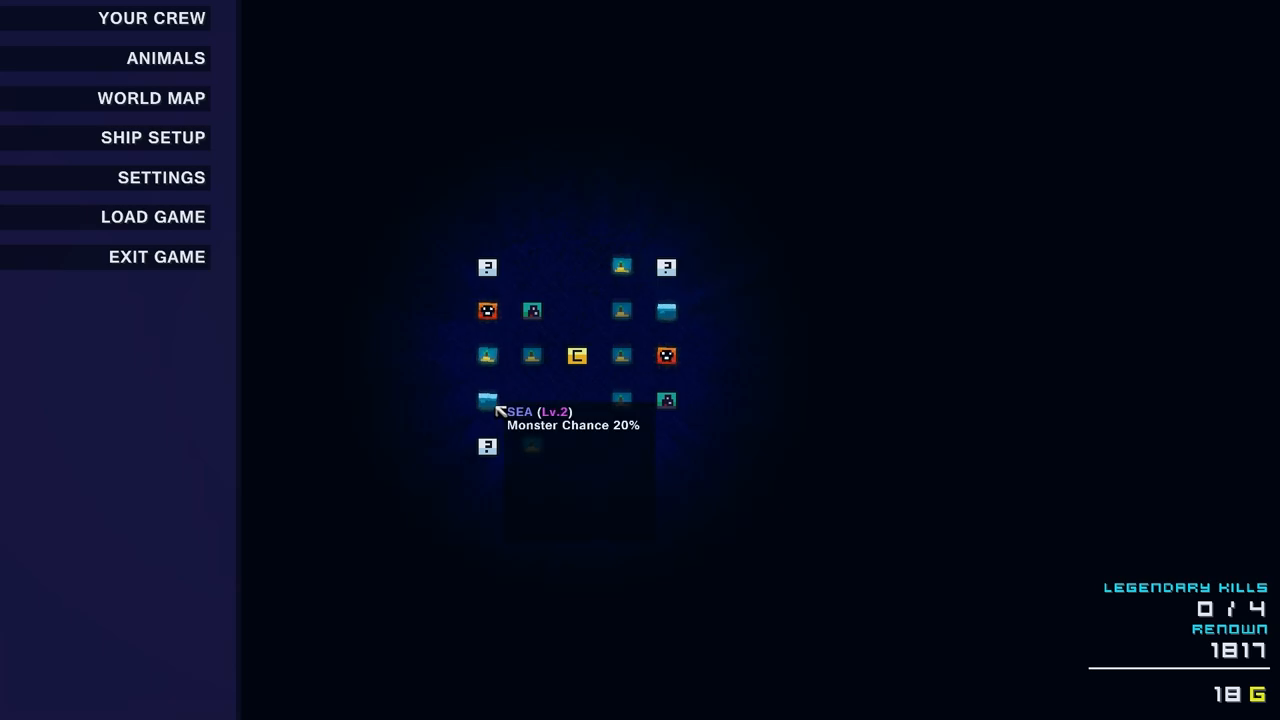
{"action": "mouse_move", "coordinate": [497, 362]}
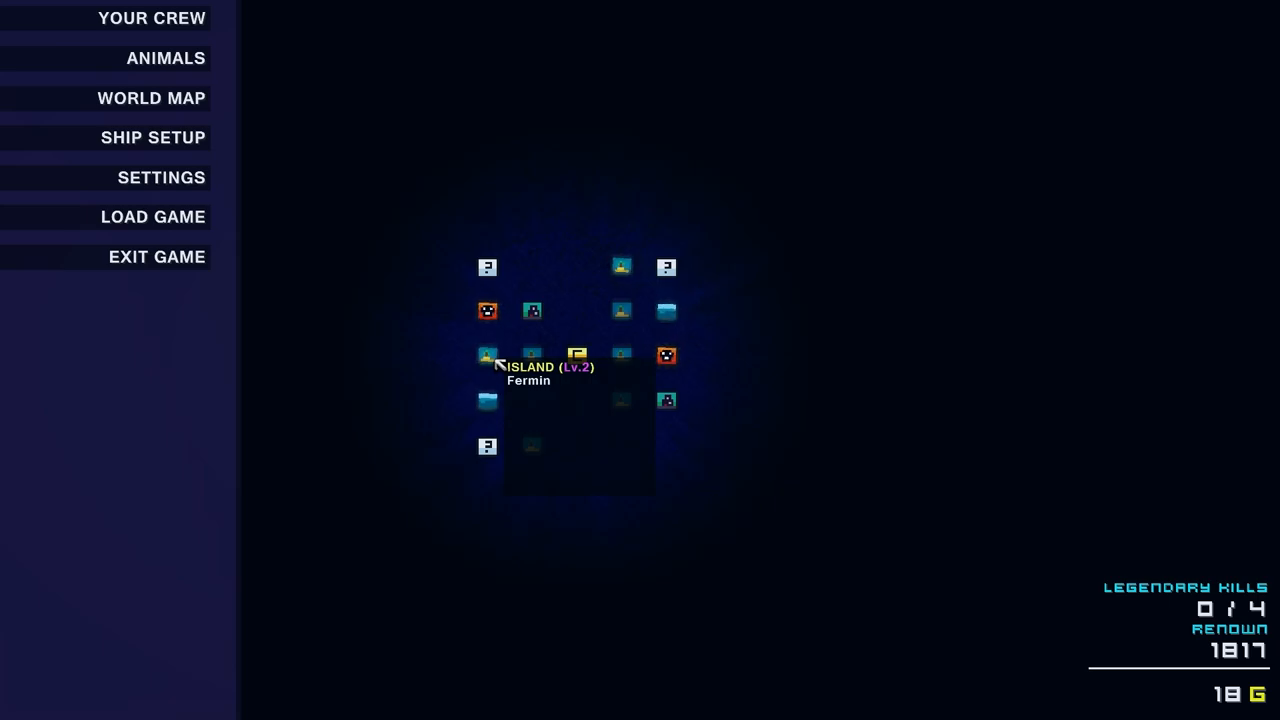
{"action": "mouse_move", "coordinate": [486, 311]}
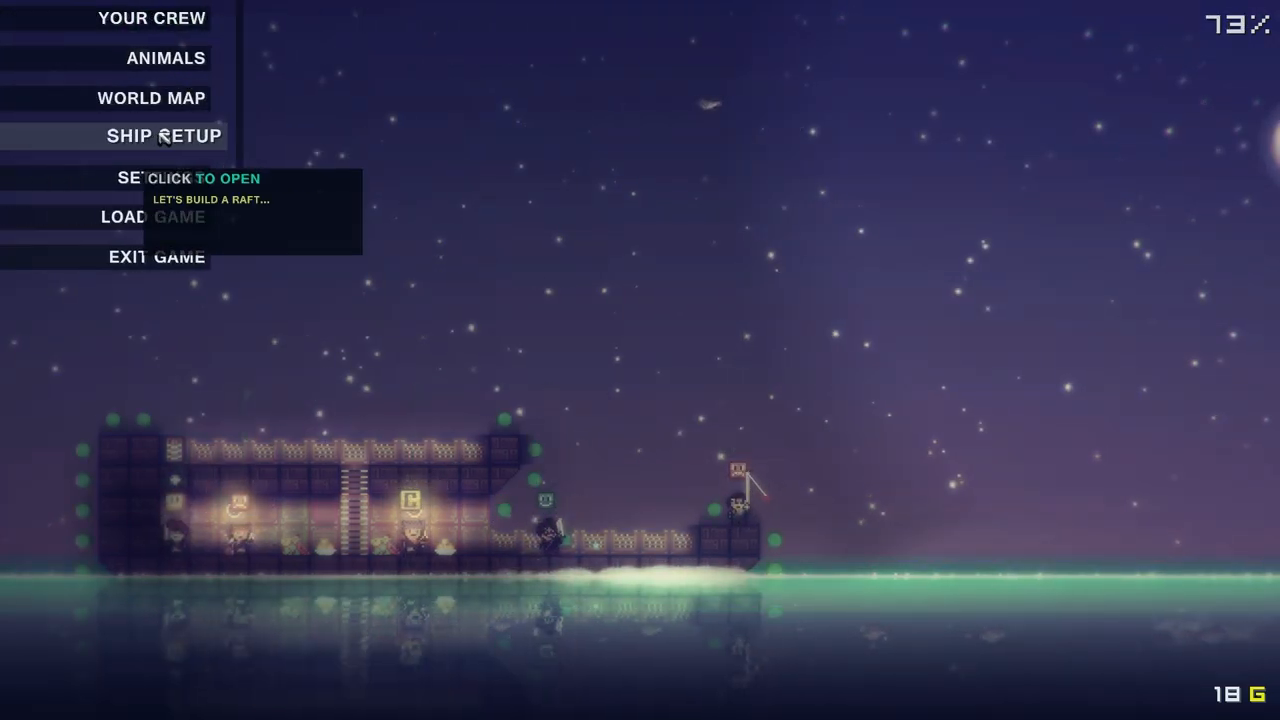
Review Manu's stats and equipment in Ship Setup's crew sheet, then close it
{"action": "left_click", "coordinate": [153, 135]}
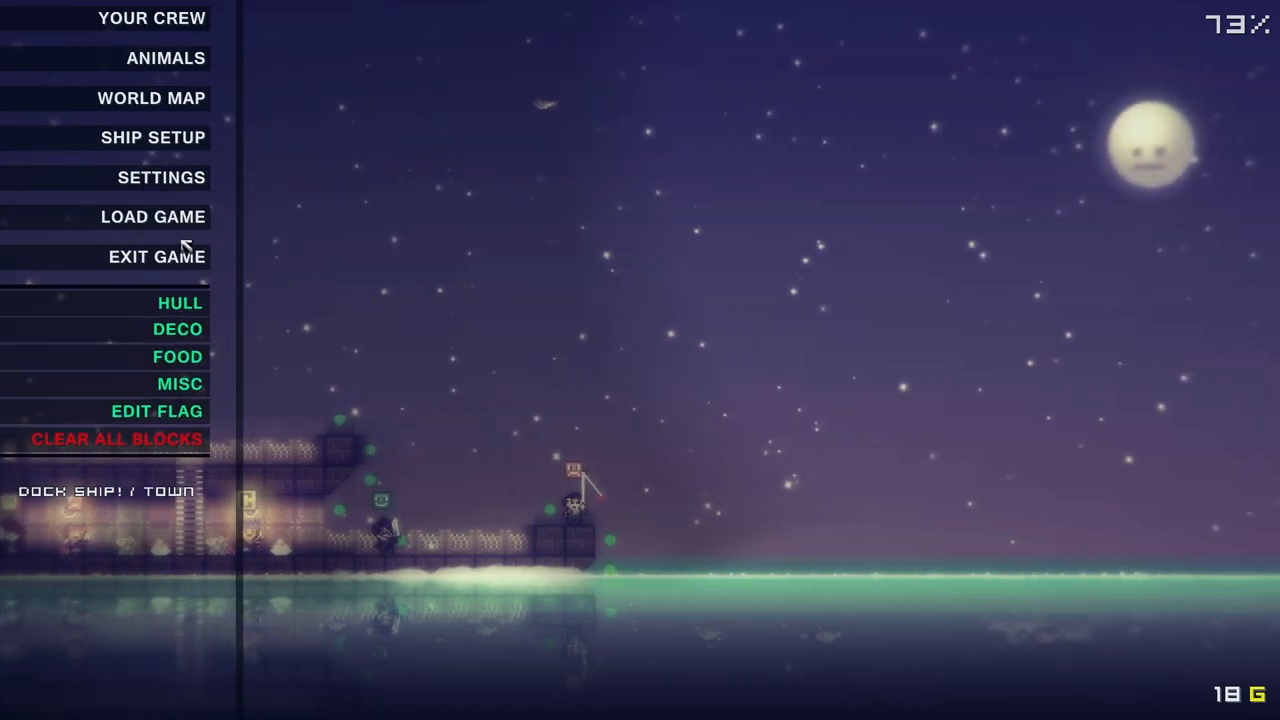
{"action": "left_click", "coordinate": [151, 18]}
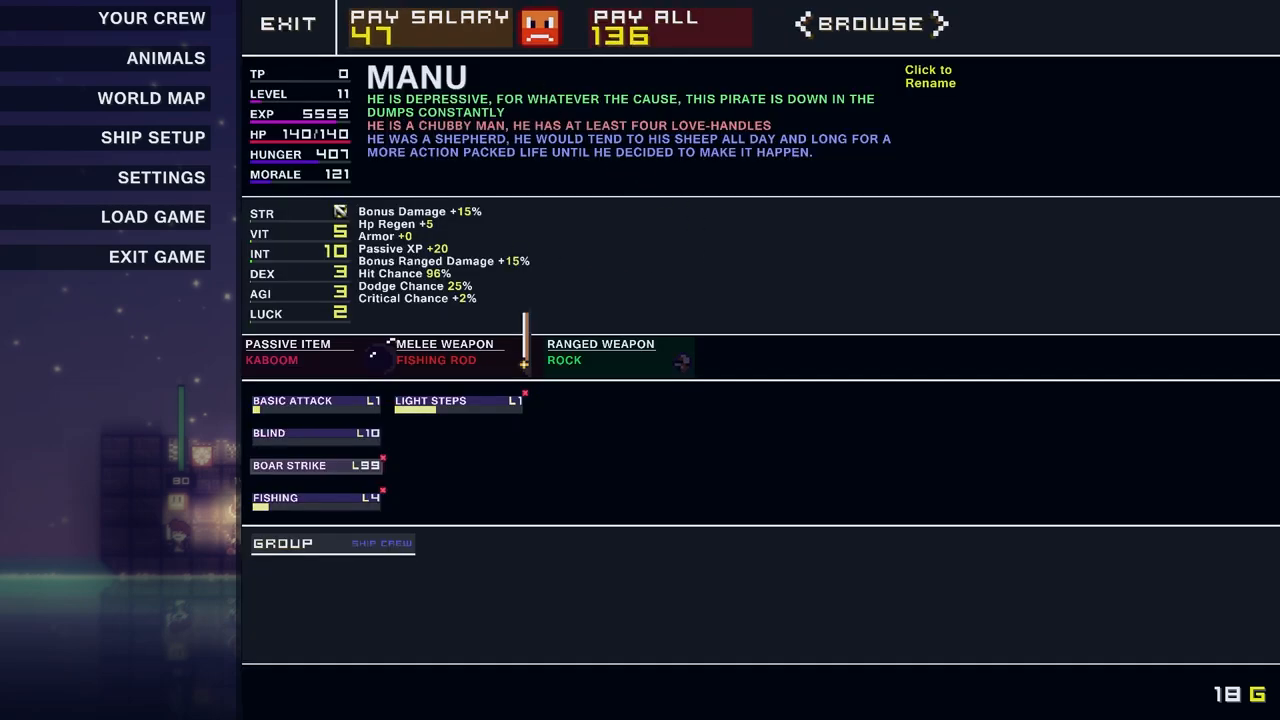
{"action": "left_click", "coordinate": [287, 23]}
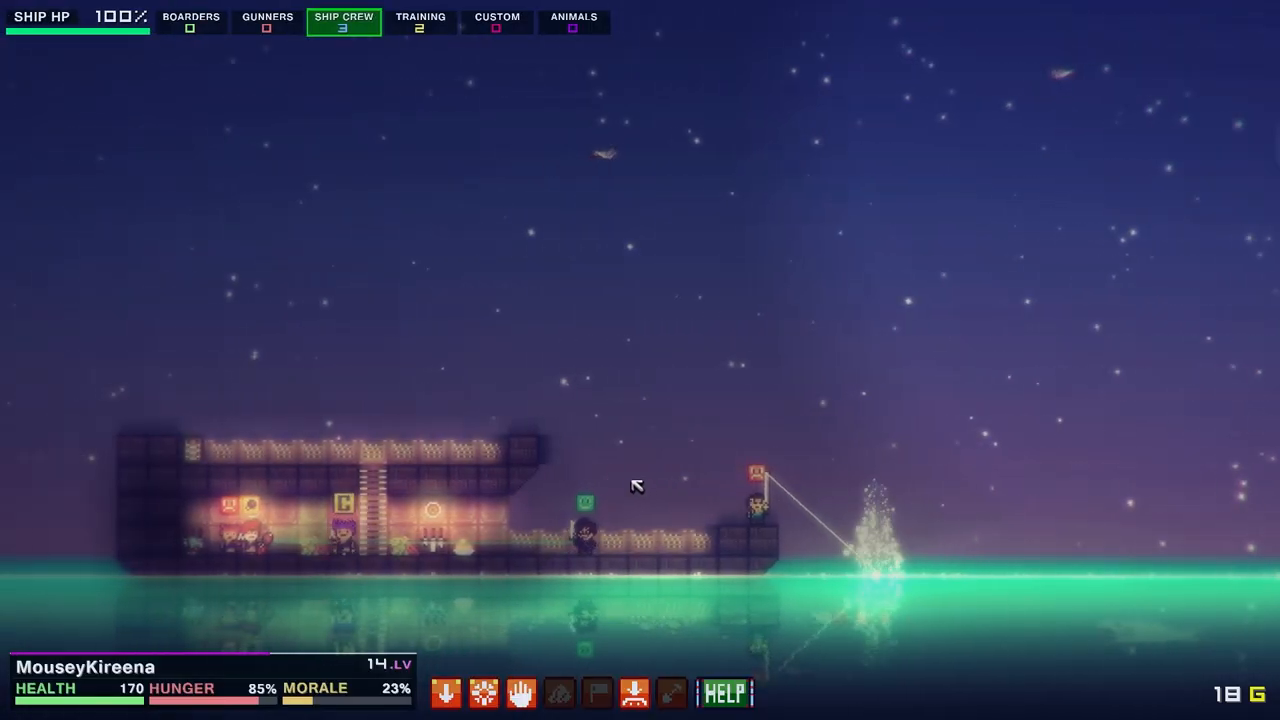
{"action": "mouse_move", "coordinate": [452, 22]}
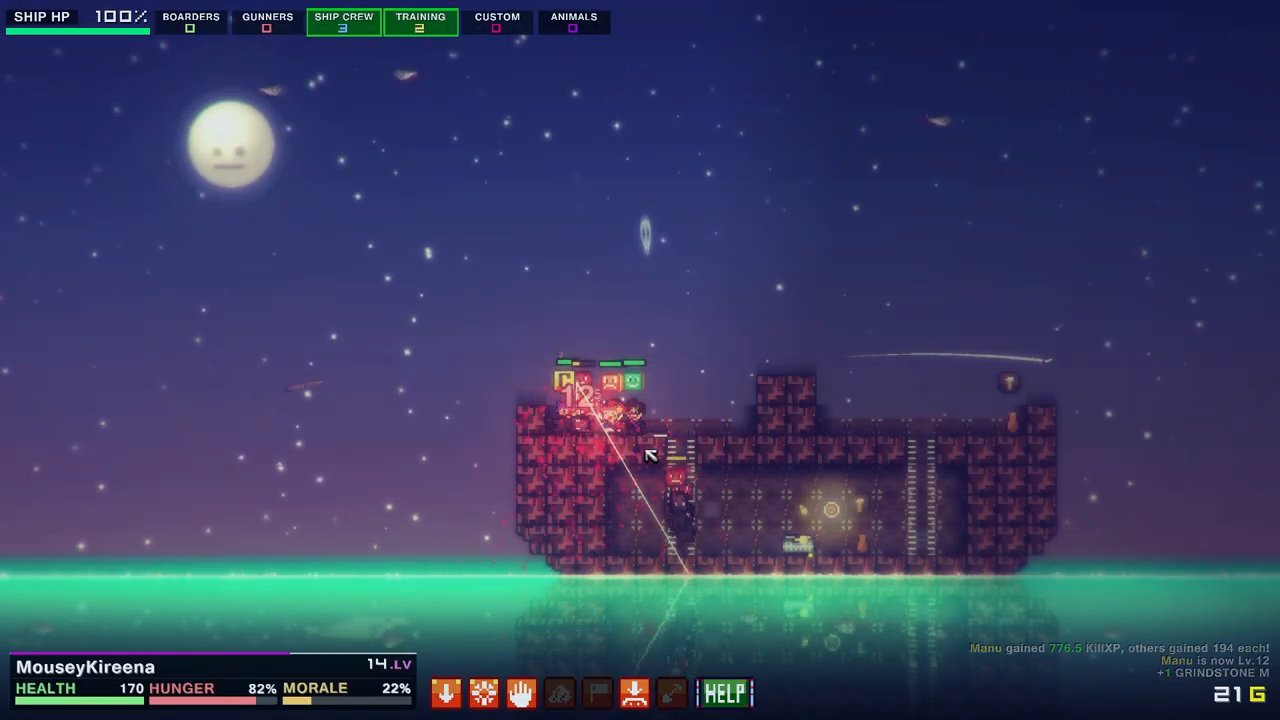
Close the menu while the crew sinks the enemy ship, bringing gold to 300
{"action": "key", "text": "Escape"}
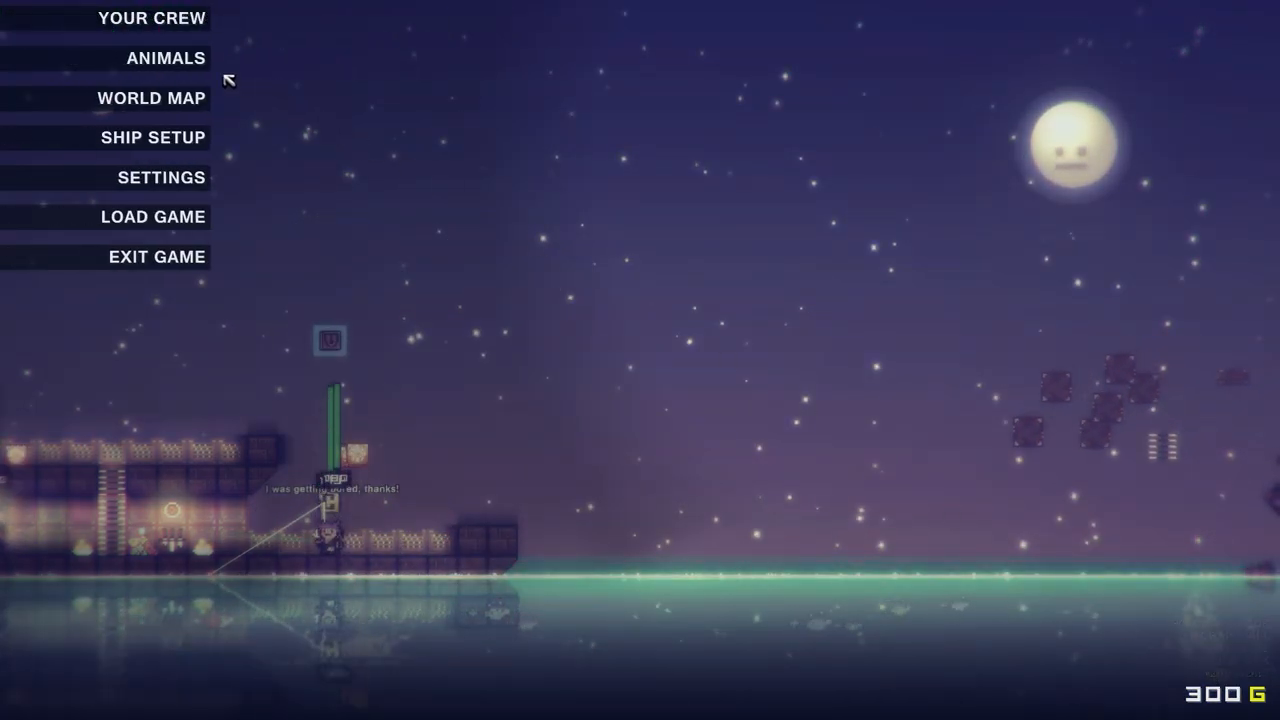
On Applefumble's crew sheet, learn Cannon Mastery and Sailing from passive items
{"action": "left_click", "coordinate": [151, 18]}
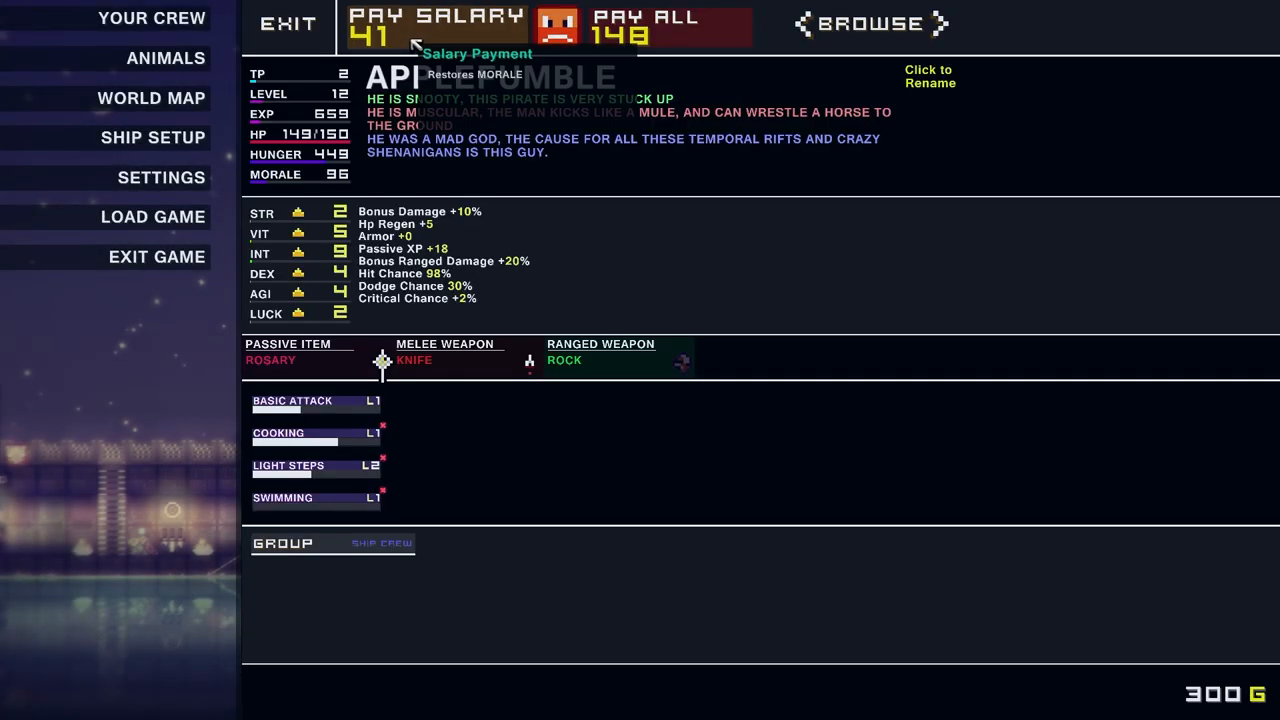
{"action": "mouse_move", "coordinate": [650, 40]}
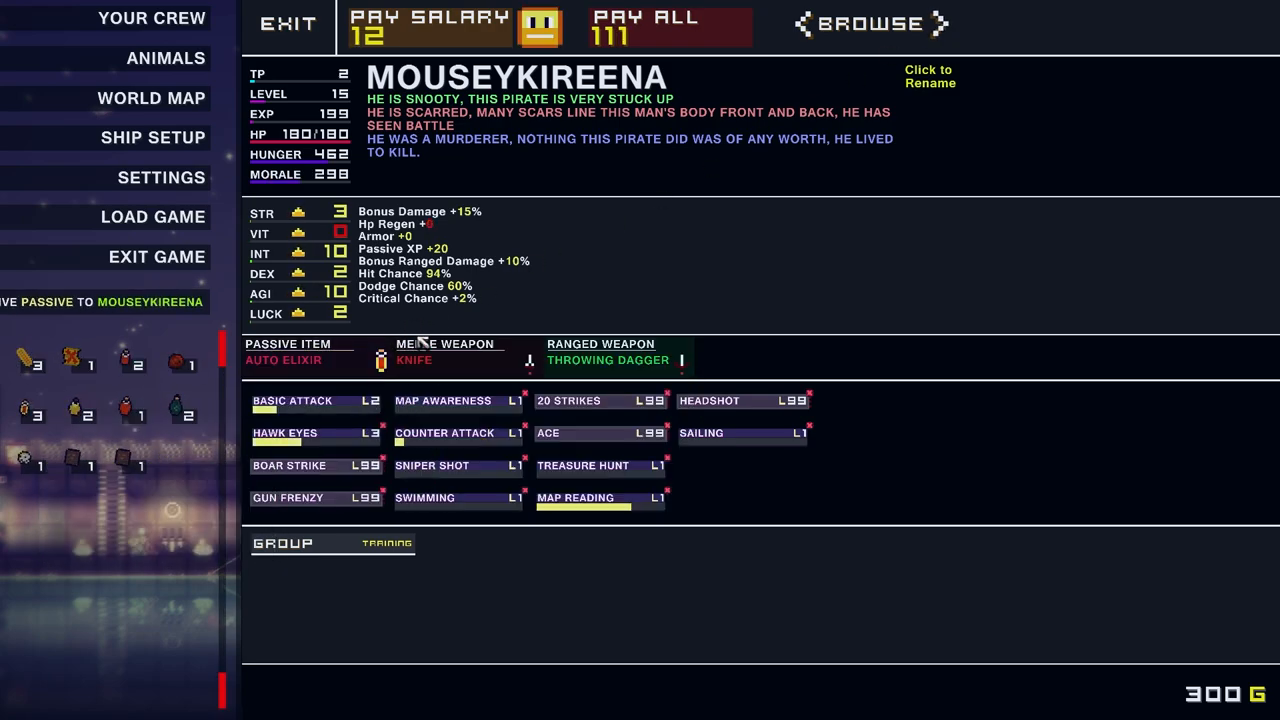
{"action": "mouse_move", "coordinate": [414, 360]}
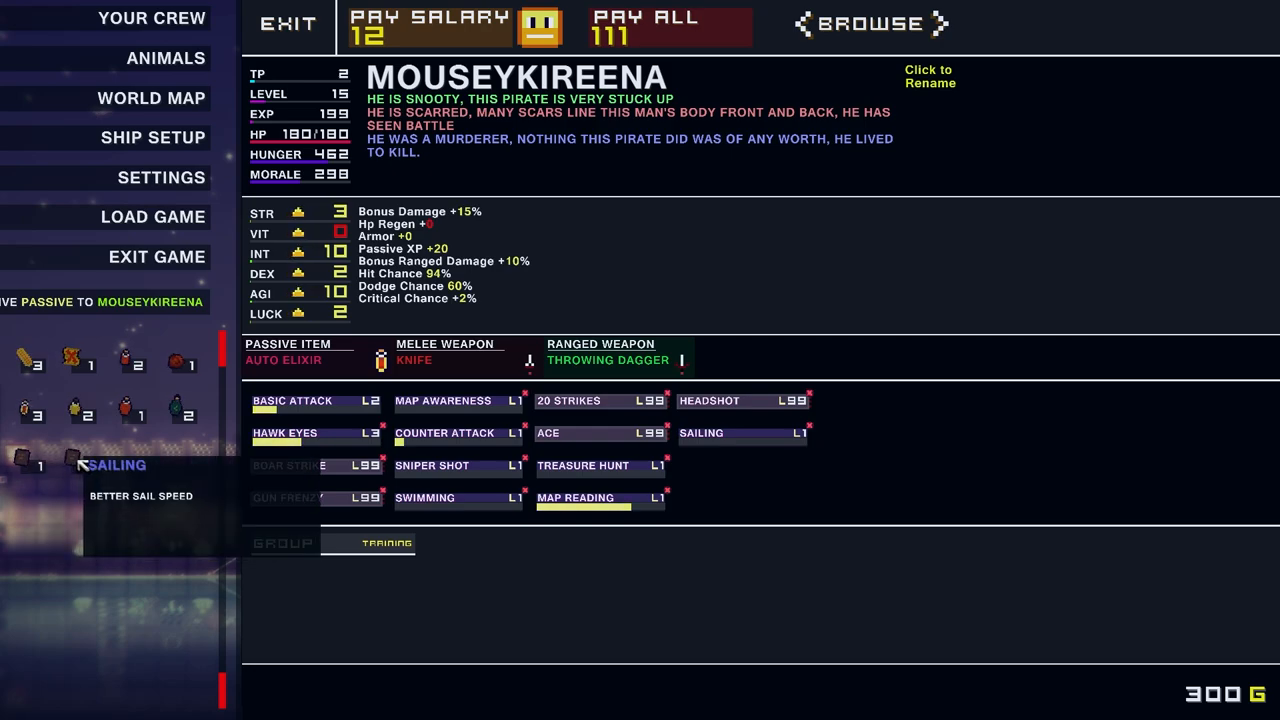
{"action": "mouse_move", "coordinate": [138, 411]}
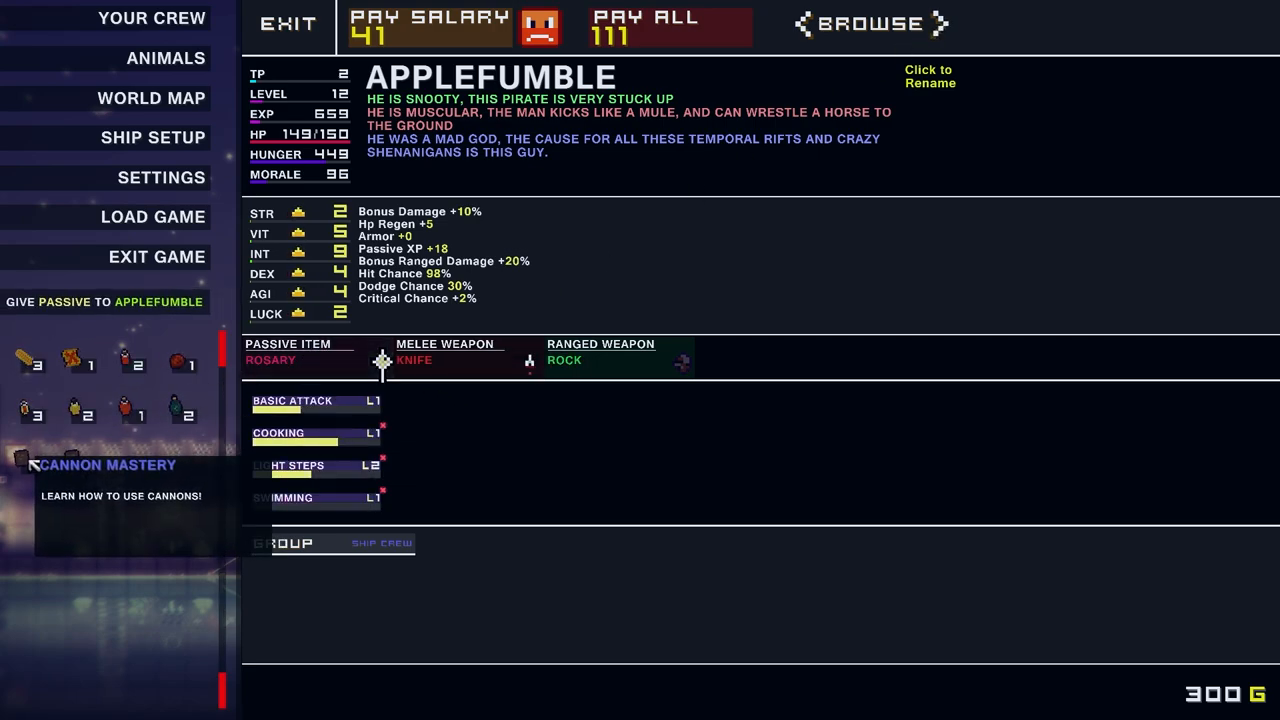
{"action": "left_click", "coordinate": [38, 463]}
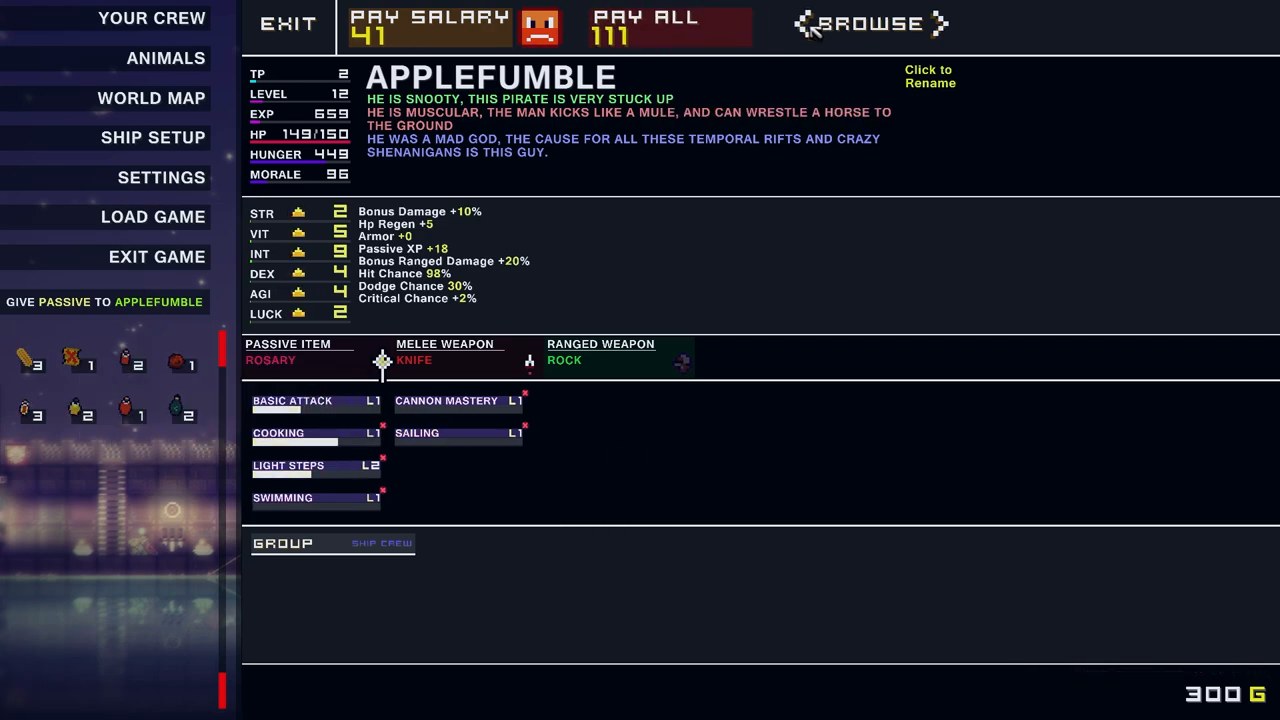
Browse past Ahmira to Mouseykireena, raise her AGI to 12, and close the sheets
{"action": "left_click", "coordinate": [463, 25]}
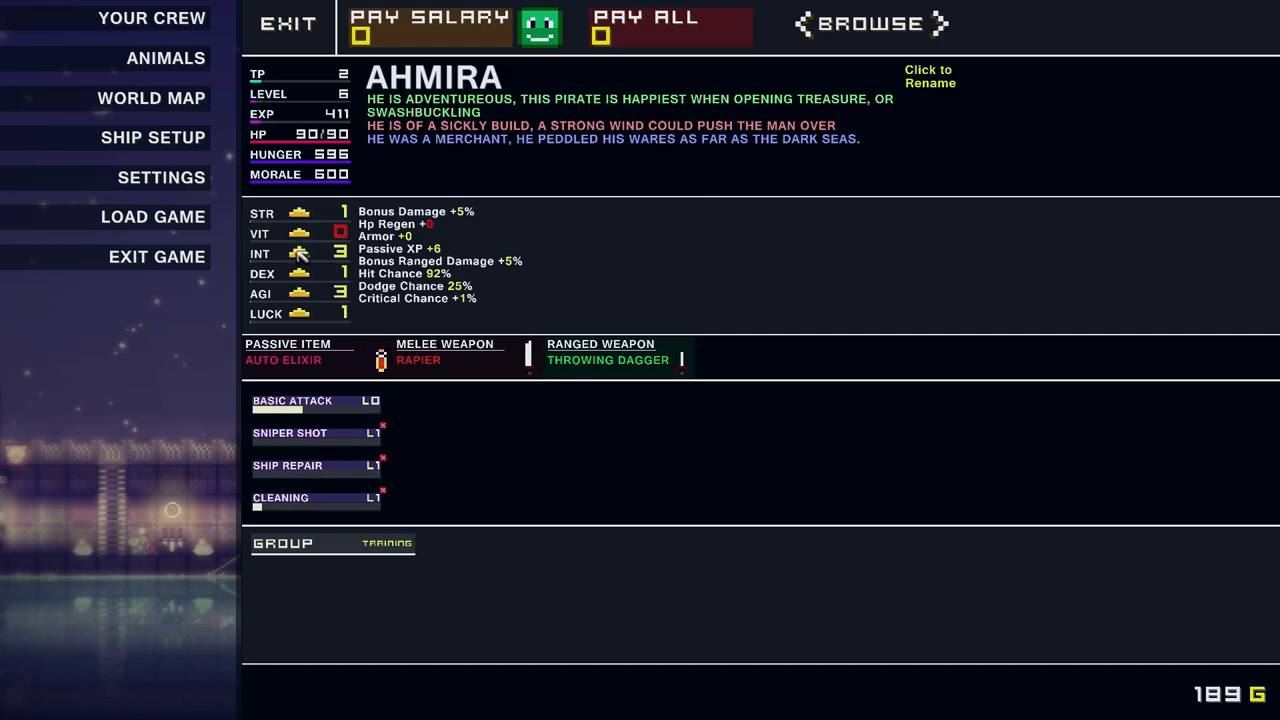
{"action": "left_click", "coordinate": [953, 23]}
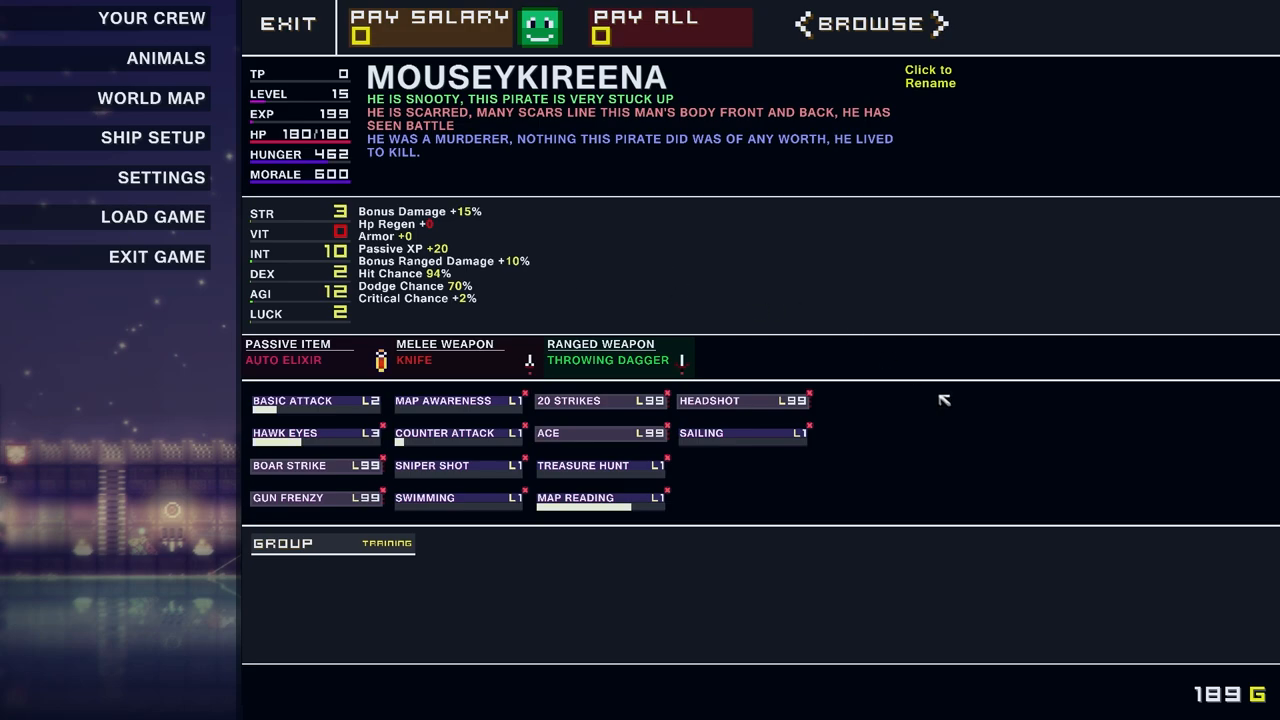
{"action": "mouse_move", "coordinate": [730, 415]}
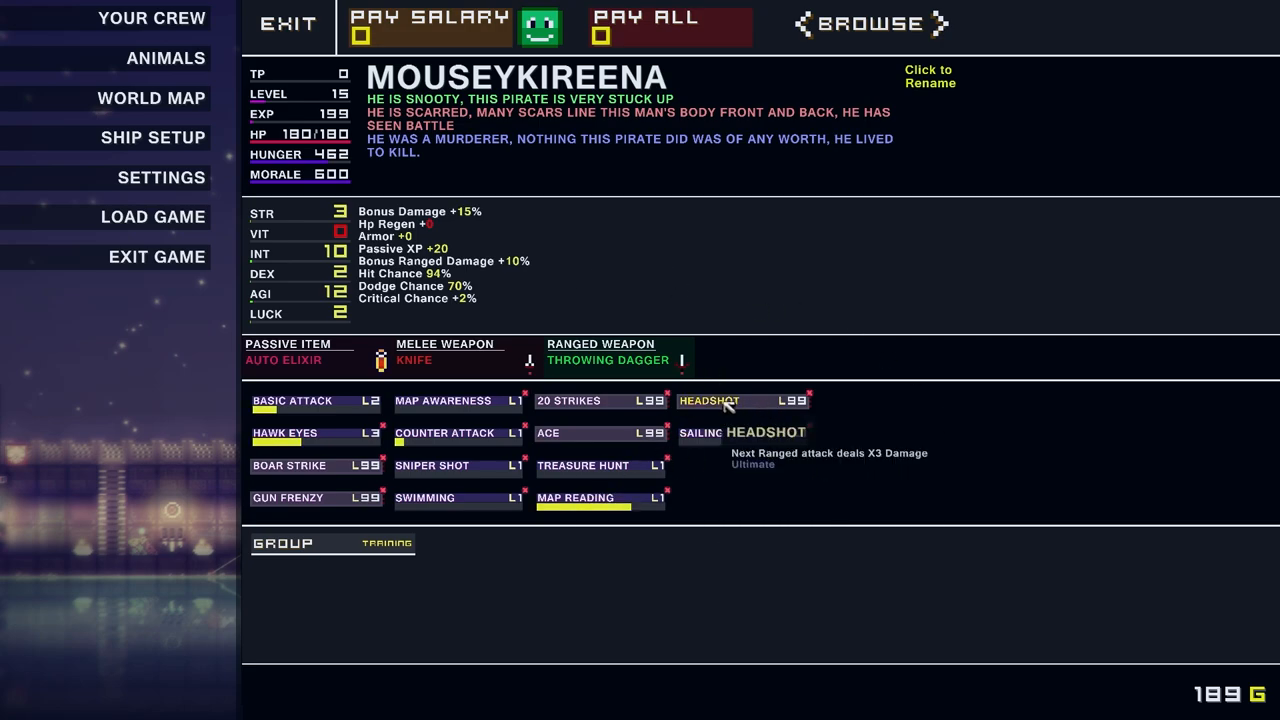
{"action": "mouse_move", "coordinate": [750, 435]}
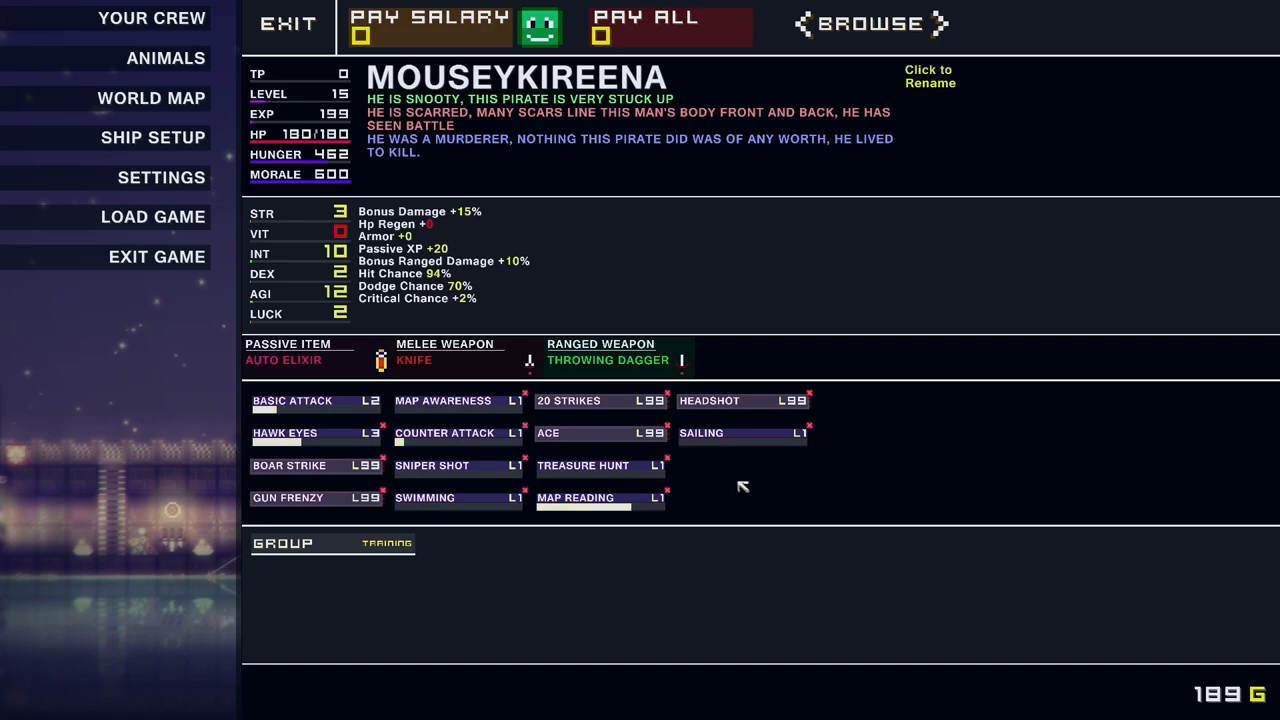
{"action": "mouse_move", "coordinate": [625, 473]}
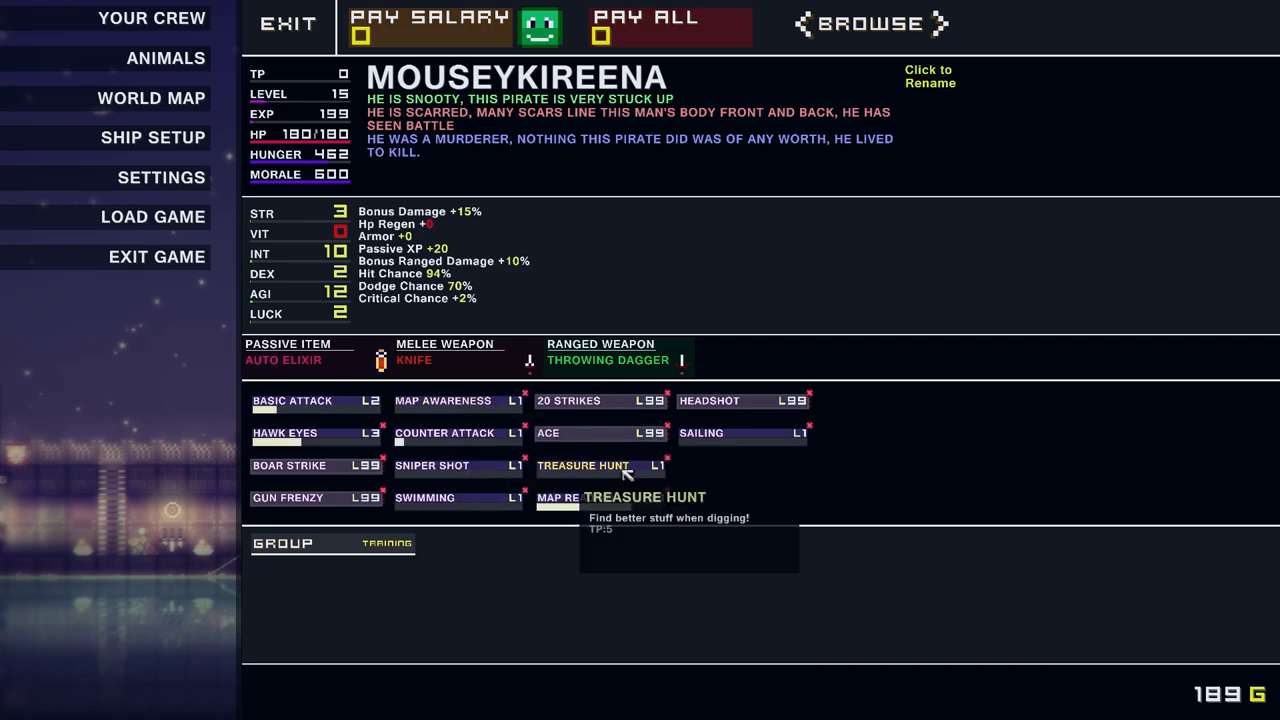
{"action": "mouse_move", "coordinate": [745, 480]}
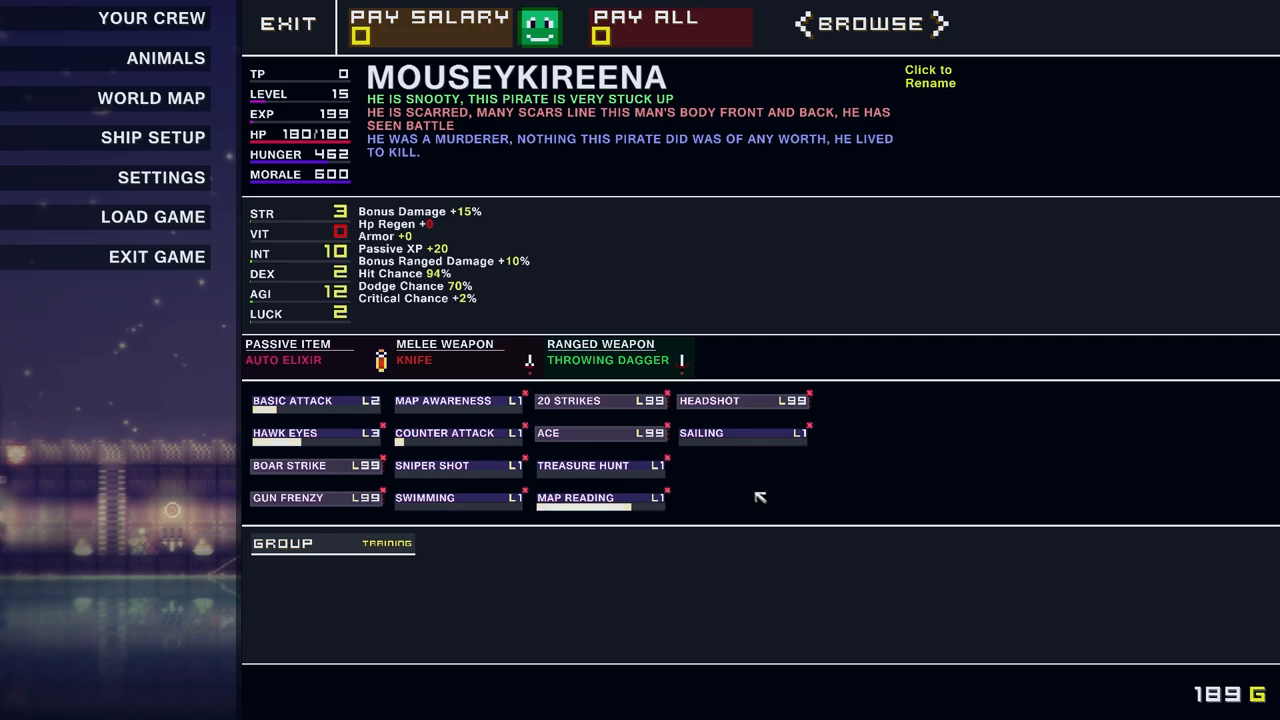
{"action": "mouse_move", "coordinate": [778, 496]}
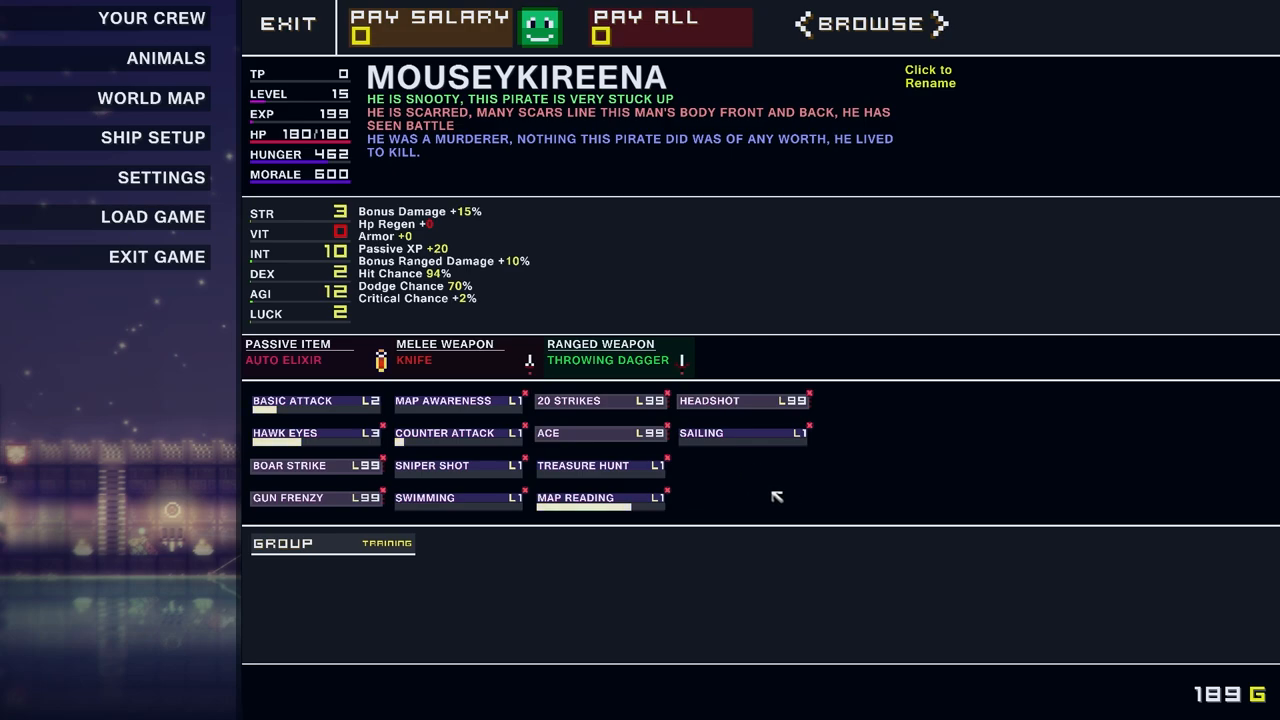
{"action": "left_click", "coordinate": [288, 24]}
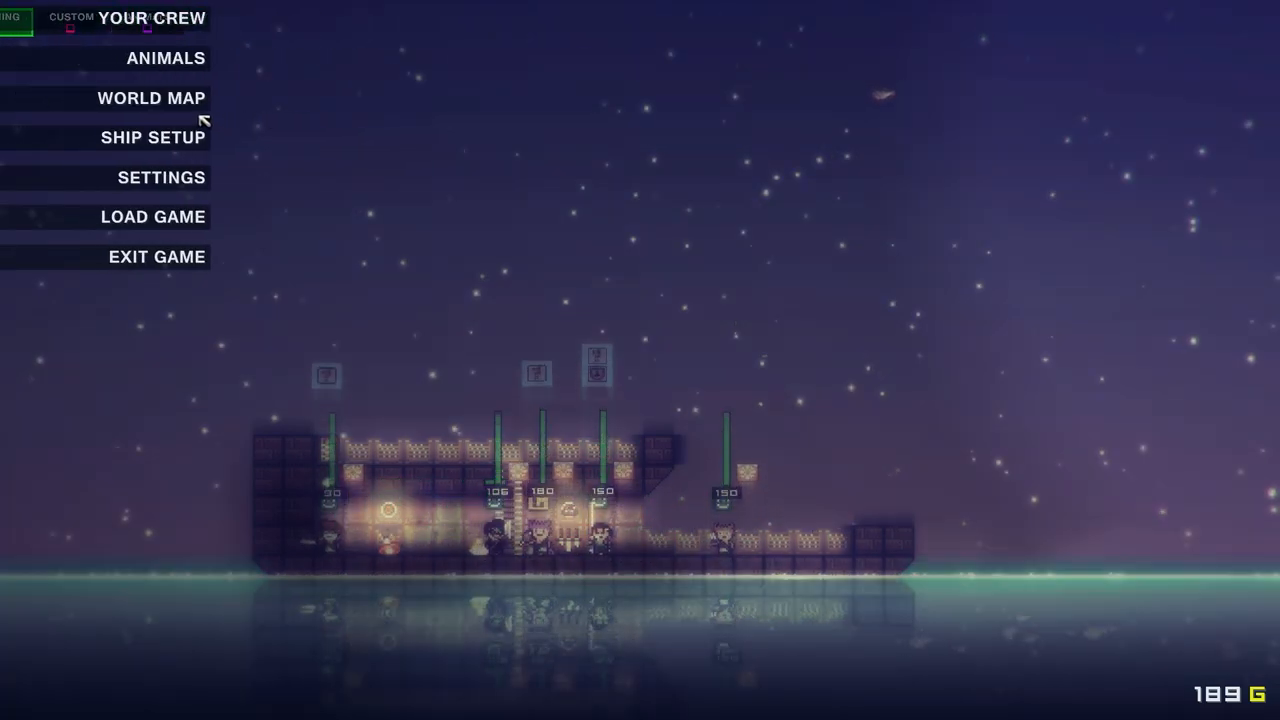
Open the world map to read island levels and monster chances
{"action": "left_click", "coordinate": [166, 57]}
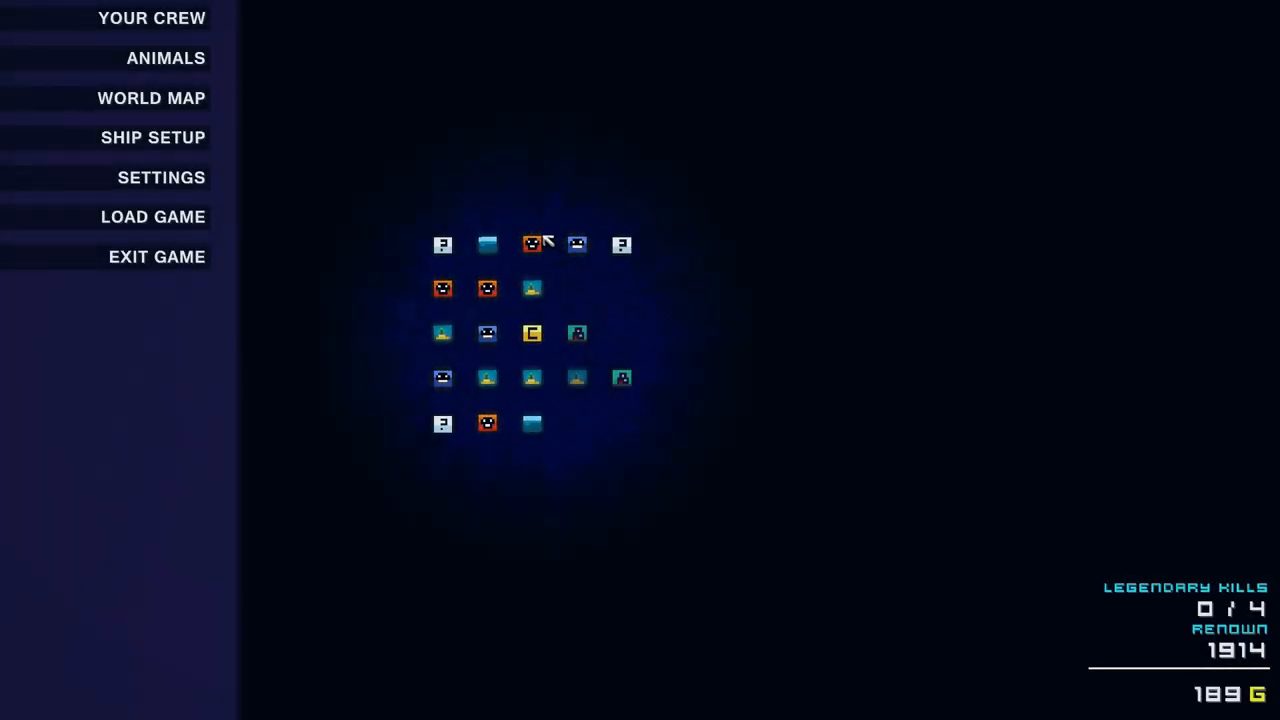
{"action": "mouse_move", "coordinate": [533, 245]}
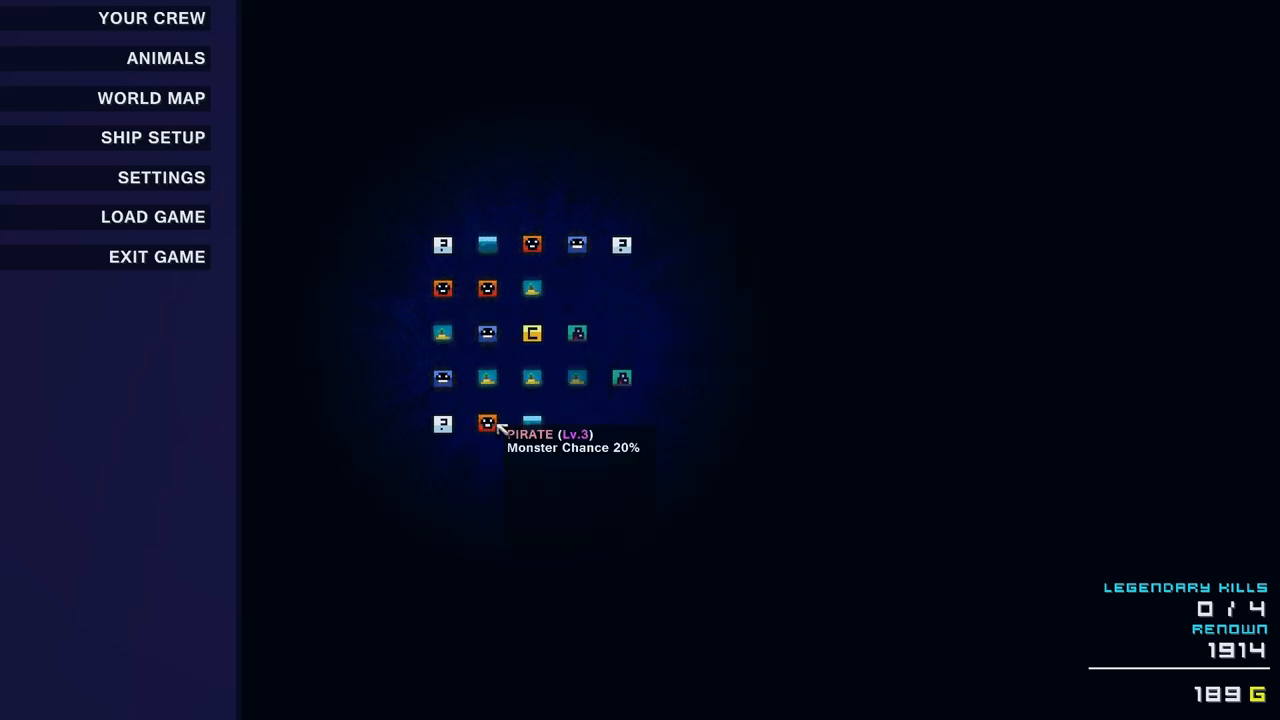
{"action": "mouse_move", "coordinate": [529, 322]}
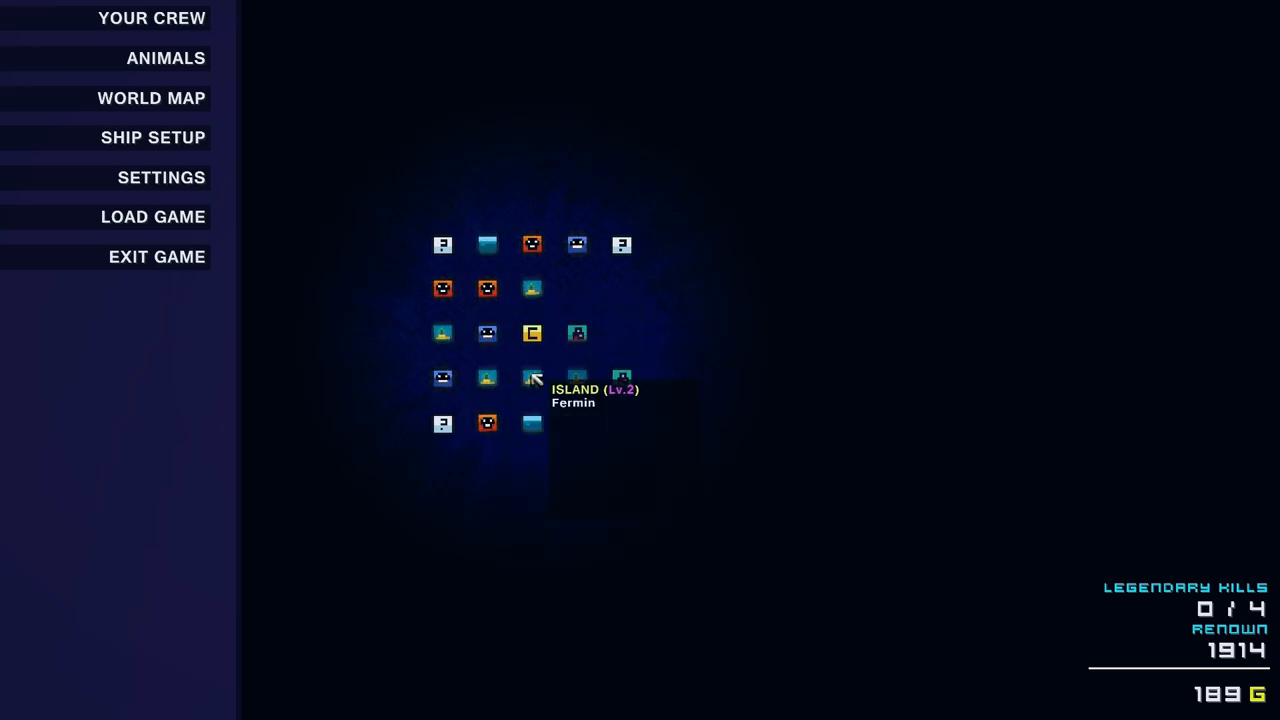
{"action": "mouse_move", "coordinate": [495, 303]}
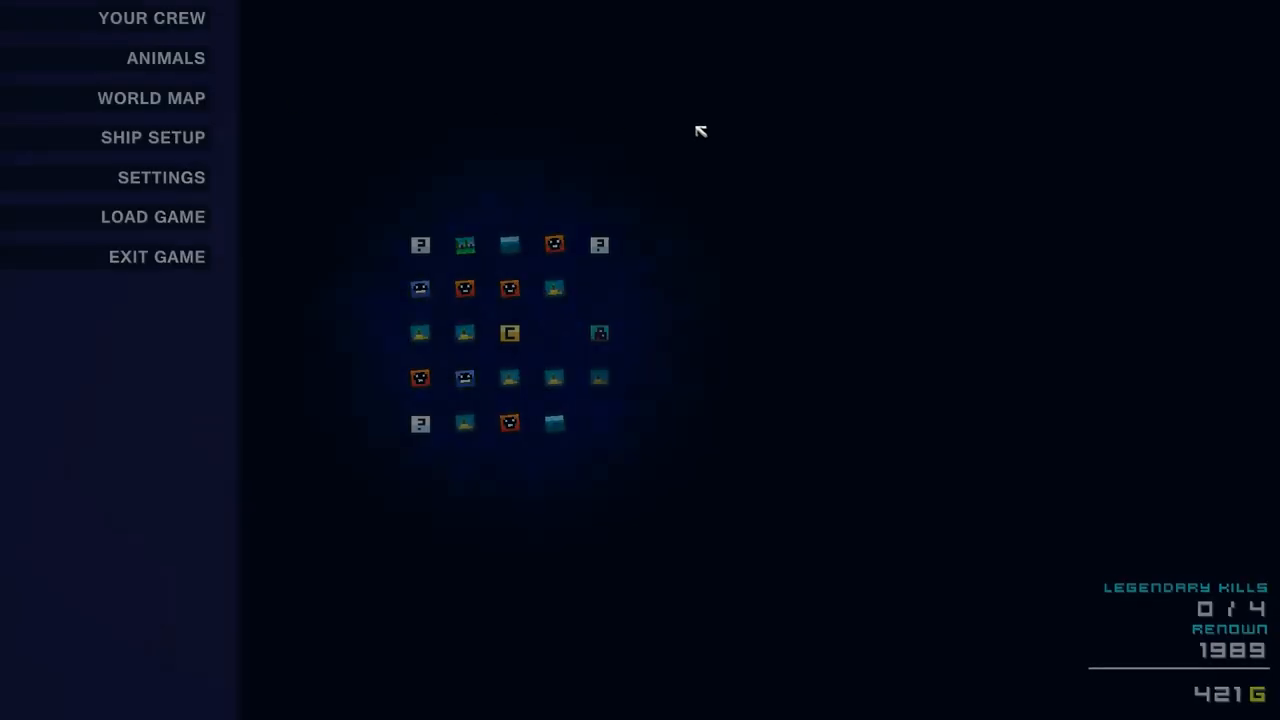
{"action": "mouse_move", "coordinate": [467, 250]}
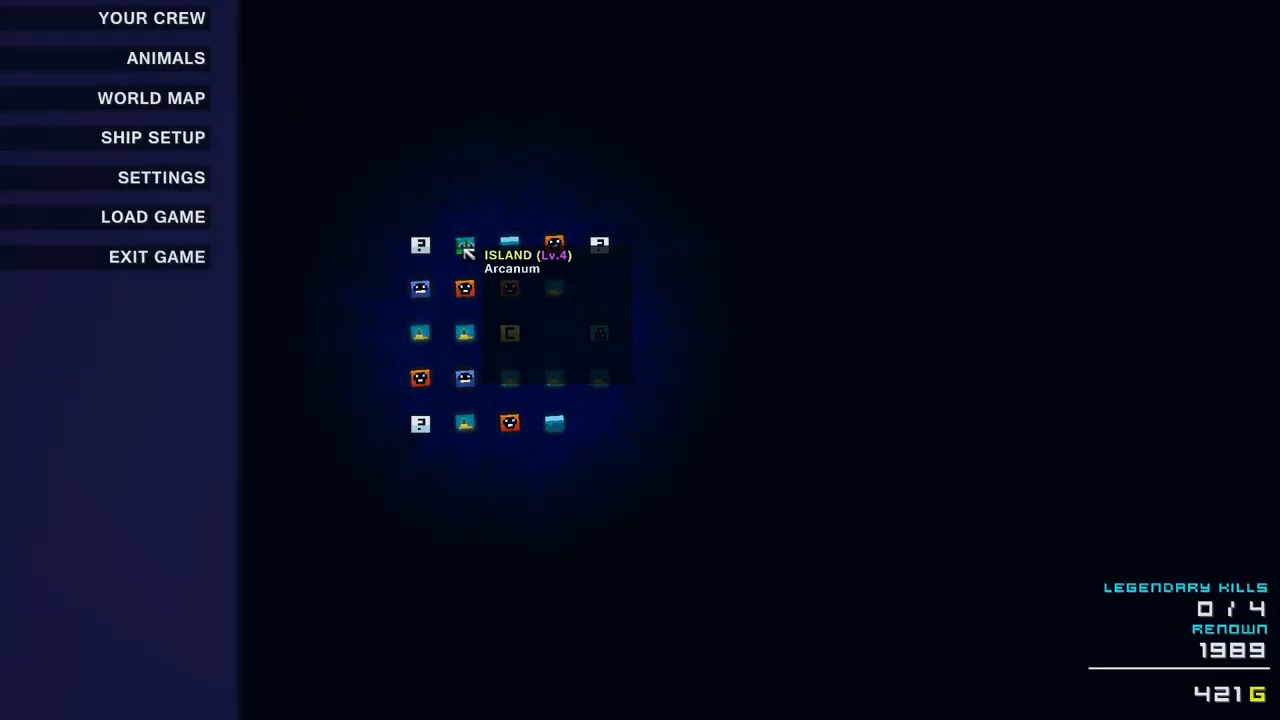
{"action": "mouse_move", "coordinate": [420, 333]}
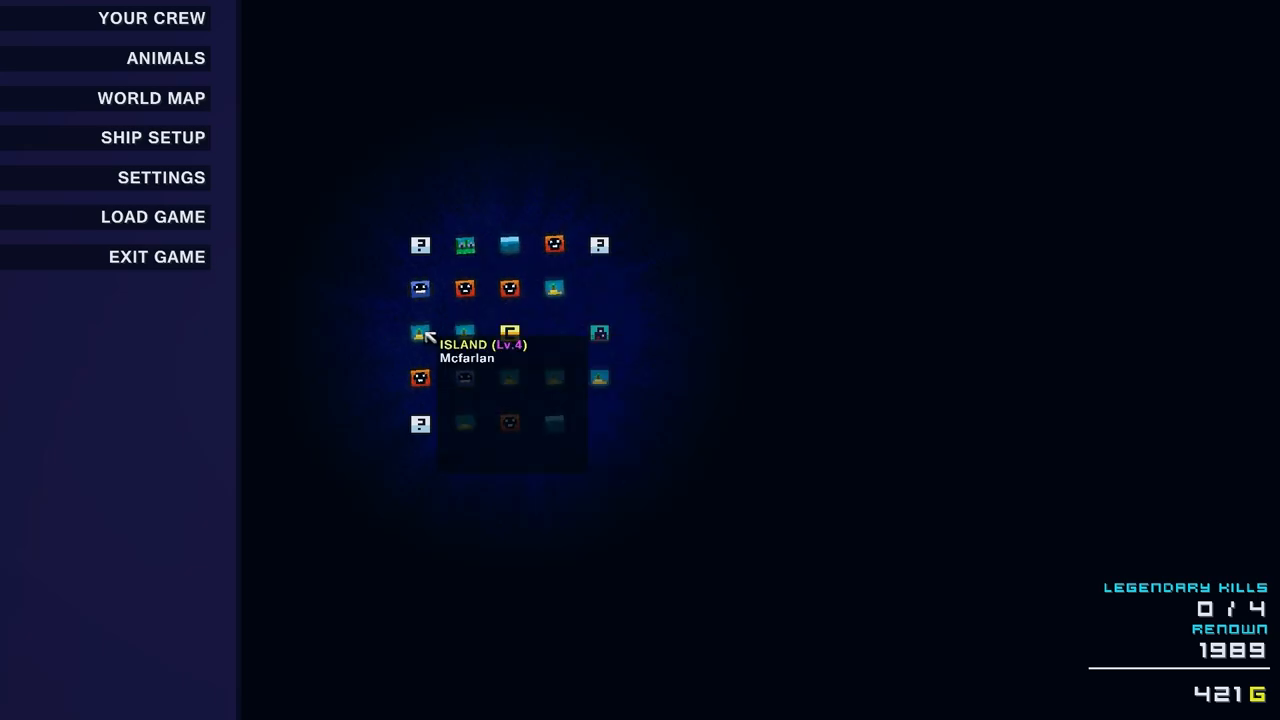
{"action": "mouse_move", "coordinate": [470, 245]}
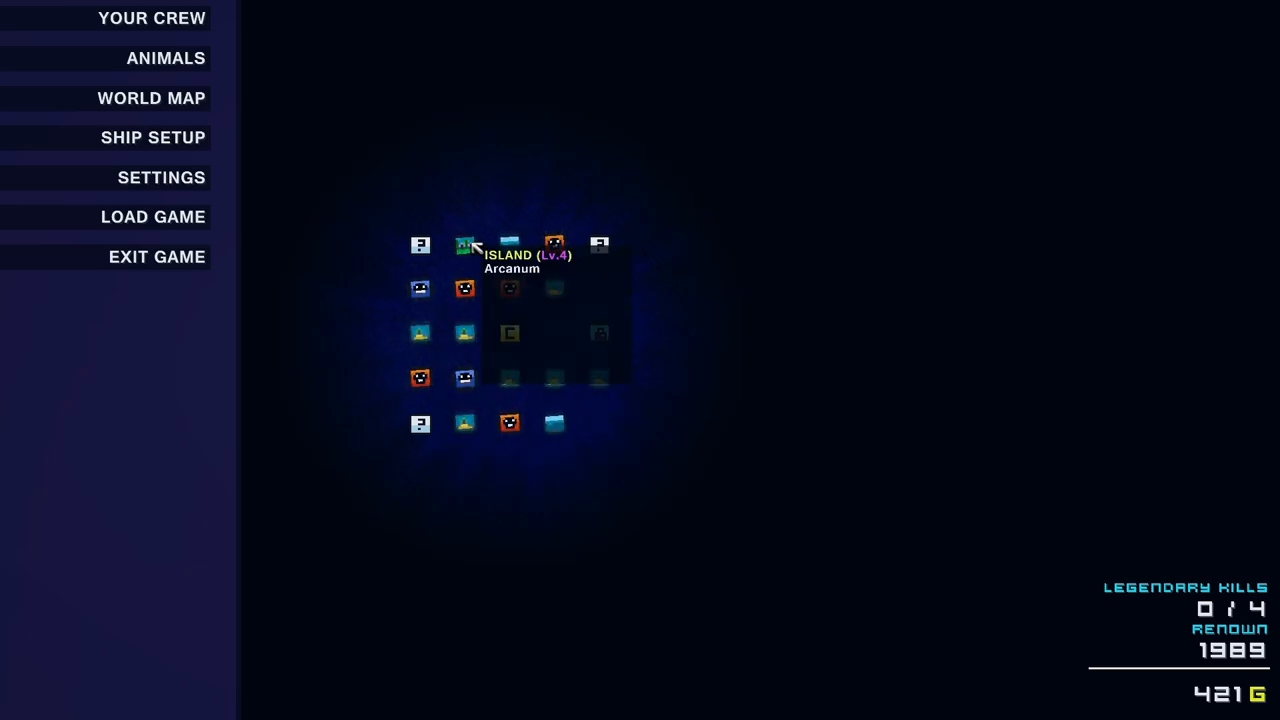
{"action": "mouse_move", "coordinate": [508, 289]}
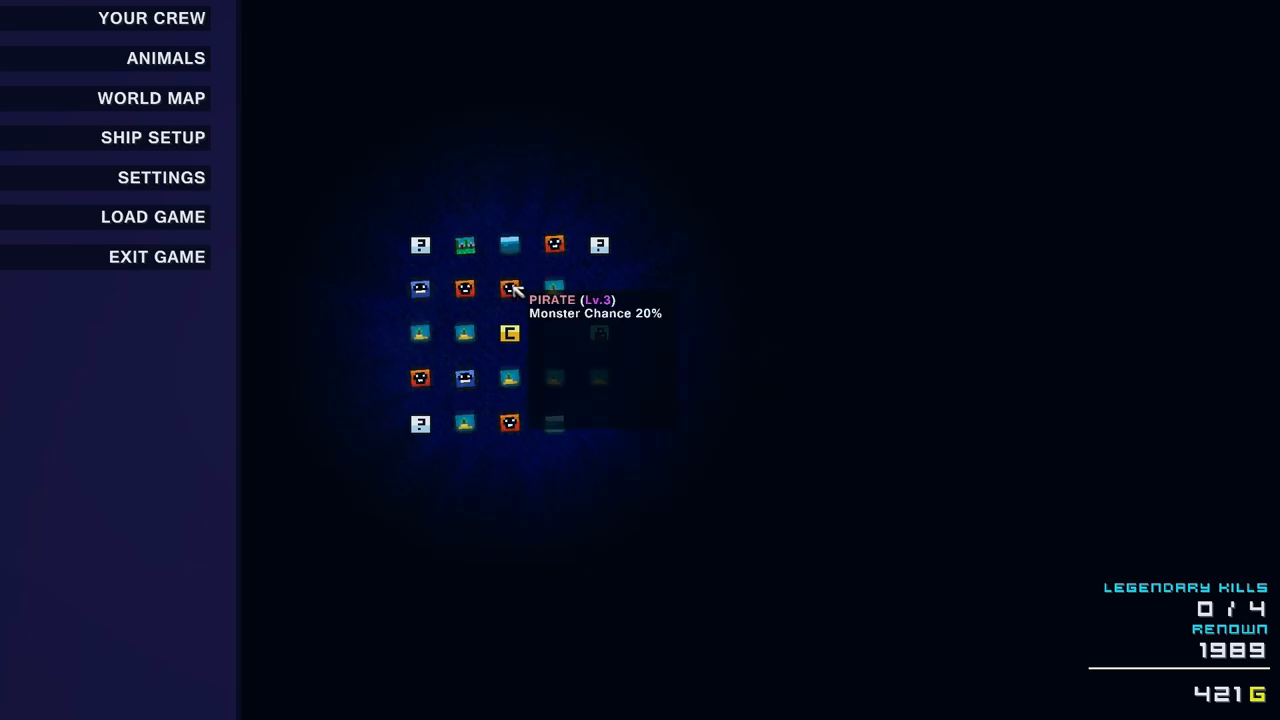
{"action": "mouse_move", "coordinate": [508, 245]}
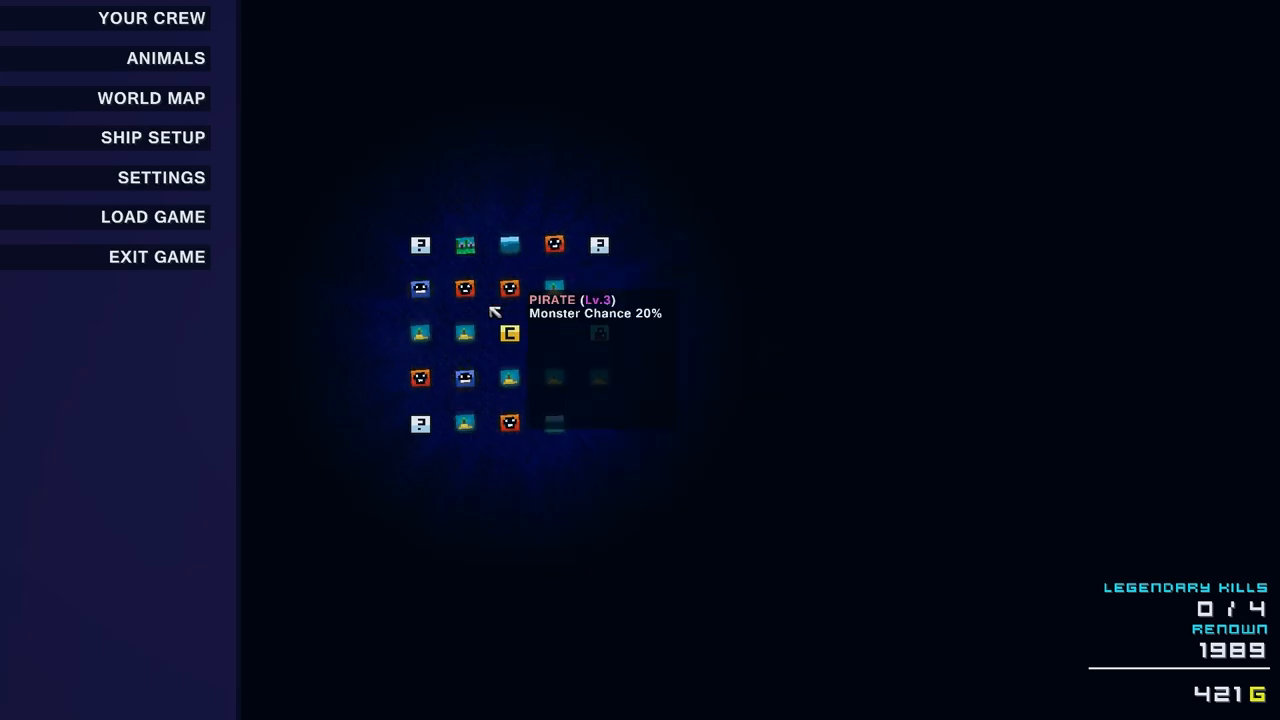
{"action": "mouse_move", "coordinate": [508, 334]}
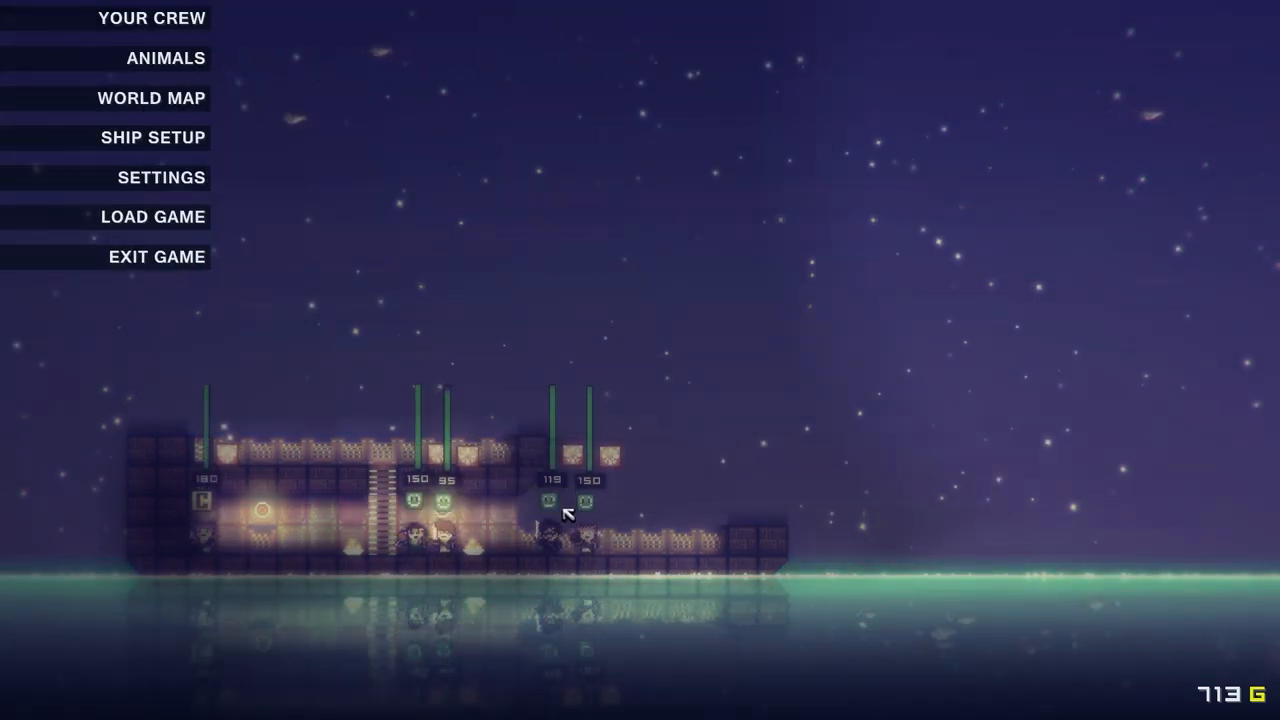
{"action": "mouse_move", "coordinate": [163, 33]}
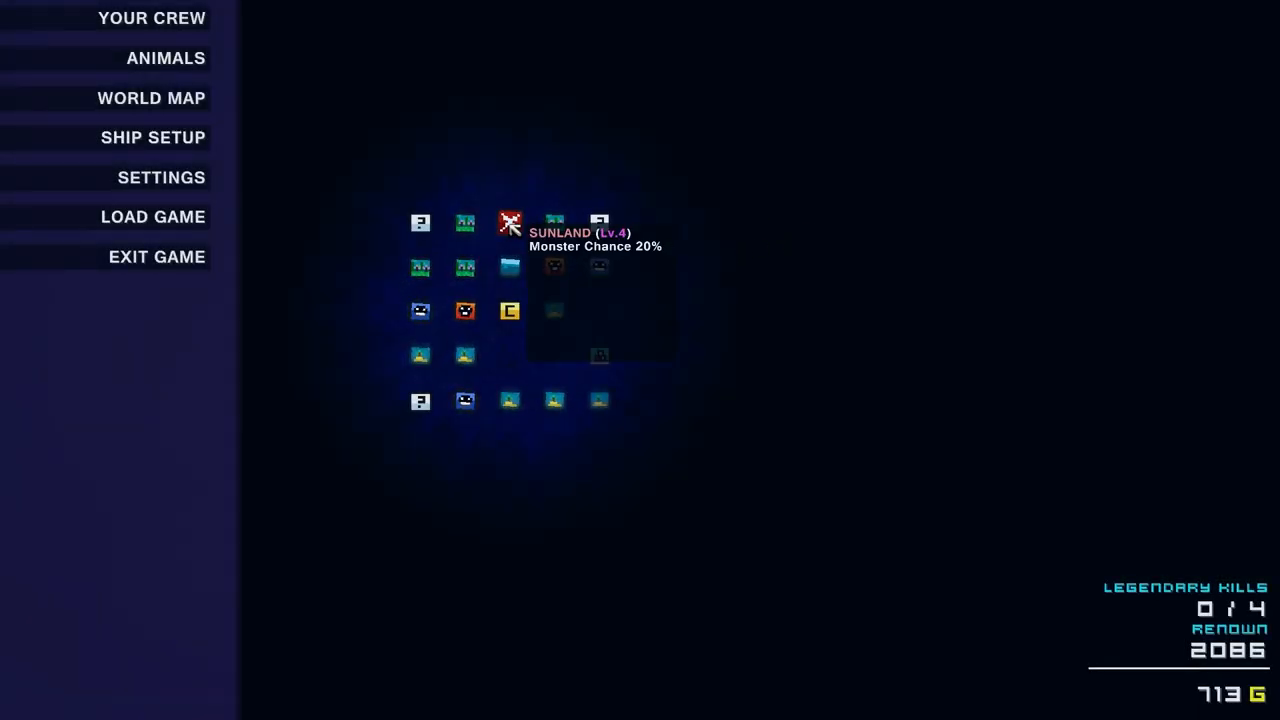
{"action": "mouse_move", "coordinate": [552, 268]}
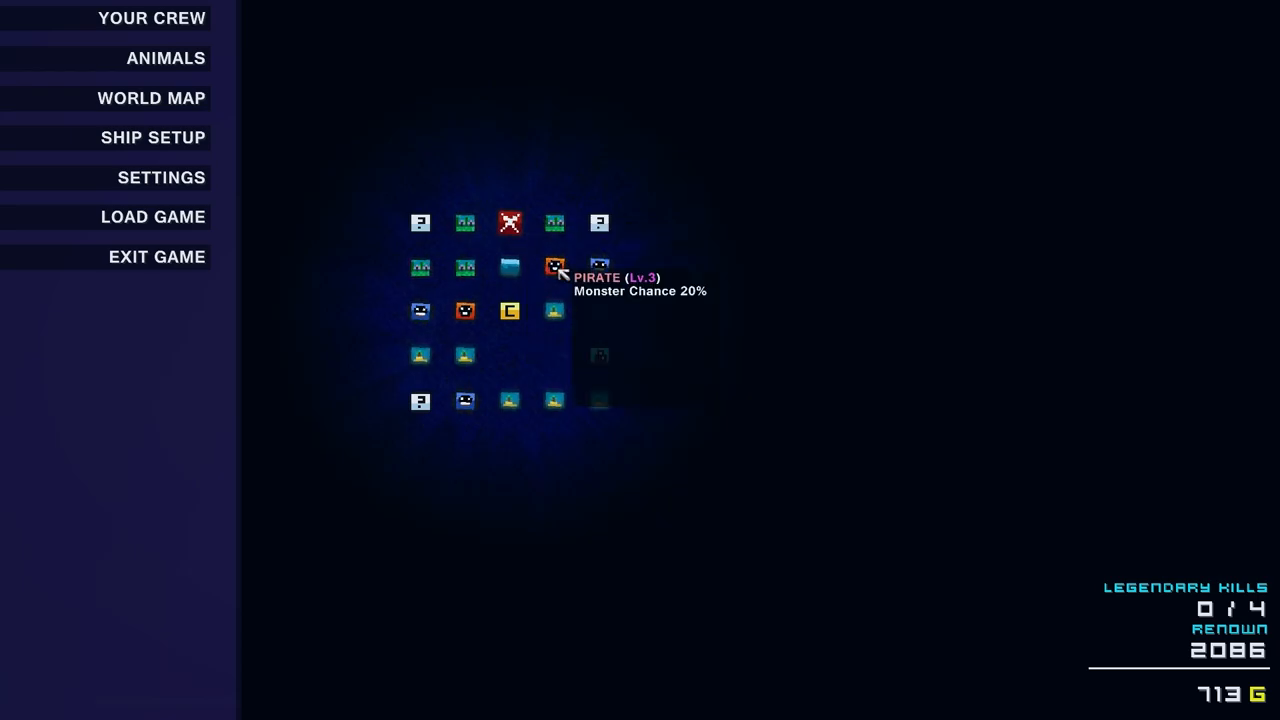
{"action": "mouse_move", "coordinate": [487, 223]}
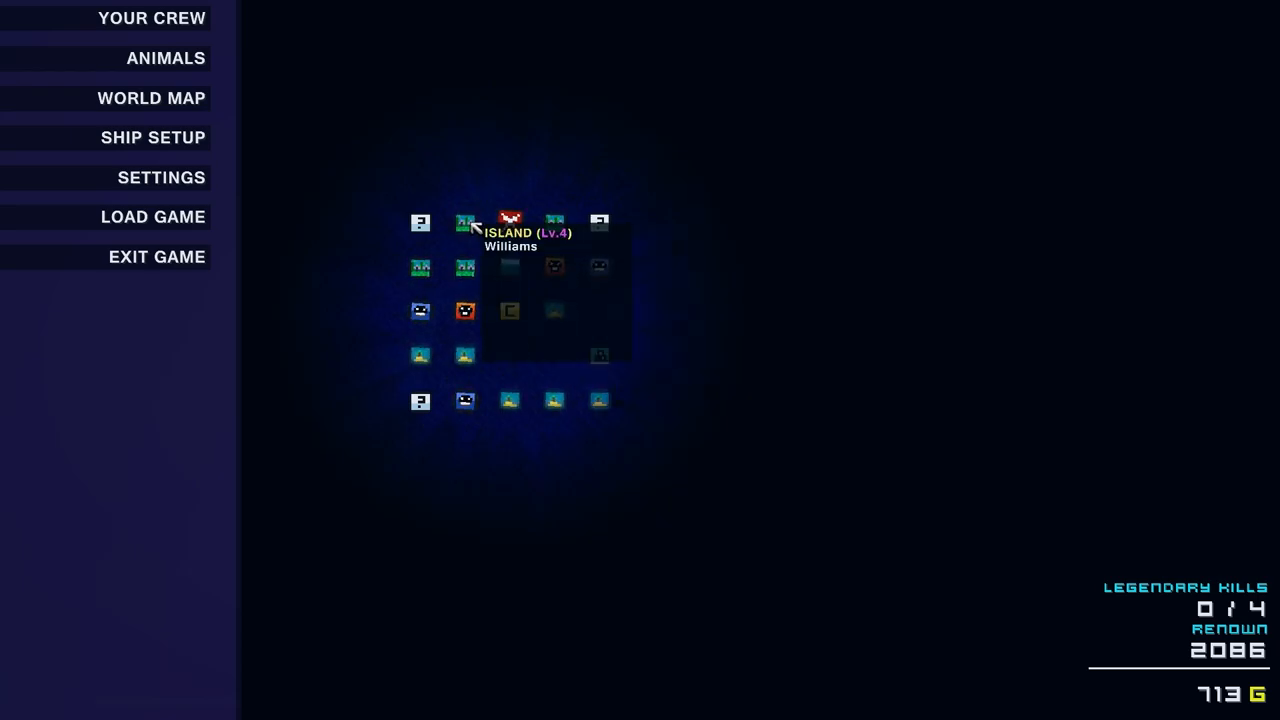
{"action": "mouse_move", "coordinate": [520, 372]}
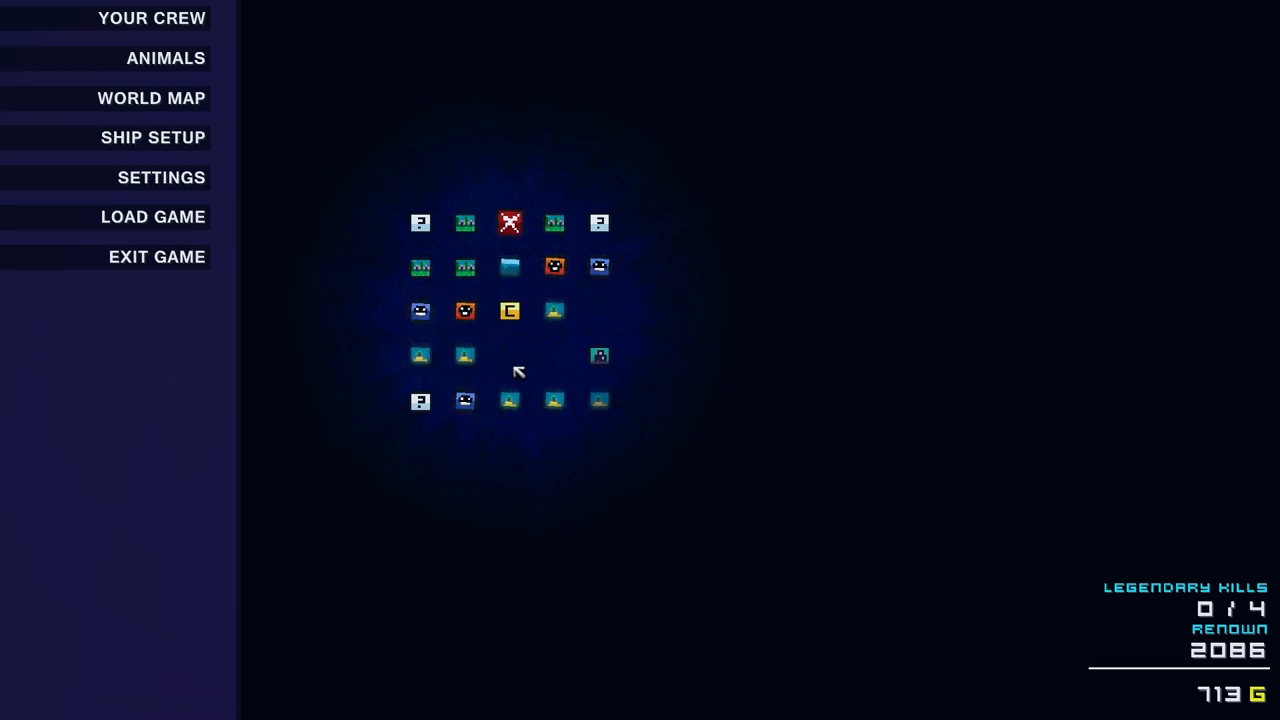
{"action": "mouse_move", "coordinate": [465, 356]}
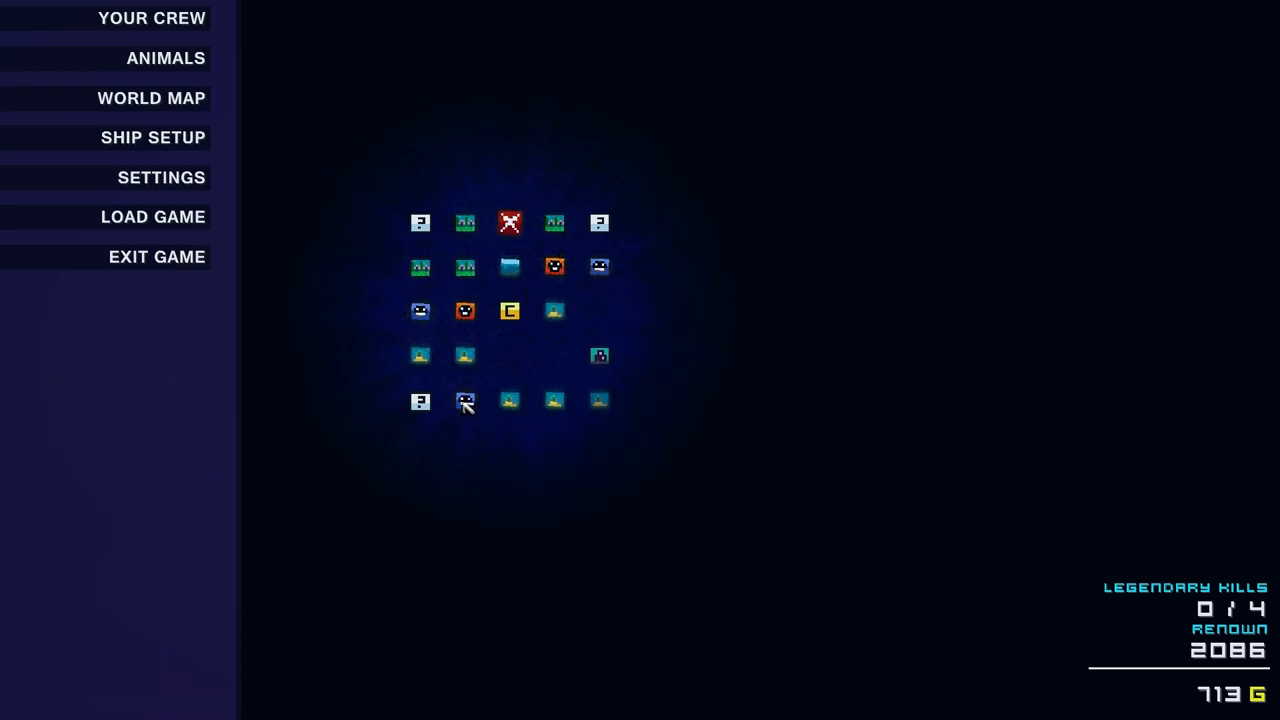
Sail to a tile in the world map's bottom row
{"action": "left_click", "coordinate": [464, 401]}
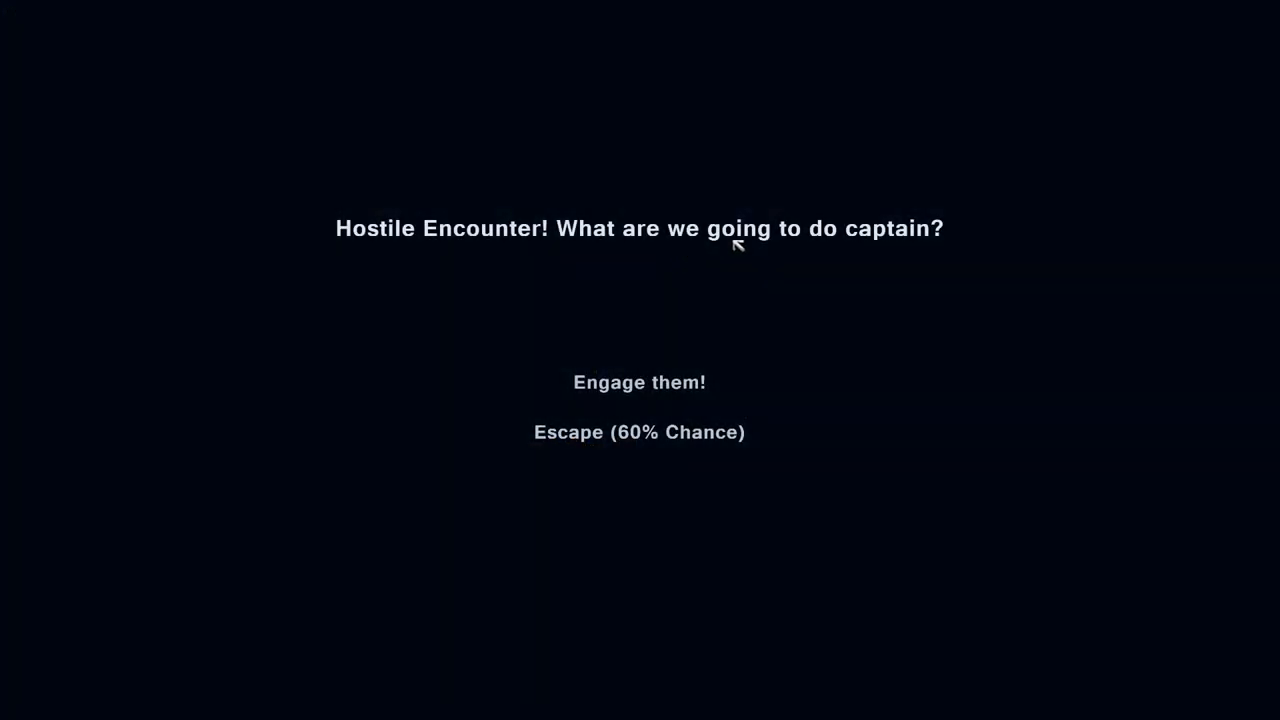
{"action": "mouse_move", "coordinate": [652, 384]}
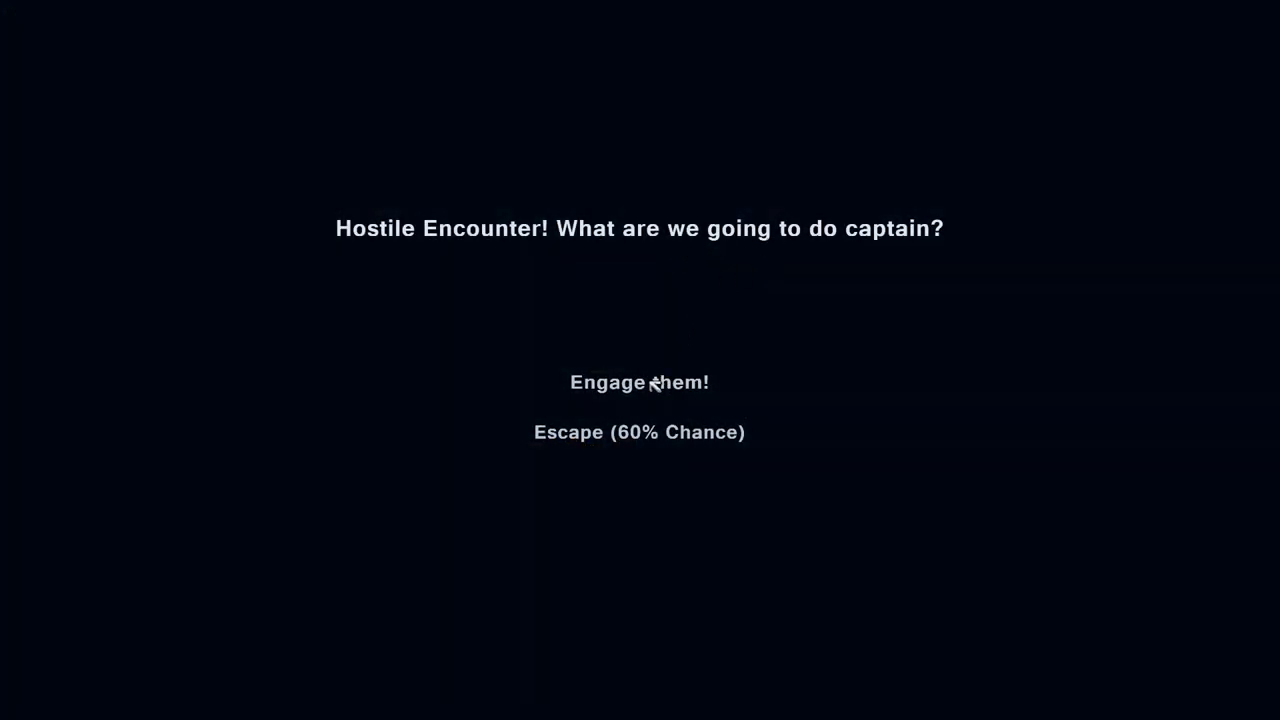
Choose 'Engage them!' in the Hostile Encounter prompt
{"action": "left_click", "coordinate": [639, 383]}
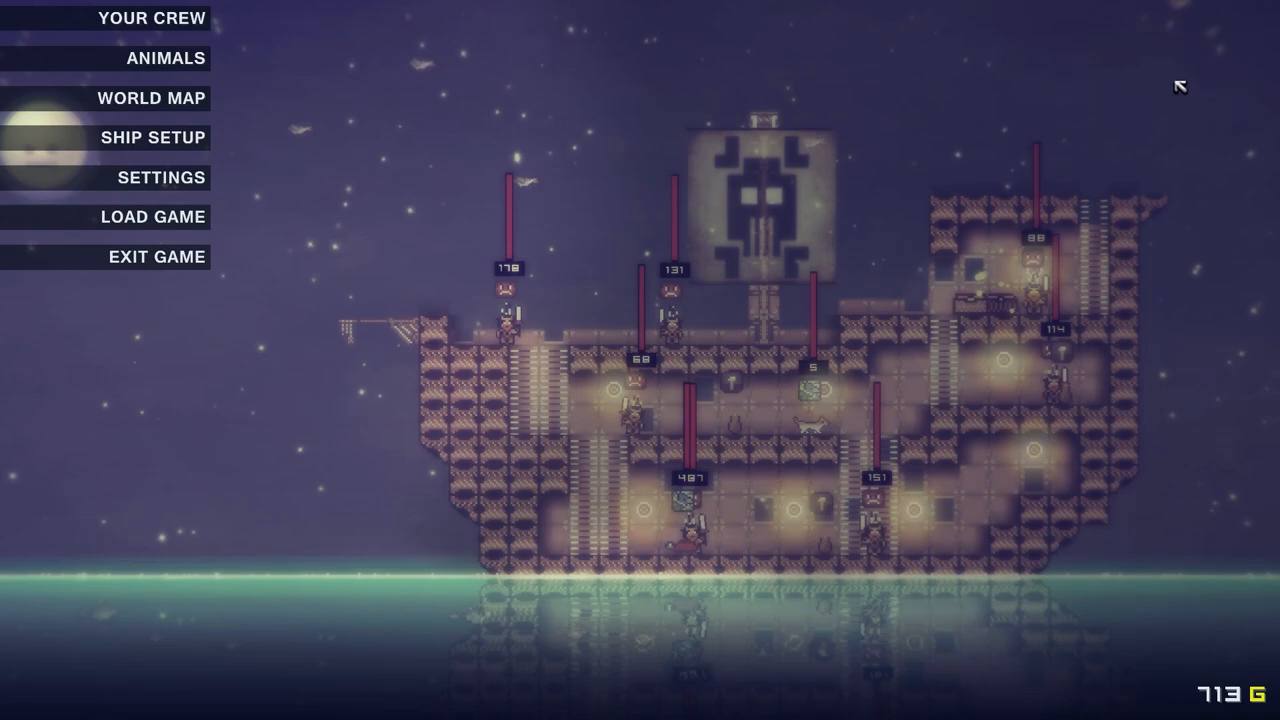
{"action": "mouse_move", "coordinate": [1208, 48]}
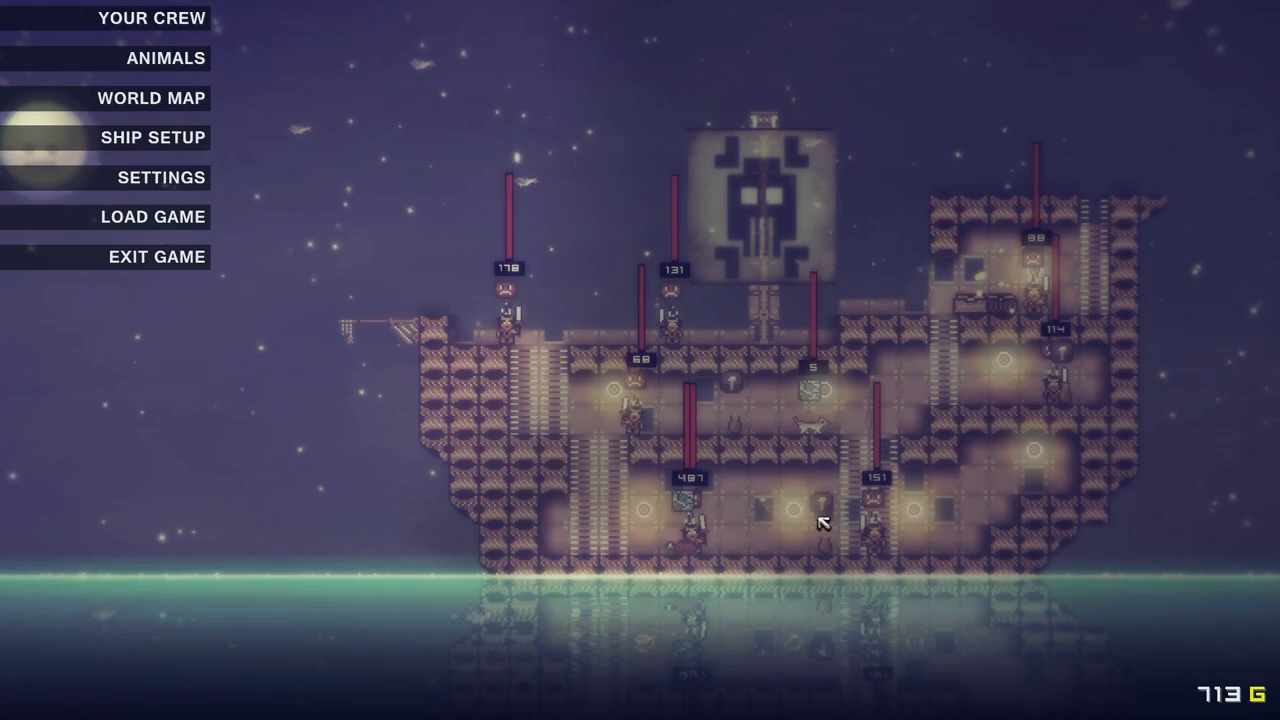
{"action": "mouse_move", "coordinate": [874, 431]}
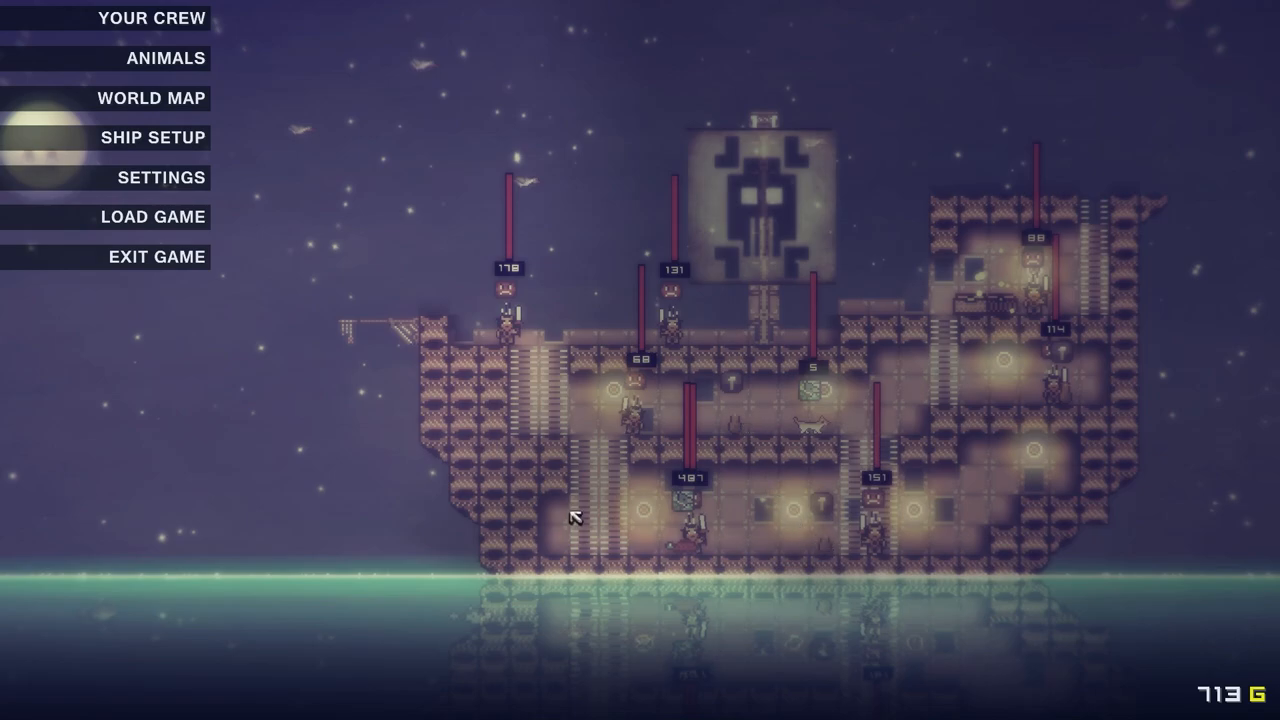
{"action": "mouse_move", "coordinate": [1065, 370]}
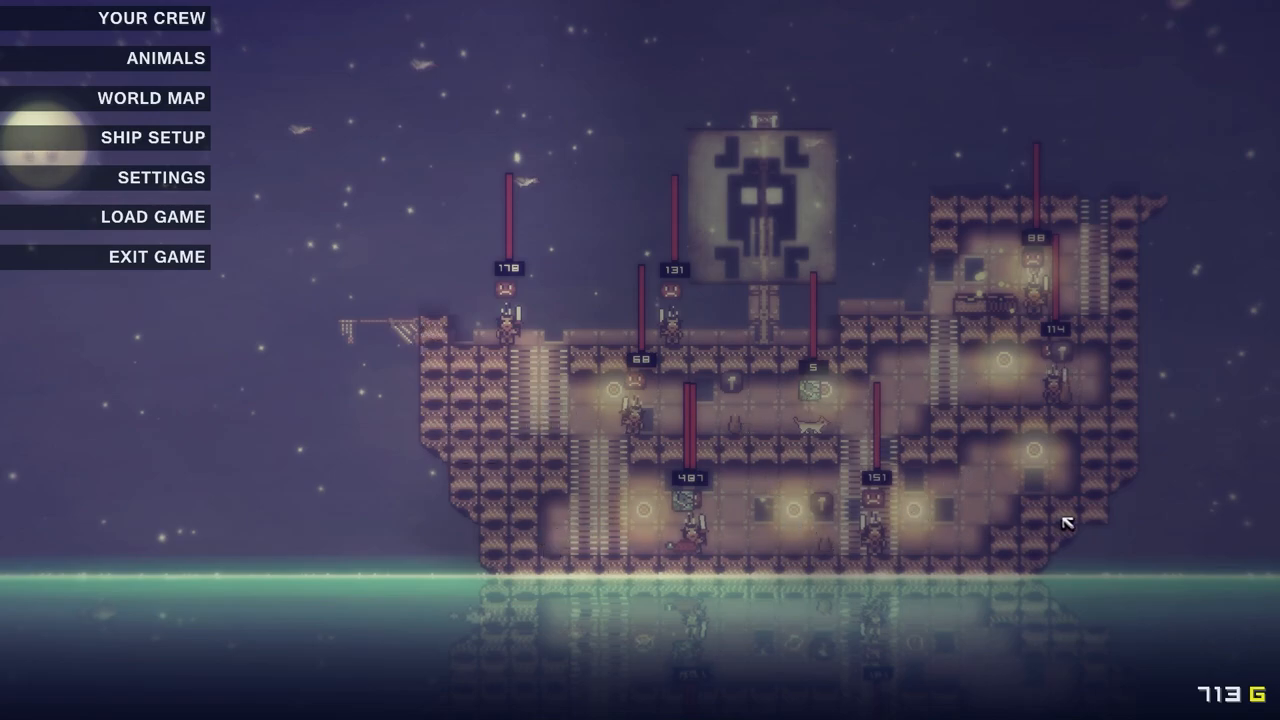
{"action": "mouse_move", "coordinate": [210, 40]}
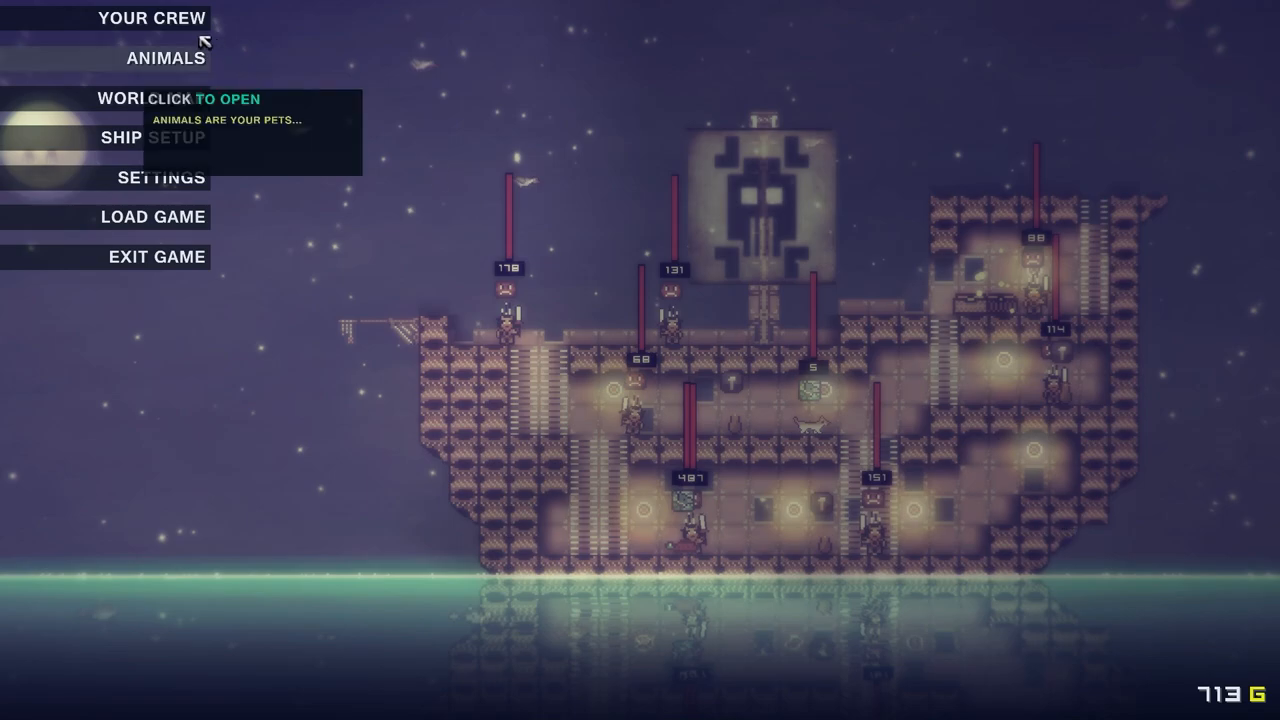
View Ahmira's crew sheet, browse to Hikaizer's, then exit to the ship
{"action": "left_click", "coordinate": [148, 18]}
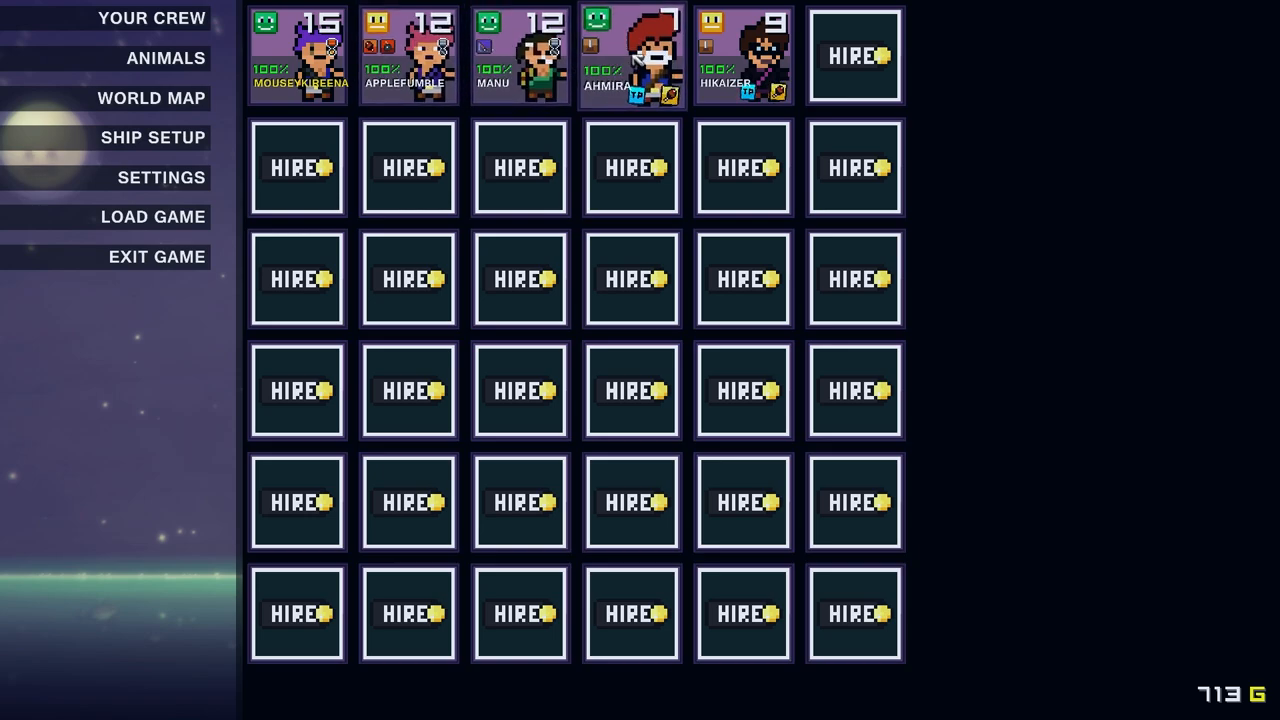
{"action": "left_click", "coordinate": [647, 50]}
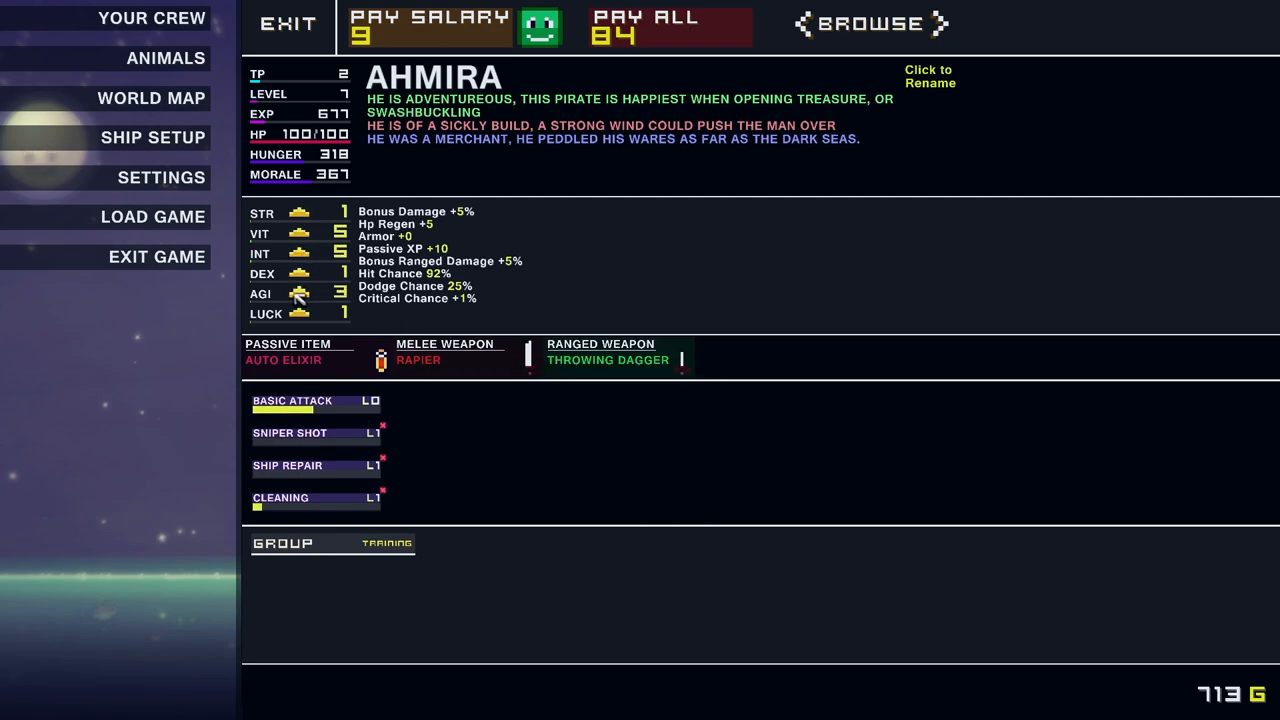
{"action": "left_click", "coordinate": [310, 294]}
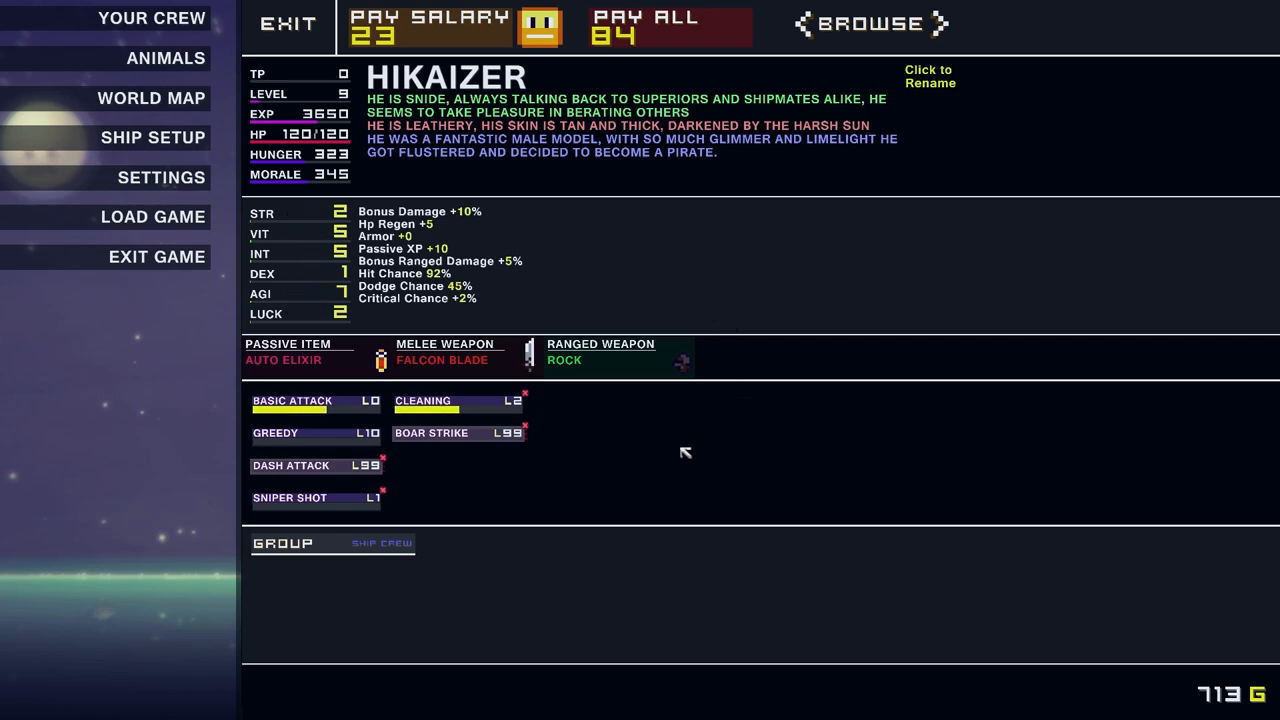
{"action": "left_click", "coordinate": [287, 24]}
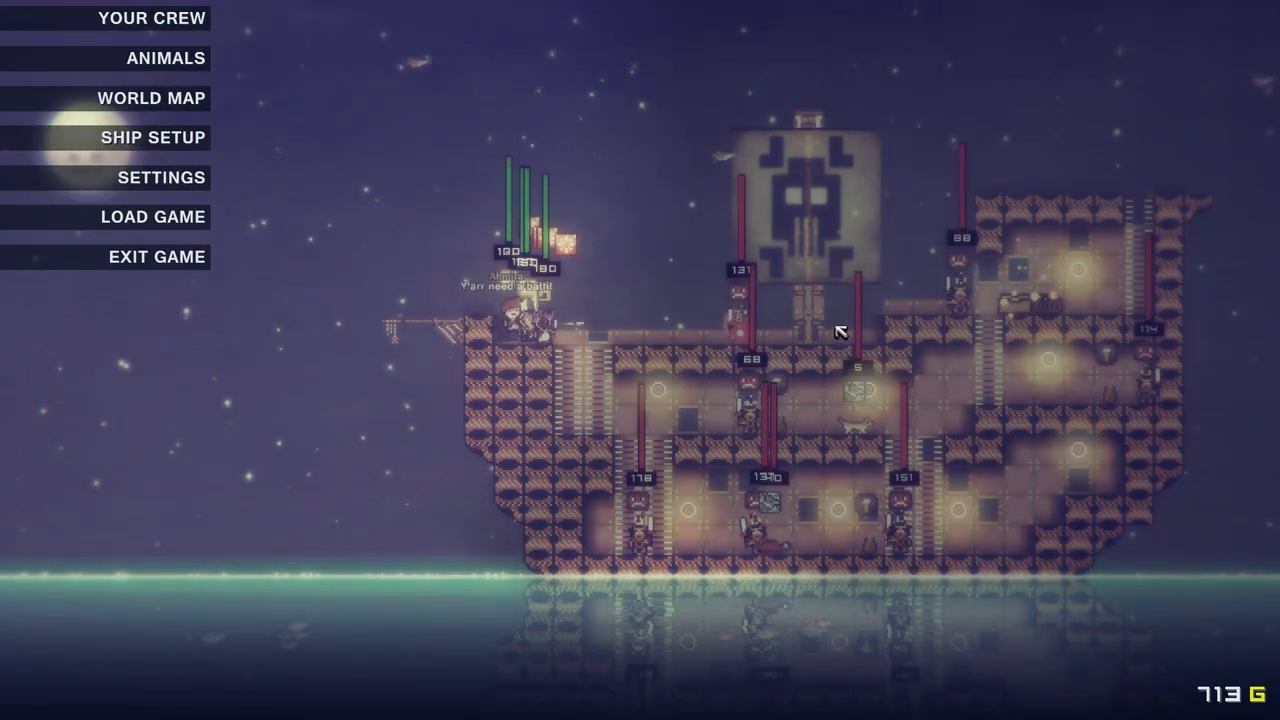
{"action": "mouse_move", "coordinate": [962, 288]}
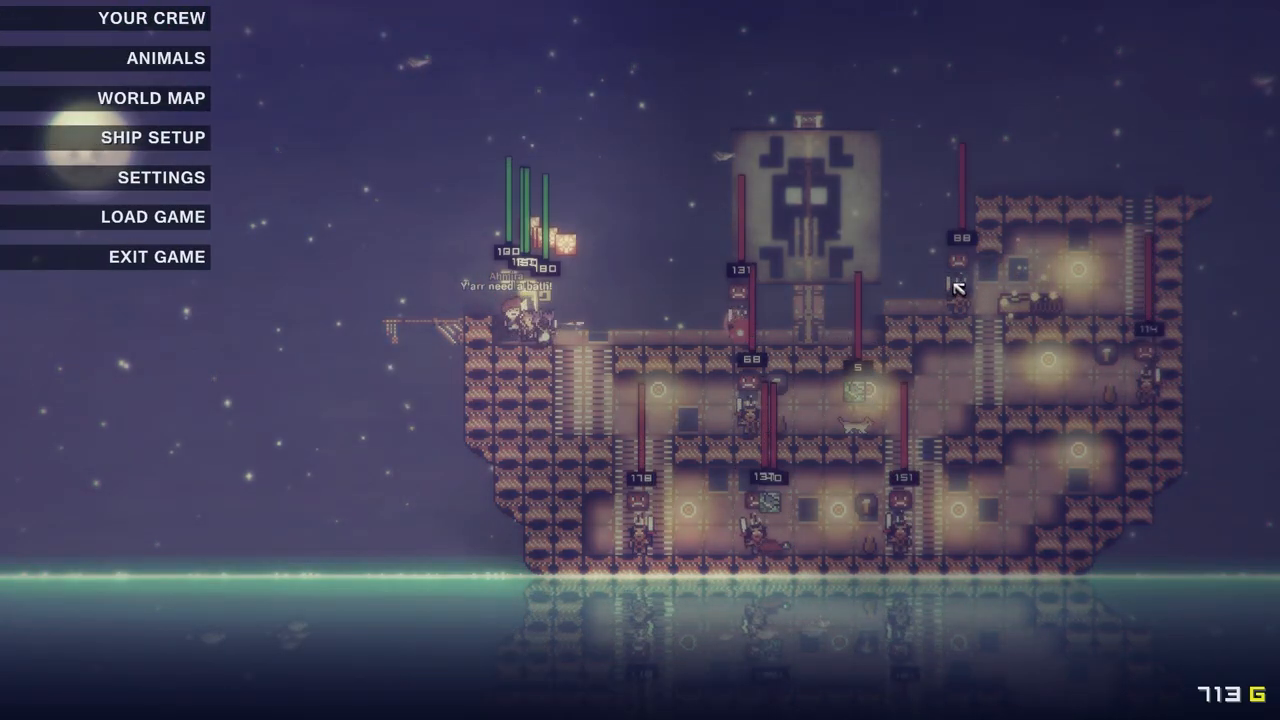
{"action": "mouse_move", "coordinate": [612, 264]}
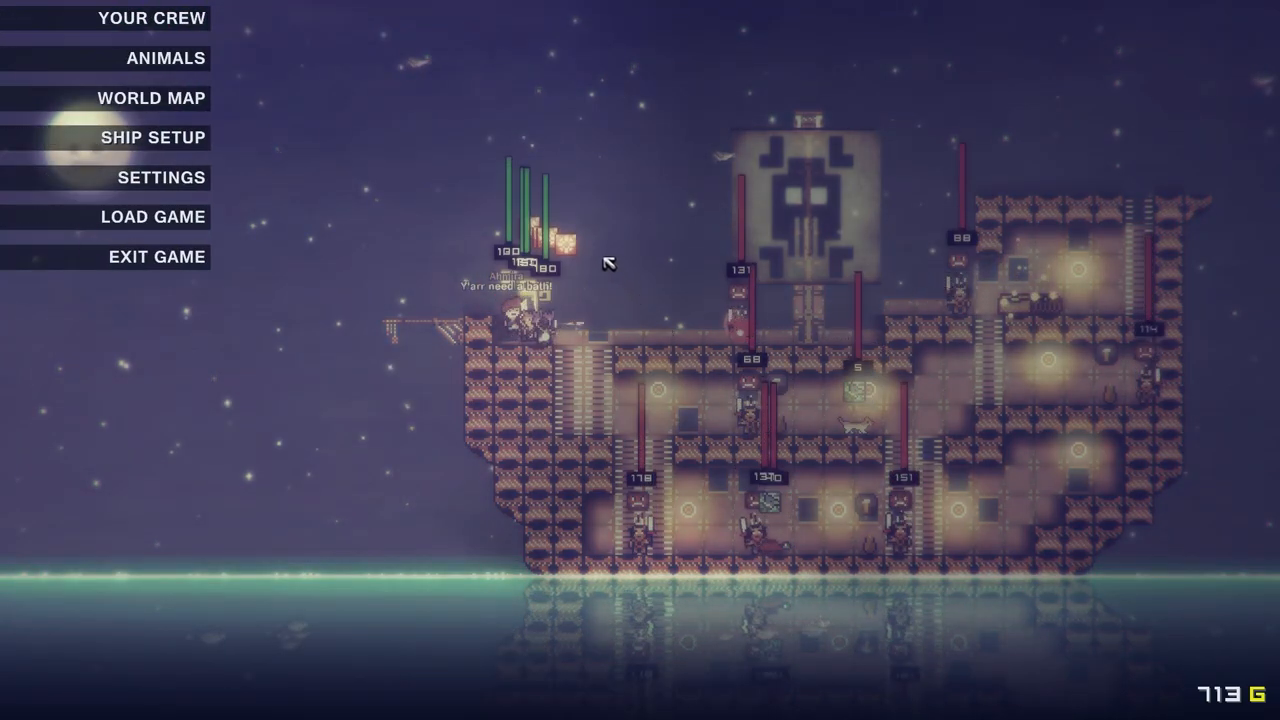
{"action": "mouse_move", "coordinate": [556, 253]}
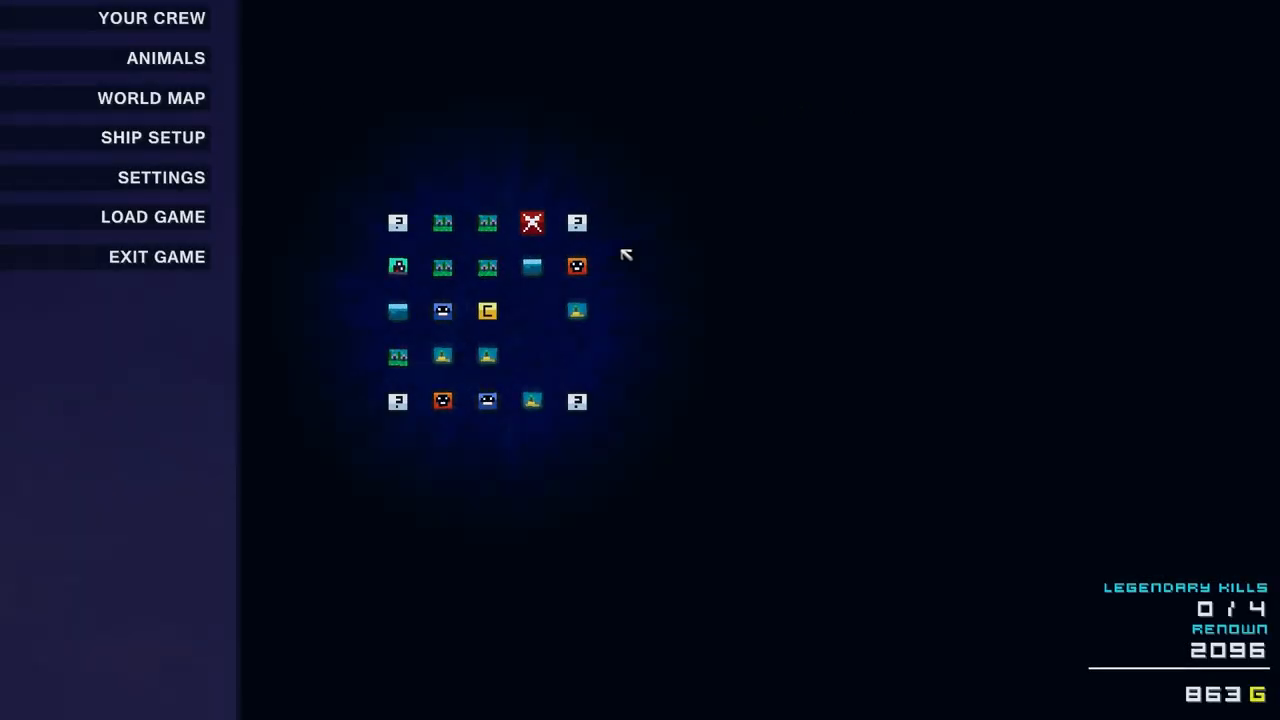
{"action": "mouse_move", "coordinate": [487, 356]}
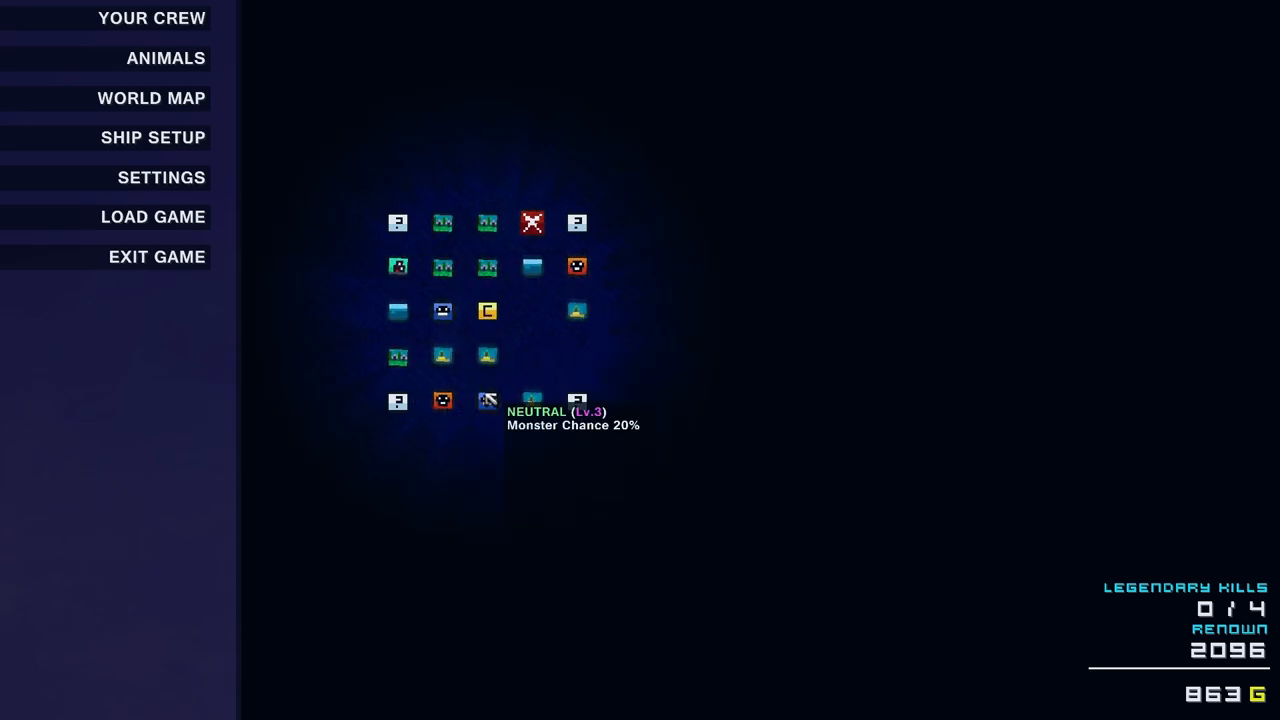
{"action": "mouse_move", "coordinate": [489, 415]}
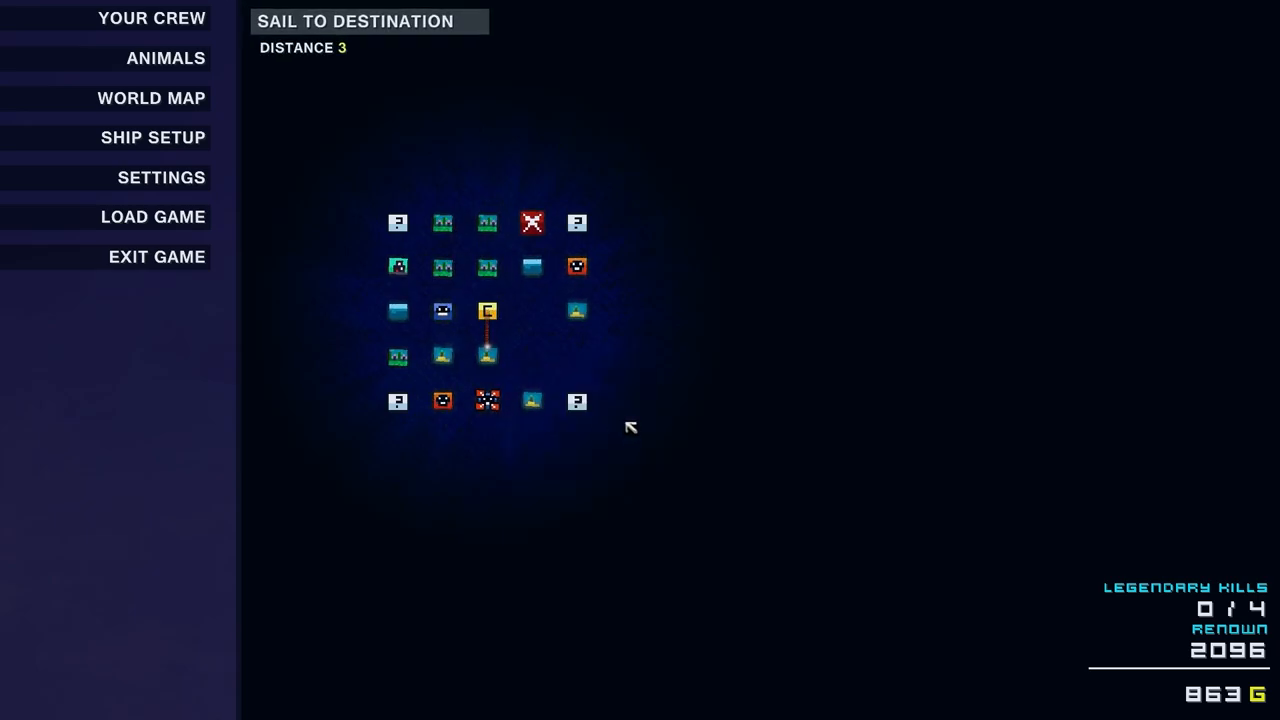
{"action": "mouse_move", "coordinate": [486, 355]}
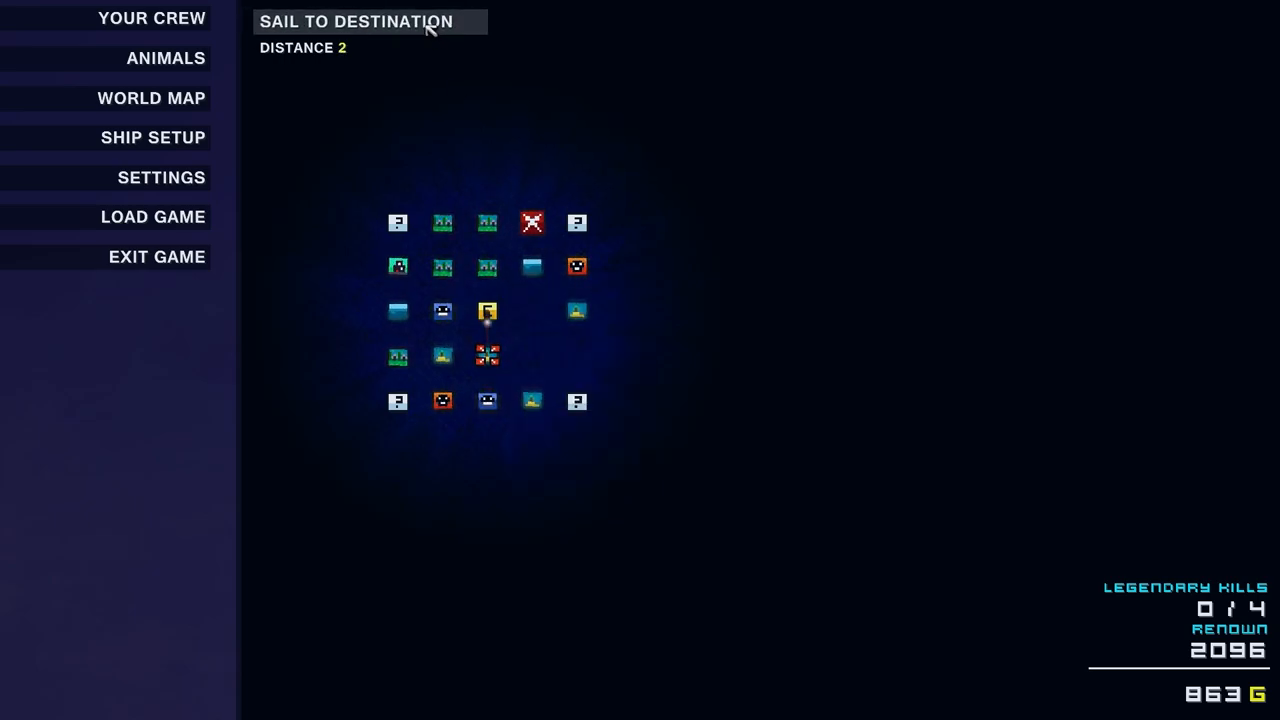
Sail to the chosen island, bringing up the unplundered enemy ship warning
{"action": "left_click", "coordinate": [365, 21]}
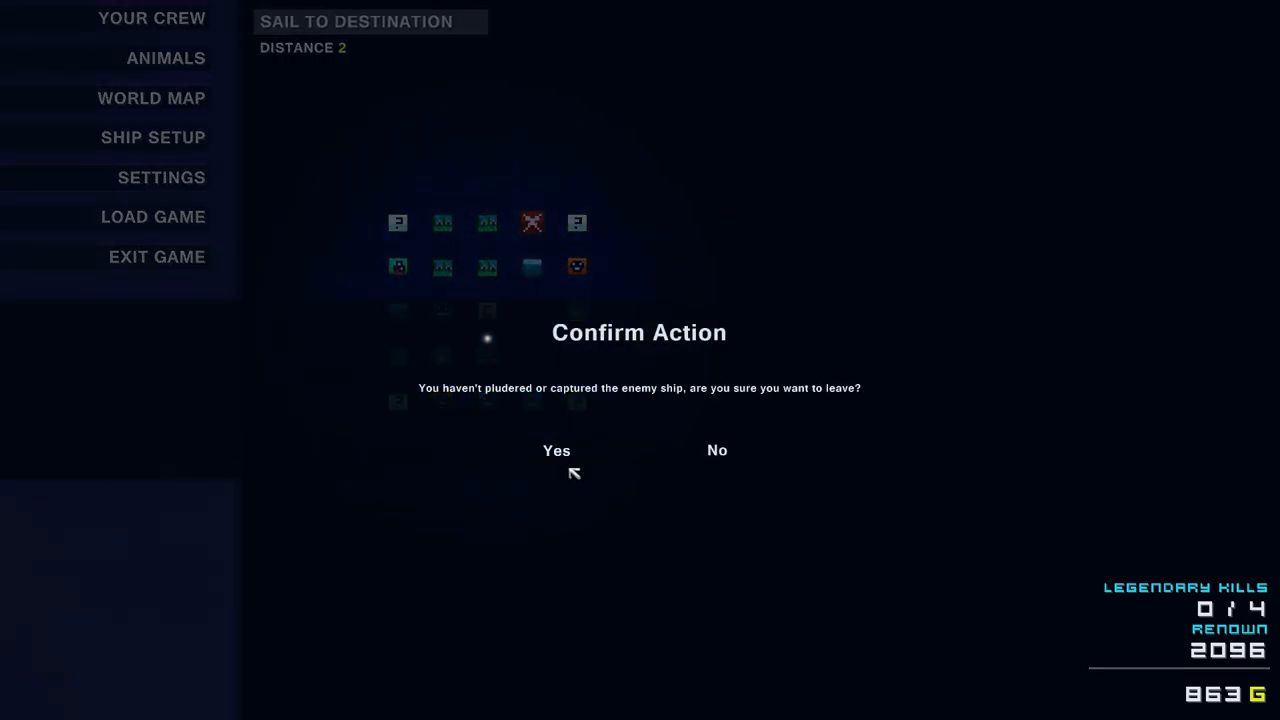
{"action": "mouse_move", "coordinate": [557, 460]}
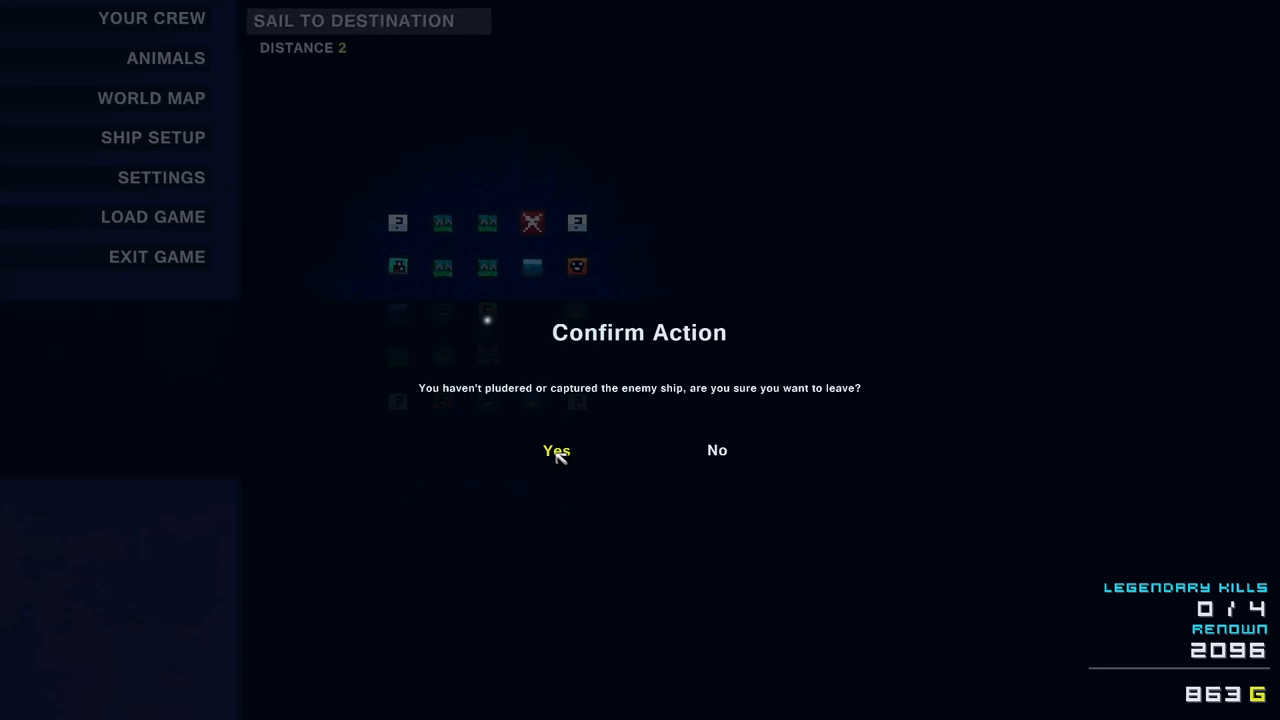
{"action": "mouse_move", "coordinate": [710, 453]}
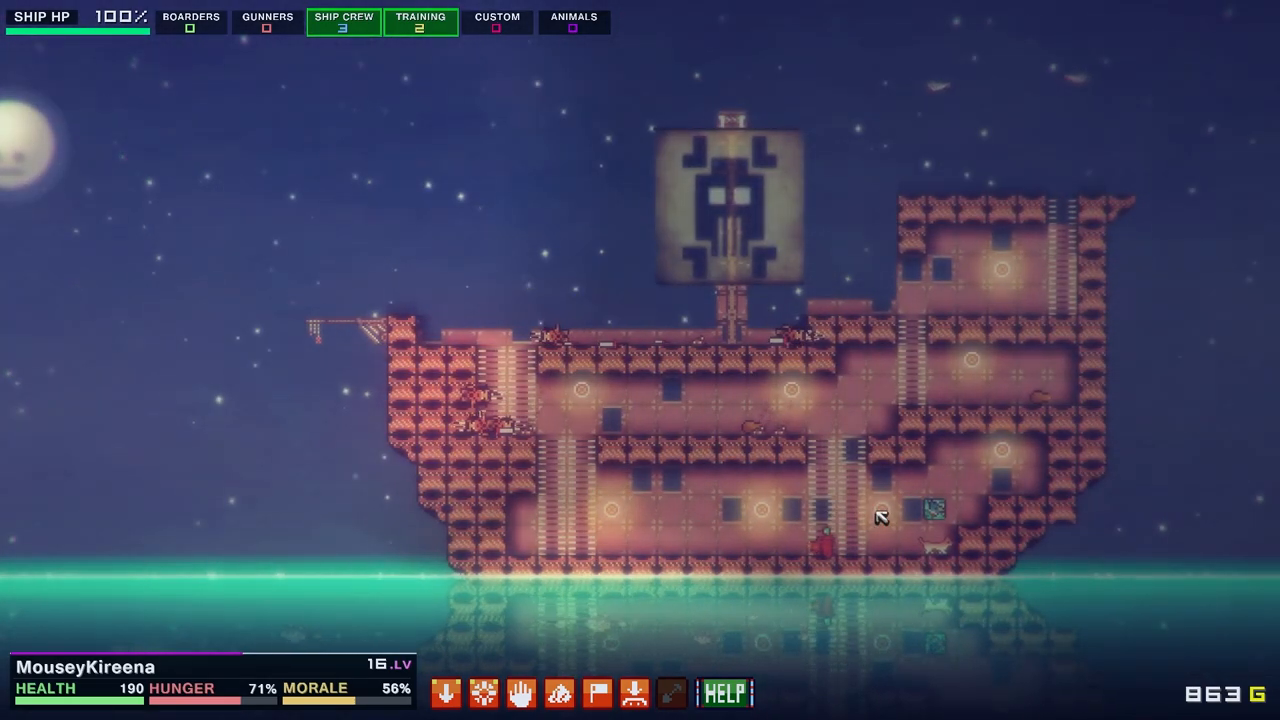
{"action": "mouse_move", "coordinate": [616, 653]}
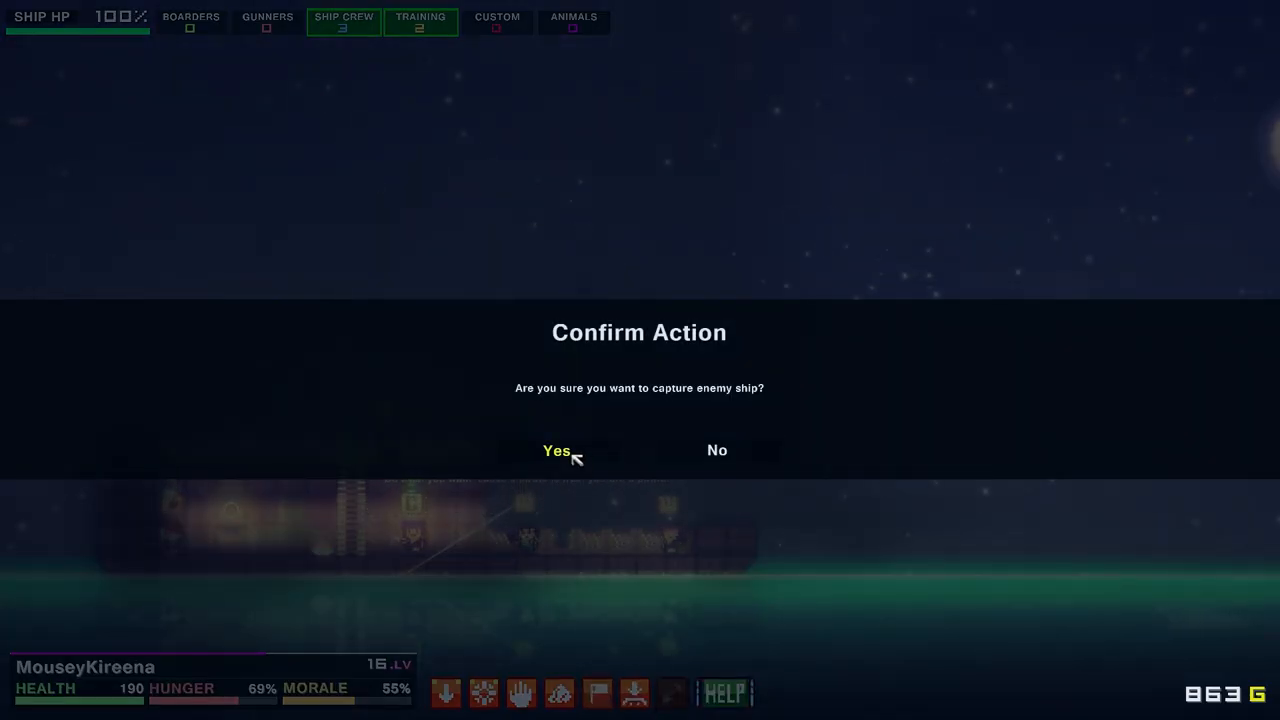
Confirm capturing the enemy ship
{"action": "left_click", "coordinate": [555, 450]}
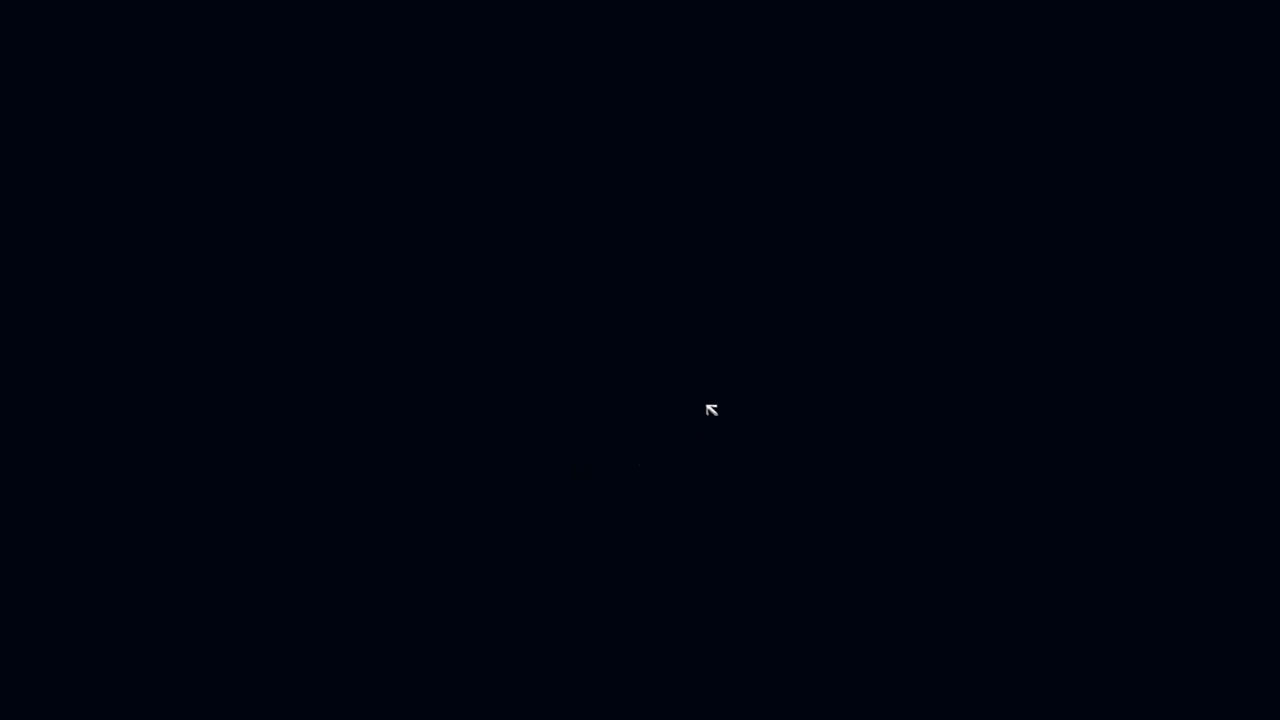
{"action": "mouse_move", "coordinate": [560, 390]}
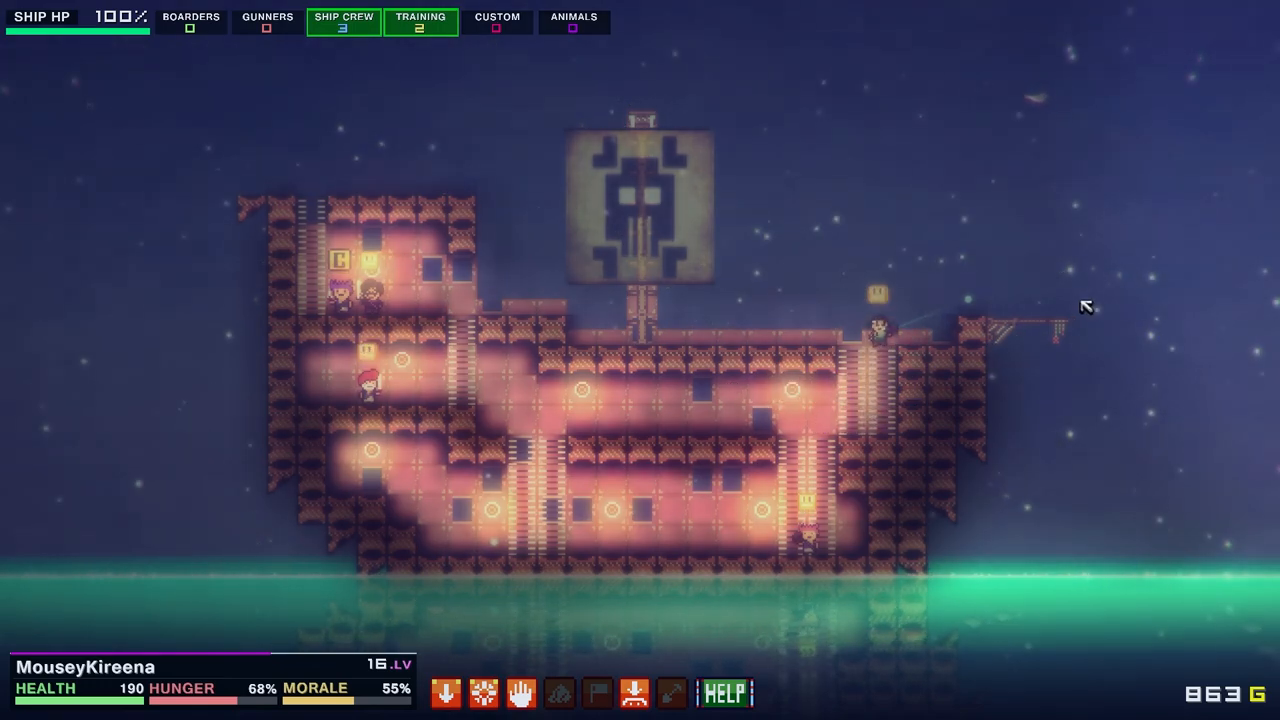
Bring up the game menu aboard the captured larger vessel
{"action": "key", "text": "Escape"}
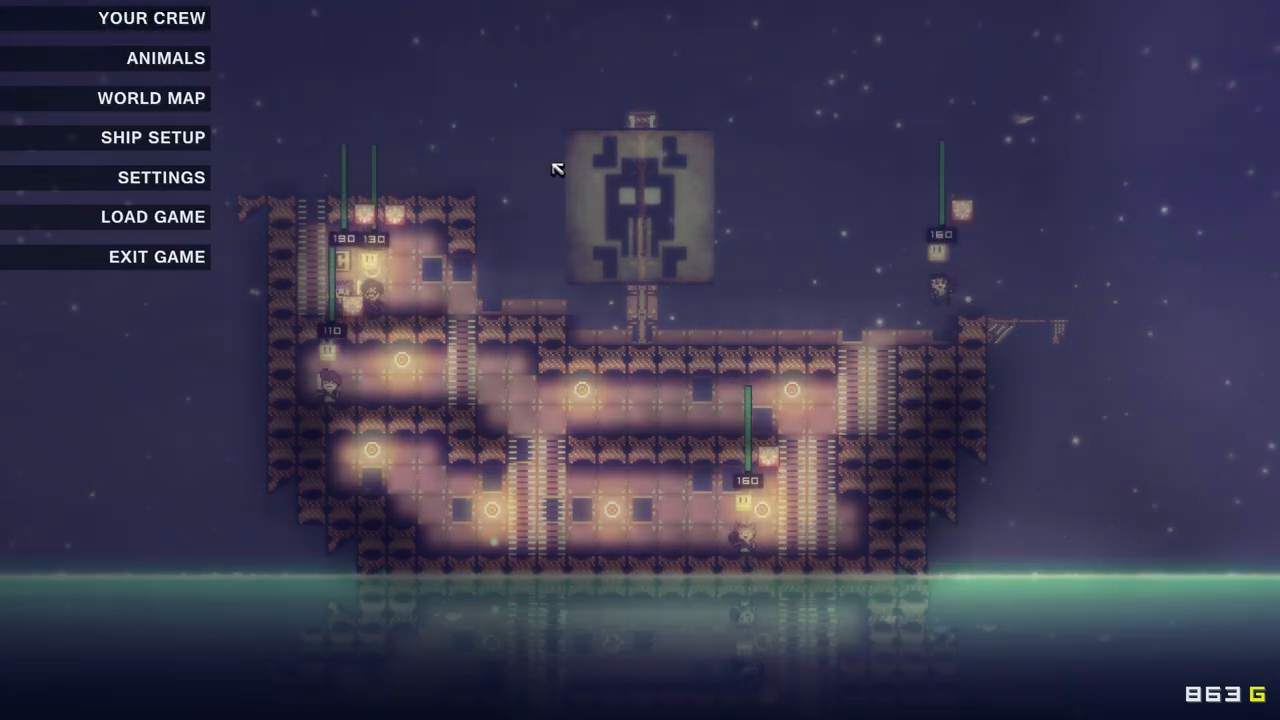
{"action": "mouse_move", "coordinate": [185, 96]}
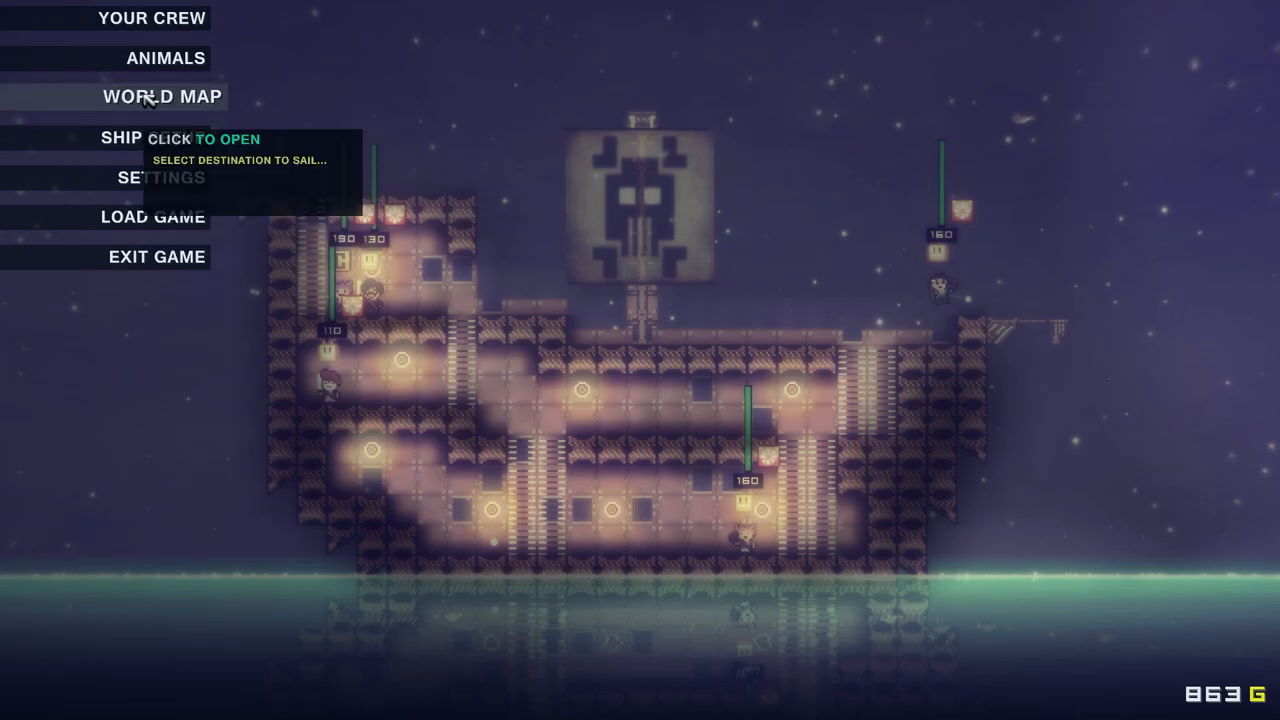
{"action": "left_click", "coordinate": [159, 96]}
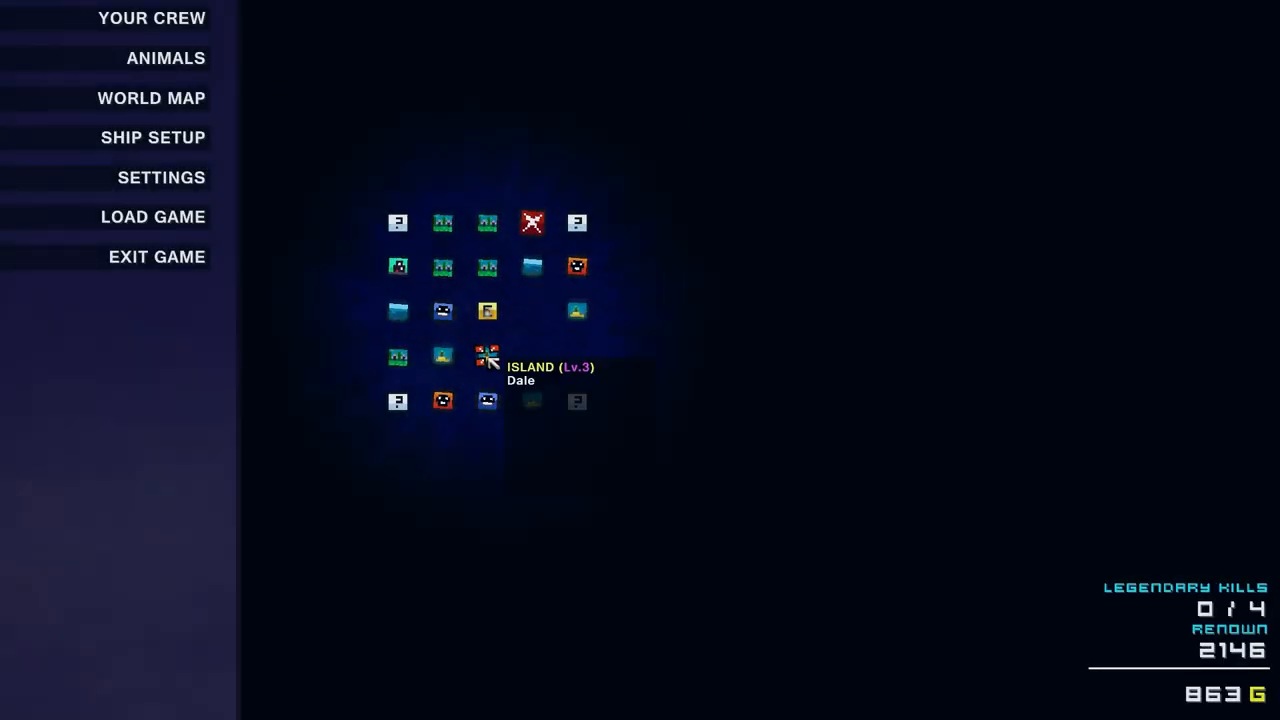
{"action": "left_click", "coordinate": [486, 356]}
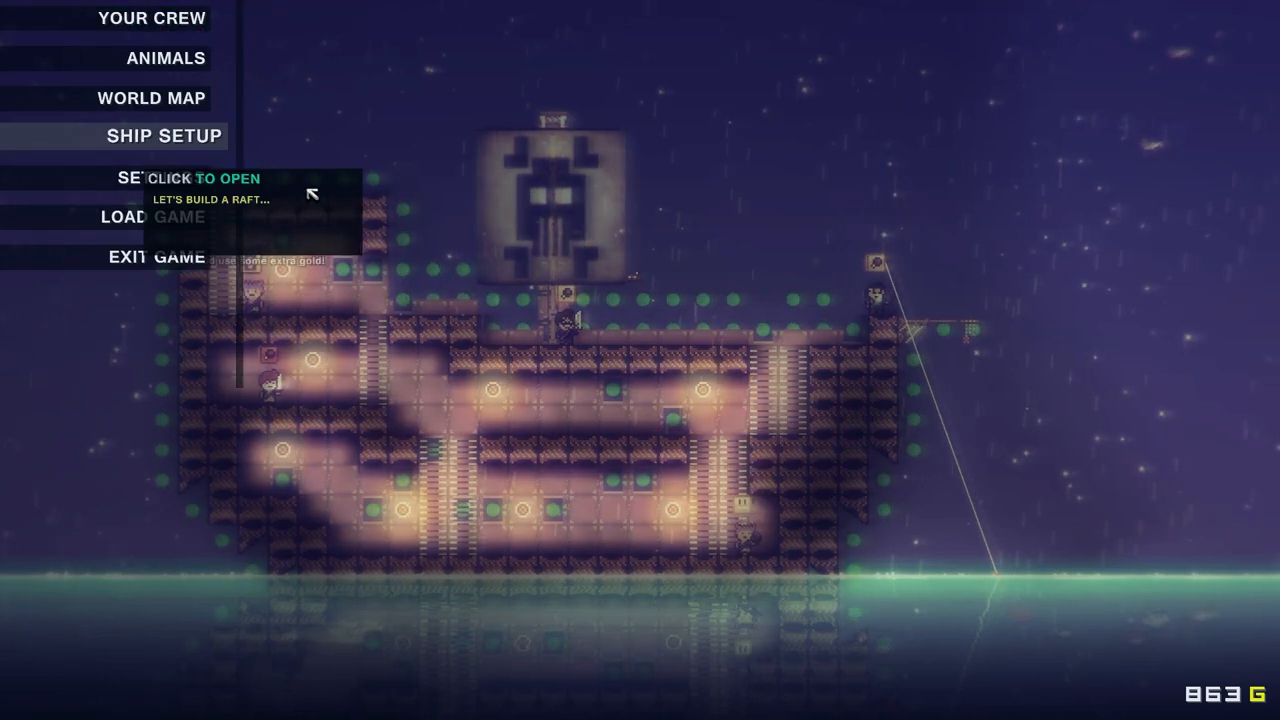
Enter Ship Setup, place a deck part, toggle the flag editor, and list hull blocks
{"action": "left_click", "coordinate": [153, 135]}
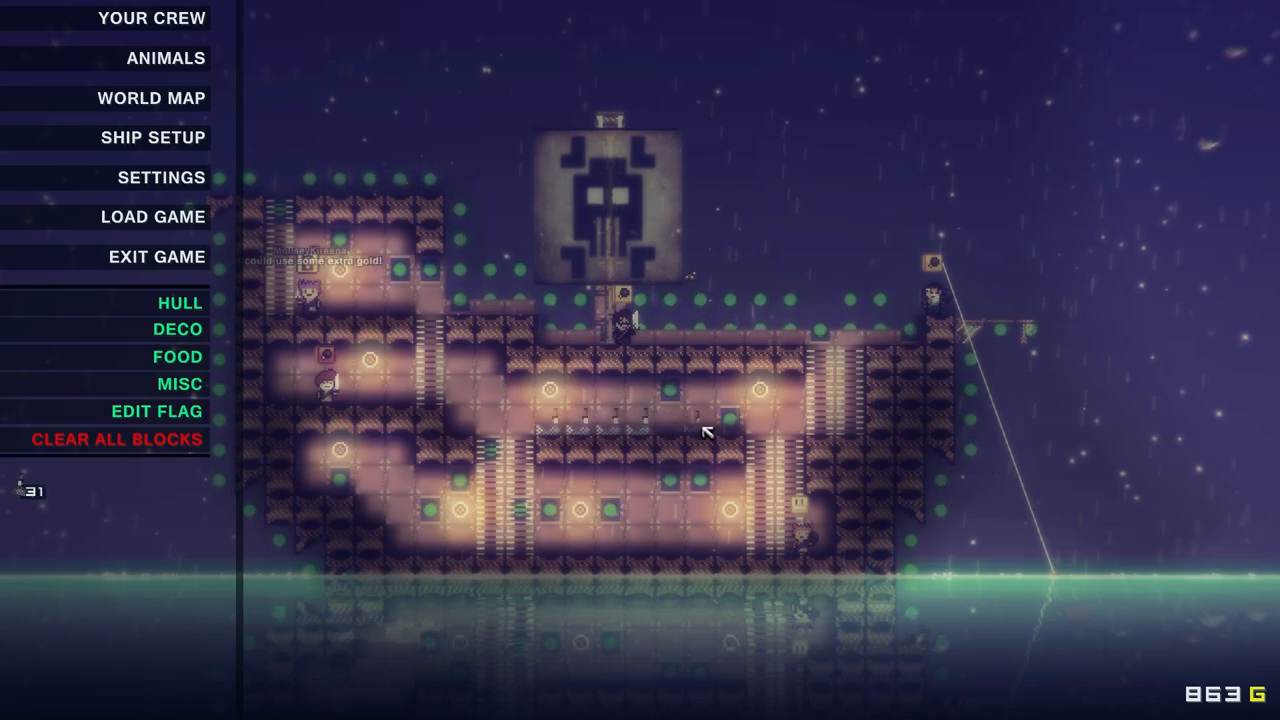
{"action": "left_click", "coordinate": [727, 441]}
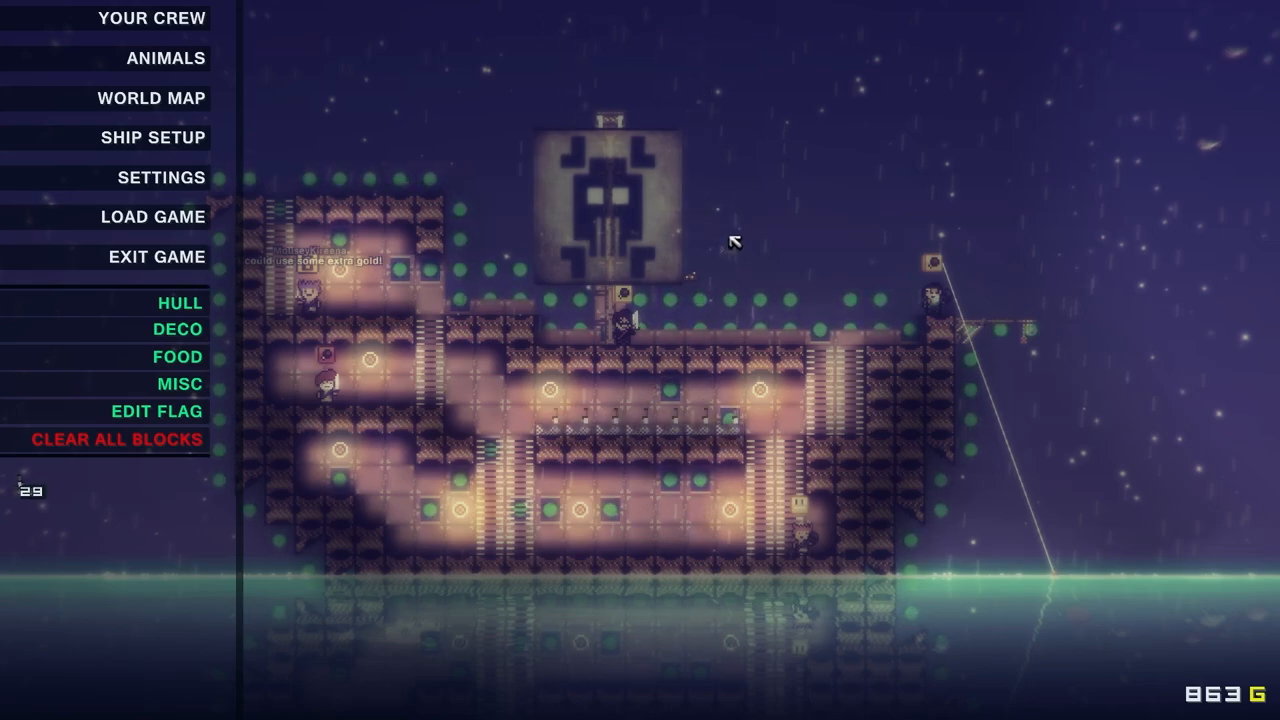
{"action": "left_click", "coordinate": [156, 411]}
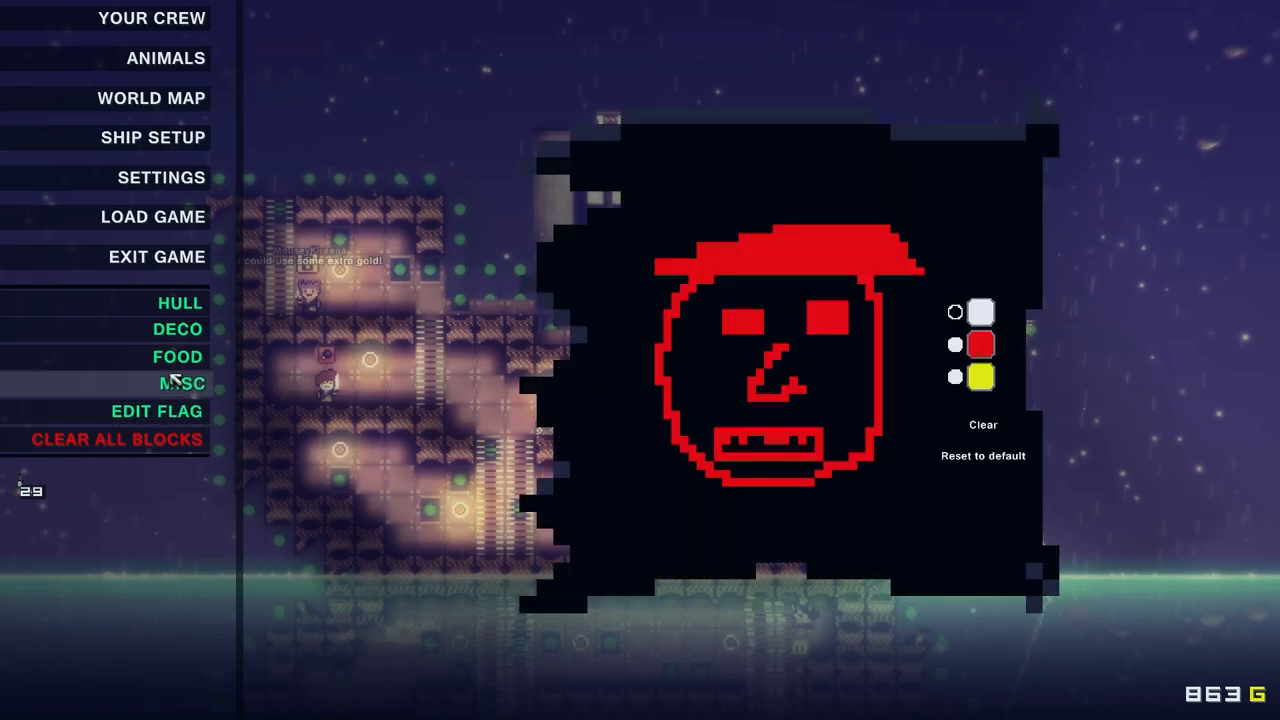
{"action": "left_click", "coordinate": [181, 302]}
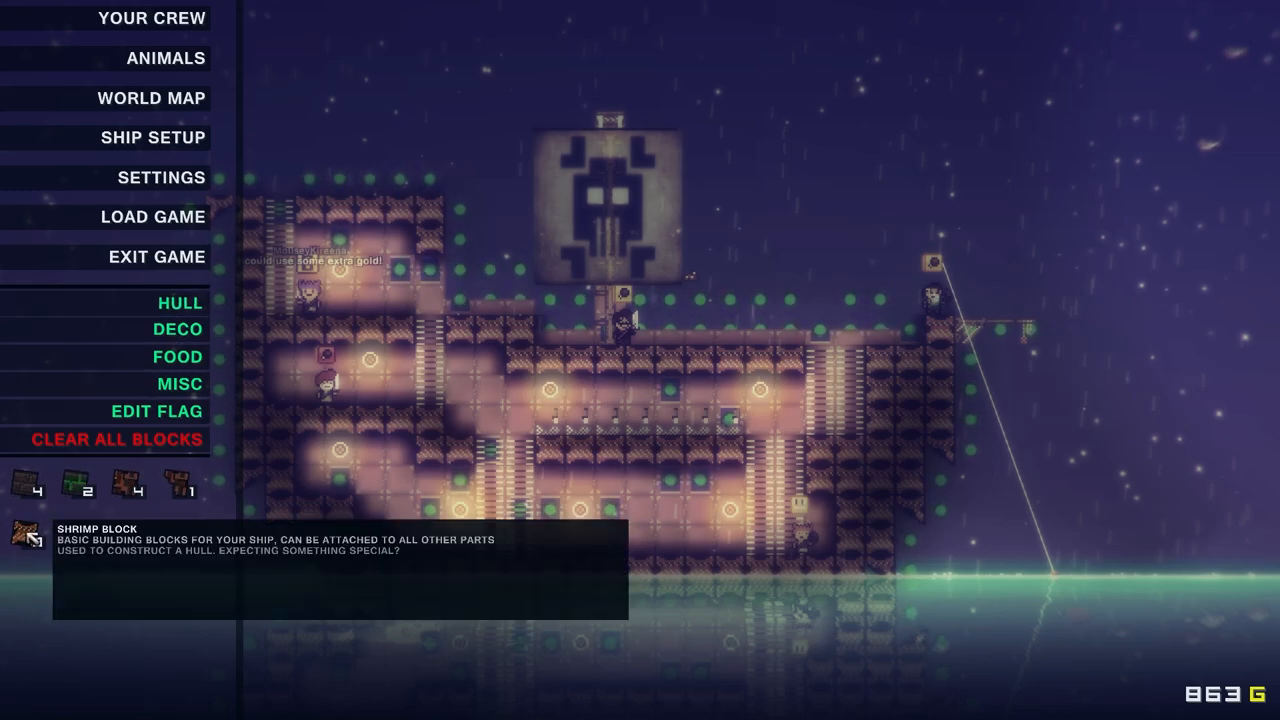
{"action": "mouse_move", "coordinate": [155, 256]}
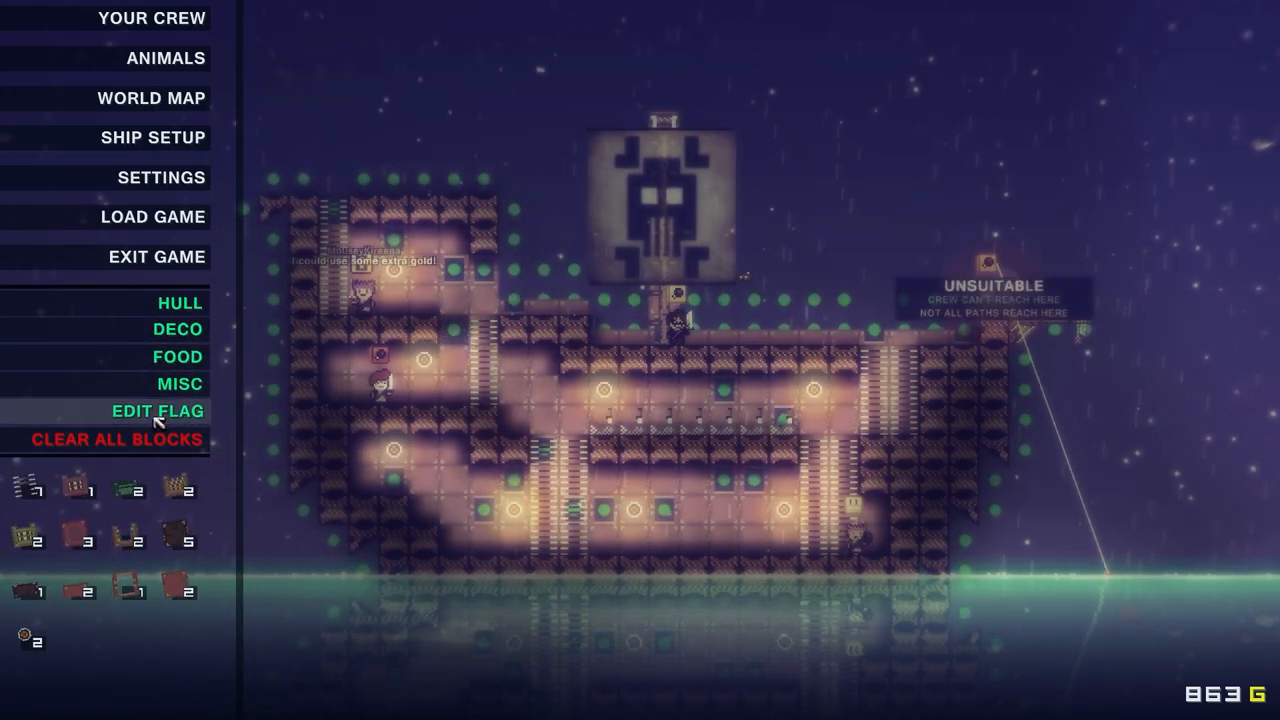
{"action": "mouse_move", "coordinate": [143, 462]}
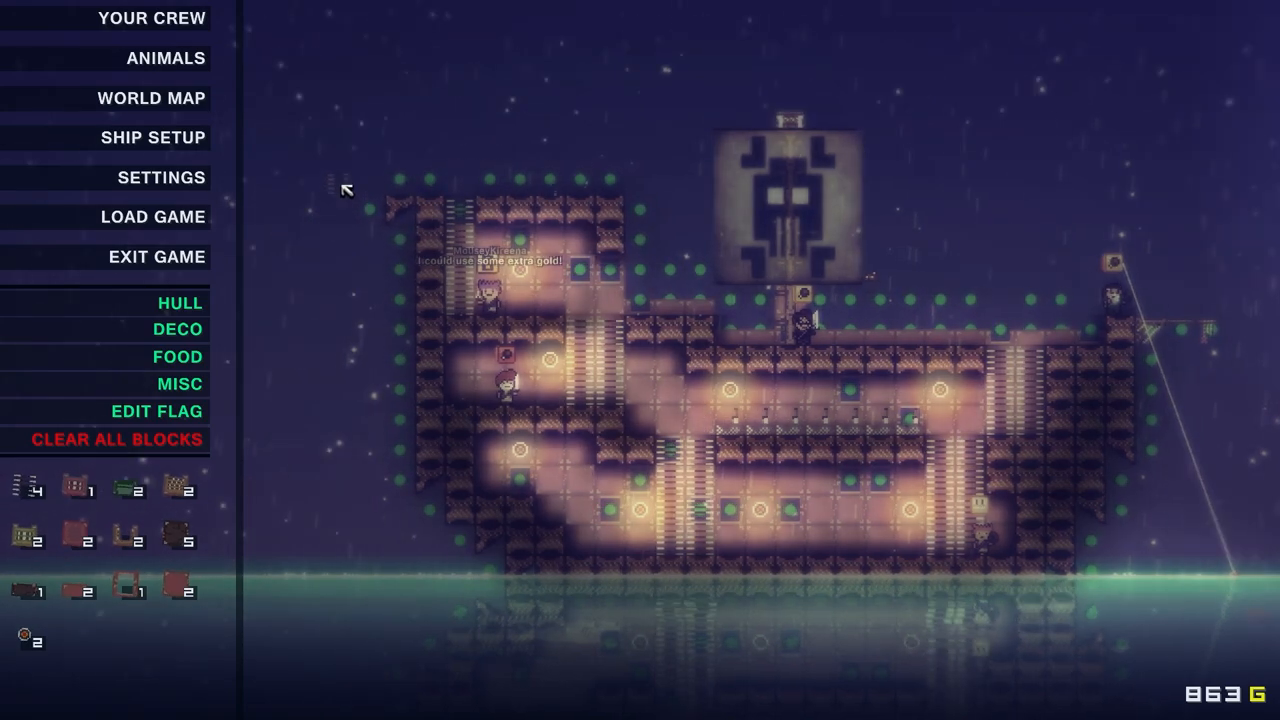
{"action": "mouse_move", "coordinate": [489, 547]}
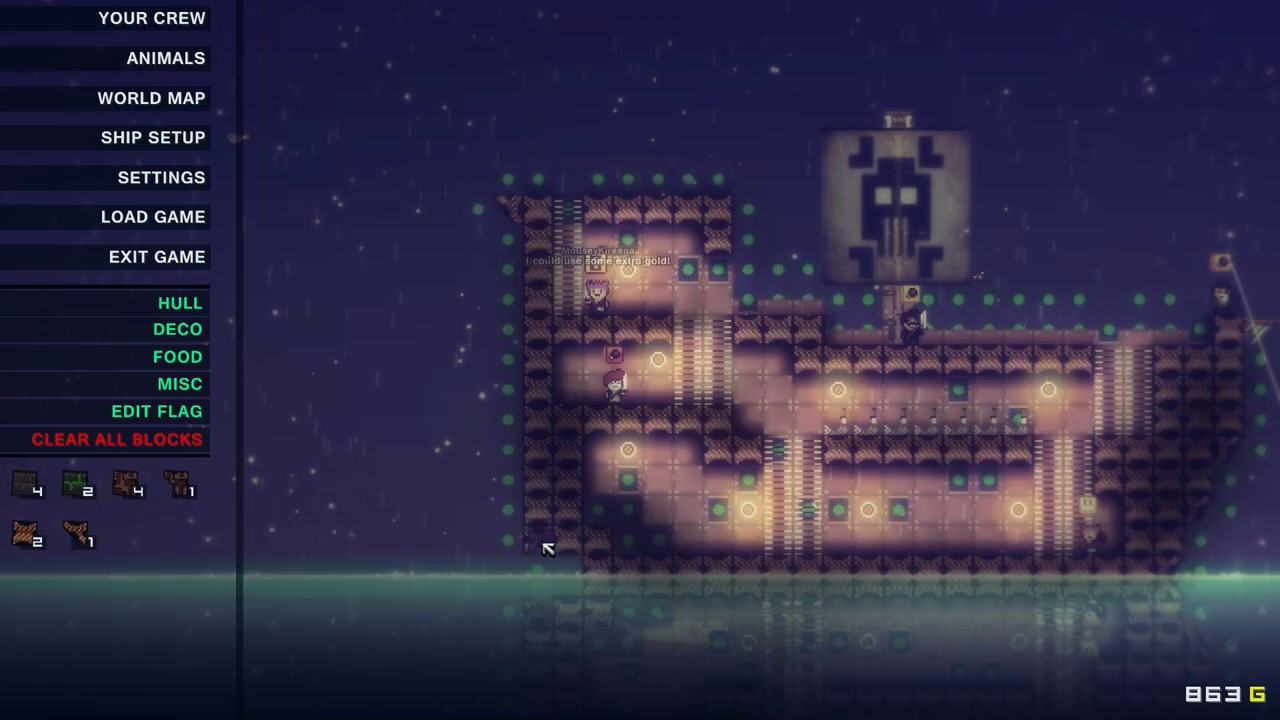
{"action": "mouse_move", "coordinate": [162, 338]}
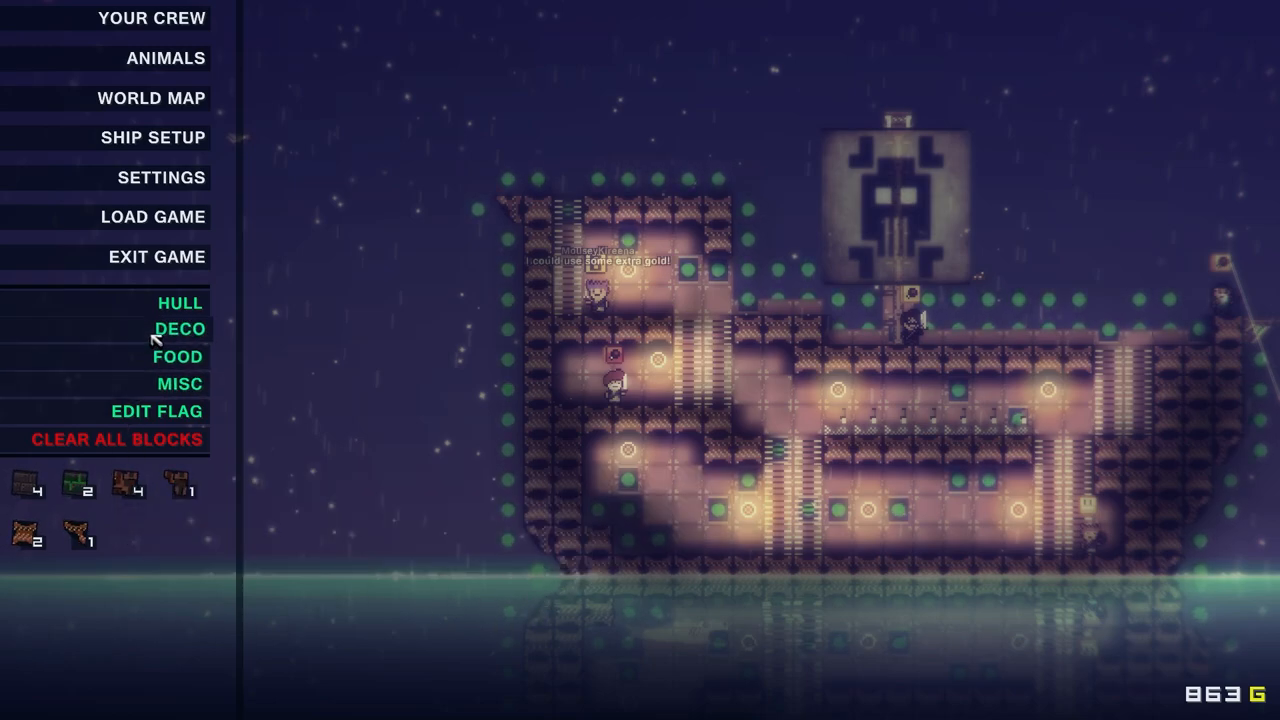
List the Deco category of building parts in Ship Setup
{"action": "left_click", "coordinate": [178, 328]}
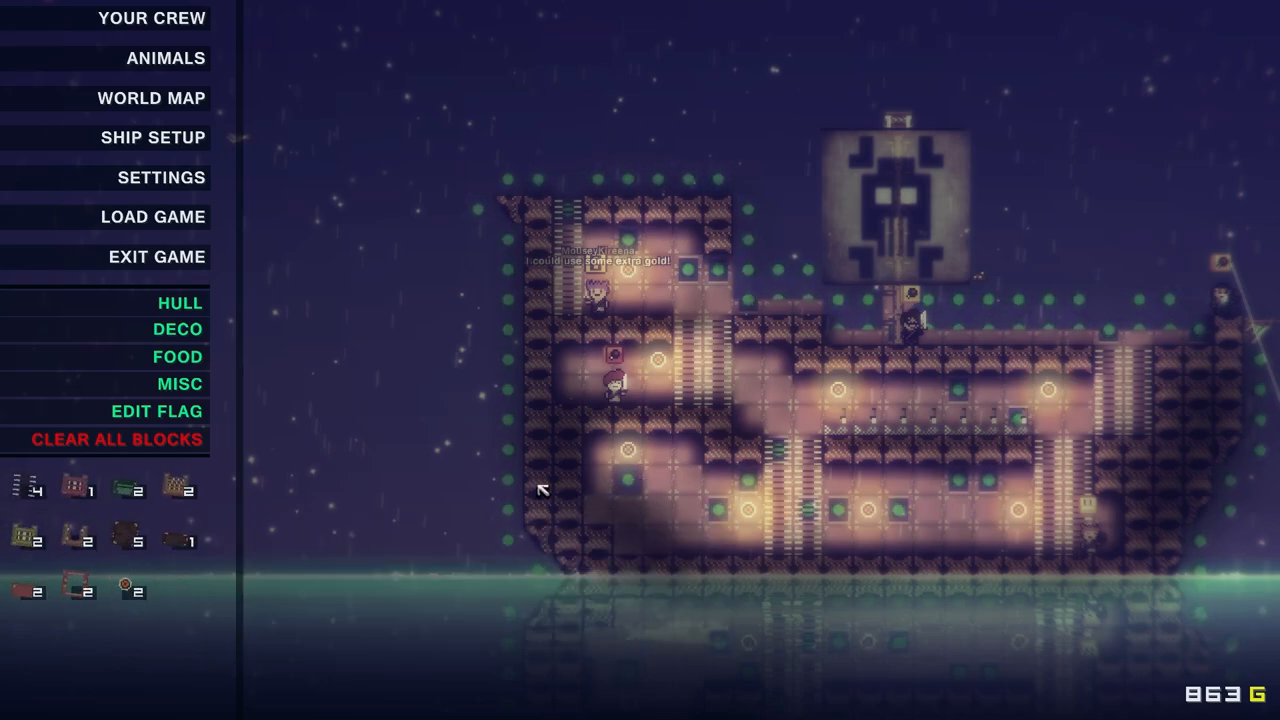
{"action": "mouse_move", "coordinate": [75, 593]}
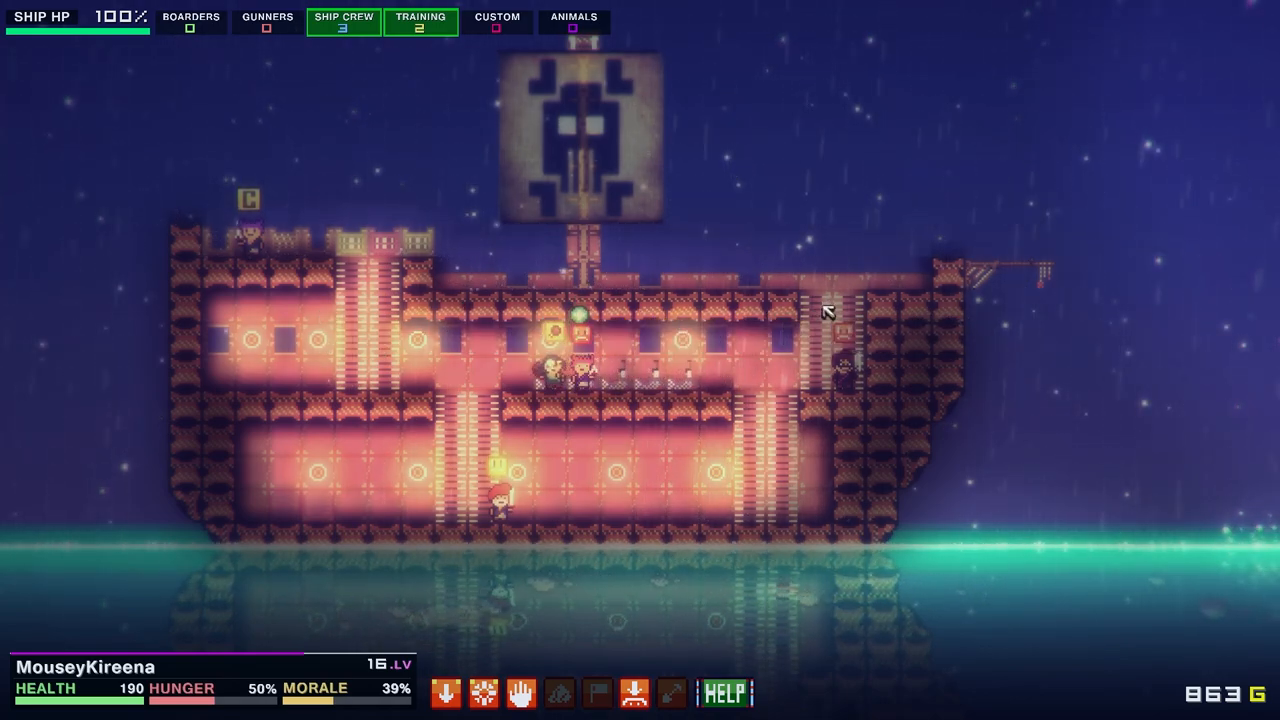
{"action": "mouse_move", "coordinate": [734, 386]}
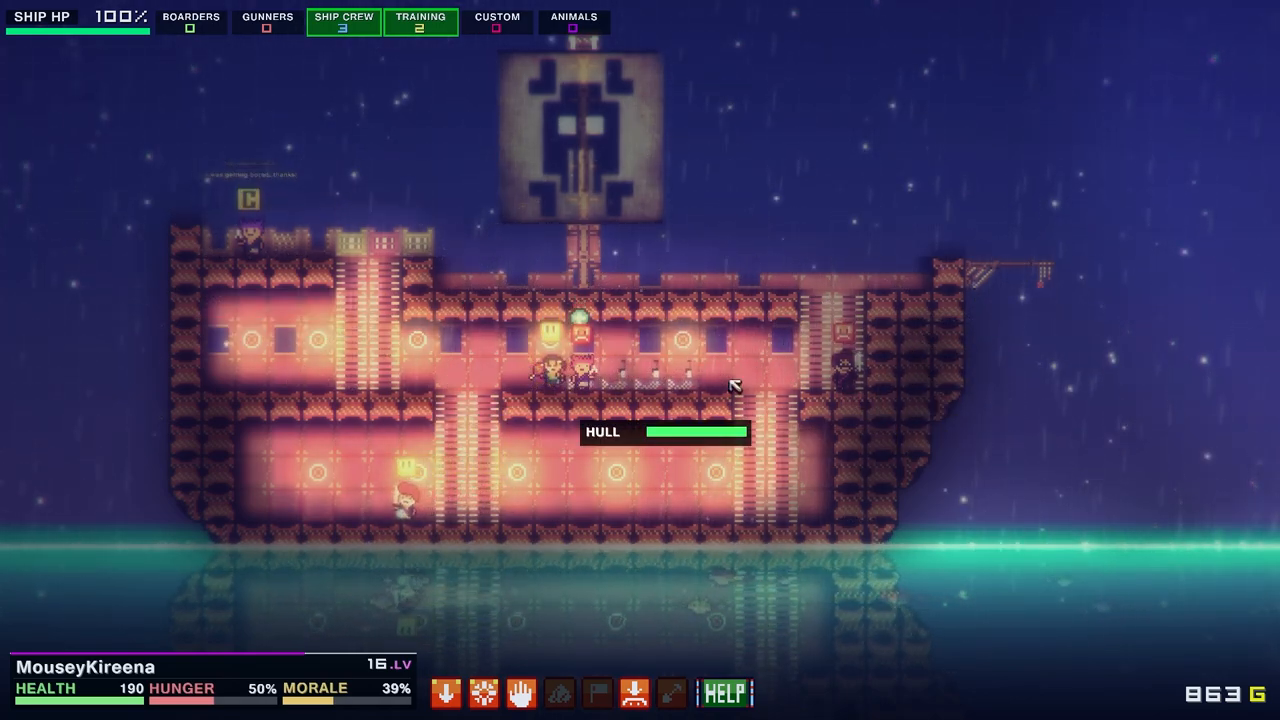
{"action": "mouse_move", "coordinate": [672, 402]}
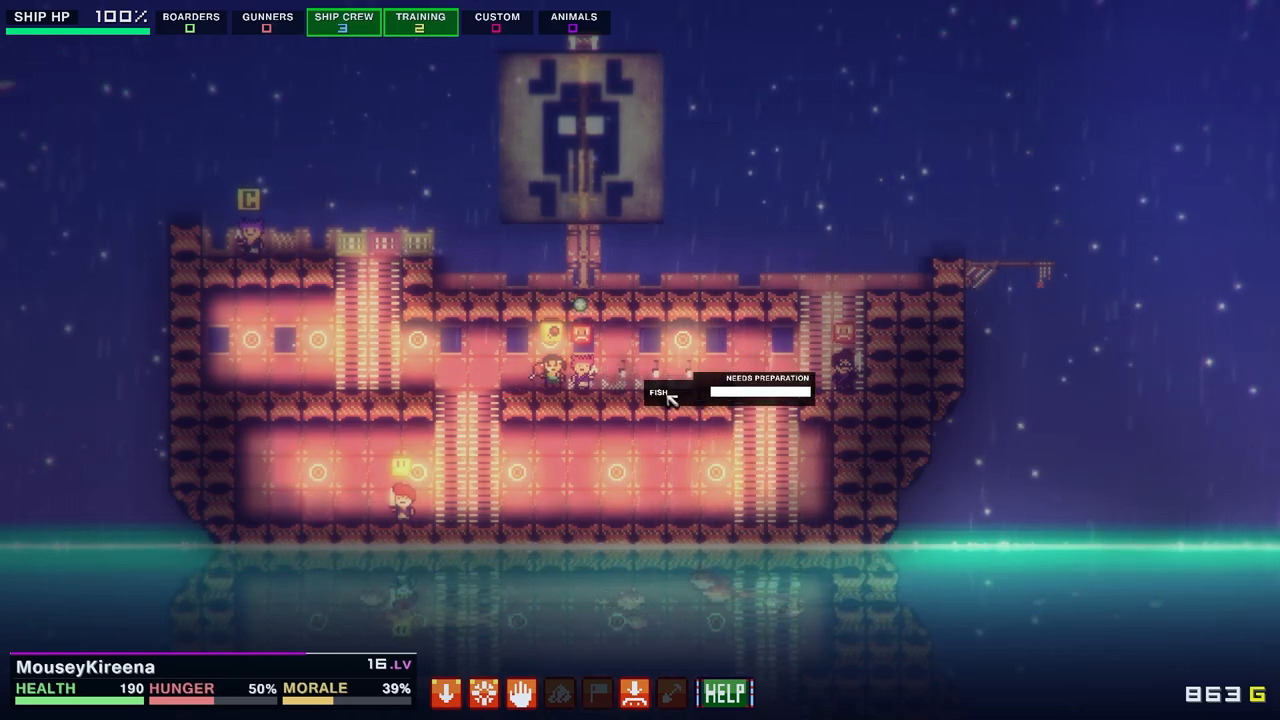
Open the game menu over the rebuilt two-deck ship
{"action": "left_click", "coordinate": [60, 18]}
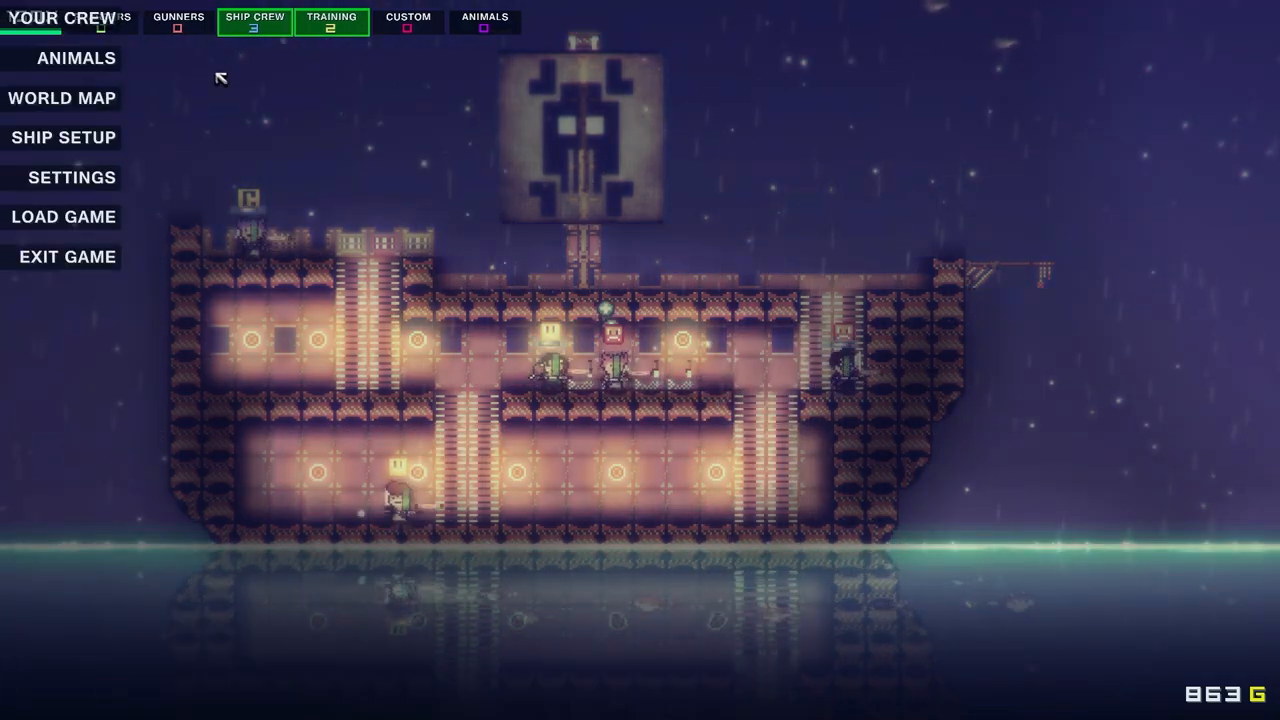
{"action": "left_click", "coordinate": [63, 18]}
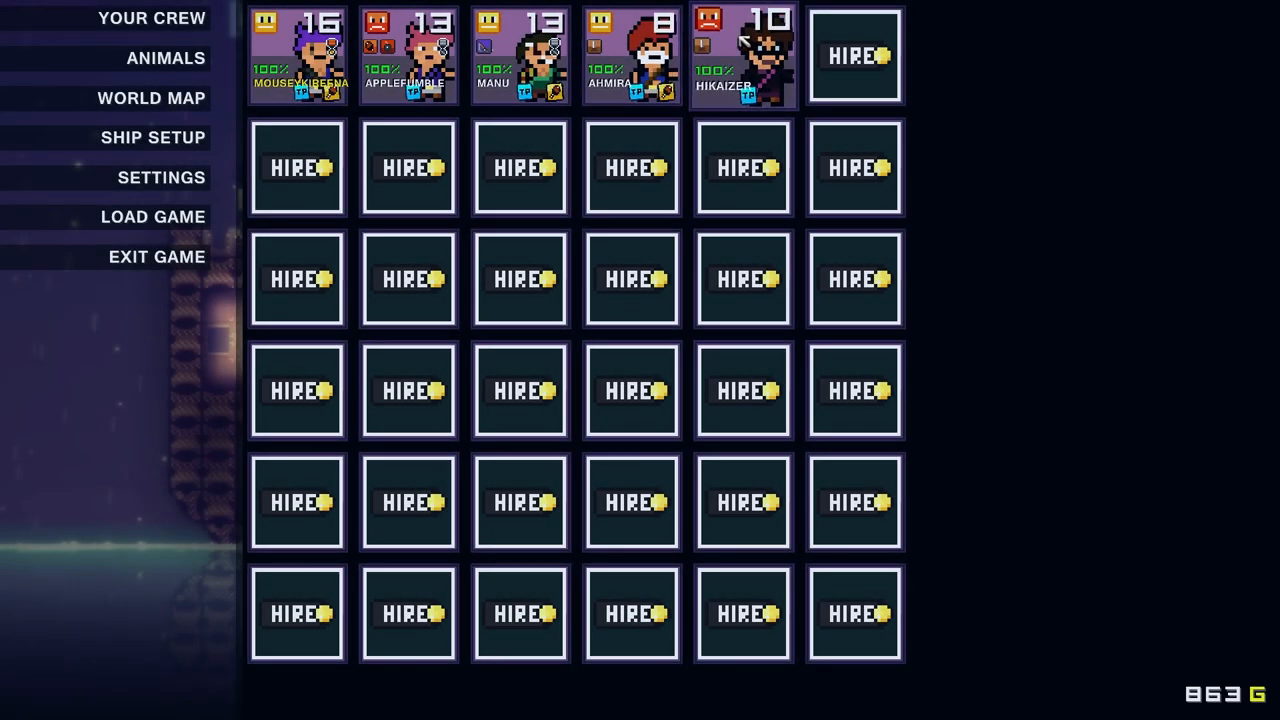
{"action": "left_click", "coordinate": [738, 55]}
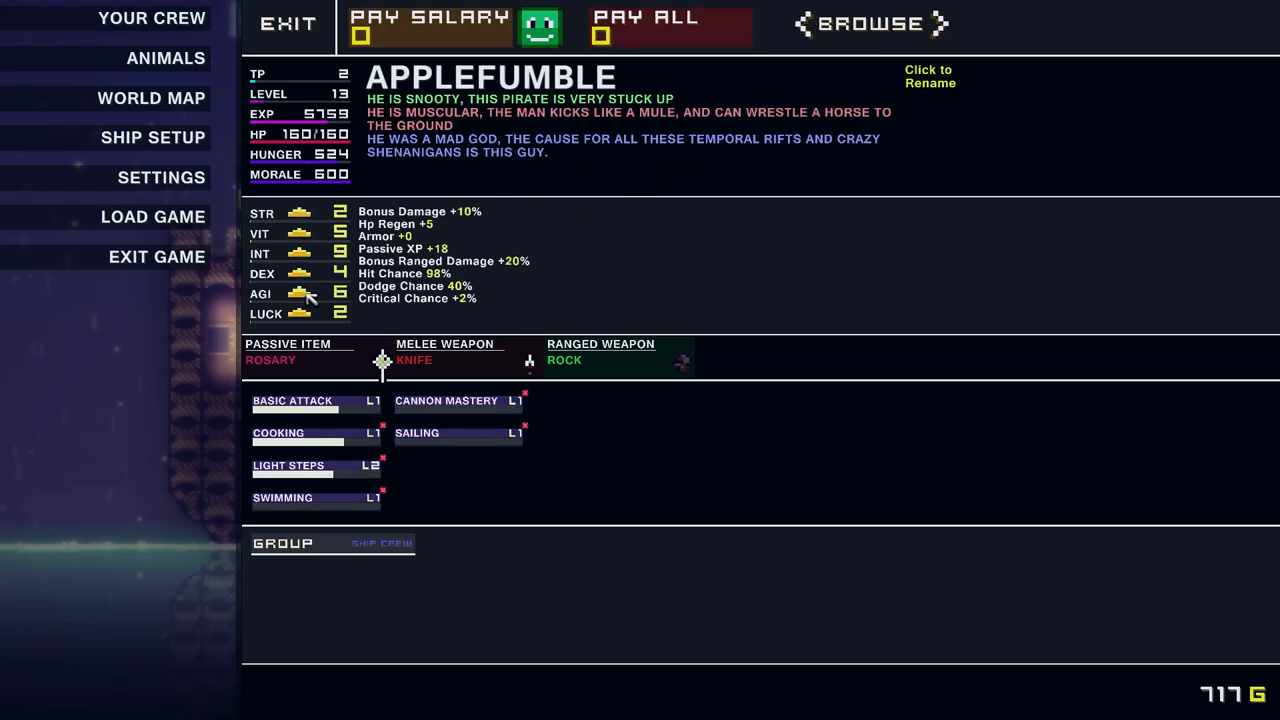
{"action": "left_click", "coordinate": [318, 253]}
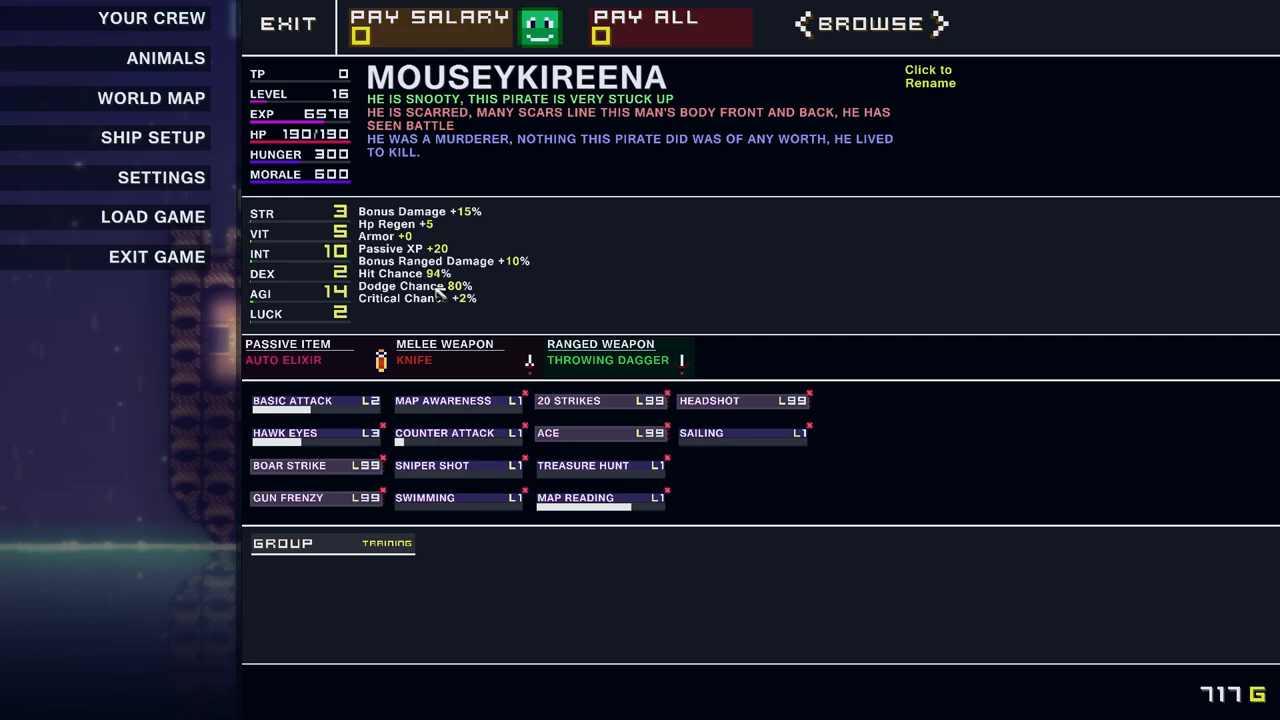
{"action": "mouse_move", "coordinate": [584, 274]}
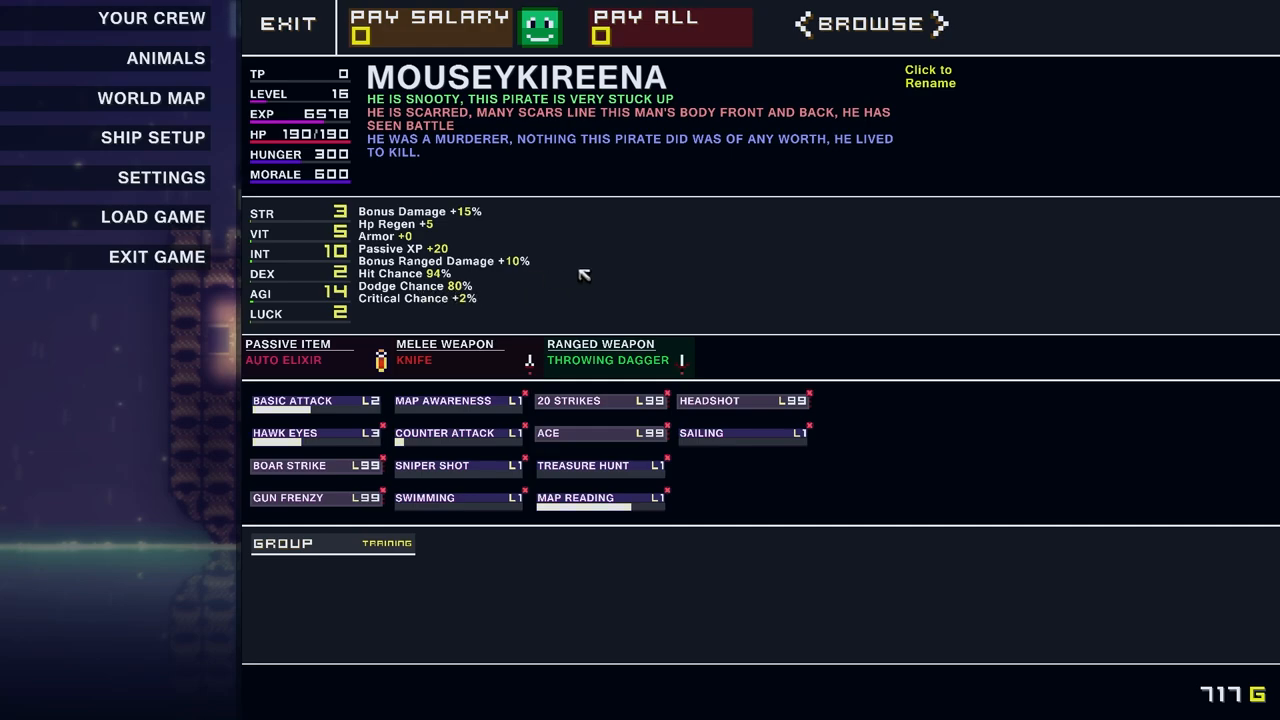
{"action": "left_click", "coordinate": [290, 25]}
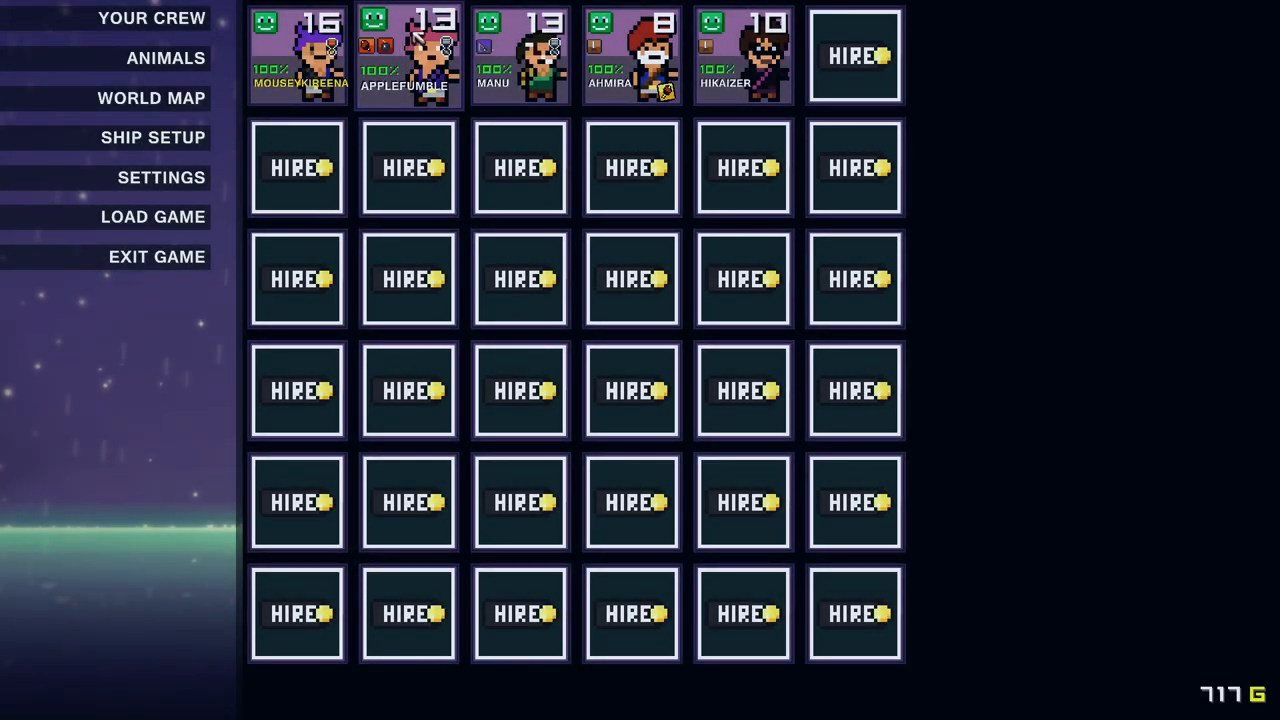
Reopen MouseyKireena's profile, showing experience 6798, hunger 530, morale 592
{"action": "left_click", "coordinate": [415, 50]}
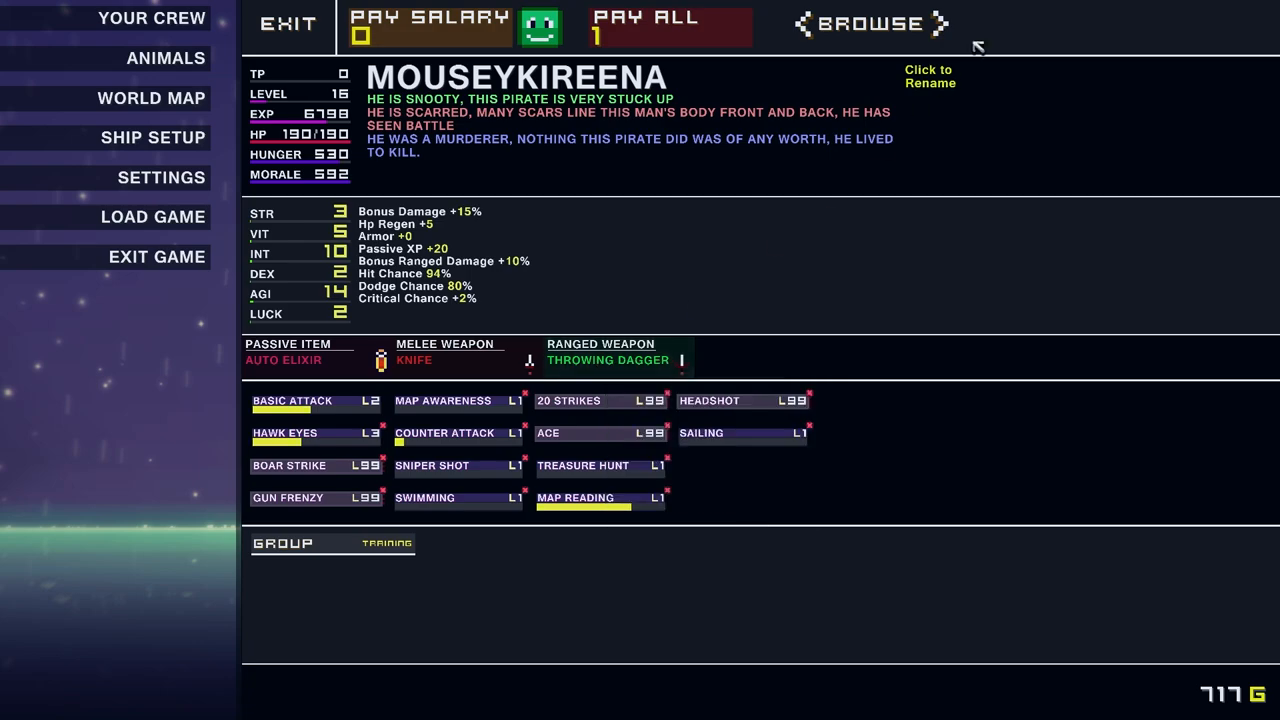
Use passive item books to give MouseyKireena Combat Evasion and Applefumble Cleaning
{"action": "left_click", "coordinate": [940, 23]}
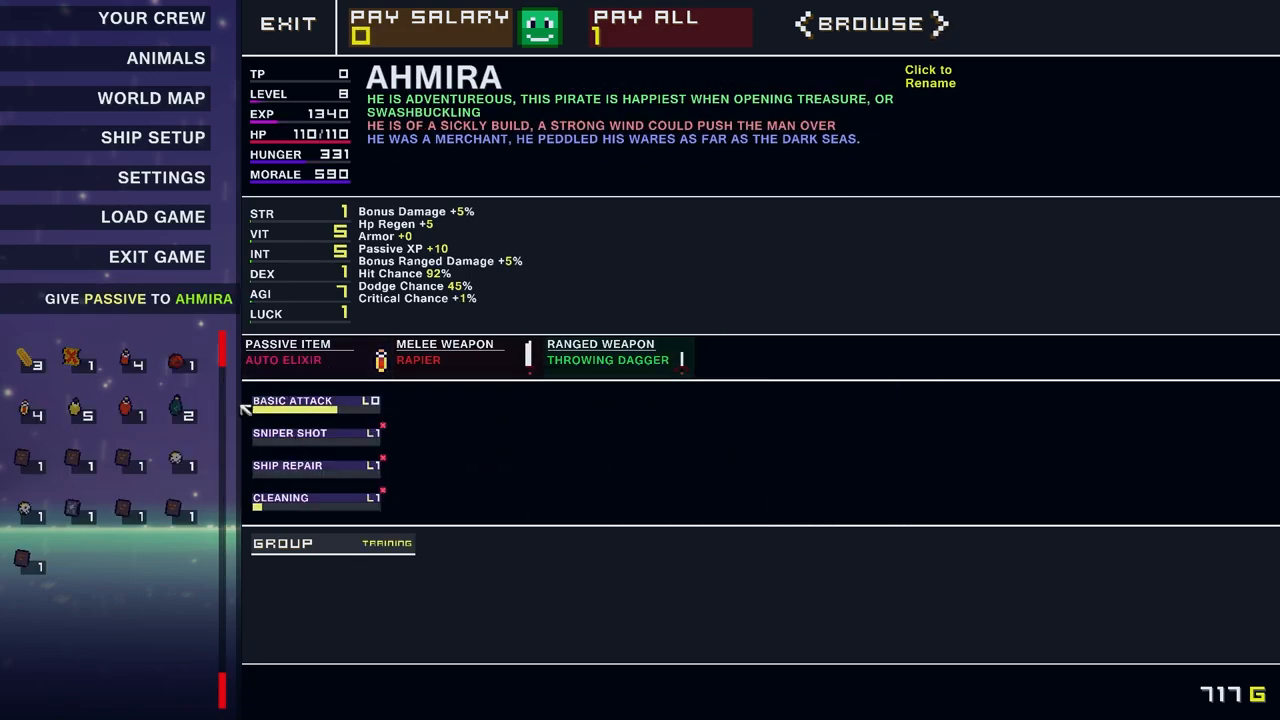
{"action": "mouse_move", "coordinate": [638, 359]}
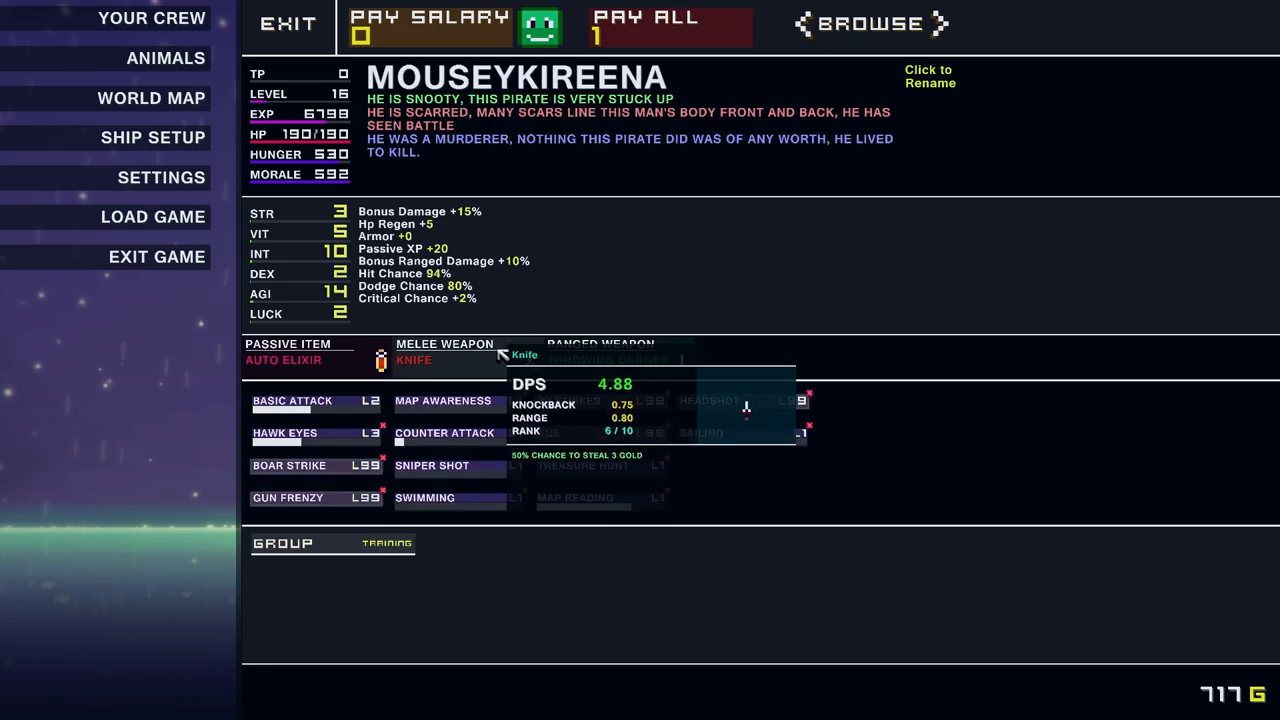
{"action": "left_click", "coordinate": [381, 360]}
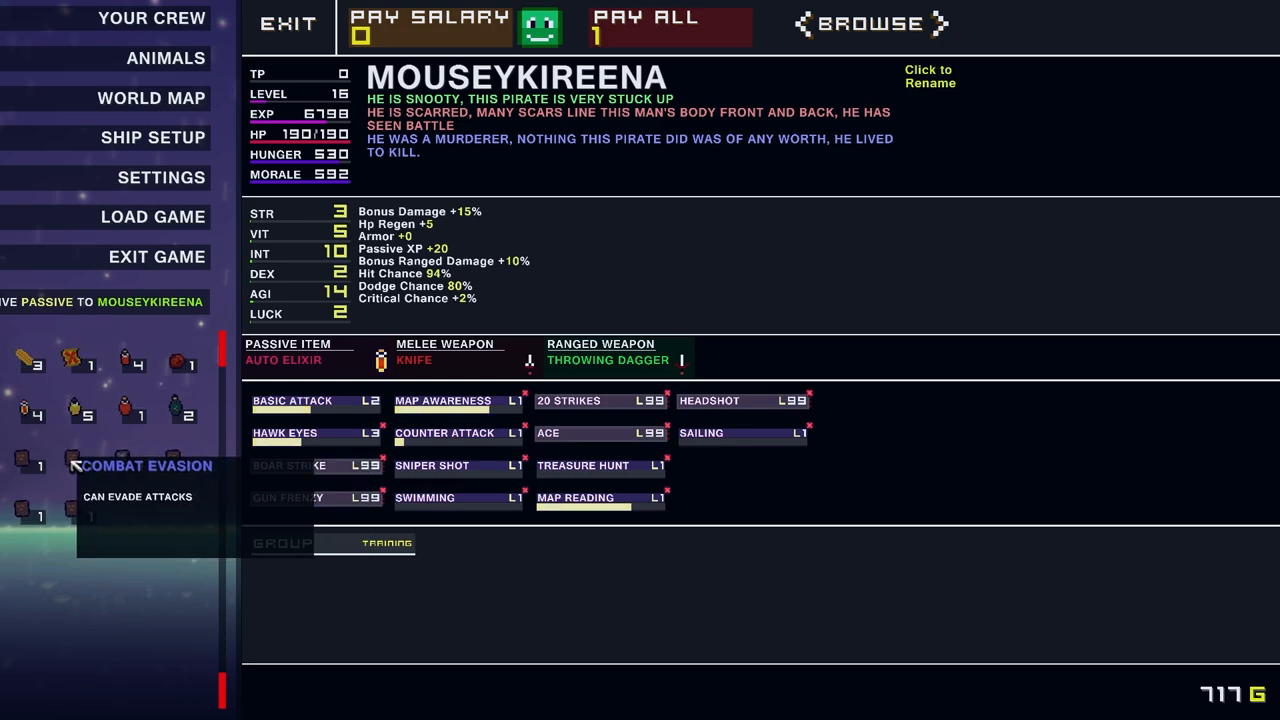
{"action": "left_click", "coordinate": [40, 466]}
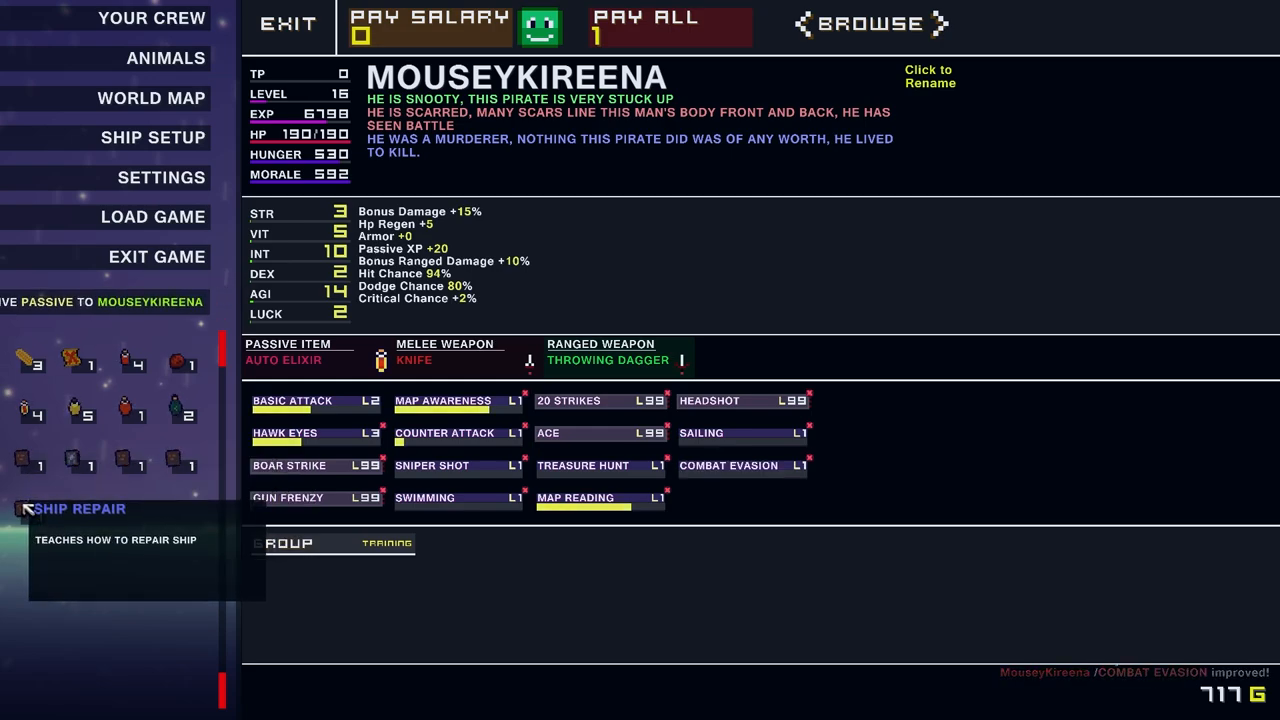
{"action": "mouse_move", "coordinate": [178, 454]}
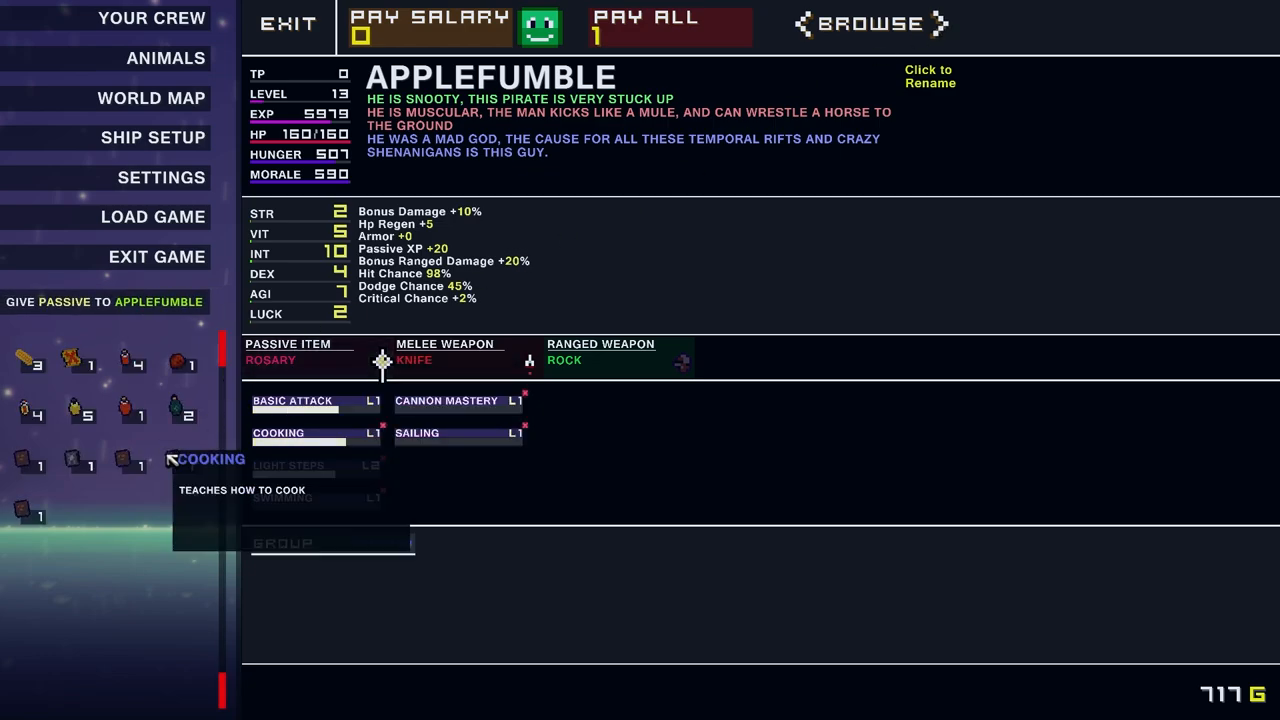
{"action": "mouse_move", "coordinate": [128, 463]}
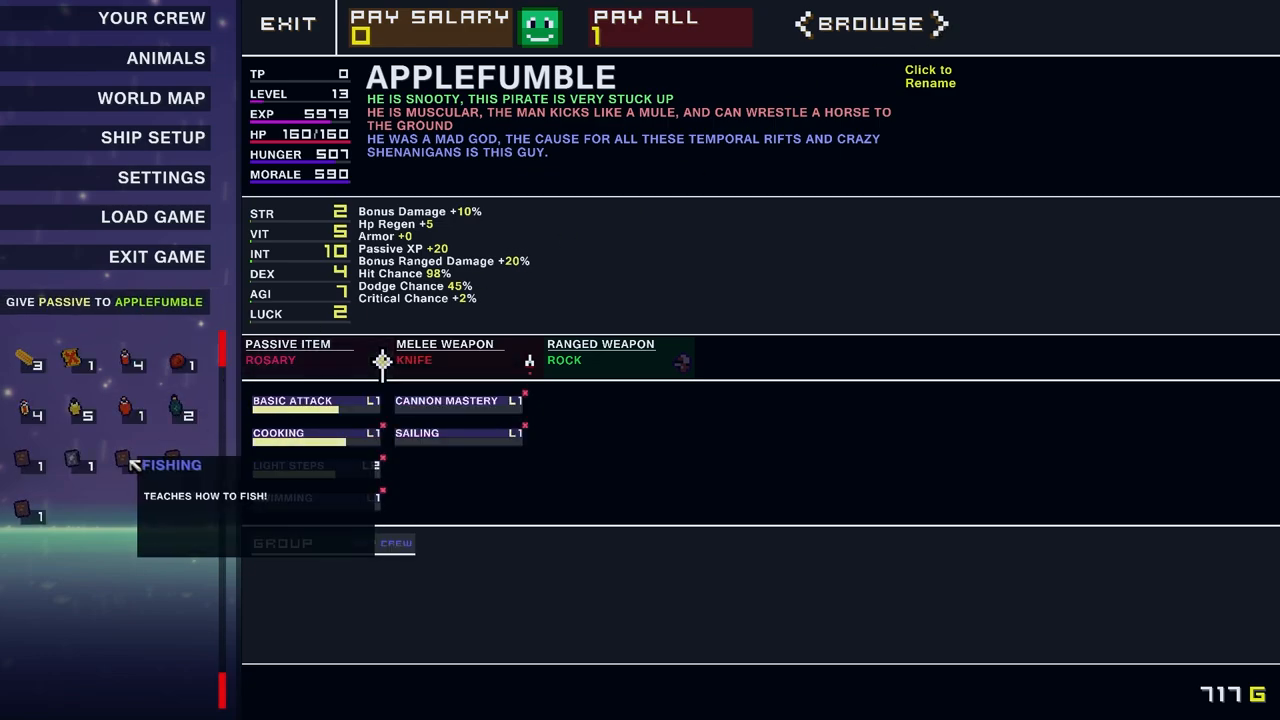
{"action": "mouse_move", "coordinate": [40, 462]}
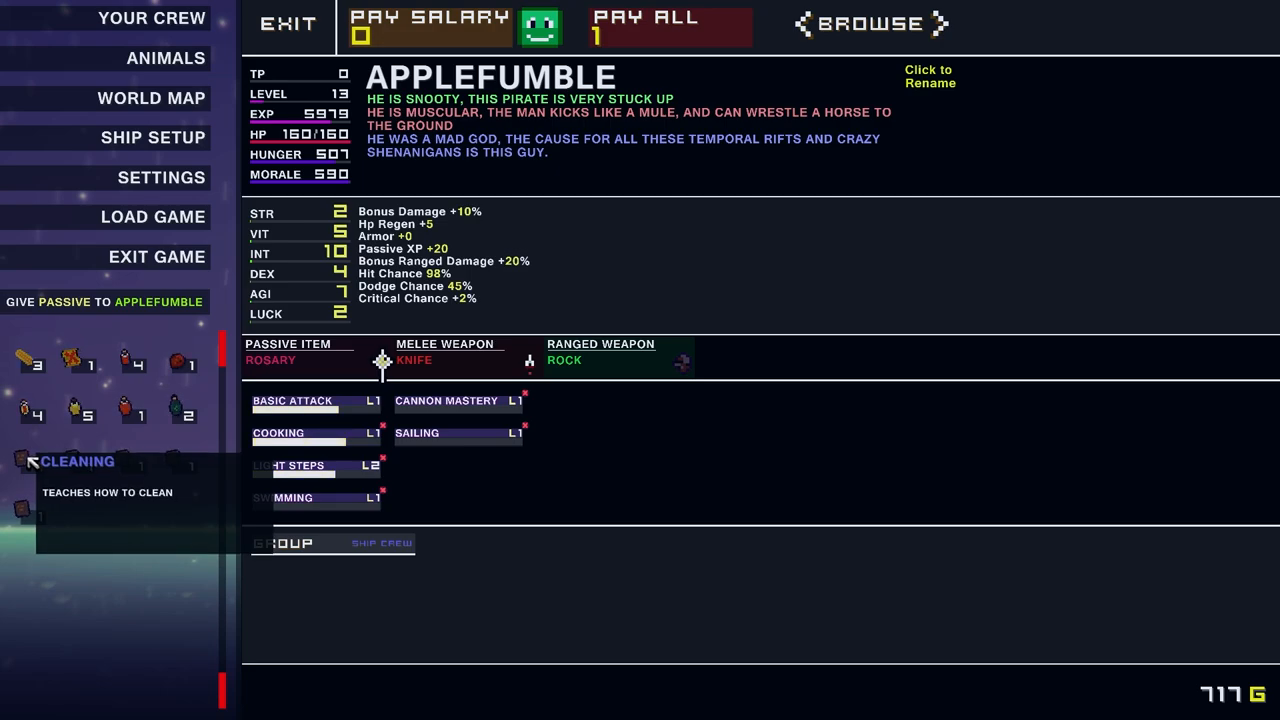
{"action": "left_click", "coordinate": [22, 462]}
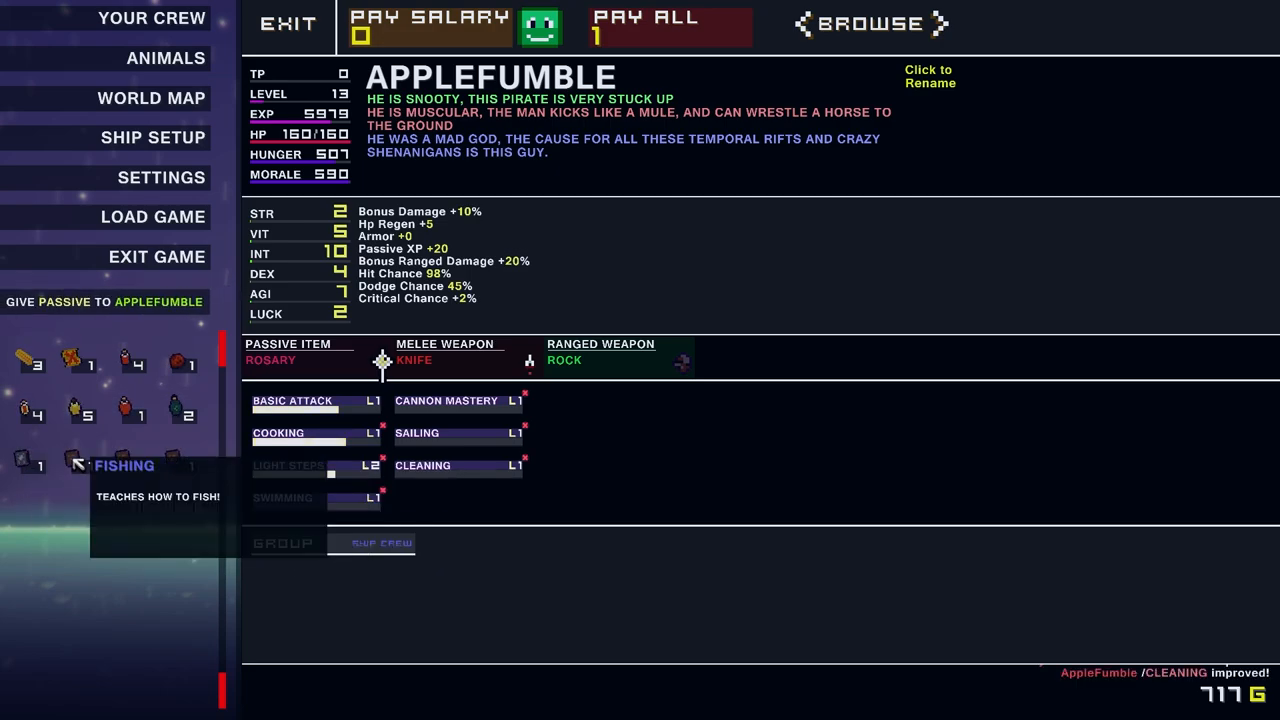
{"action": "mouse_move", "coordinate": [128, 467]}
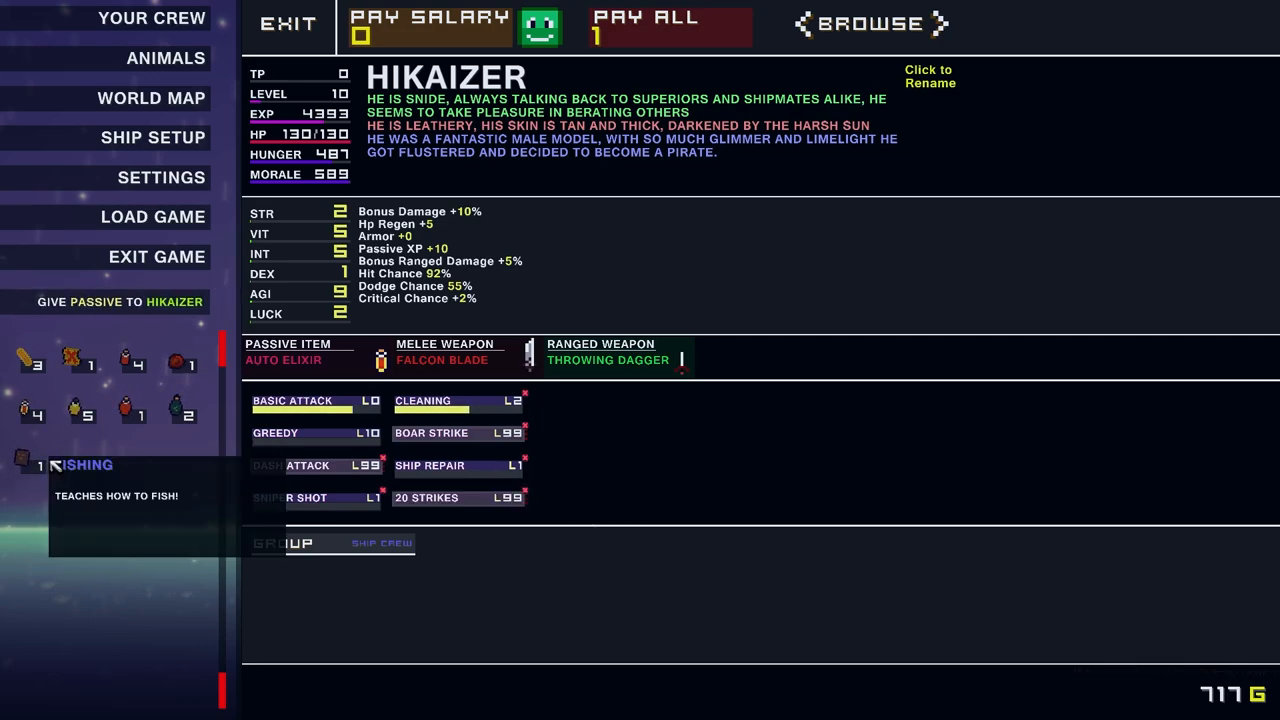
{"action": "mouse_move", "coordinate": [120, 451]}
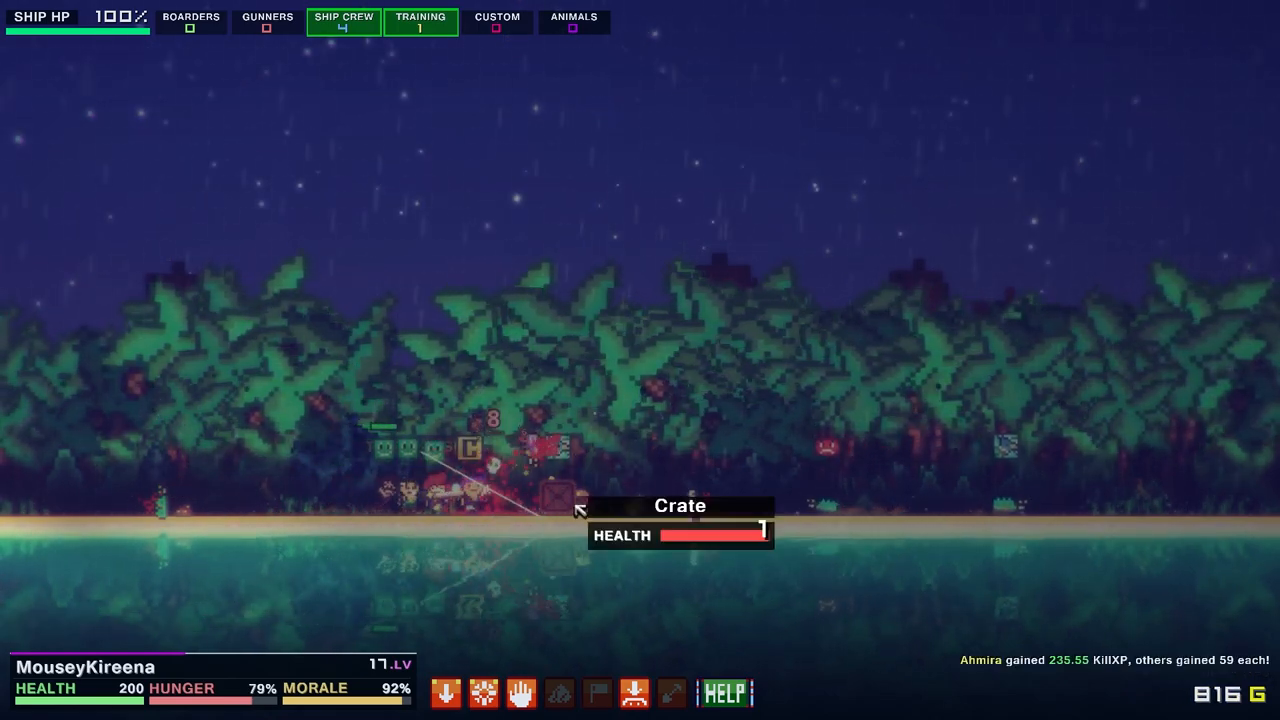
Order the crew to smash a crate on the jungle island
{"action": "left_click", "coordinate": [563, 510]}
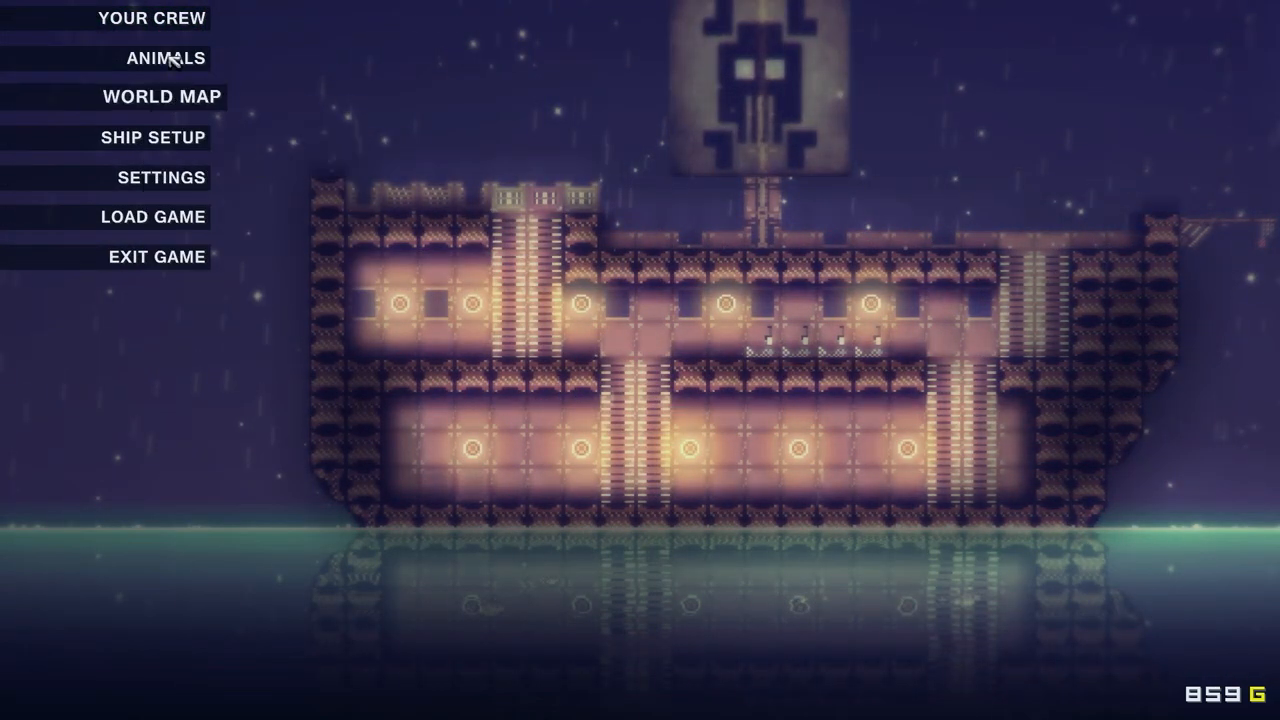
Enter Ship Setup and list the hull block inventory
{"action": "left_click", "coordinate": [153, 137]}
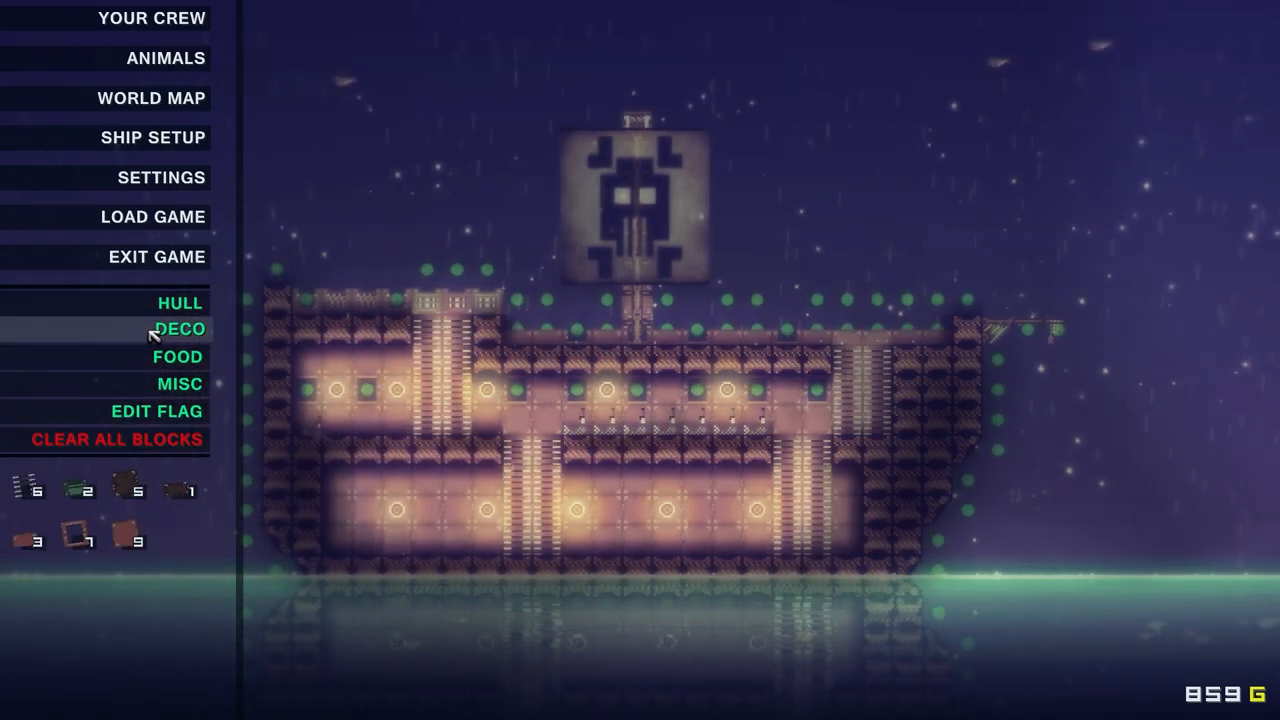
{"action": "left_click", "coordinate": [180, 302]}
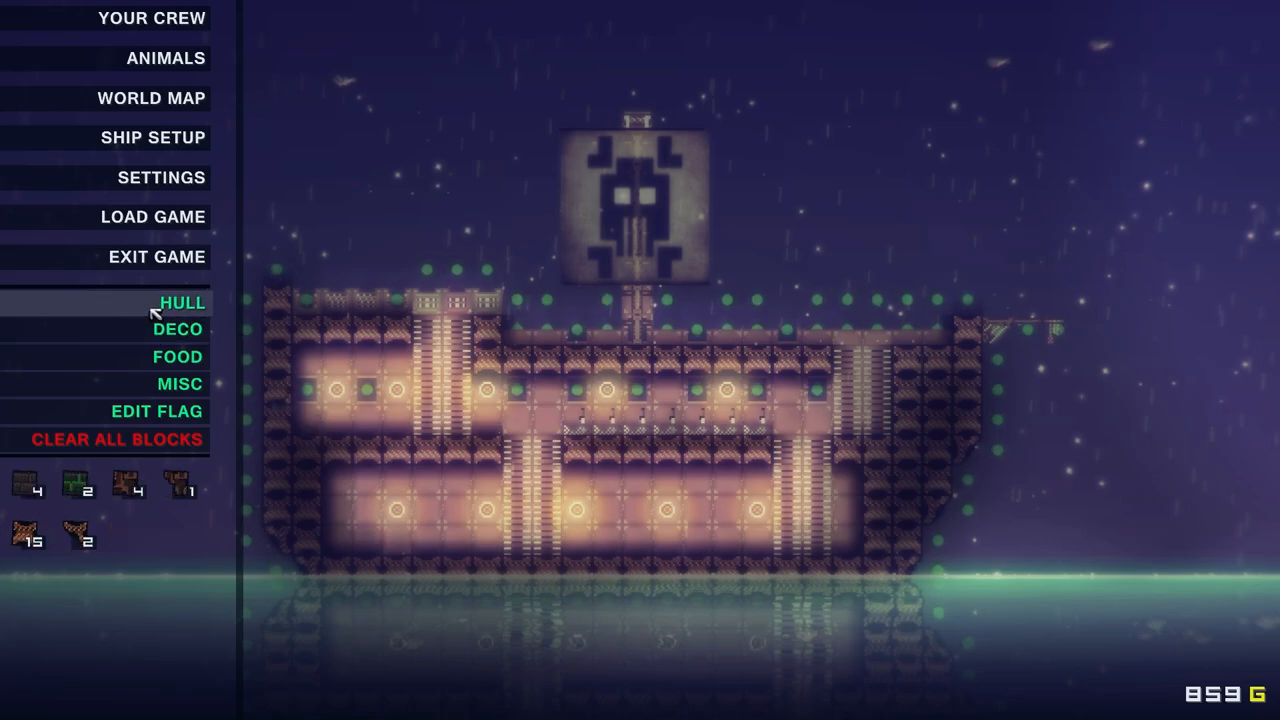
{"action": "mouse_move", "coordinate": [452, 188]}
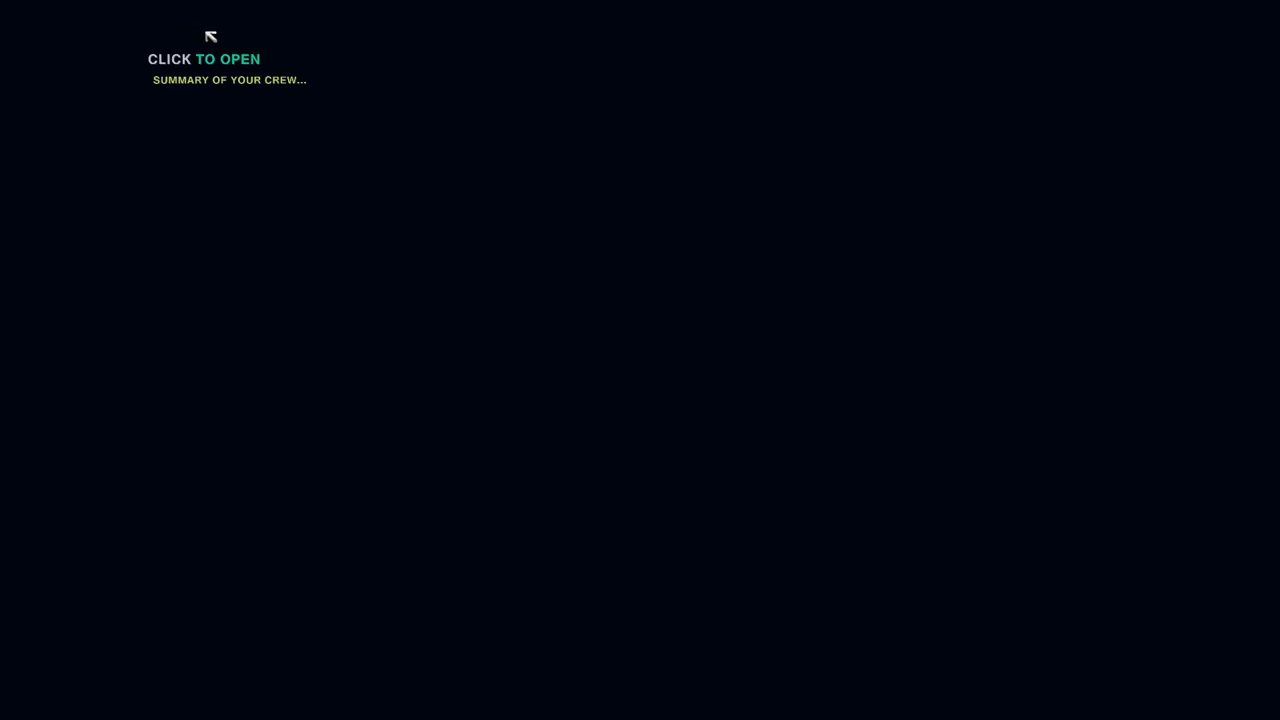
Open the crew summary to show MouseyKireena's level 17 profile
{"action": "left_click", "coordinate": [204, 58]}
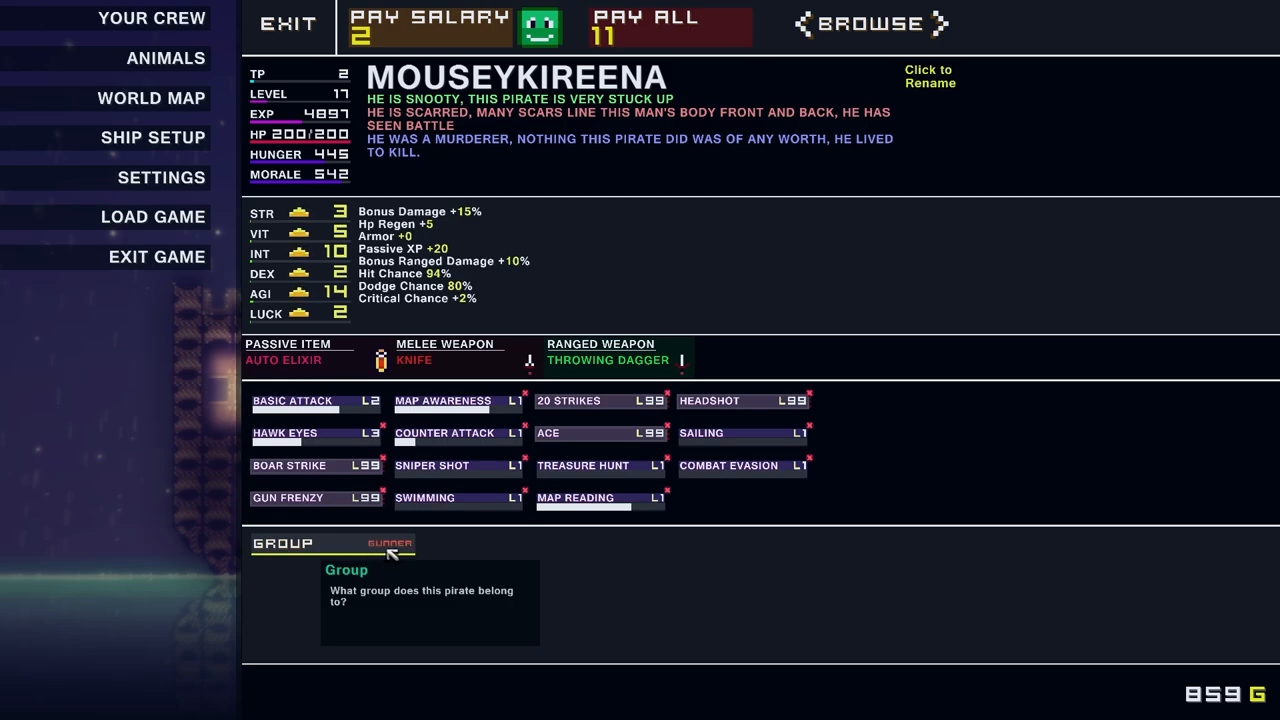
{"action": "left_click", "coordinate": [388, 543]}
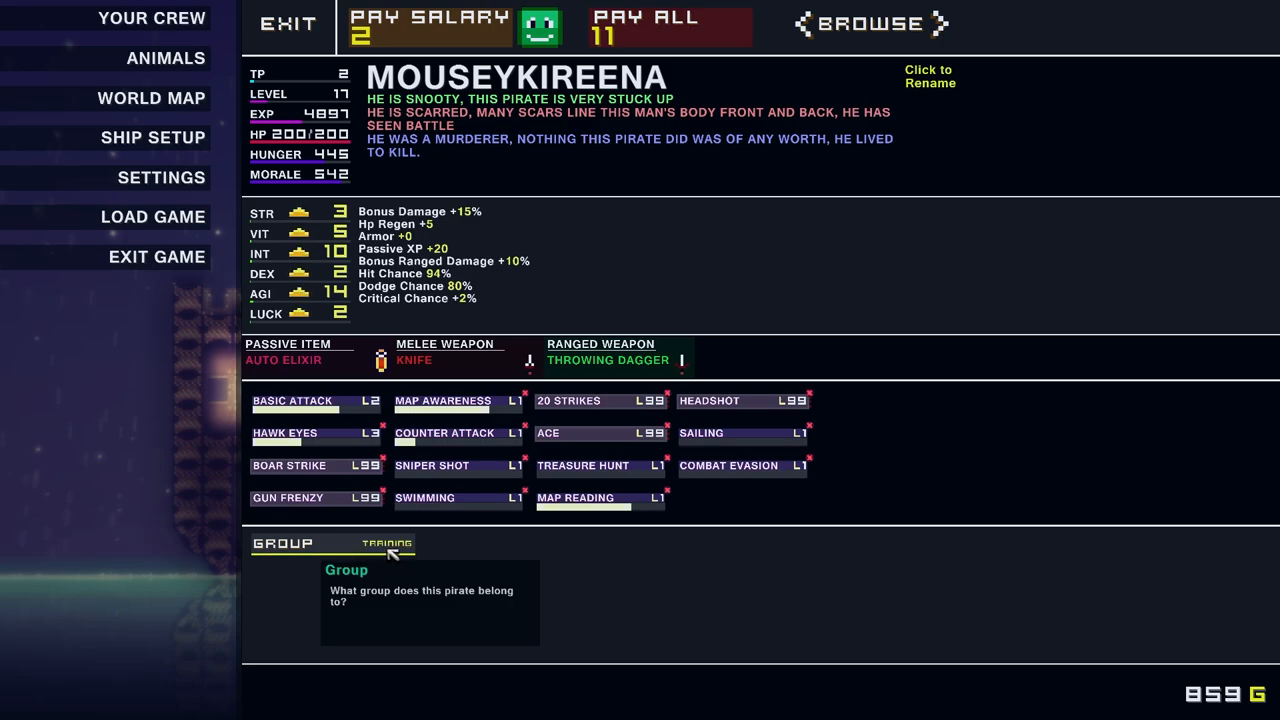
{"action": "left_click", "coordinate": [384, 545]}
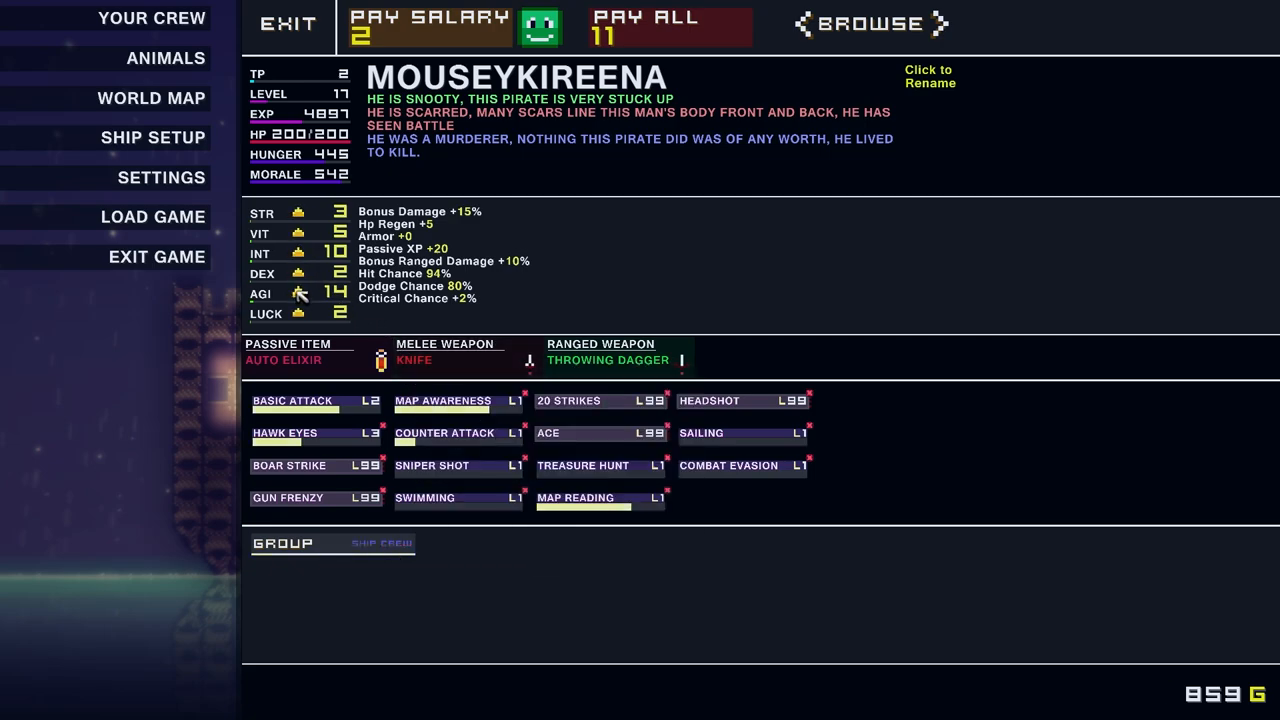
{"action": "left_click", "coordinate": [300, 293]}
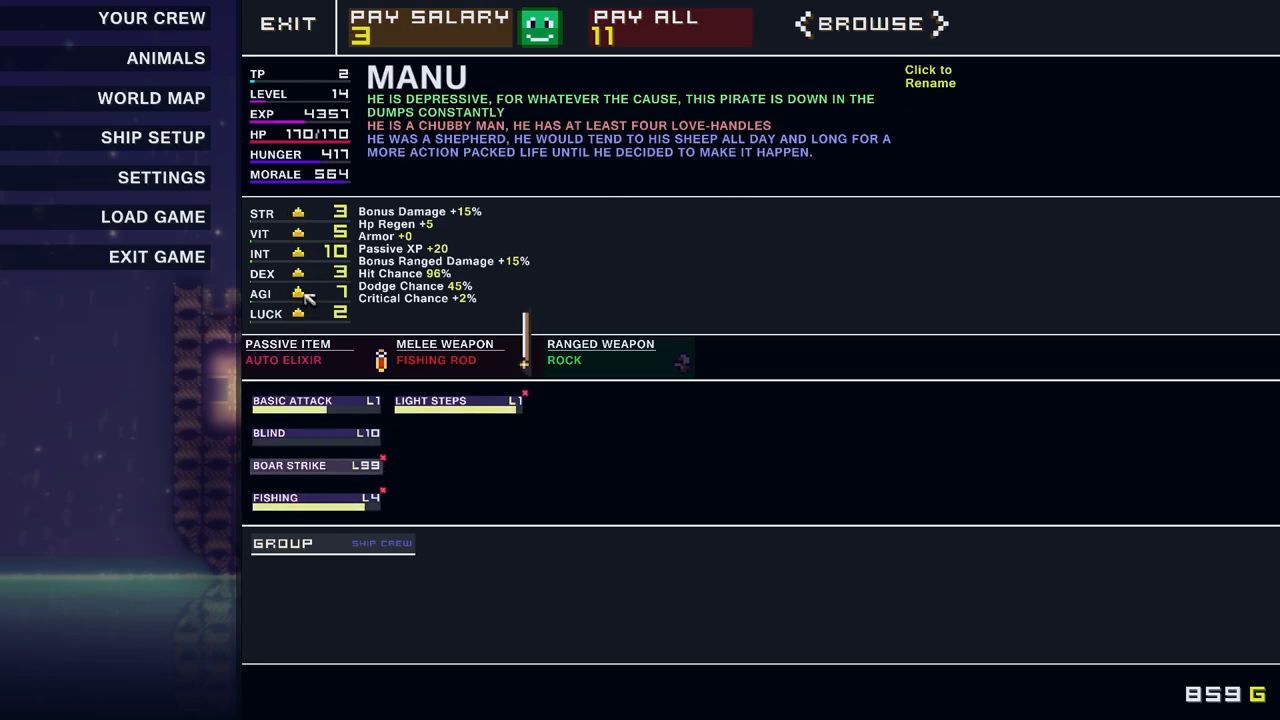
{"action": "left_click", "coordinate": [297, 293]}
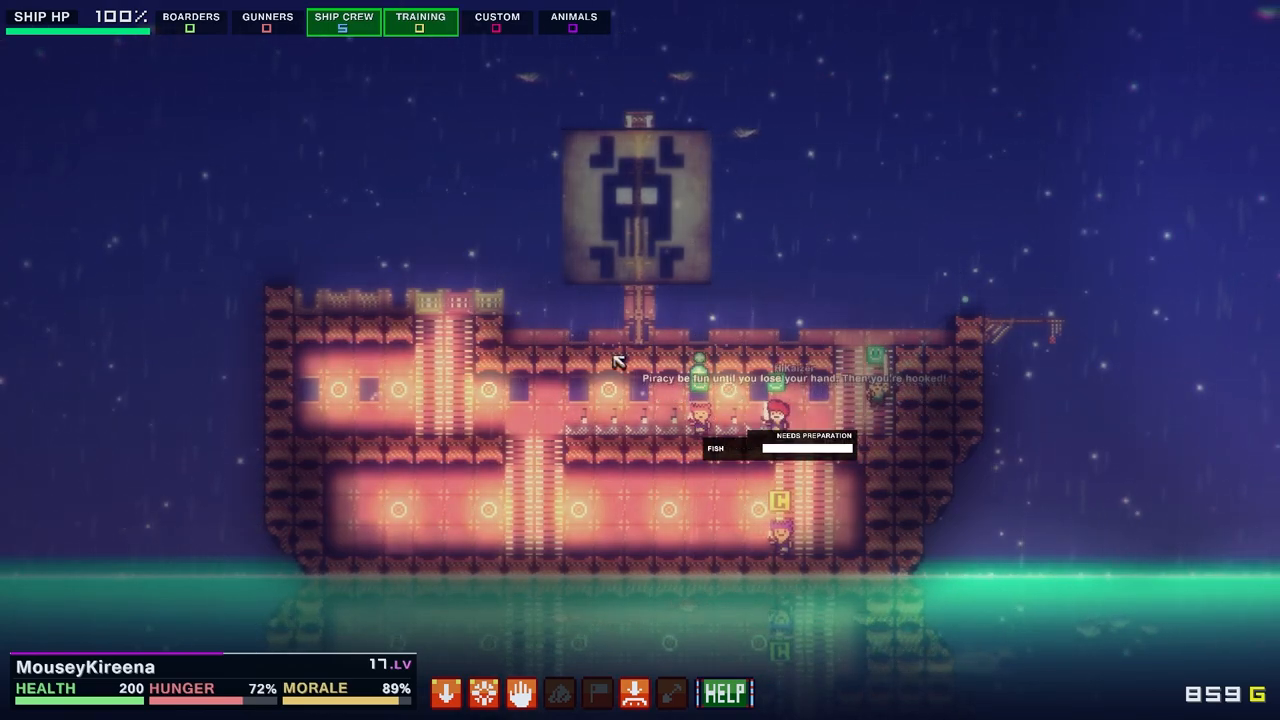
{"action": "key", "text": "Escape"}
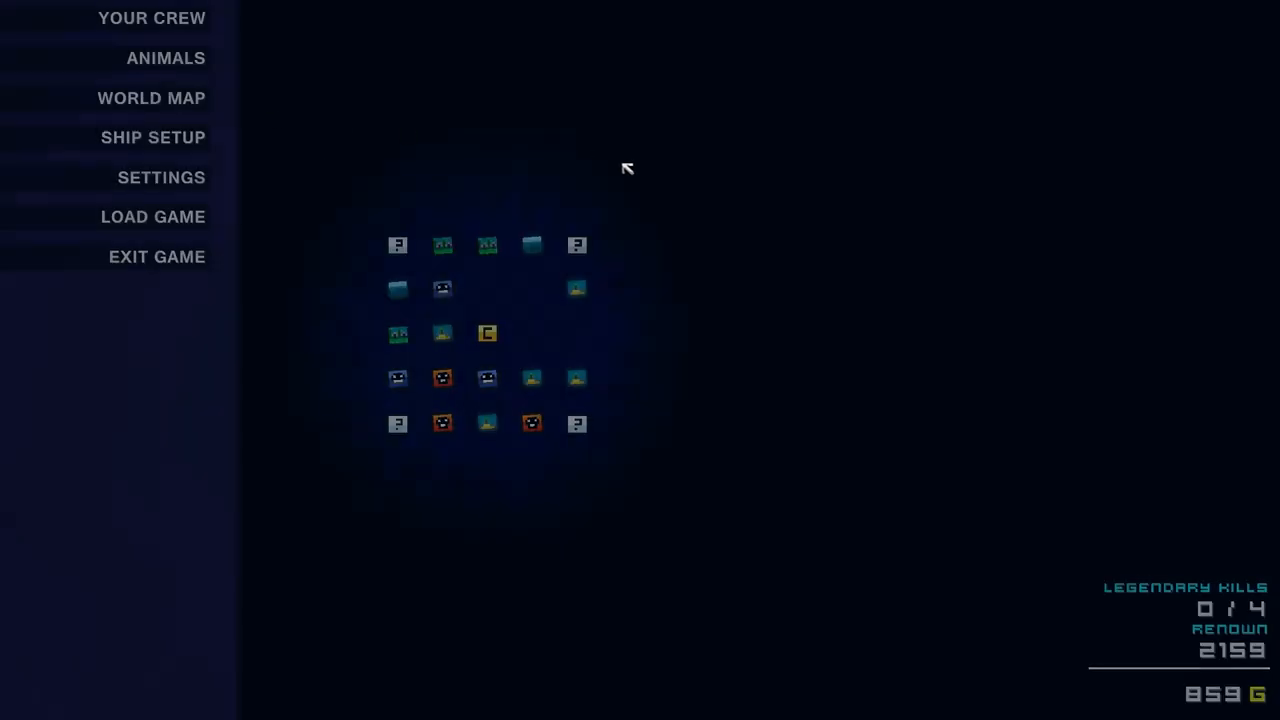
{"action": "mouse_move", "coordinate": [475, 390]}
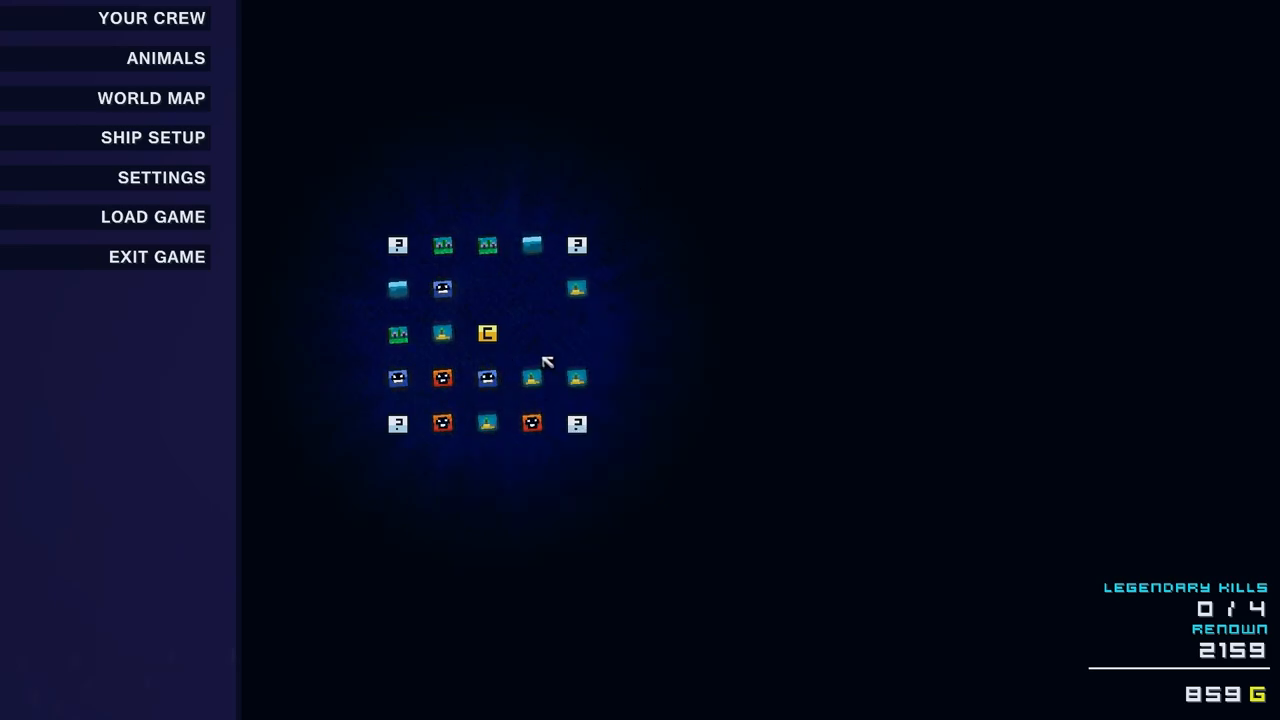
{"action": "mouse_move", "coordinate": [408, 237]}
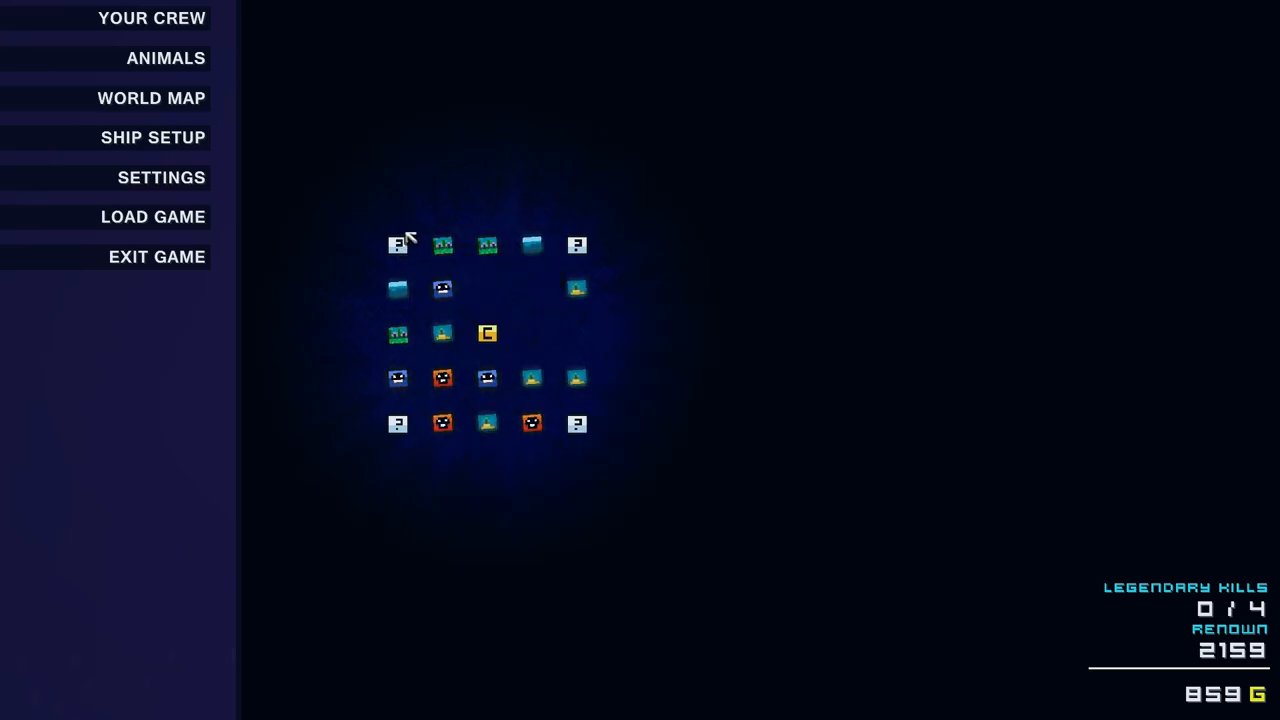
{"action": "mouse_move", "coordinate": [530, 423]}
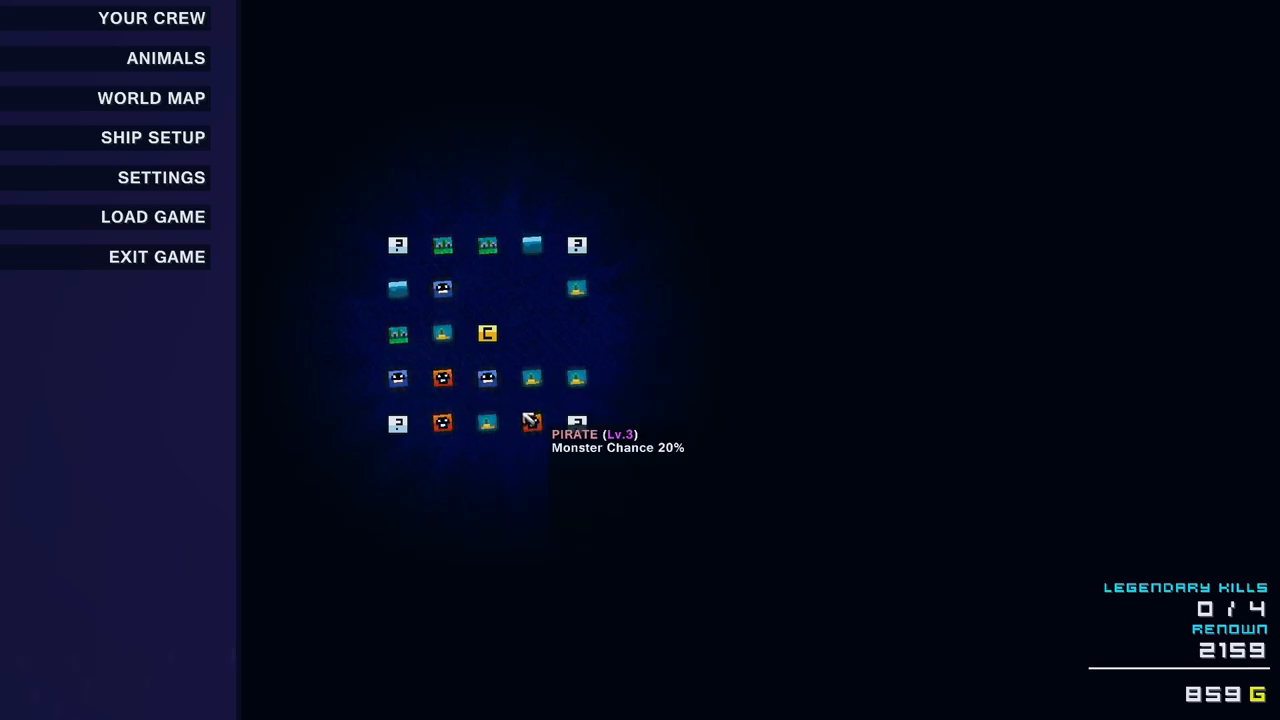
{"action": "mouse_move", "coordinate": [454, 347]}
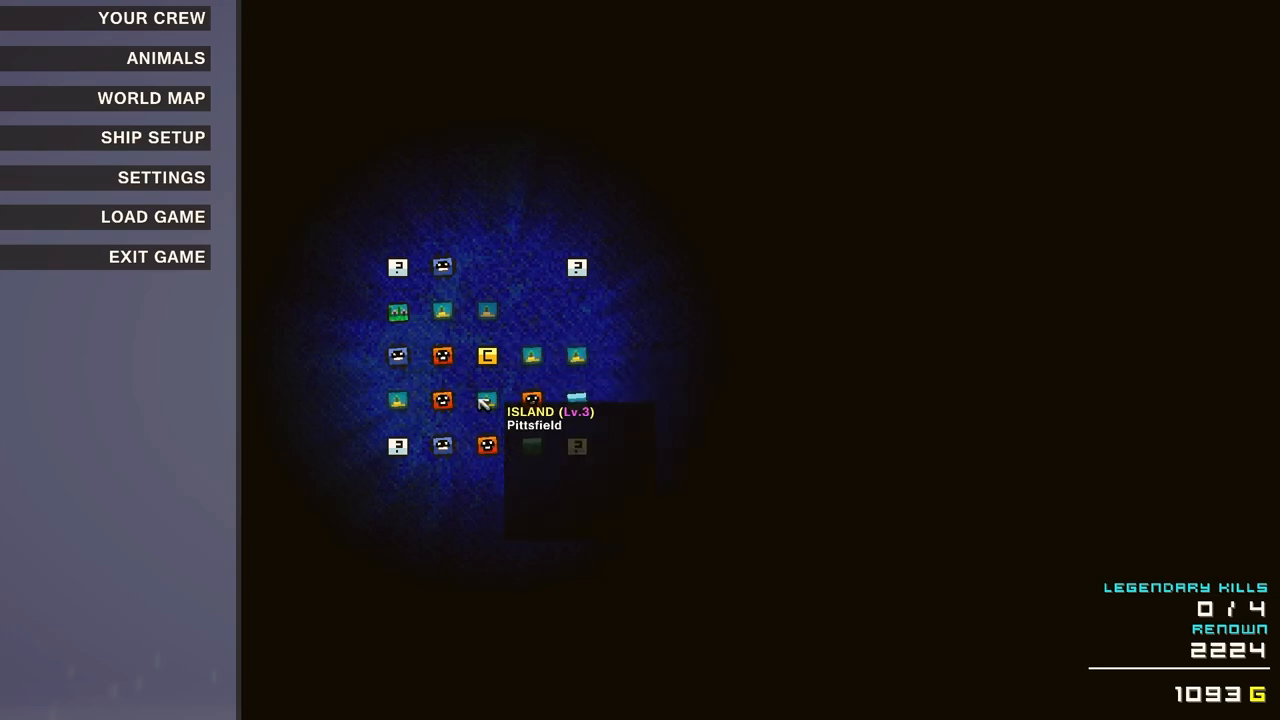
{"action": "mouse_move", "coordinate": [541, 338]}
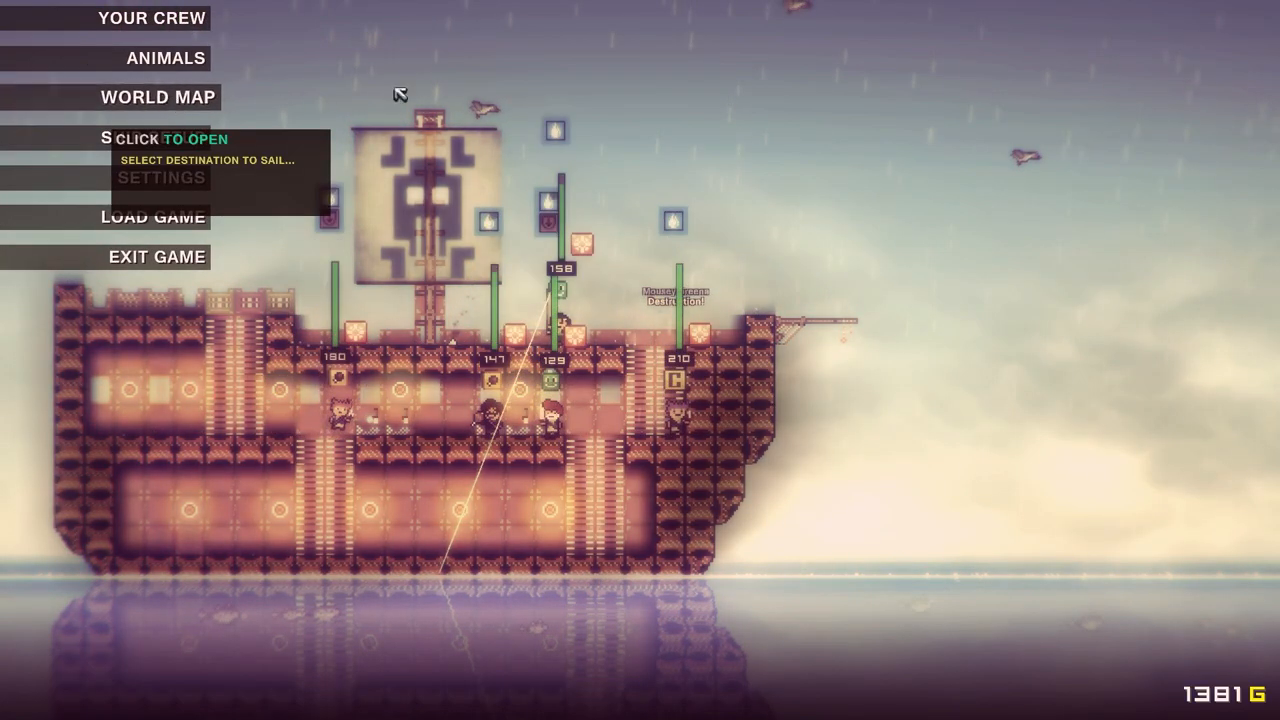
Open the world map, showing the explored level 2 town GovernorRun
{"action": "left_click", "coordinate": [152, 97]}
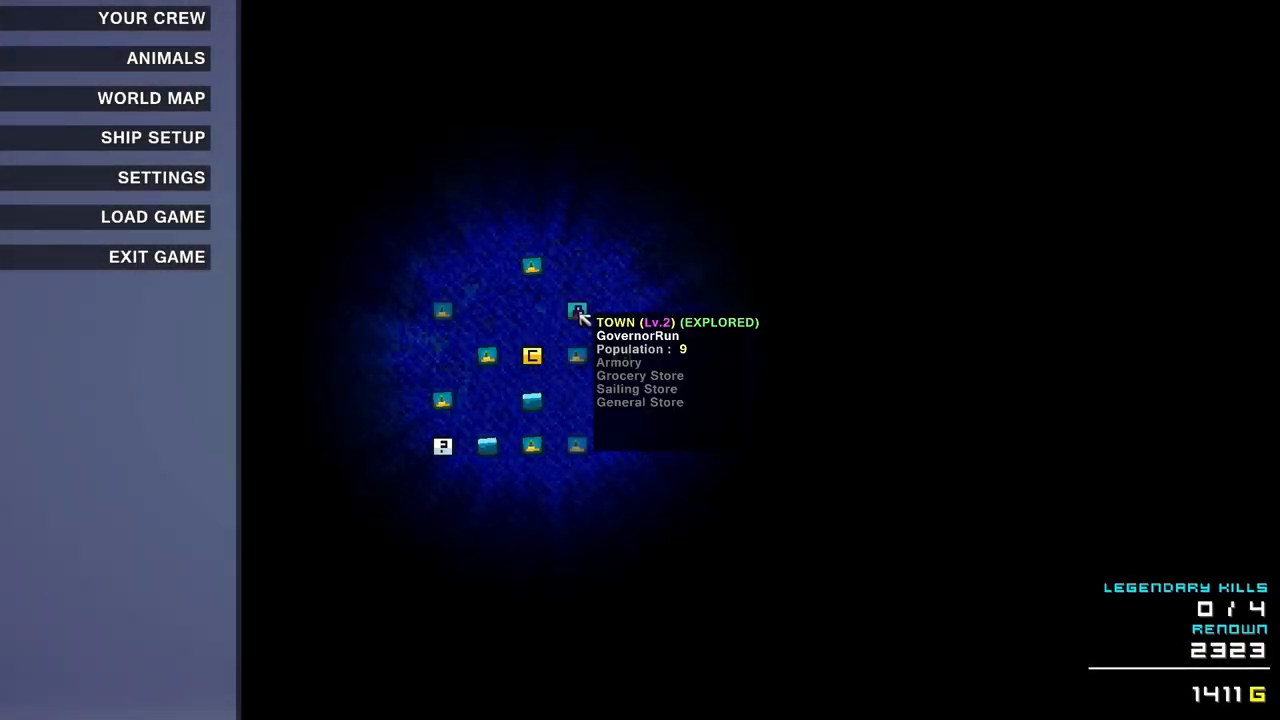
{"action": "mouse_move", "coordinate": [620, 355]}
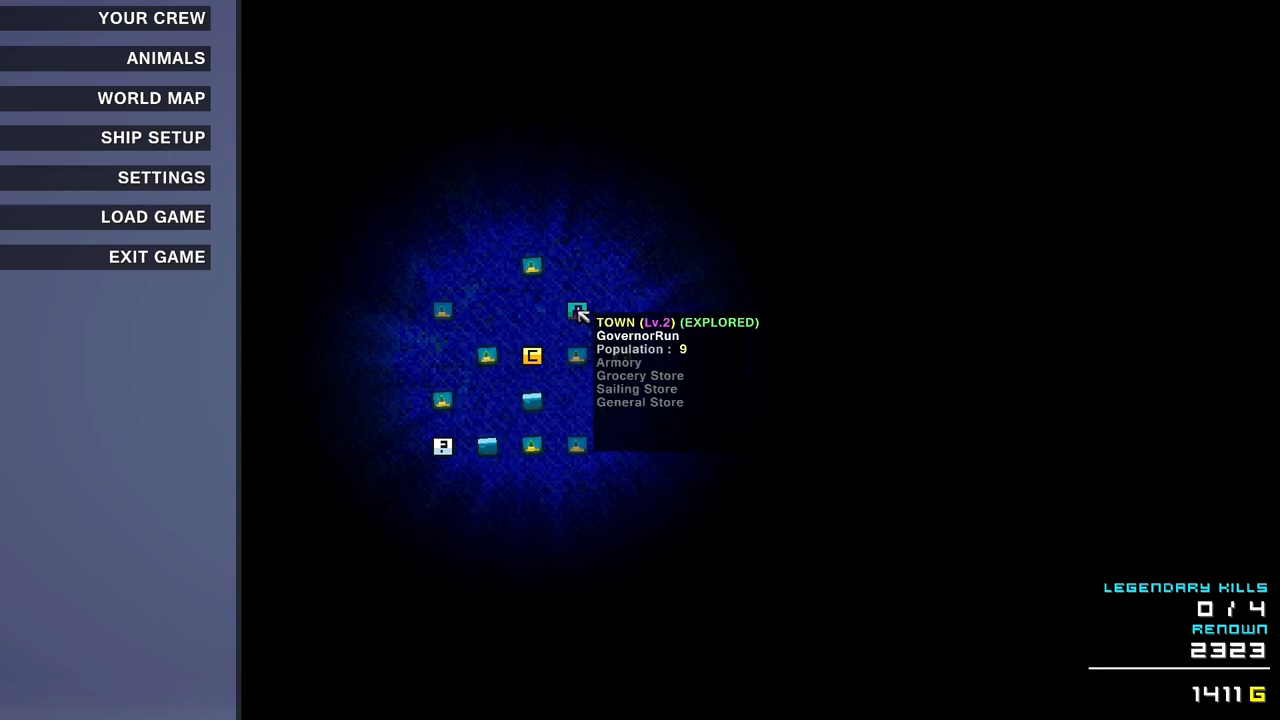
{"action": "mouse_move", "coordinate": [596, 336]}
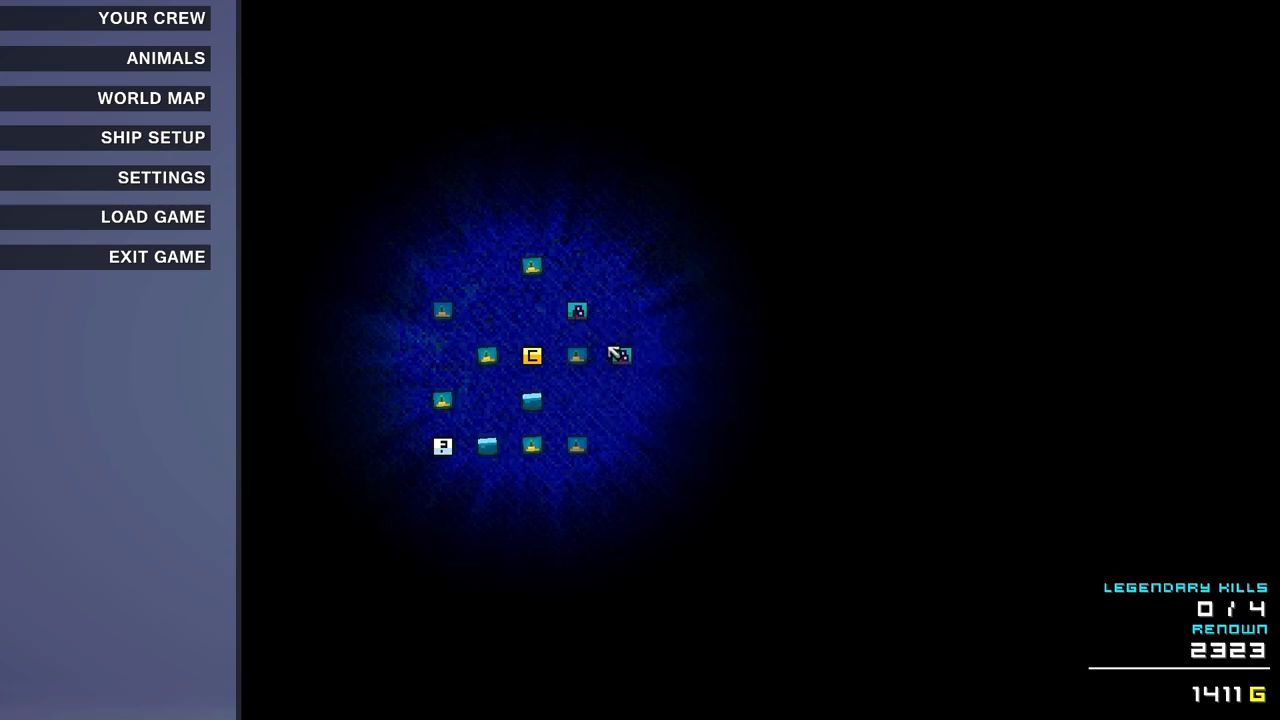
{"action": "mouse_move", "coordinate": [620, 350]}
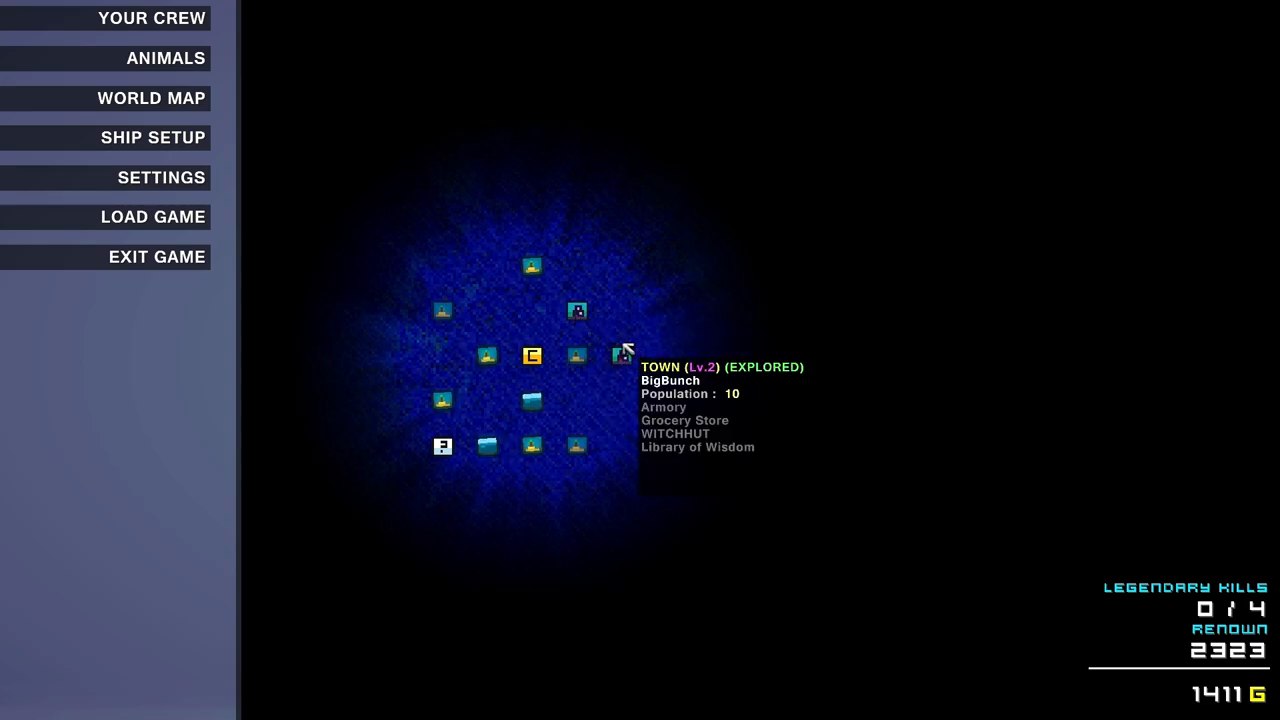
Sail the ship toward the level 2 town BigBunch
{"action": "left_click", "coordinate": [577, 311]}
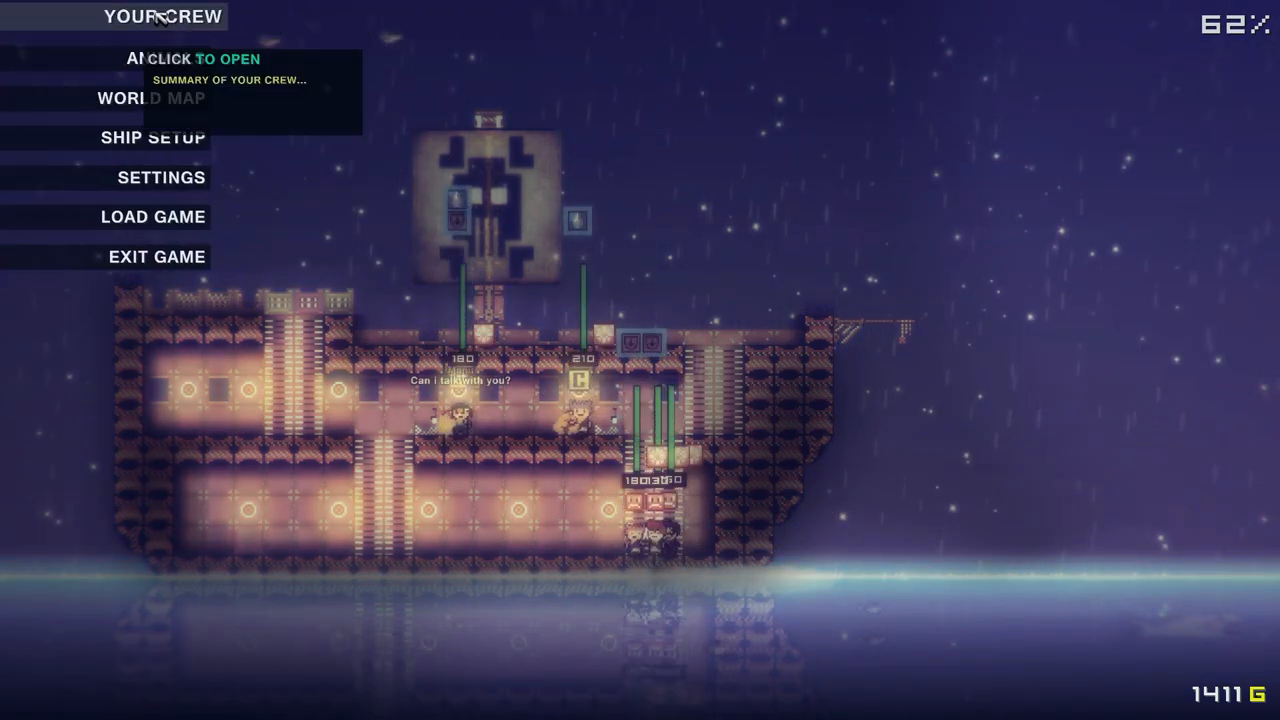
Review the crew summary, then open weapons merchant Trenton Ophir's buy list
{"action": "left_click", "coordinate": [165, 16]}
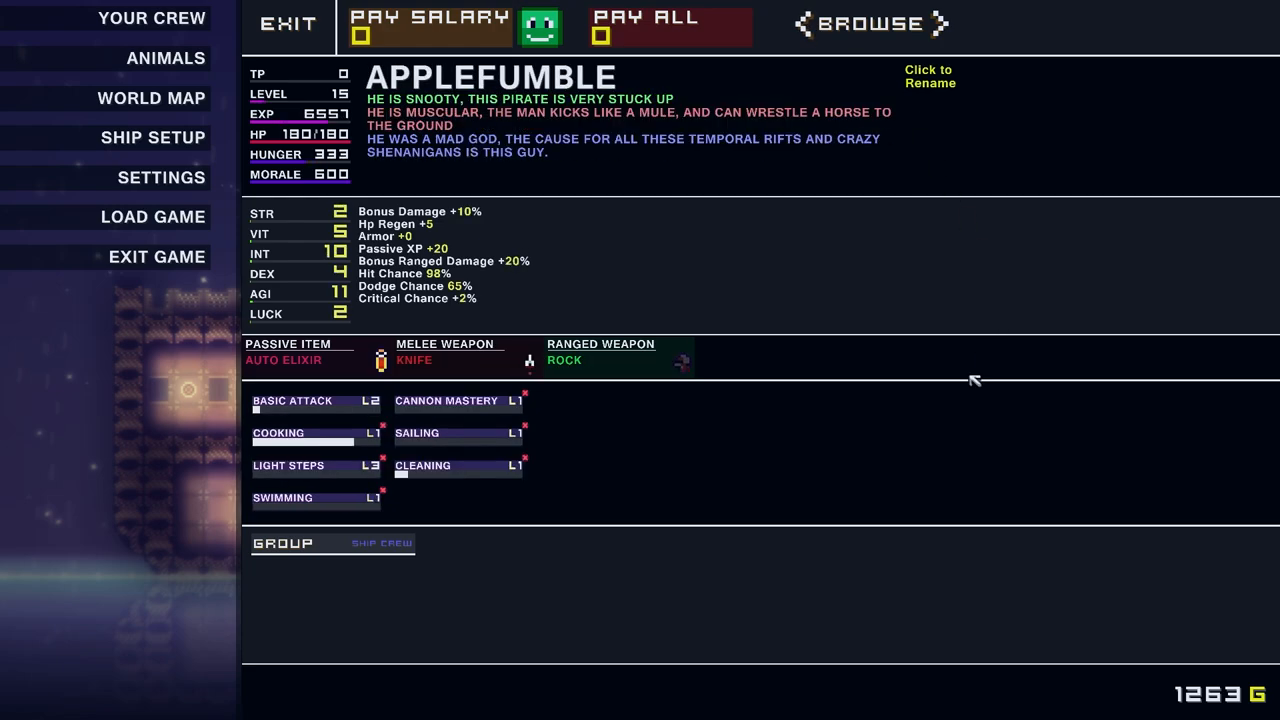
{"action": "left_click", "coordinate": [287, 24]}
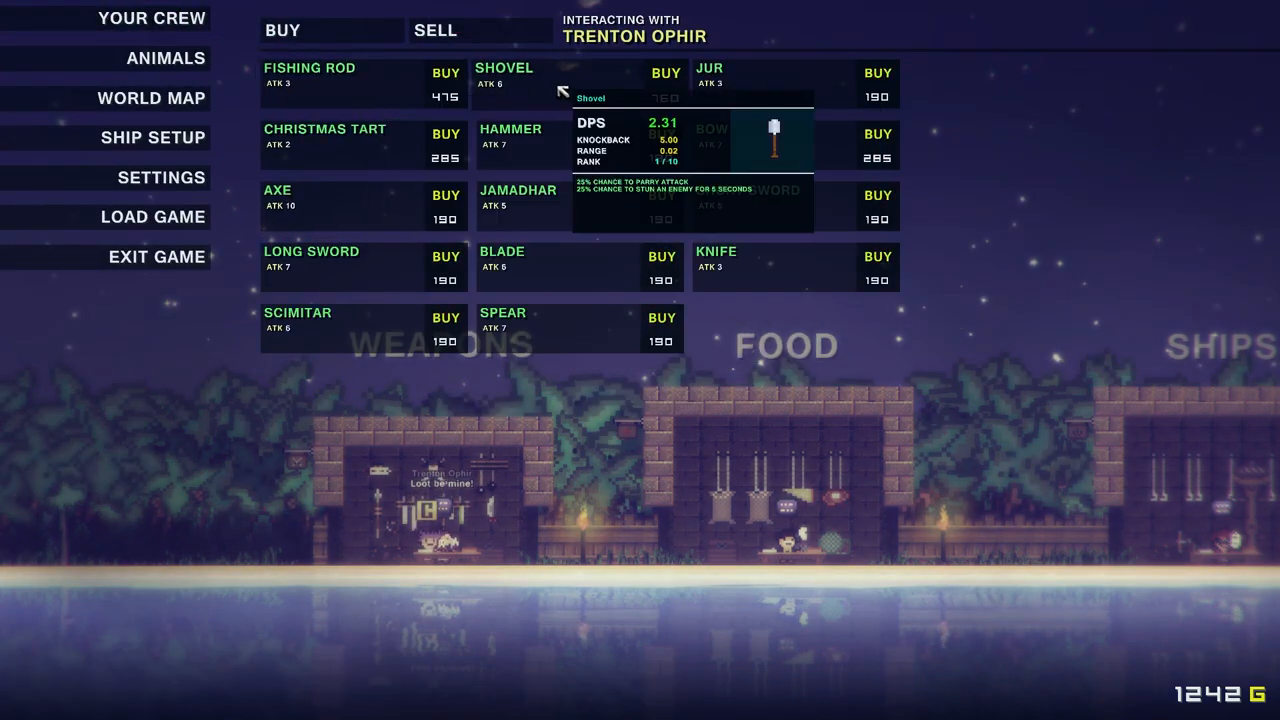
Buy the Shovel from Trenton Ophir's weapons shop
{"action": "left_click", "coordinate": [661, 73]}
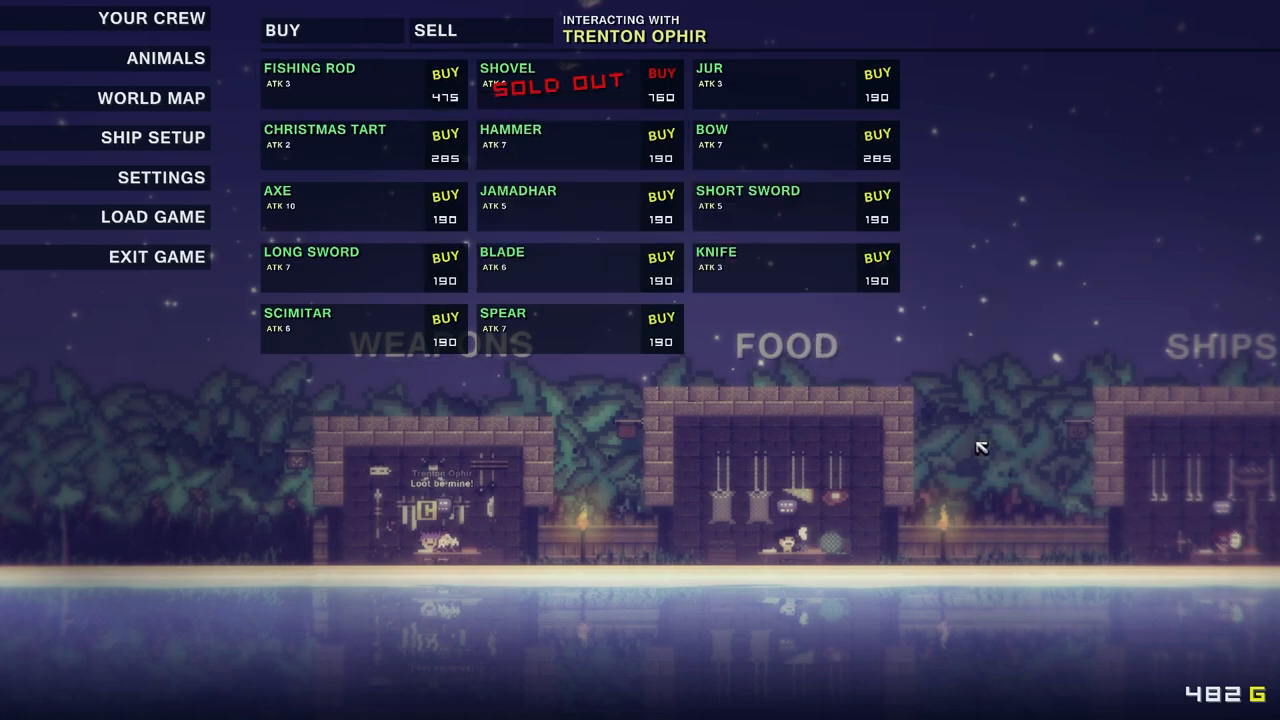
{"action": "mouse_move", "coordinate": [658, 98]}
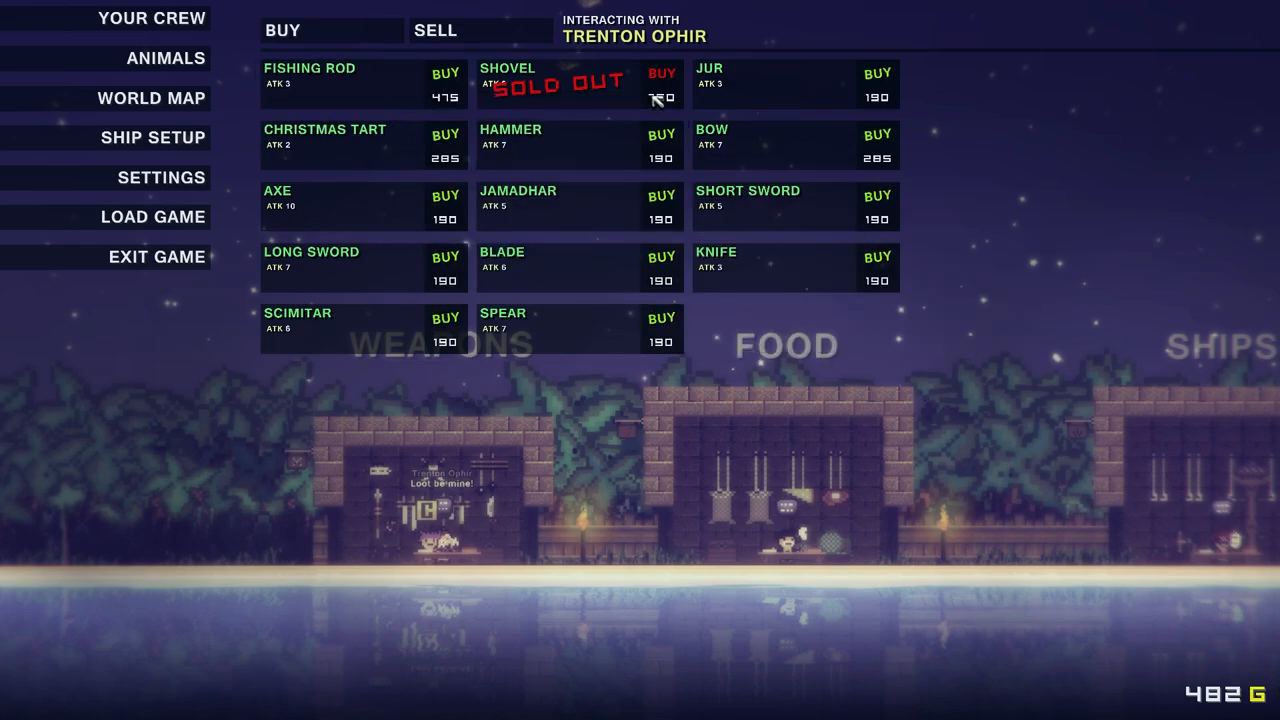
{"action": "left_click", "coordinate": [430, 31]}
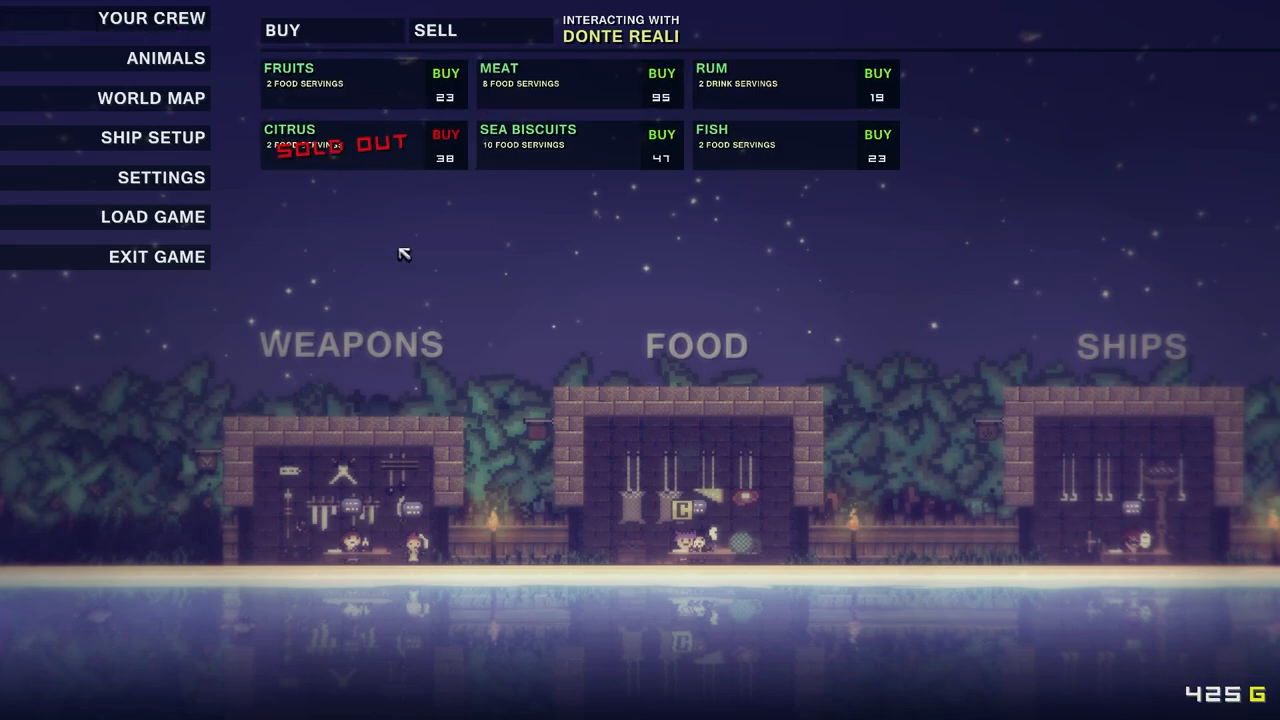
{"action": "mouse_move", "coordinate": [373, 100]}
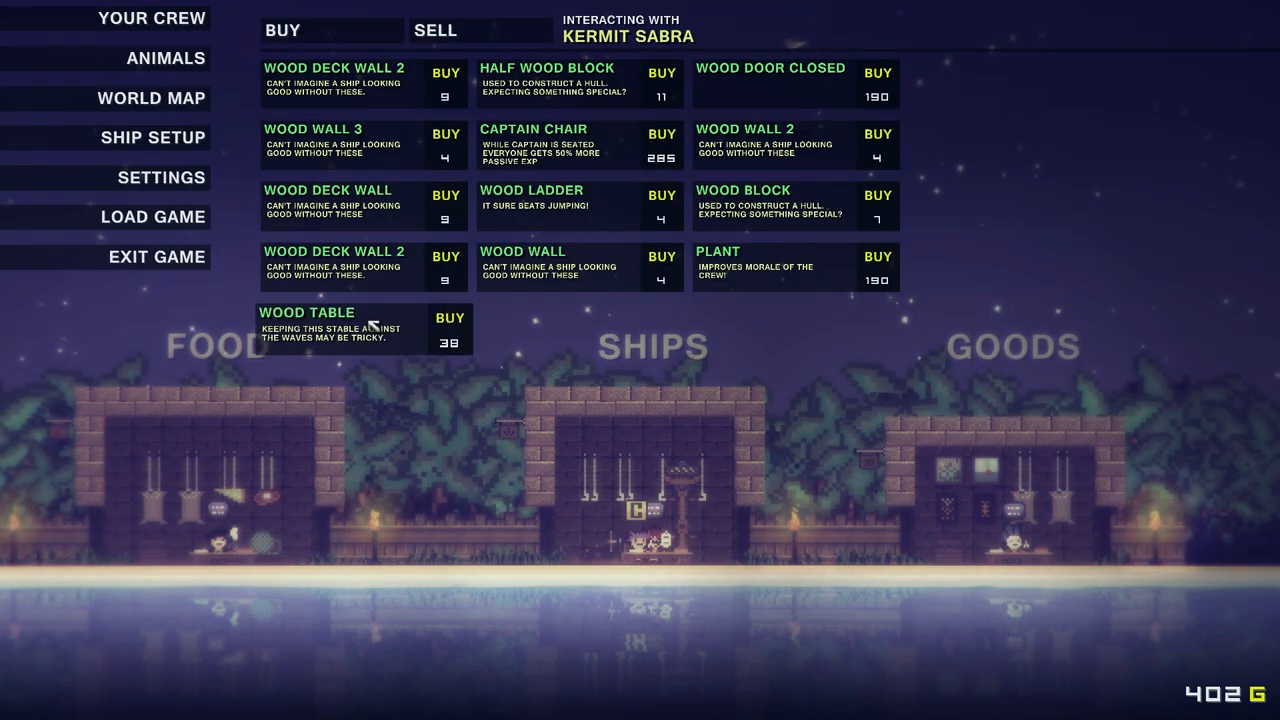
{"action": "mouse_move", "coordinate": [815, 285]}
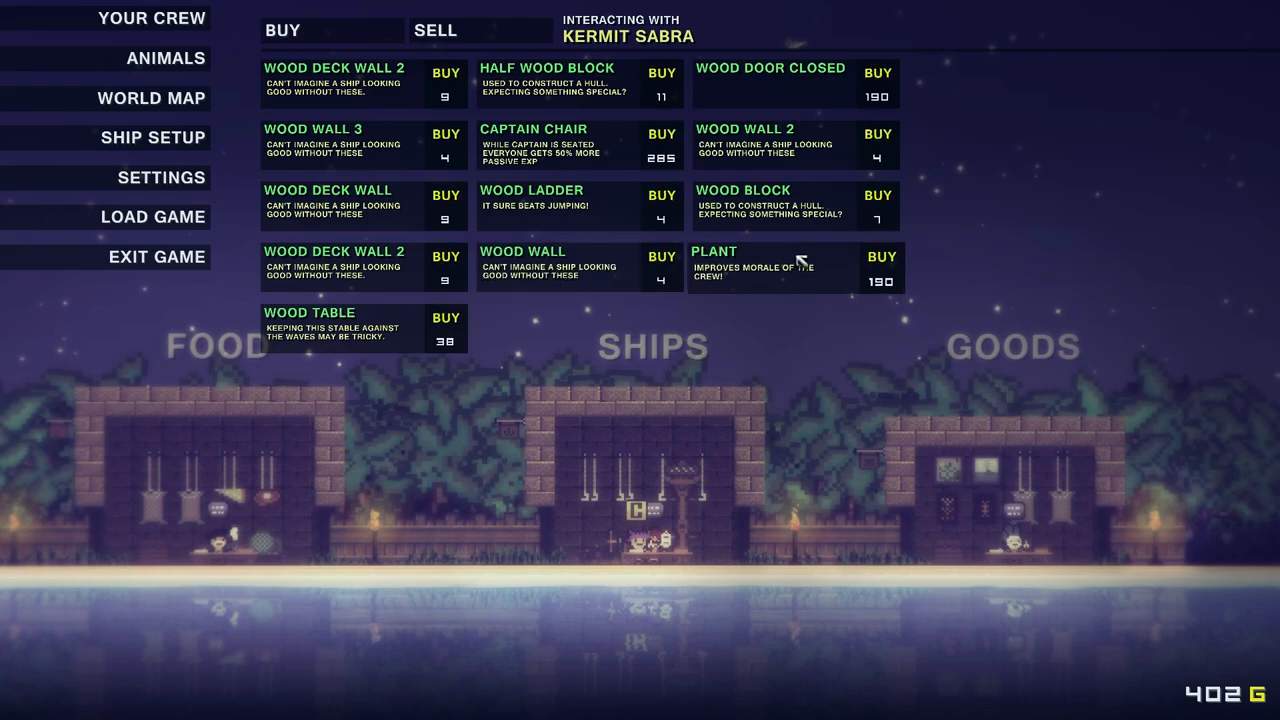
{"action": "mouse_move", "coordinate": [585, 160]}
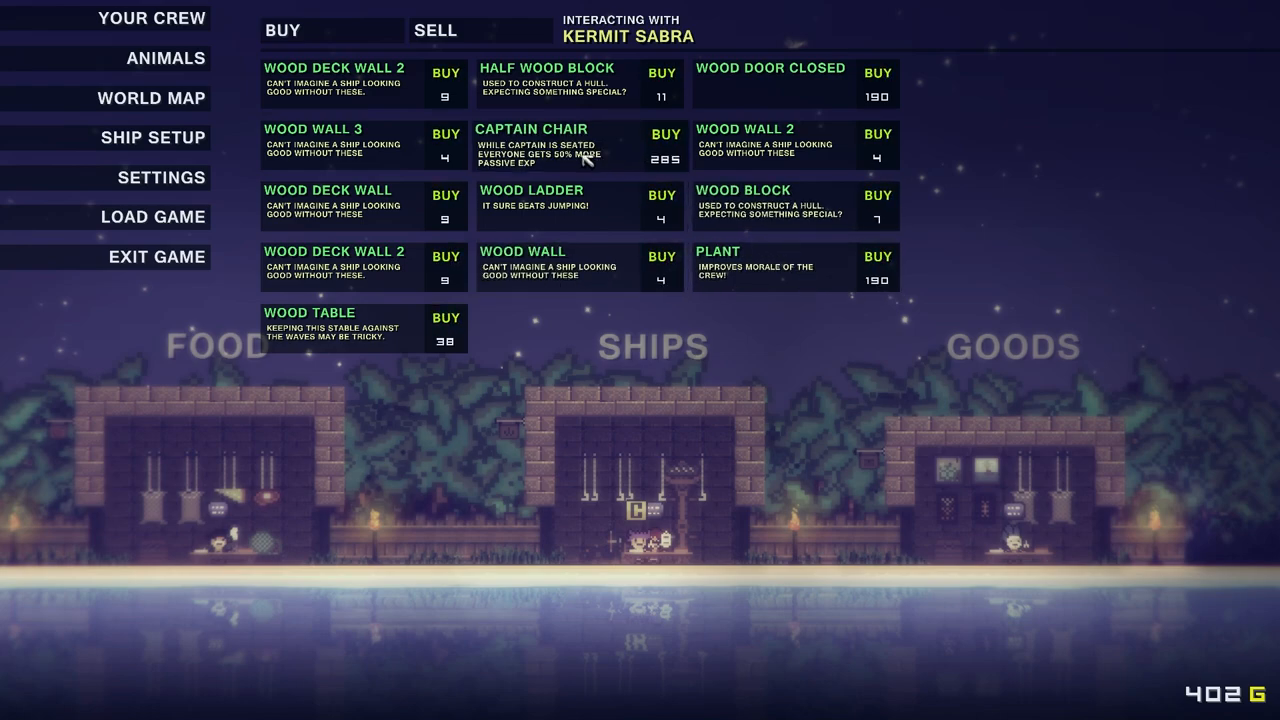
{"action": "mouse_move", "coordinate": [605, 170]}
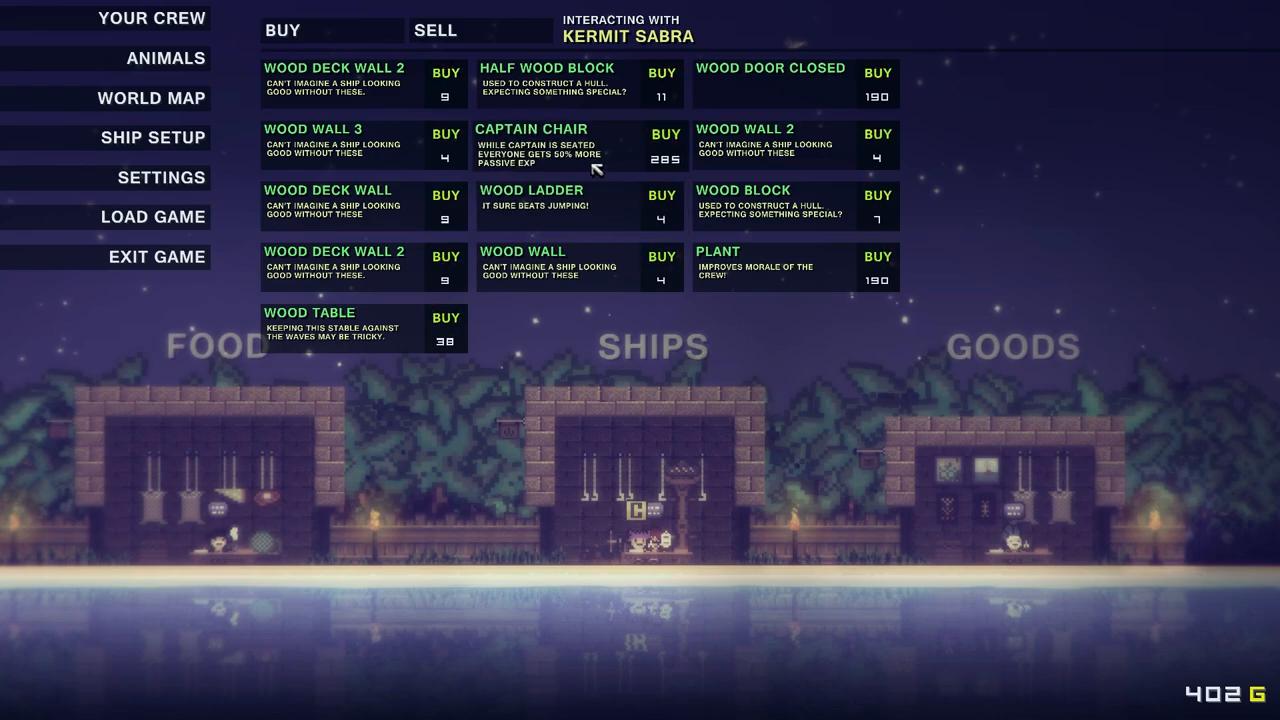
{"action": "mouse_move", "coordinate": [612, 153]}
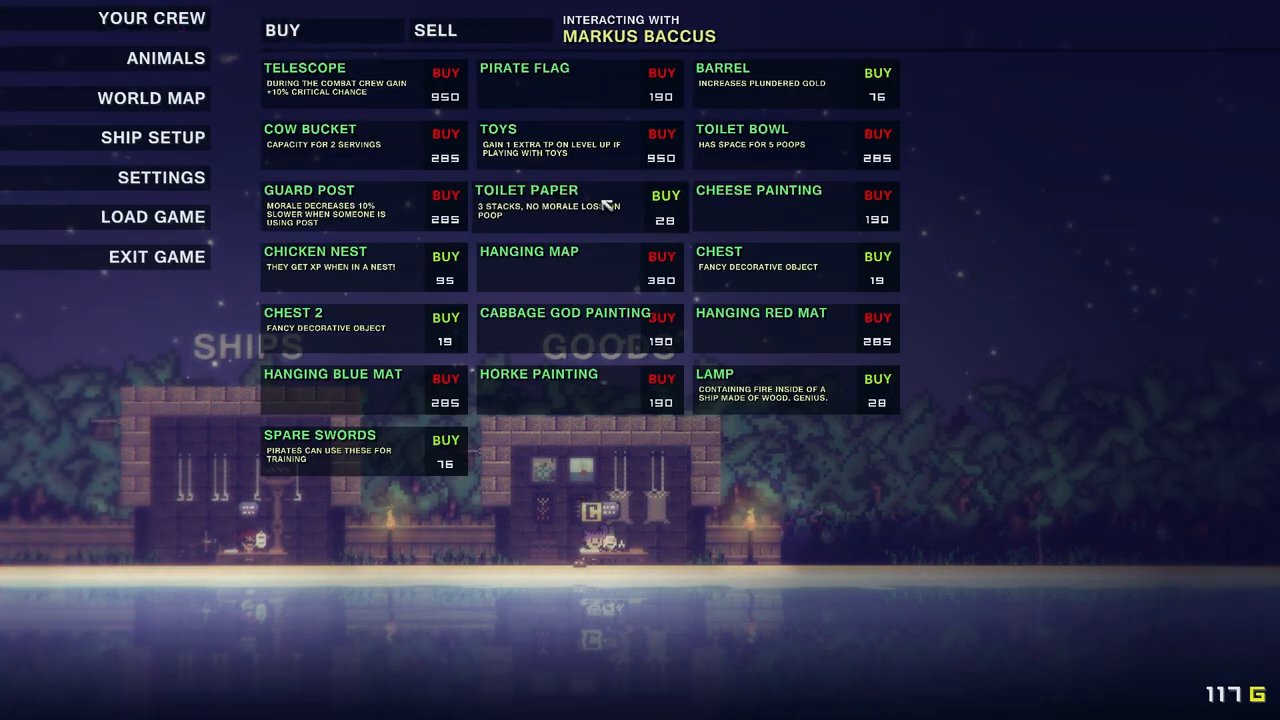
{"action": "mouse_move", "coordinate": [368, 355]}
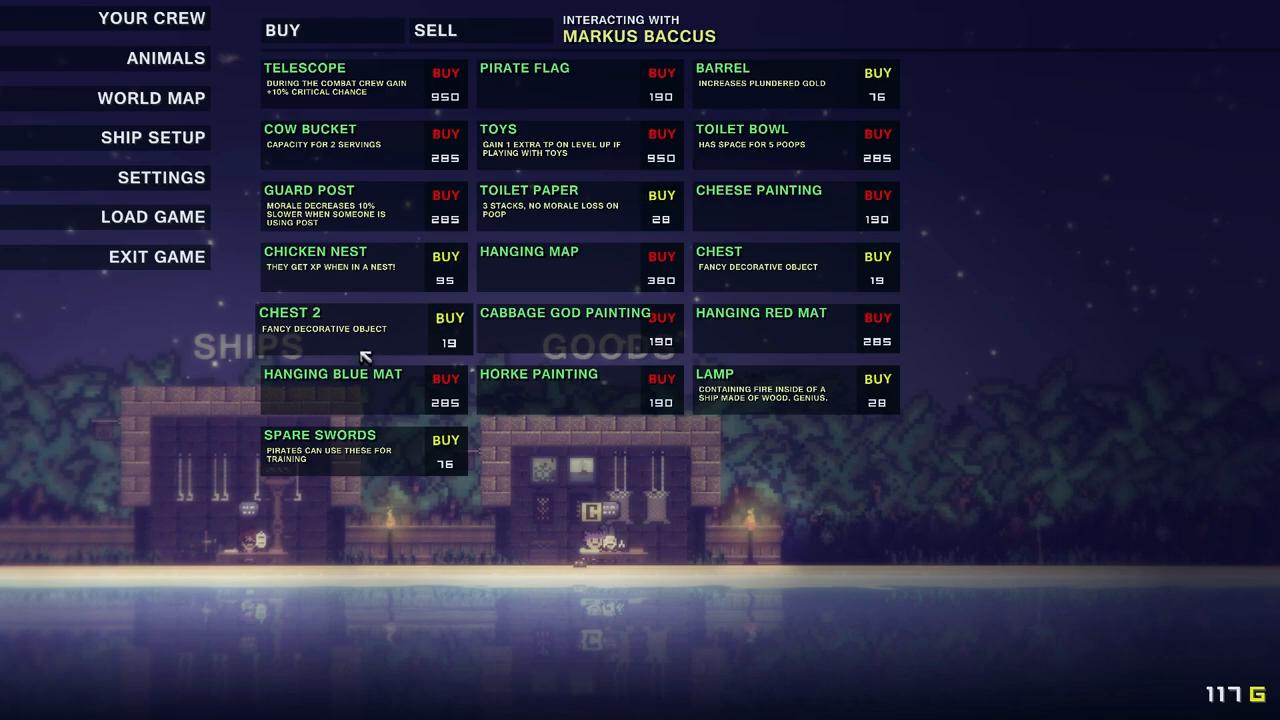
{"action": "mouse_move", "coordinate": [372, 451]}
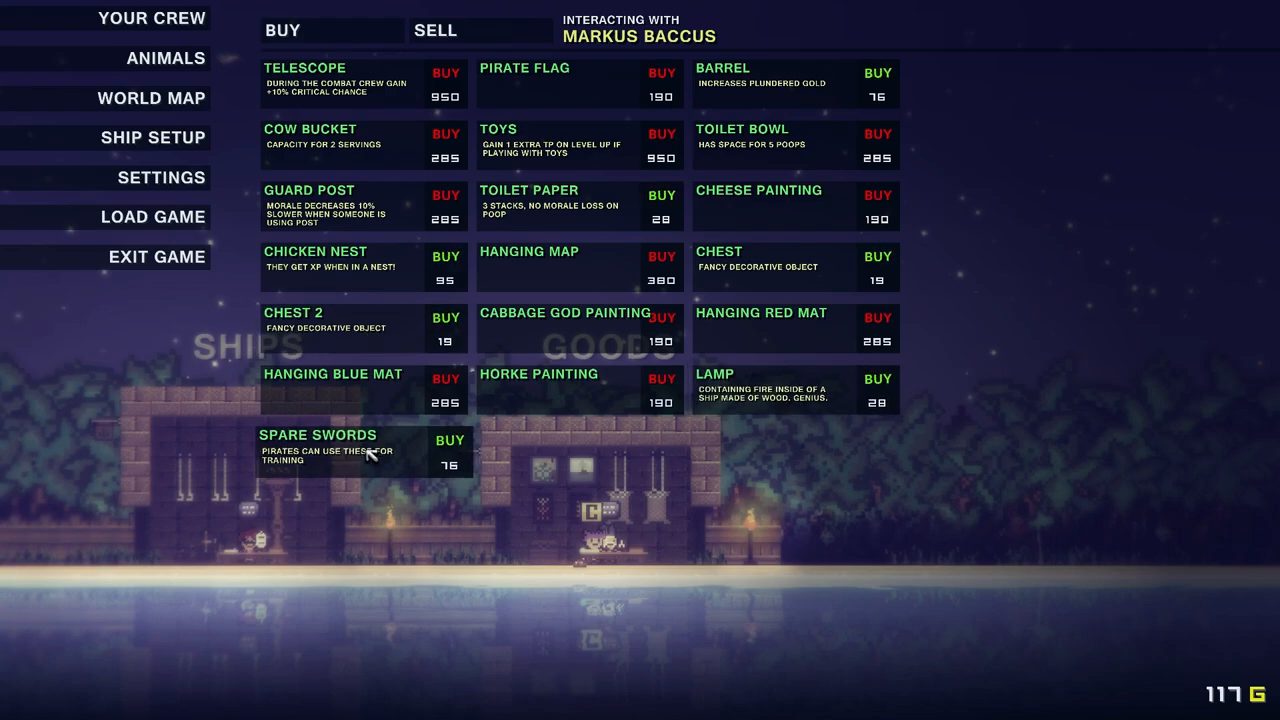
{"action": "mouse_move", "coordinate": [810, 160]}
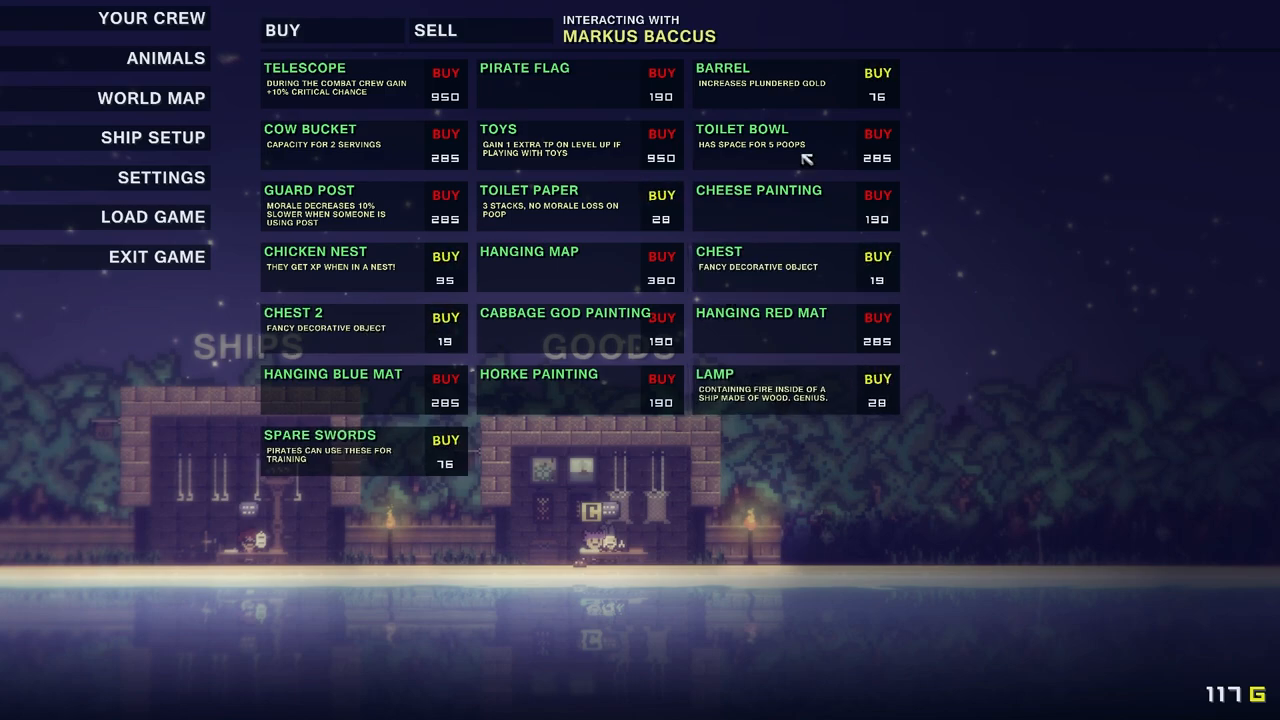
{"action": "mouse_move", "coordinate": [834, 90]}
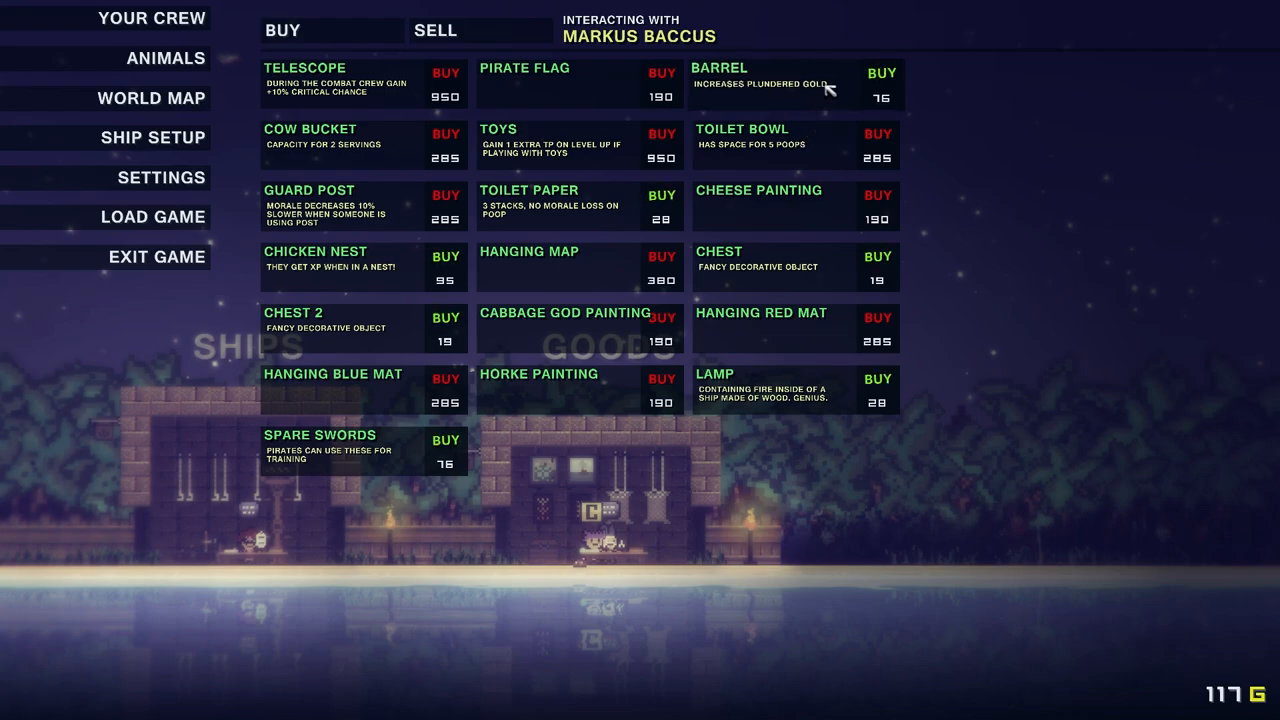
{"action": "mouse_move", "coordinate": [780, 103]}
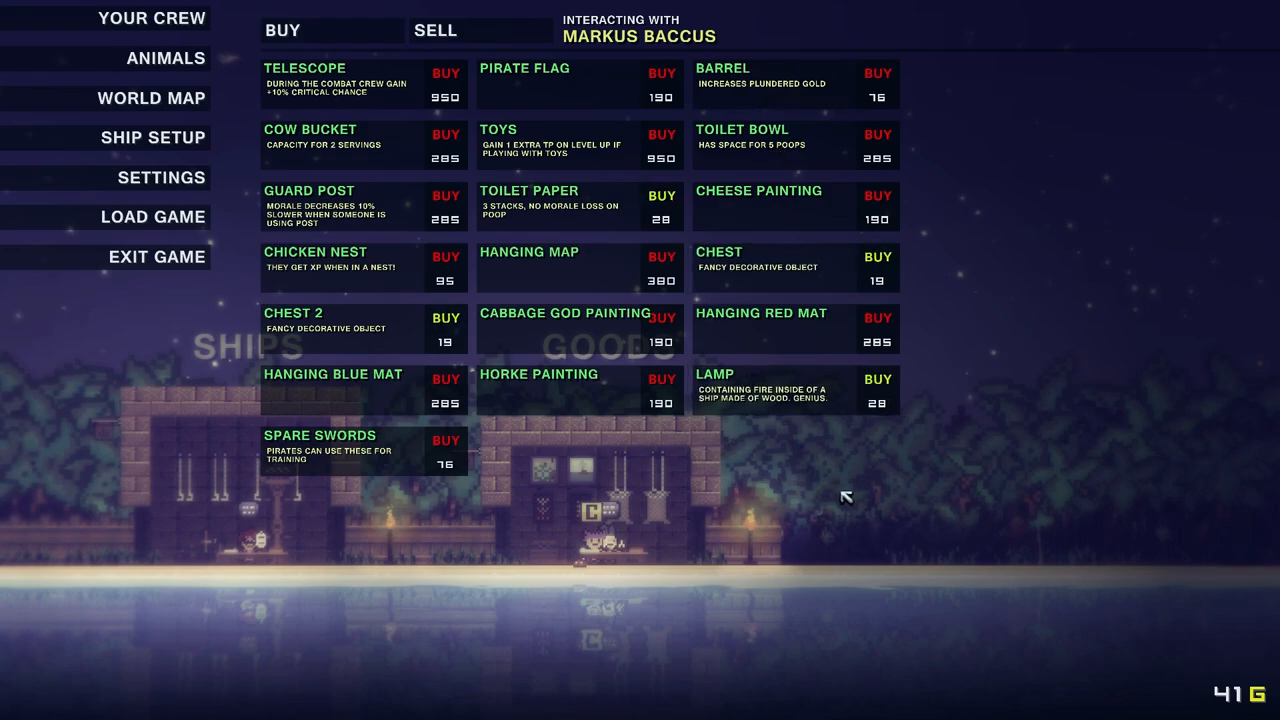
{"action": "mouse_move", "coordinate": [152, 137]}
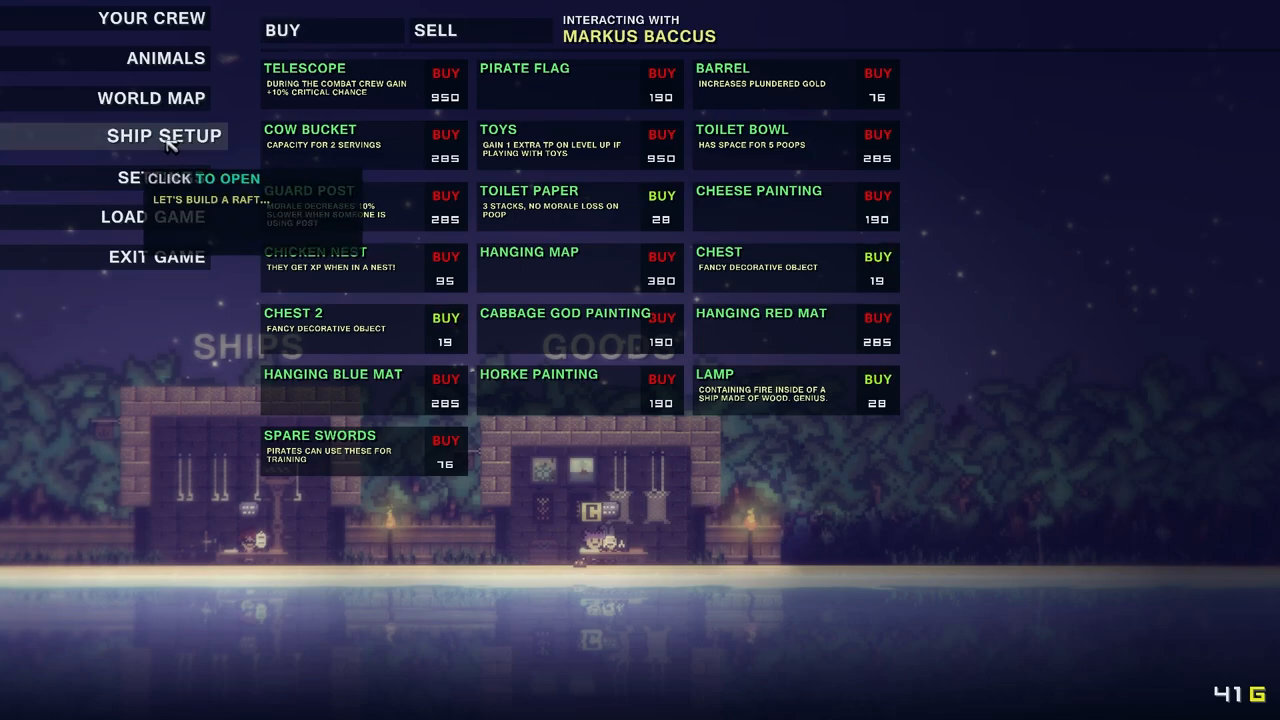
Buy the 76-gold Barrel from goods vendor Markus Baccus, leaving 41 gold
{"action": "left_click", "coordinate": [152, 137]}
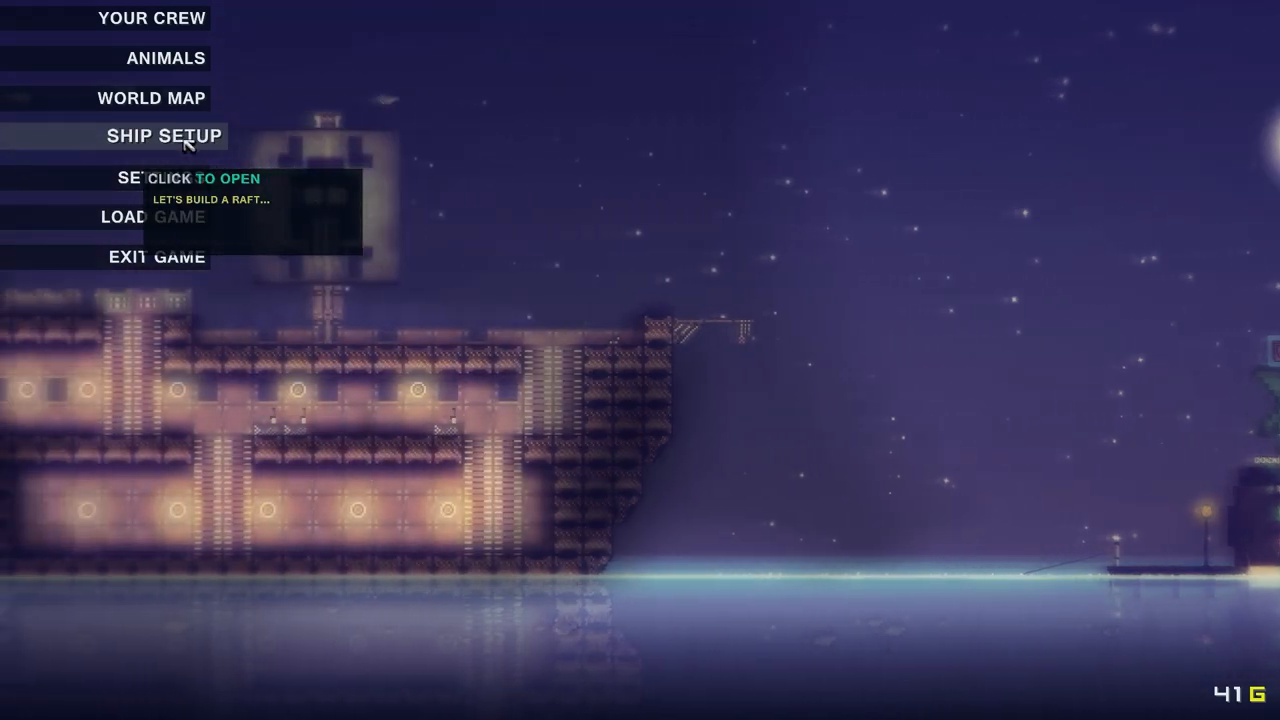
Enter ship building mode and list the Deco category's Food items
{"action": "left_click", "coordinate": [153, 135]}
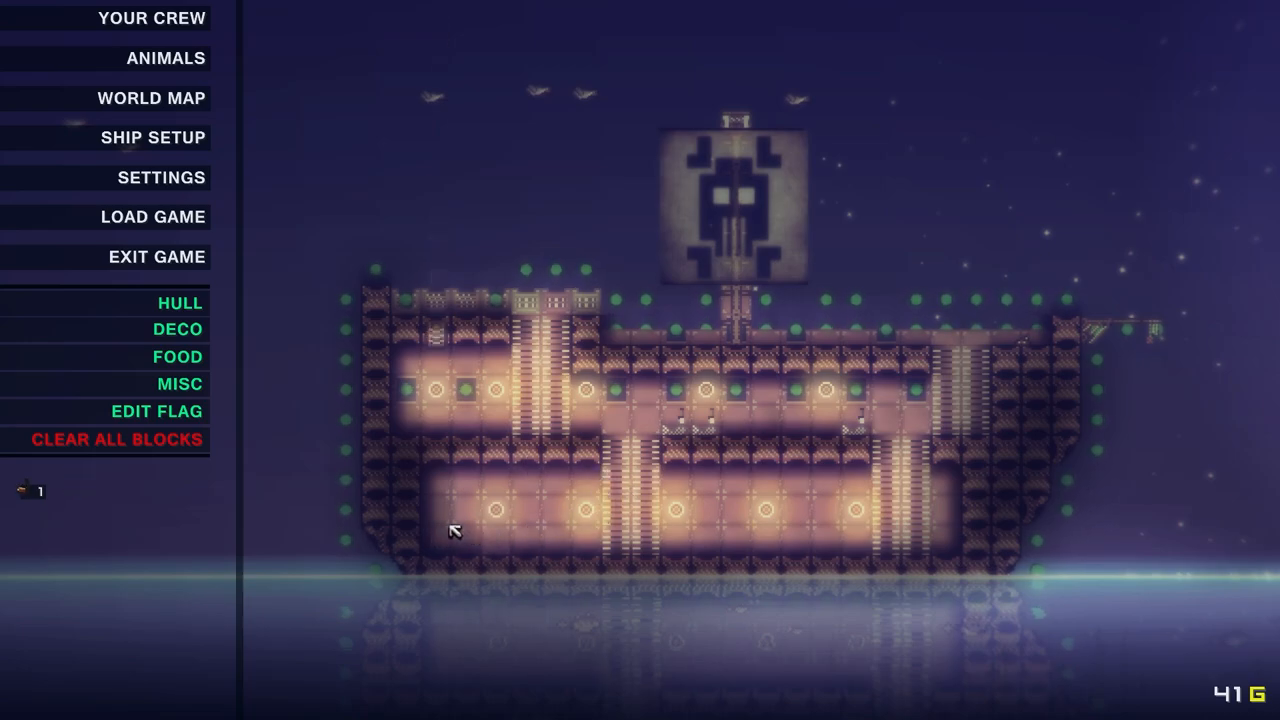
{"action": "mouse_move", "coordinate": [448, 428]}
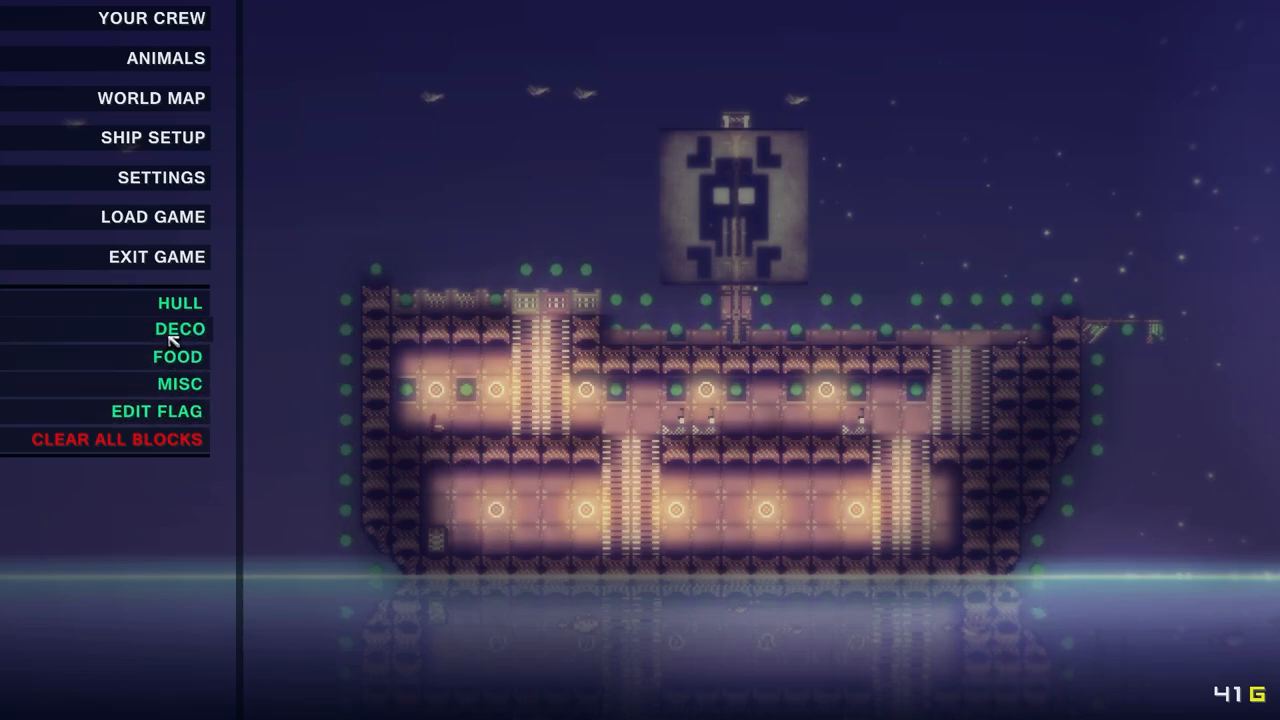
{"action": "left_click", "coordinate": [178, 328]}
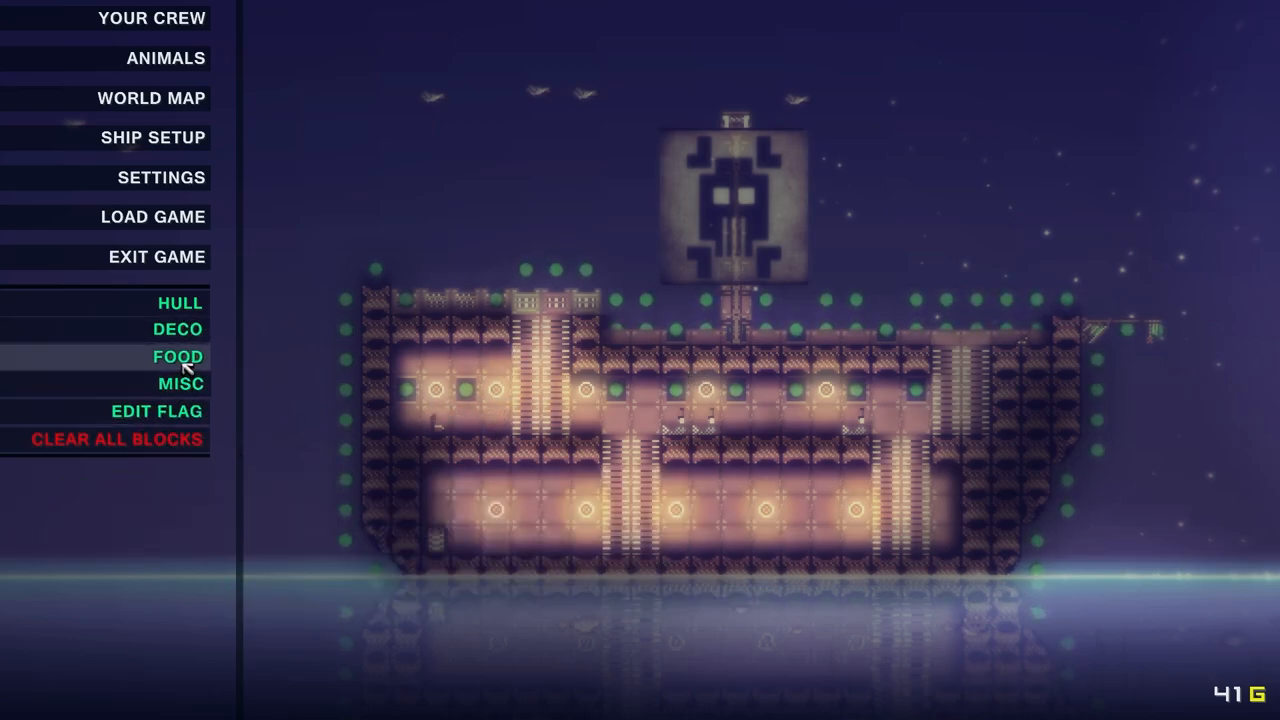
{"action": "left_click", "coordinate": [177, 356]}
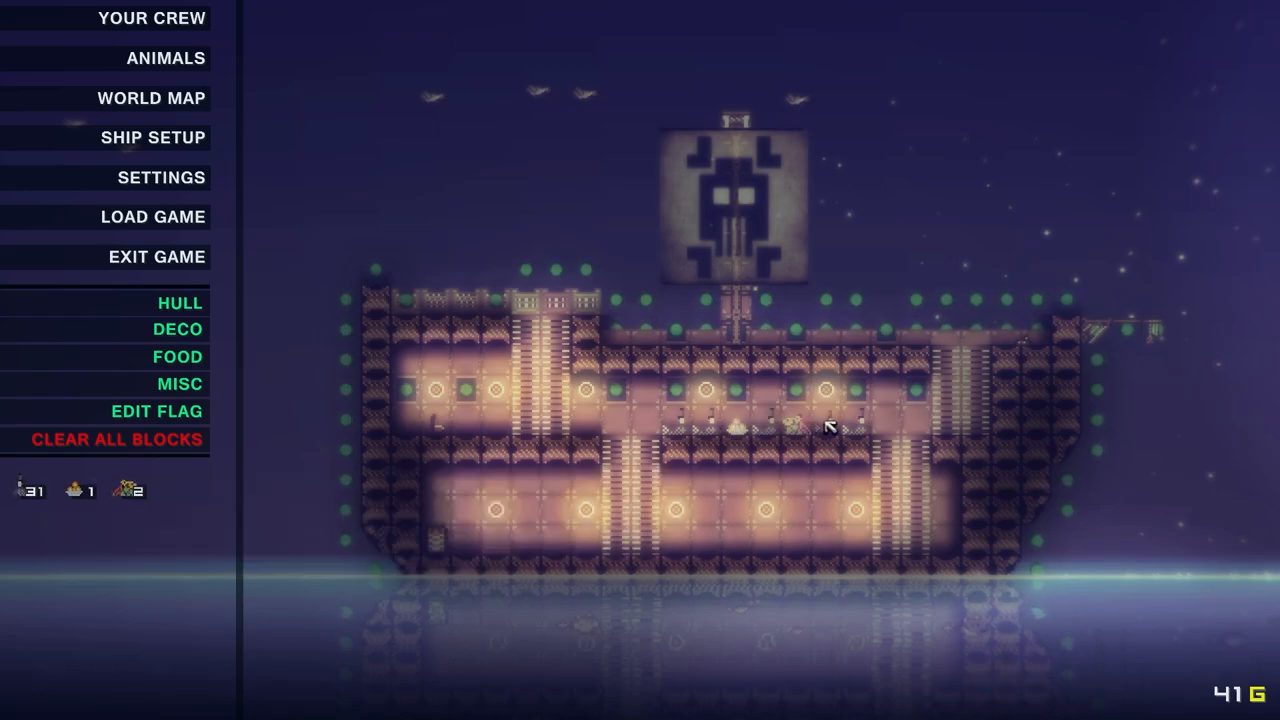
Exit ship building mode back to the normal two-deck ship view
{"action": "left_click", "coordinate": [177, 328]}
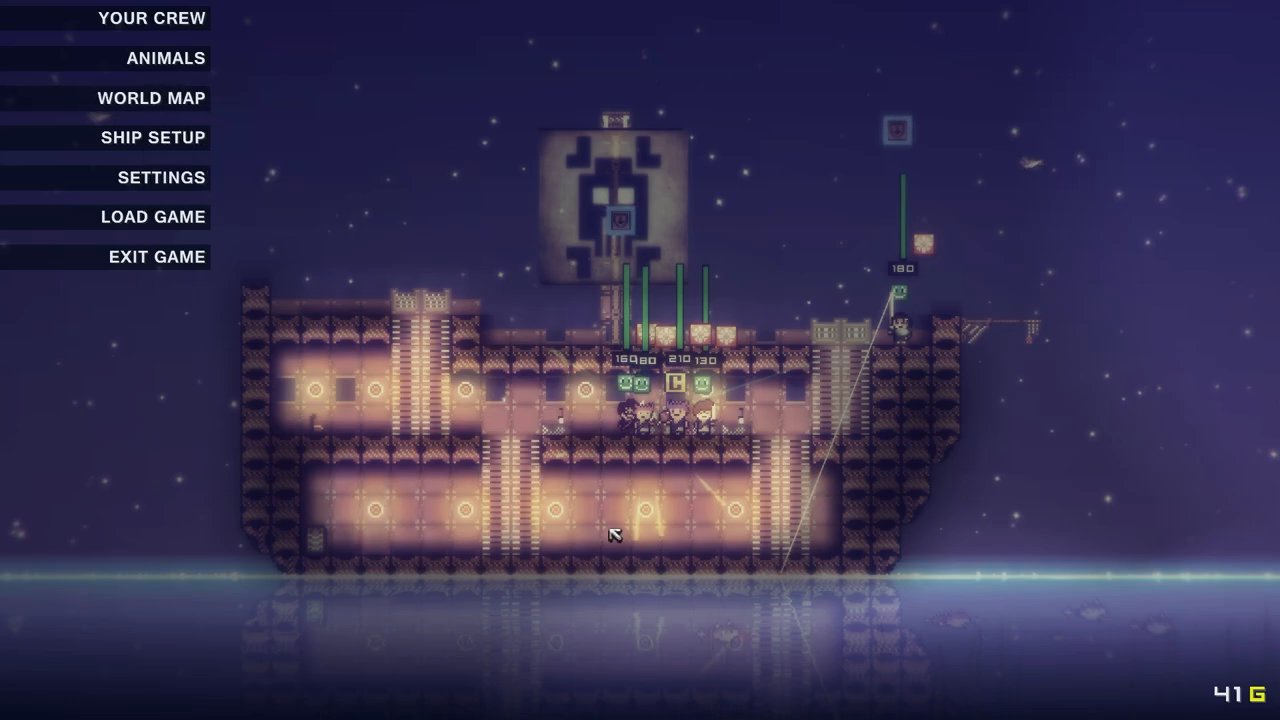
{"action": "mouse_move", "coordinate": [163, 97]}
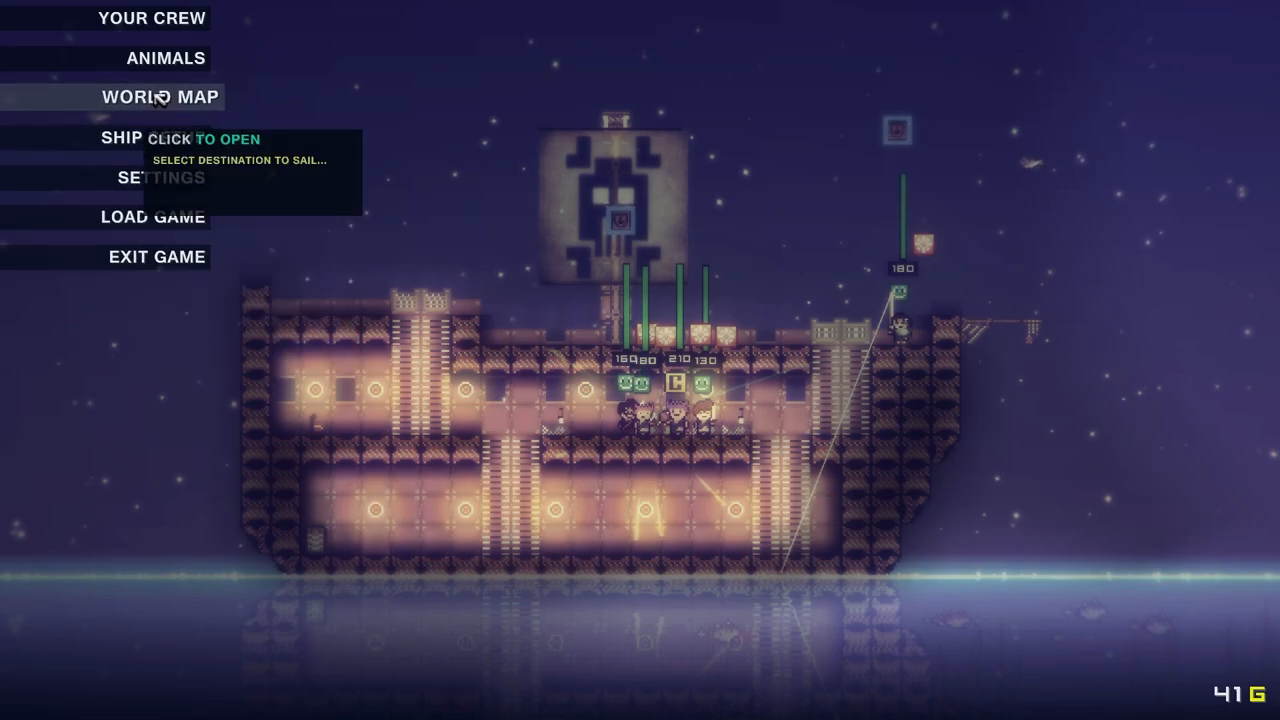
Sail to the level 3 island VillageMills from the world map
{"action": "left_click", "coordinate": [160, 97]}
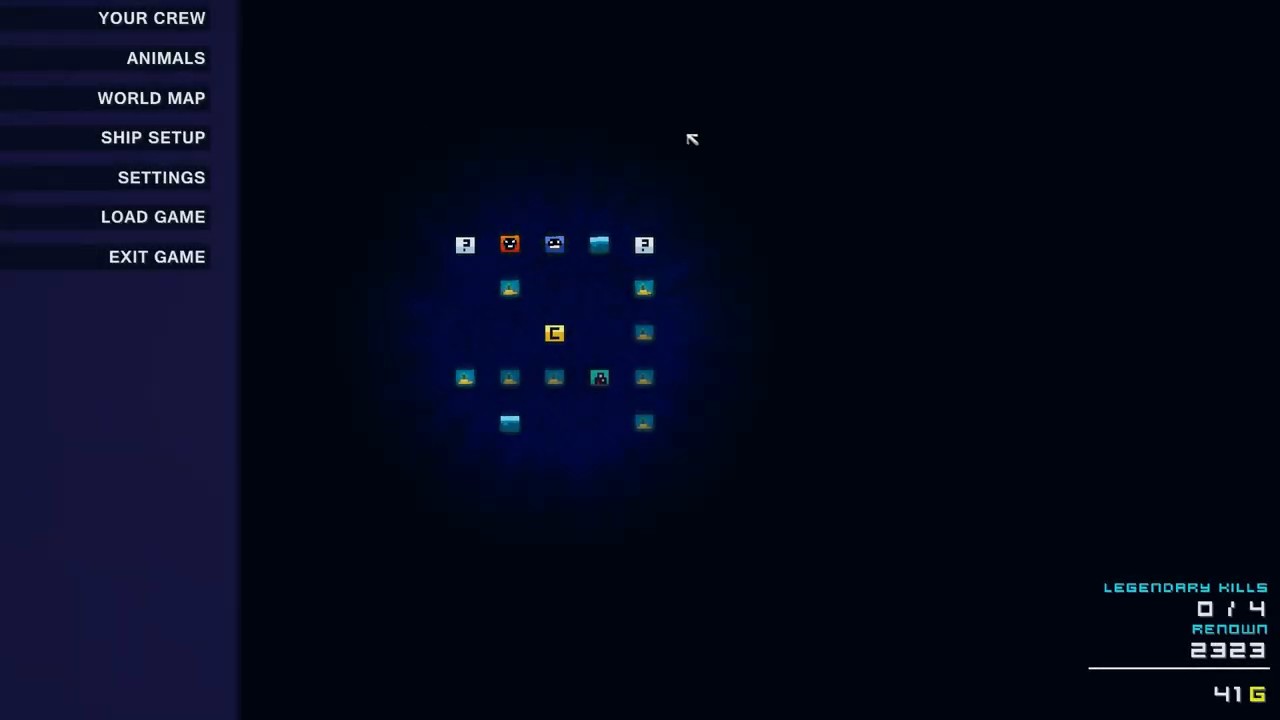
{"action": "mouse_move", "coordinate": [602, 390]}
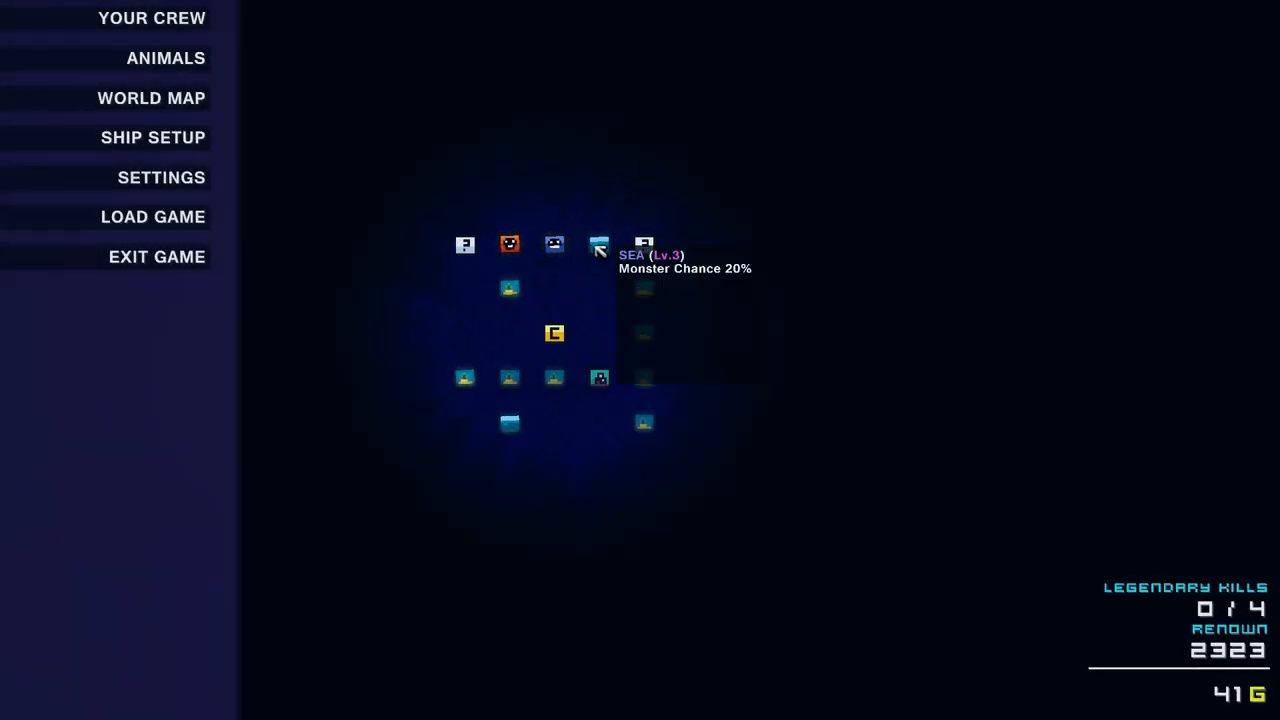
{"action": "mouse_move", "coordinate": [555, 243]}
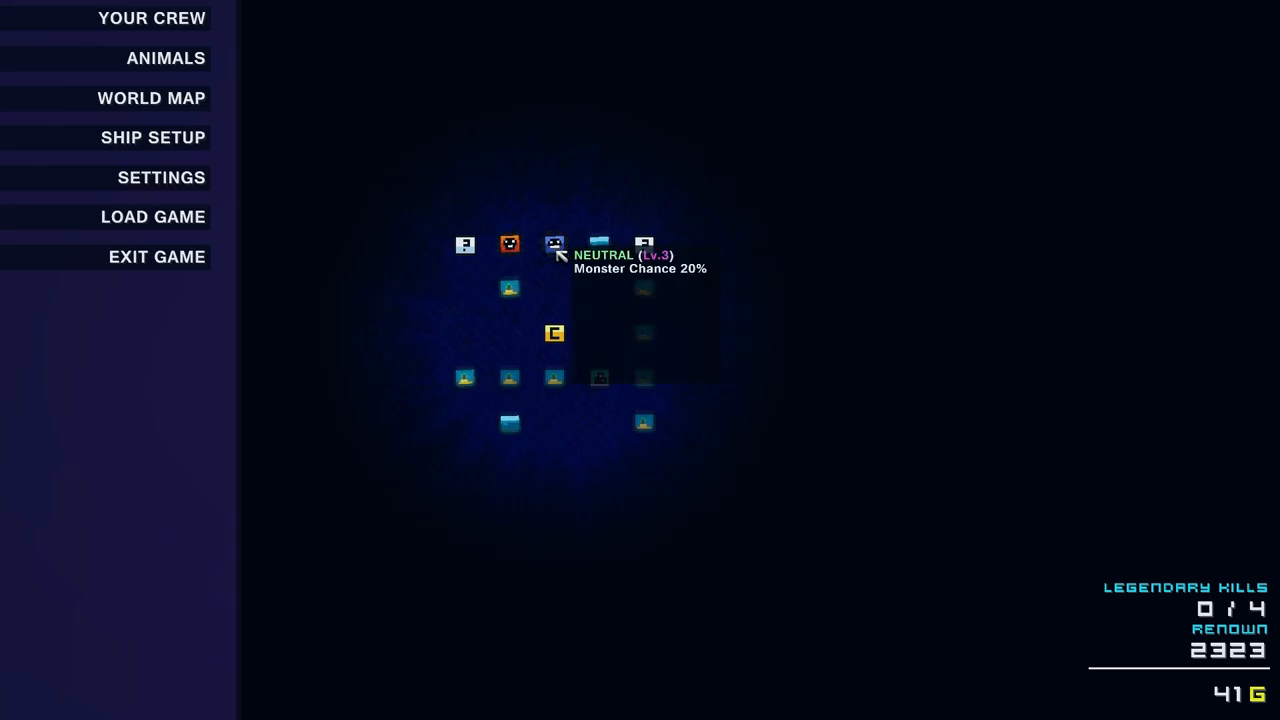
{"action": "mouse_move", "coordinate": [465, 376]}
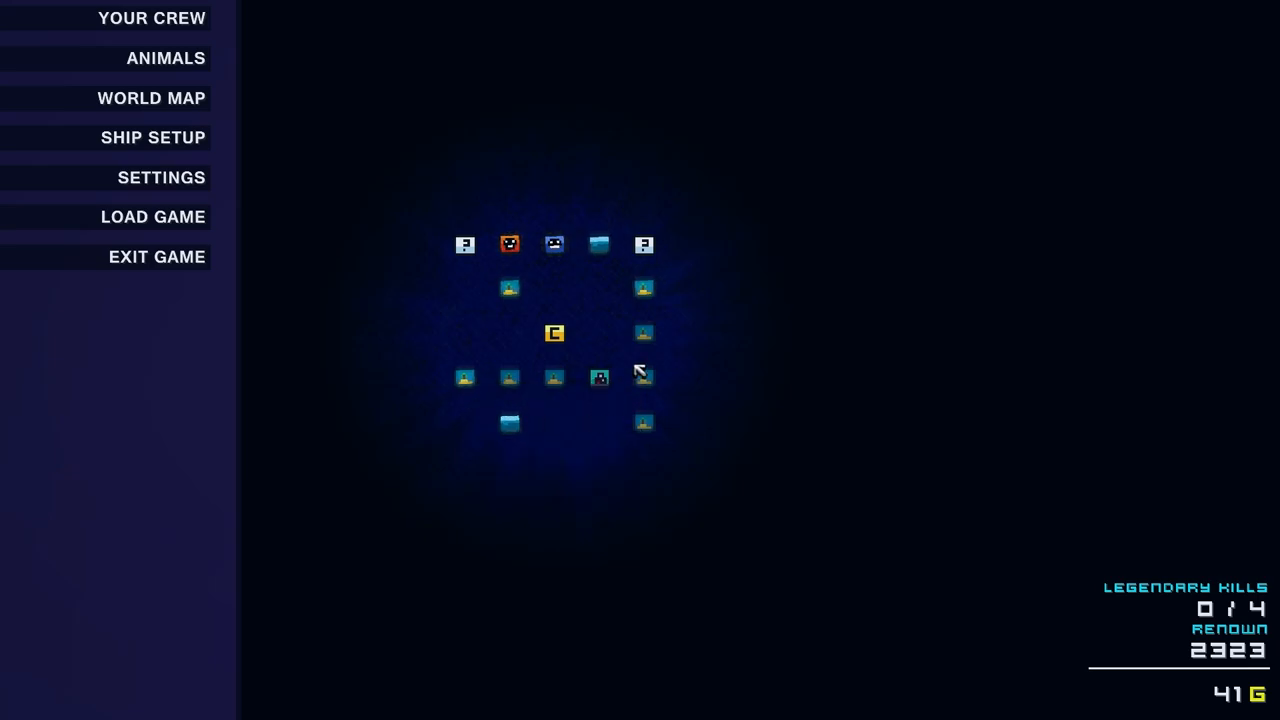
{"action": "mouse_move", "coordinate": [508, 244]}
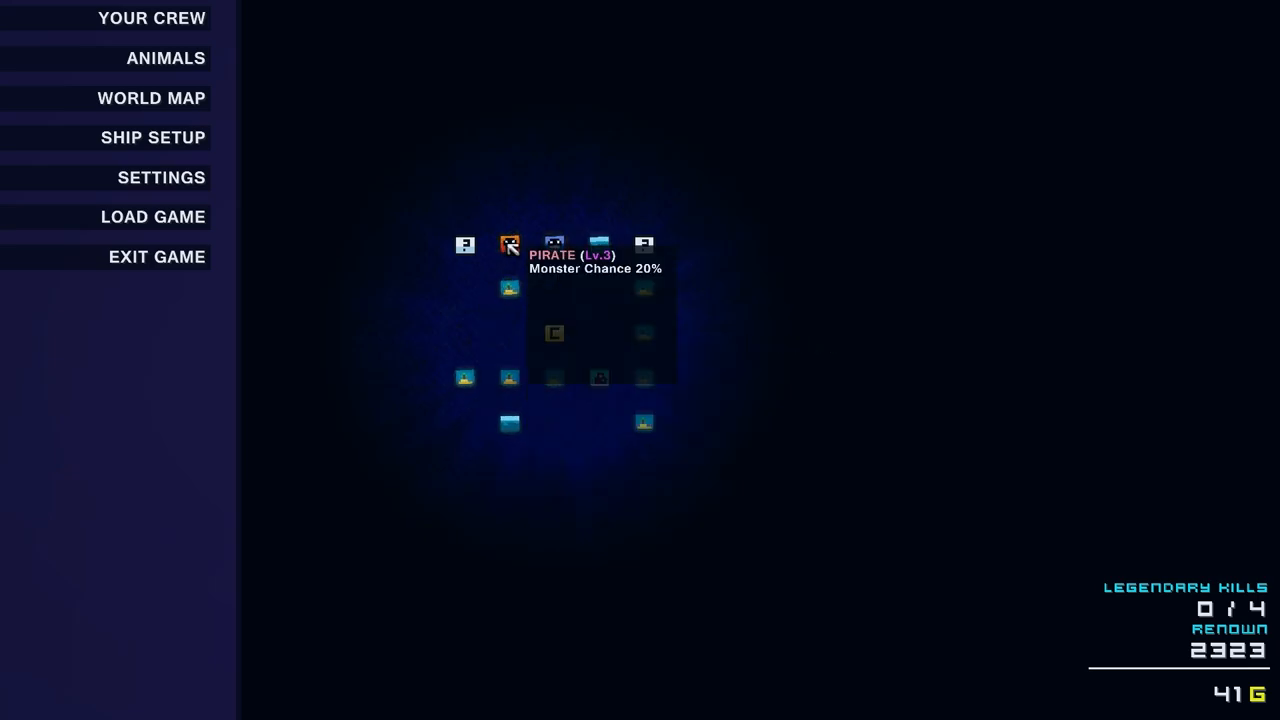
{"action": "mouse_move", "coordinate": [508, 289]}
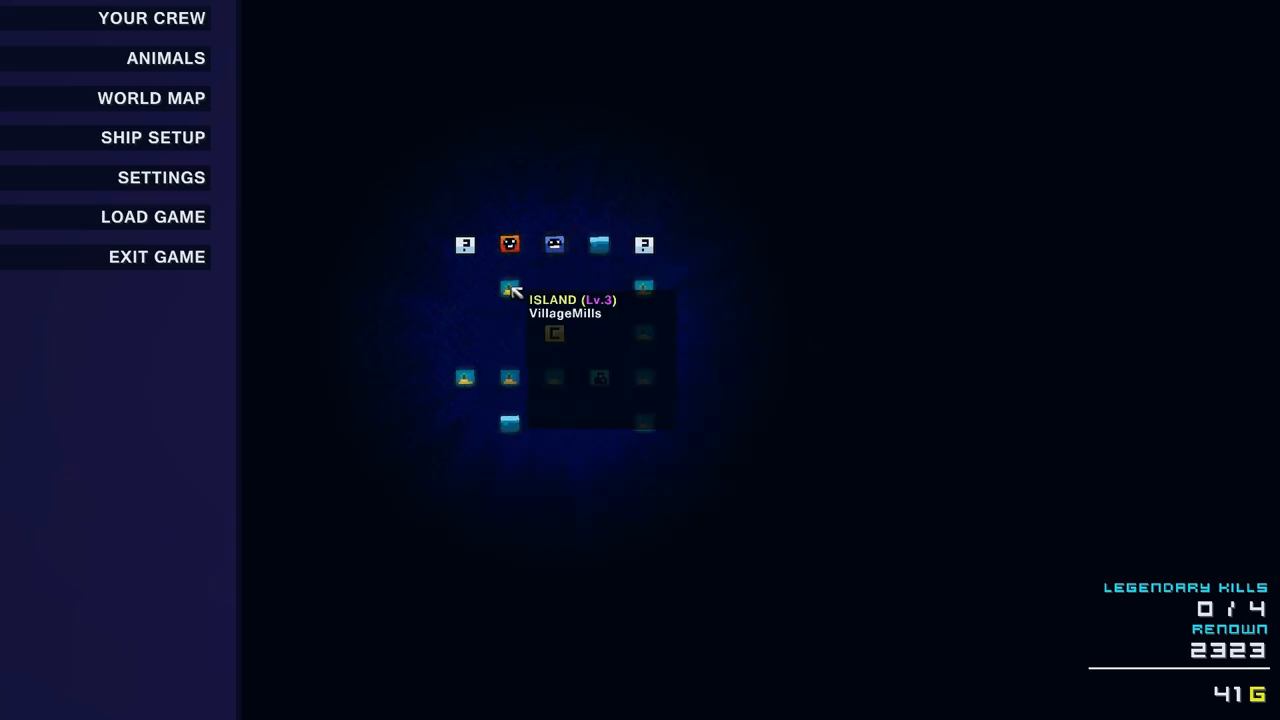
{"action": "left_click", "coordinate": [508, 289]}
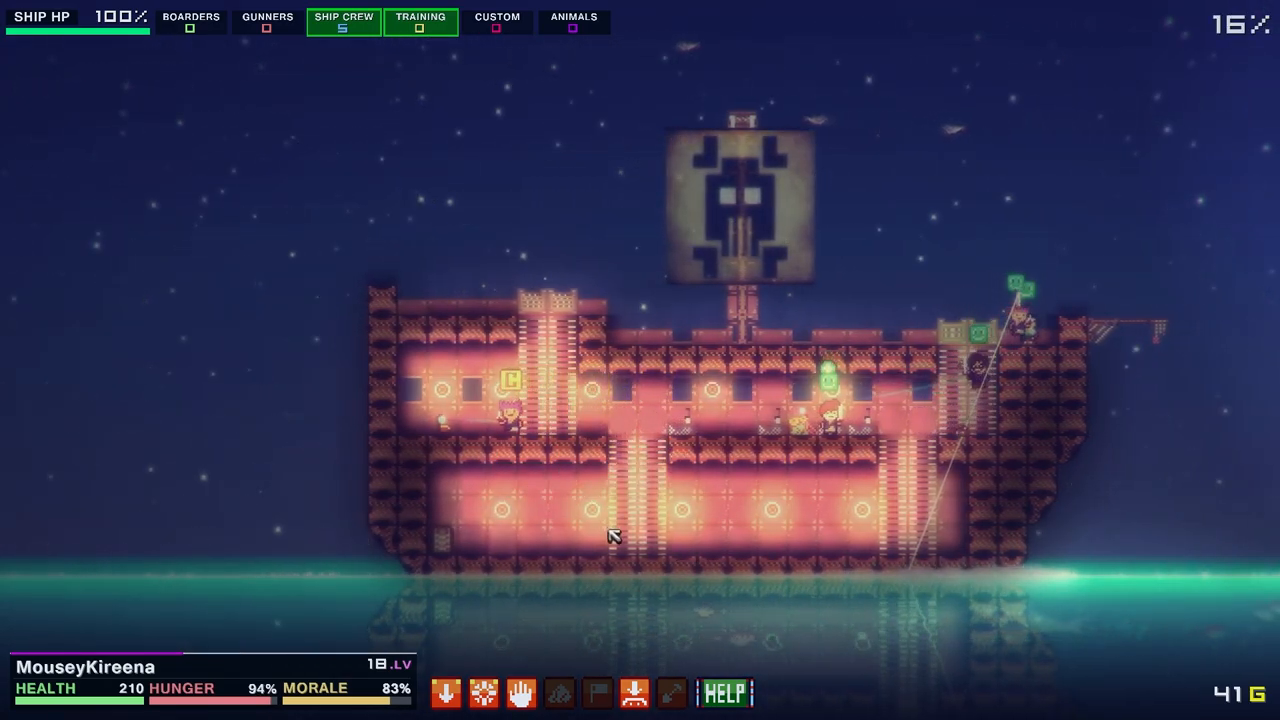
{"action": "mouse_move", "coordinate": [494, 459]}
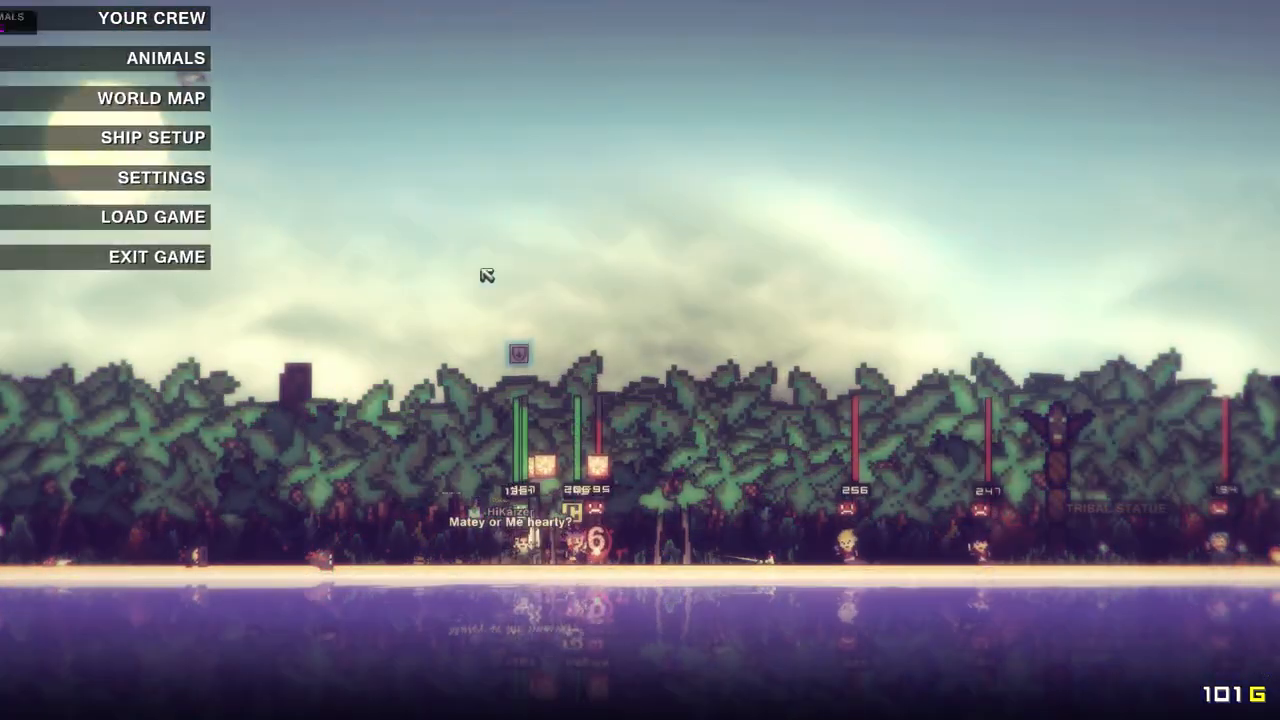
Open the crew roster and bring up Applefumble's character sheet
{"action": "left_click", "coordinate": [152, 18]}
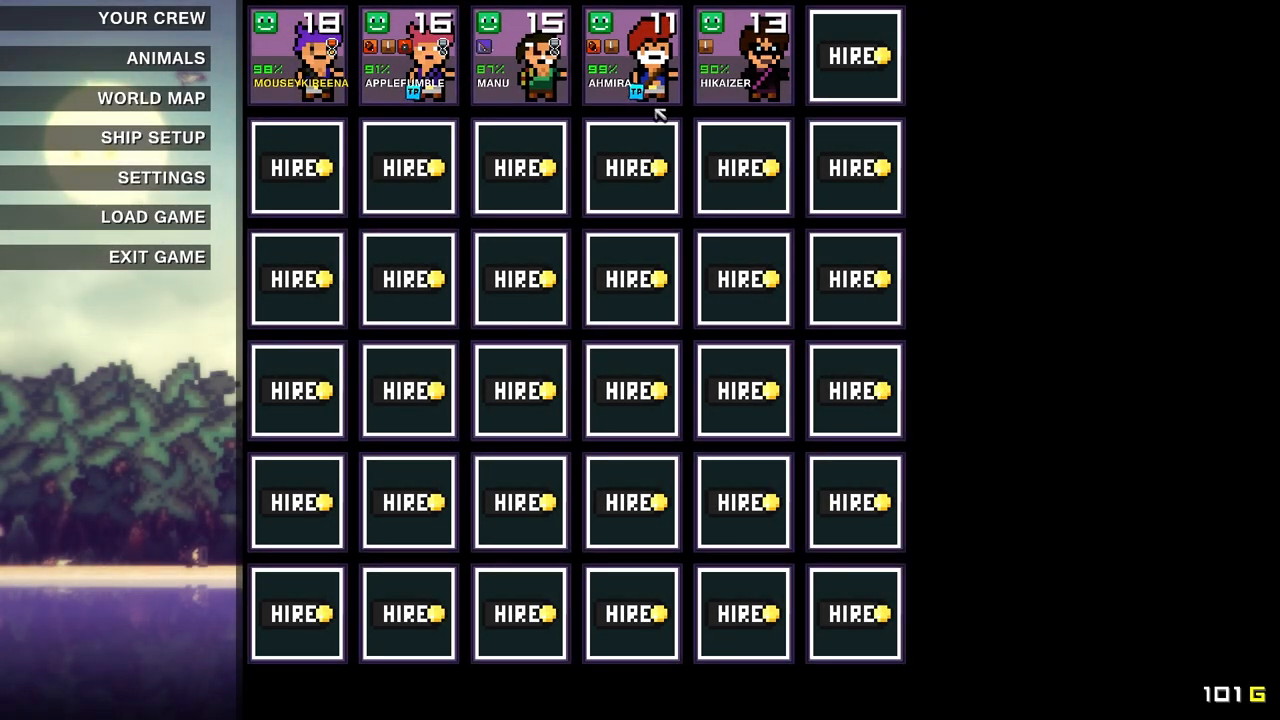
{"action": "left_click", "coordinate": [517, 55]}
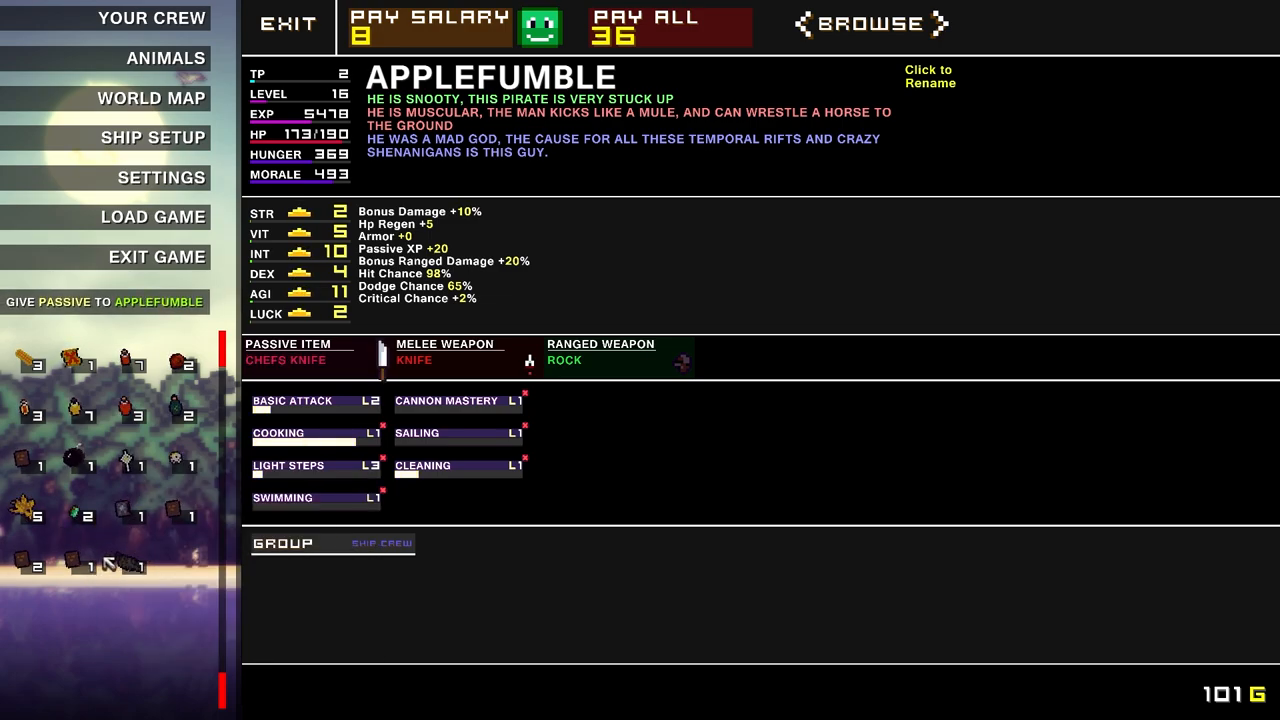
{"action": "mouse_move", "coordinate": [120, 565]}
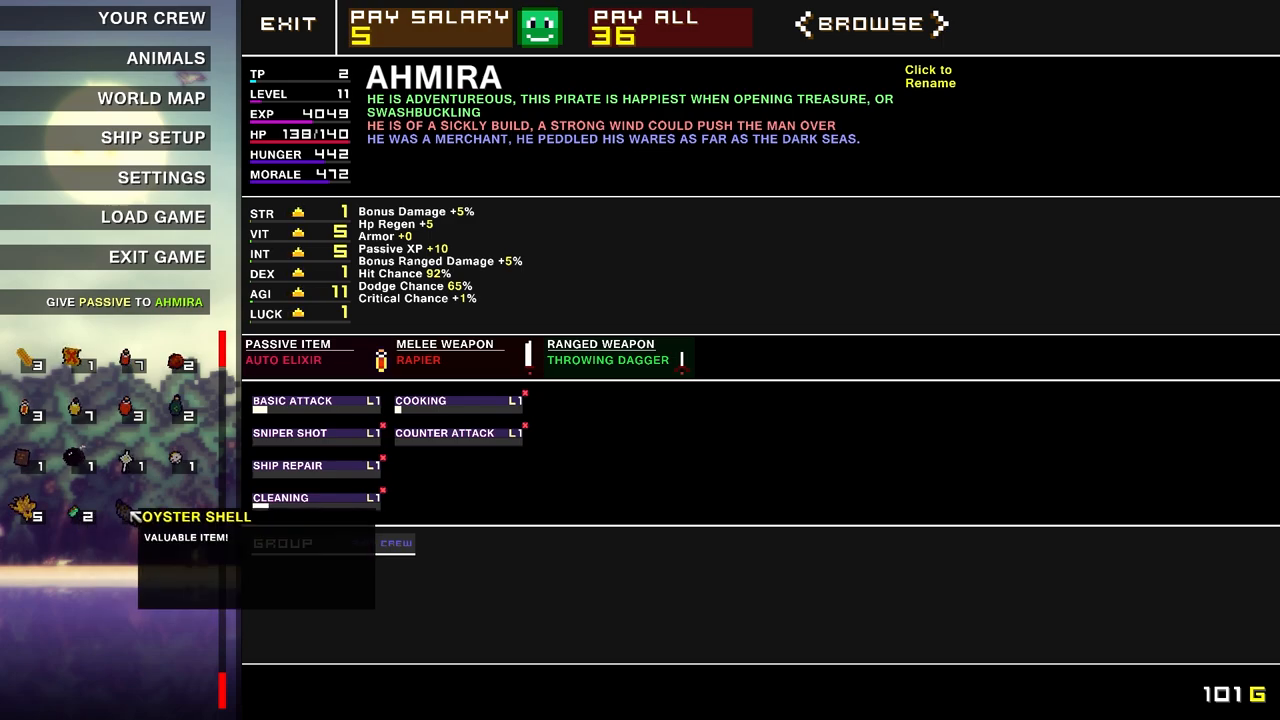
{"action": "mouse_move", "coordinate": [525, 357]}
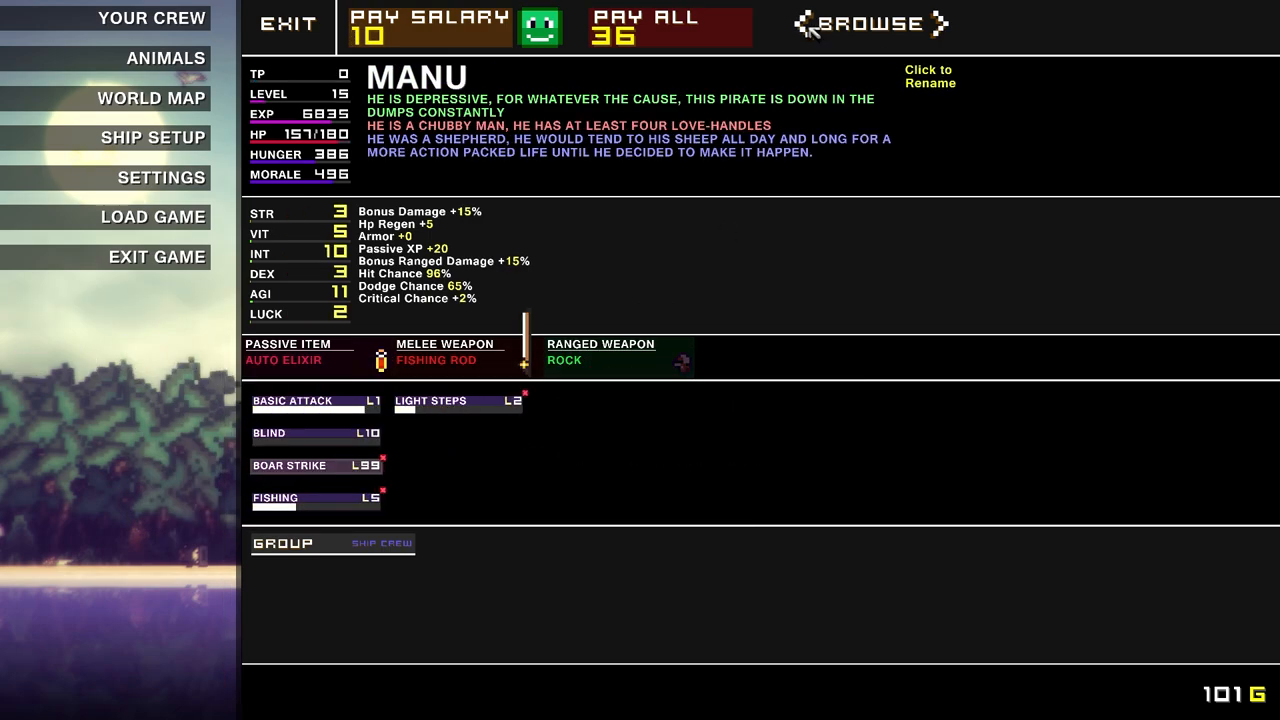
Browse to Ahmira's sheet, then open Manu's level 16 details from the crew roster
{"action": "left_click", "coordinate": [940, 22]}
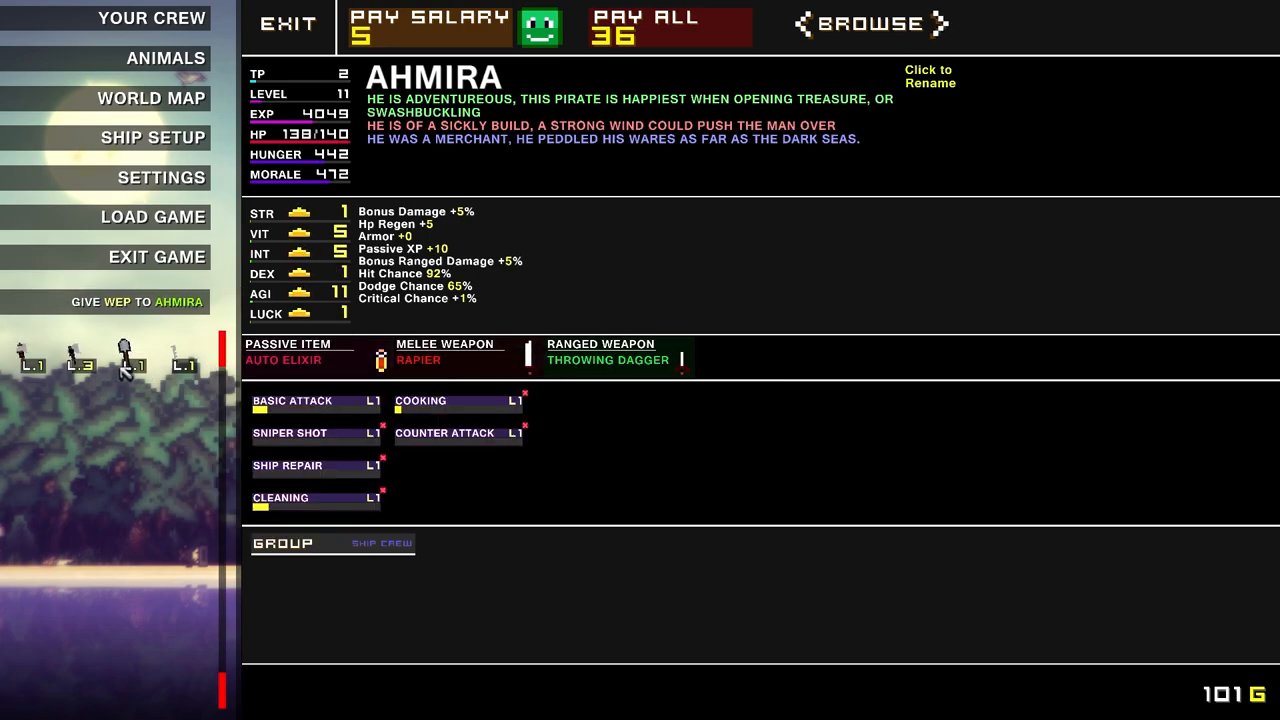
{"action": "mouse_move", "coordinate": [150, 363]}
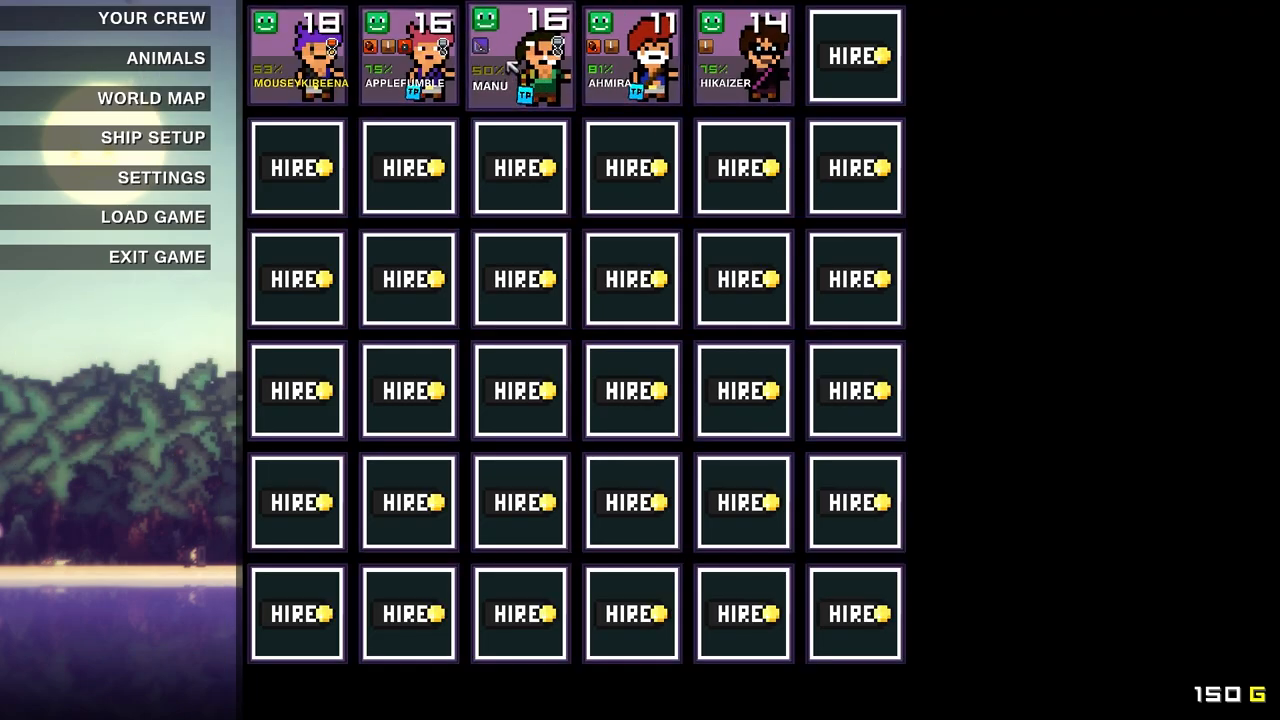
{"action": "left_click", "coordinate": [515, 50]}
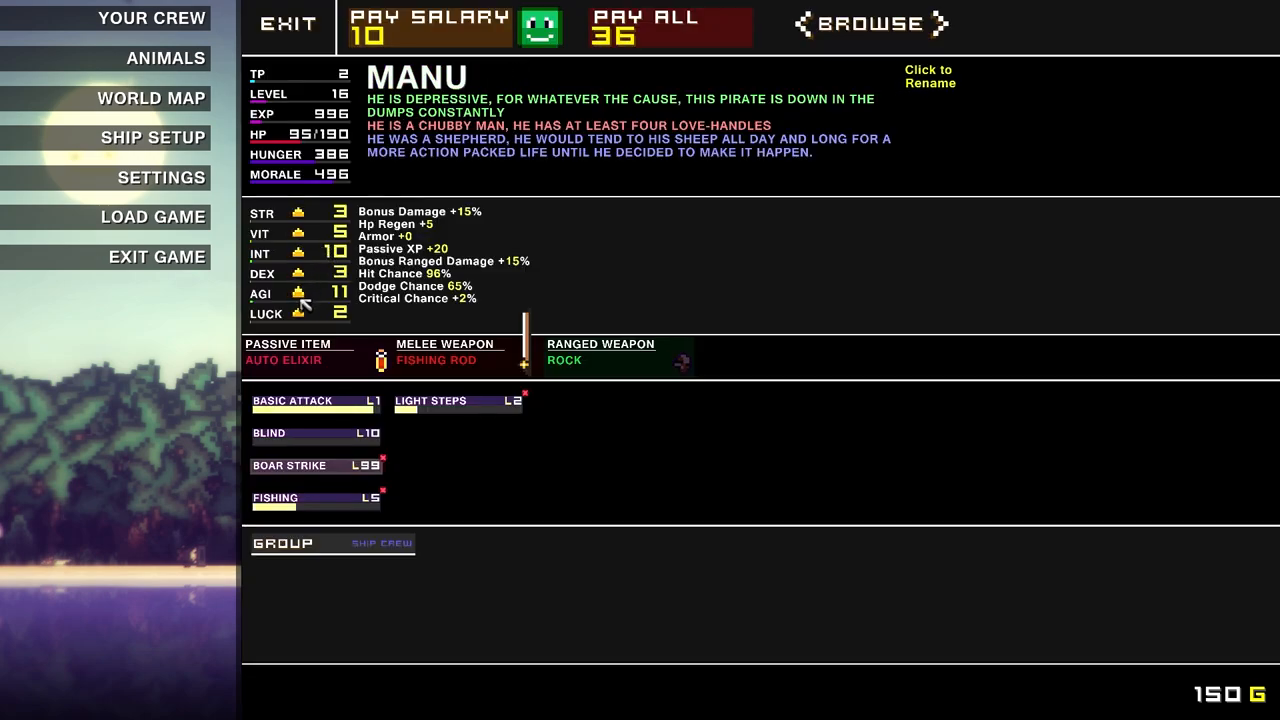
{"action": "left_click", "coordinate": [300, 294]}
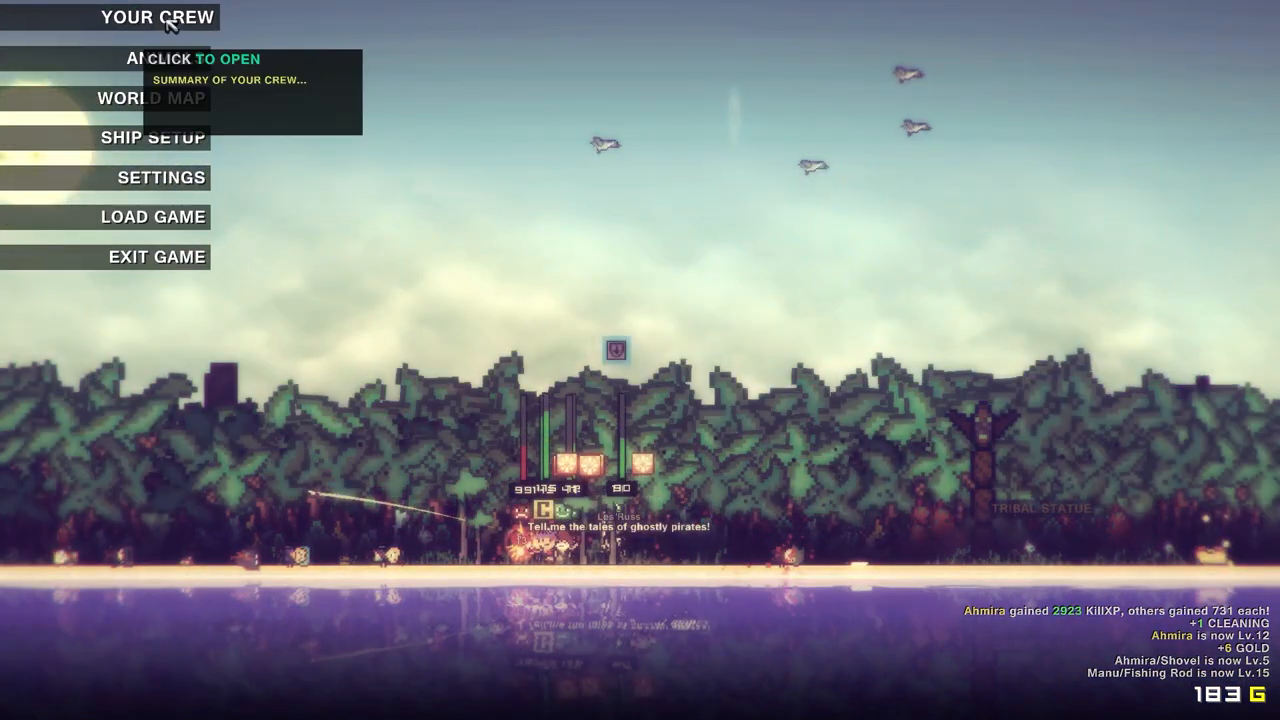
Open the crew summary, browse pirate sheets, then advance from Applefumble to Mouseykireena
{"action": "left_click", "coordinate": [158, 18]}
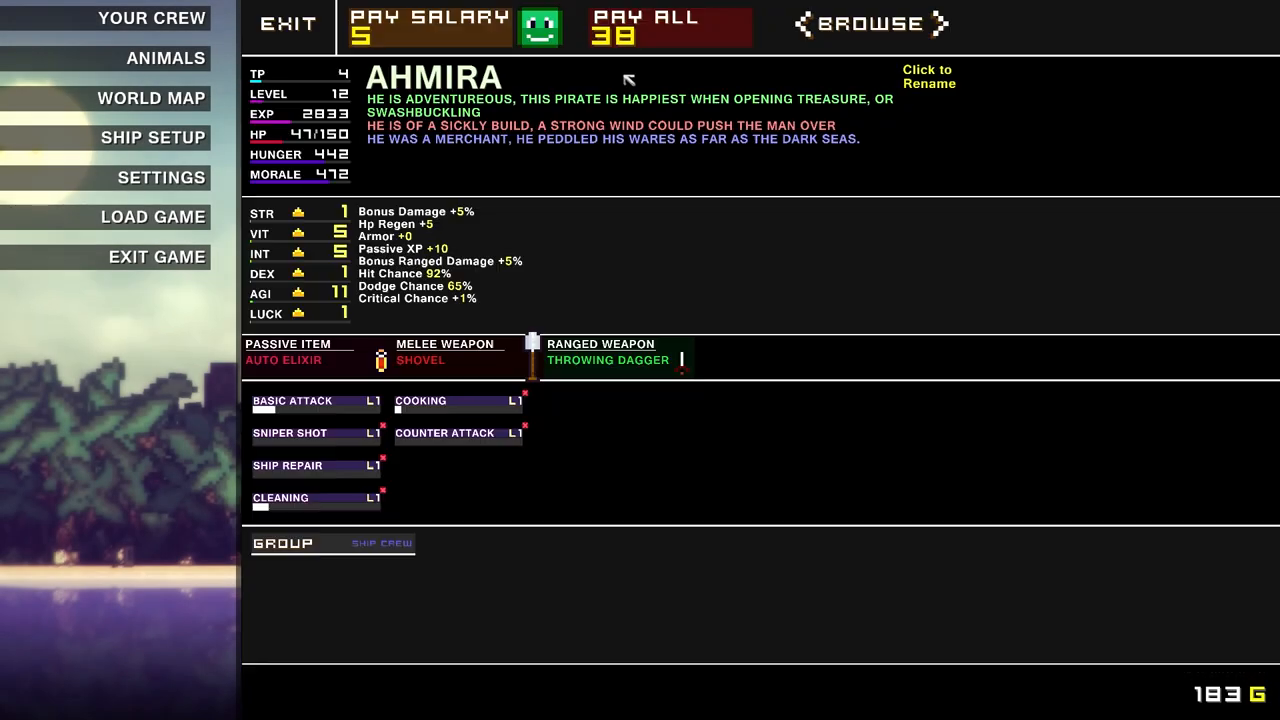
{"action": "left_click", "coordinate": [283, 359]}
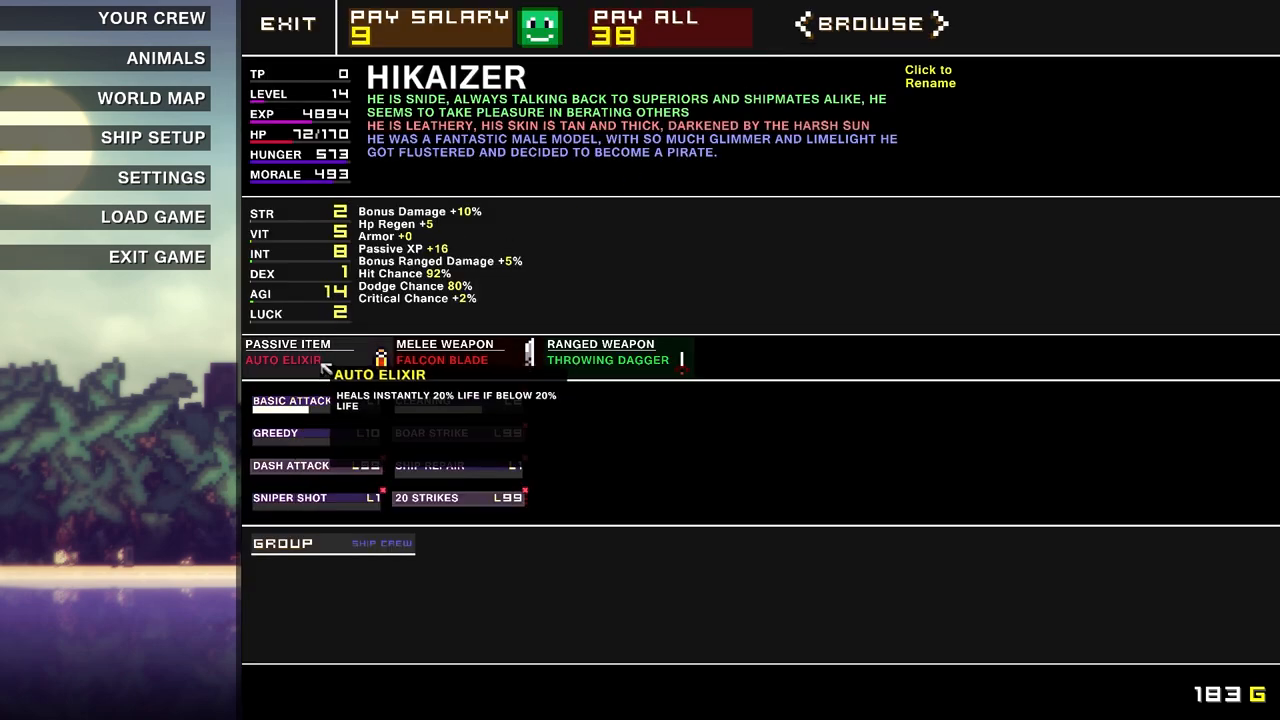
{"action": "left_click", "coordinate": [283, 360]}
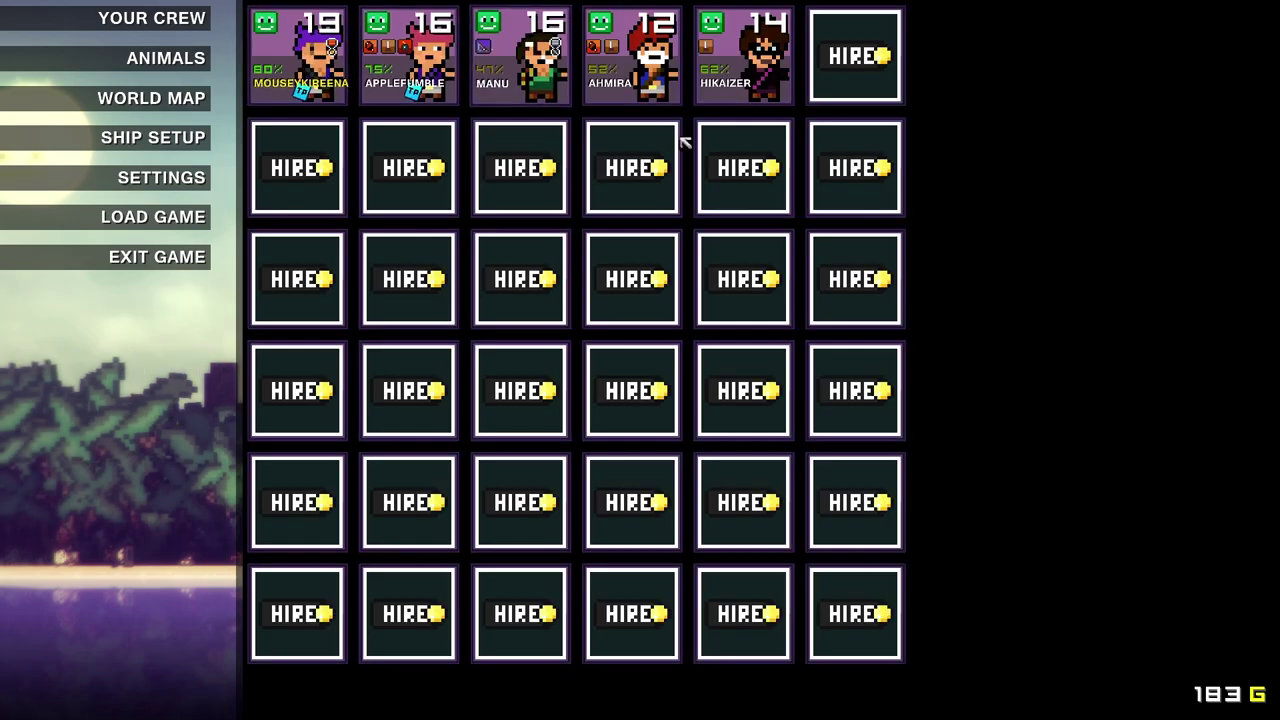
{"action": "left_click", "coordinate": [518, 55]}
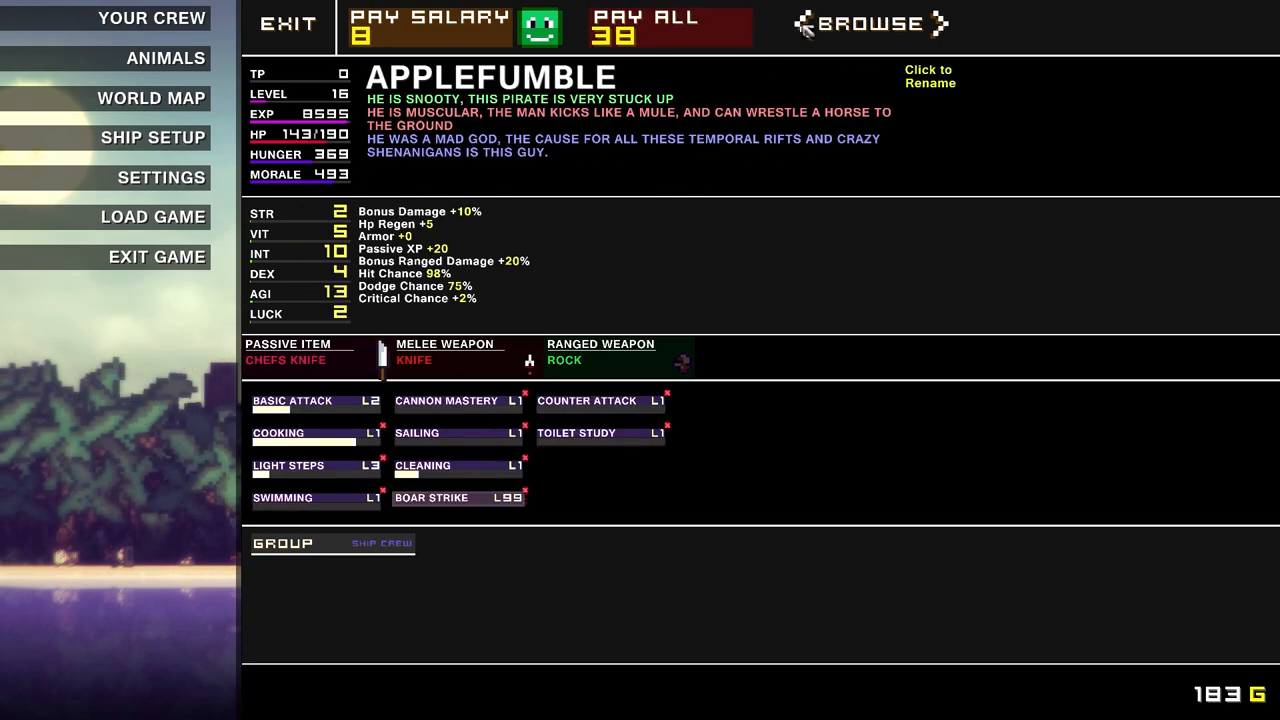
{"action": "left_click", "coordinate": [936, 23]}
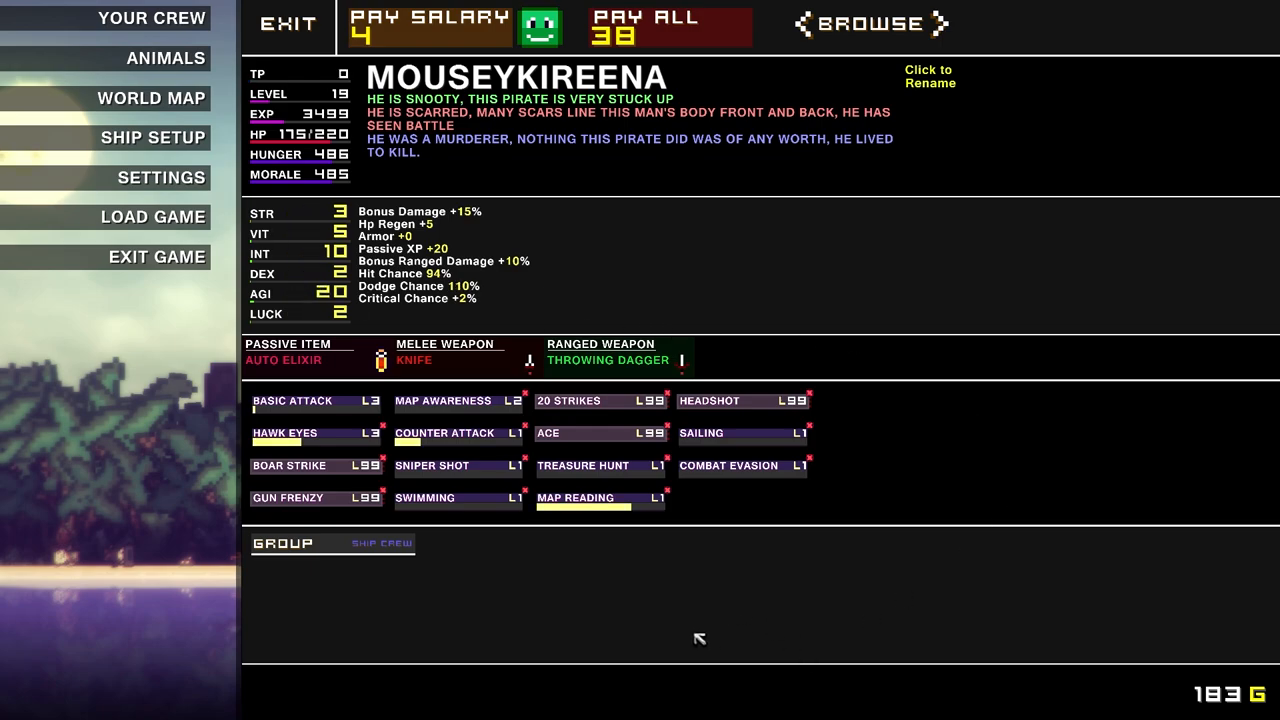
Exit the pirate sheet back to the five-pirate crew grid
{"action": "left_click", "coordinate": [287, 24]}
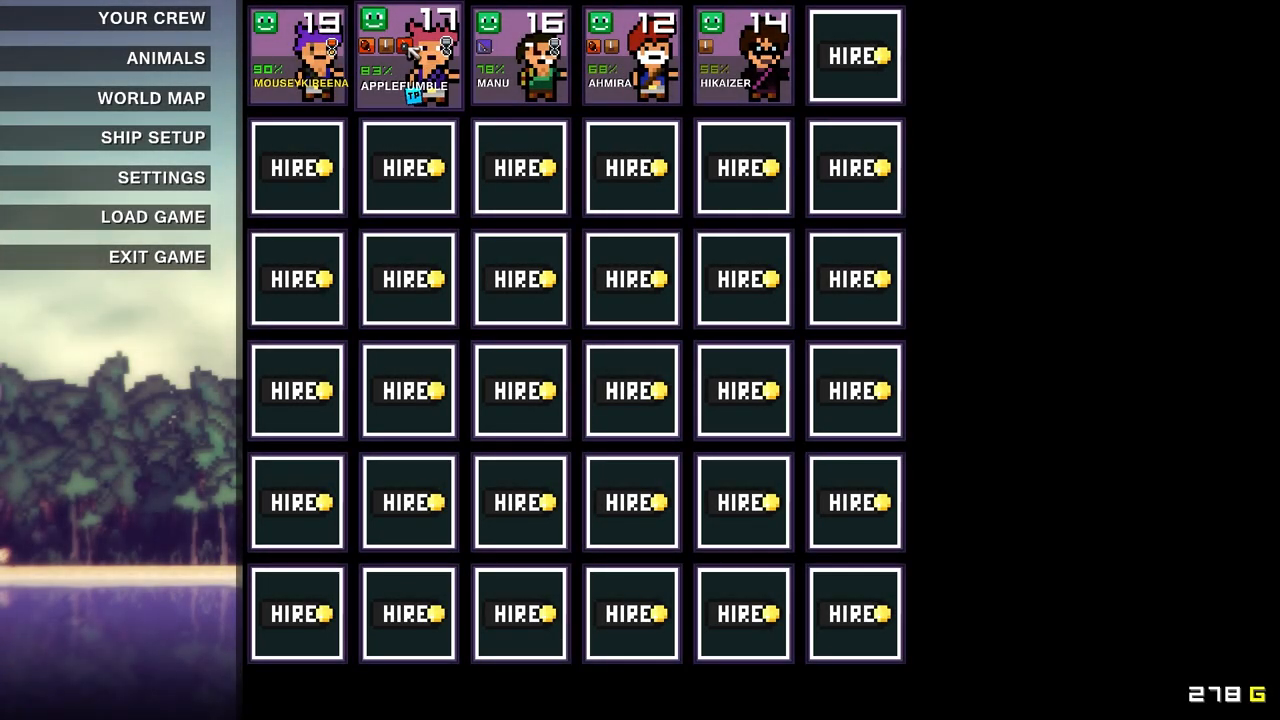
Give Mouseykireena the Light Steps book and Manu the Cleaning book, then exit
{"action": "left_click", "coordinate": [408, 50]}
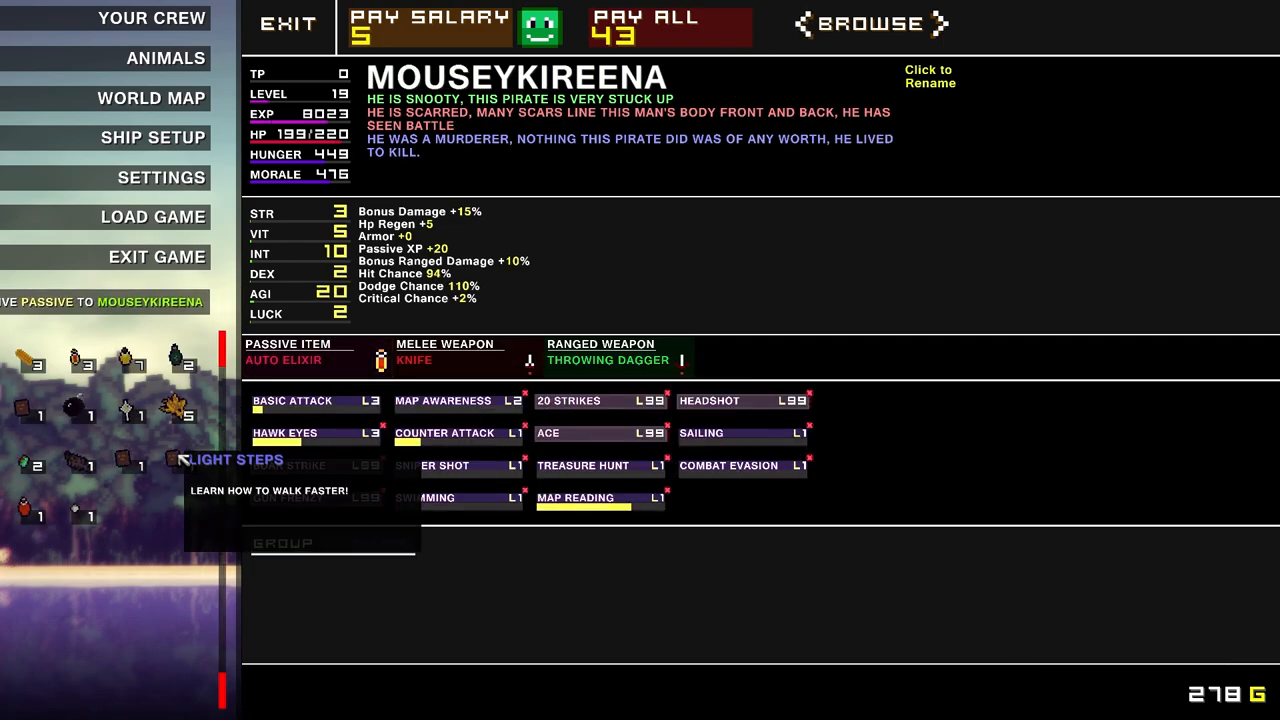
{"action": "left_click", "coordinate": [238, 459]}
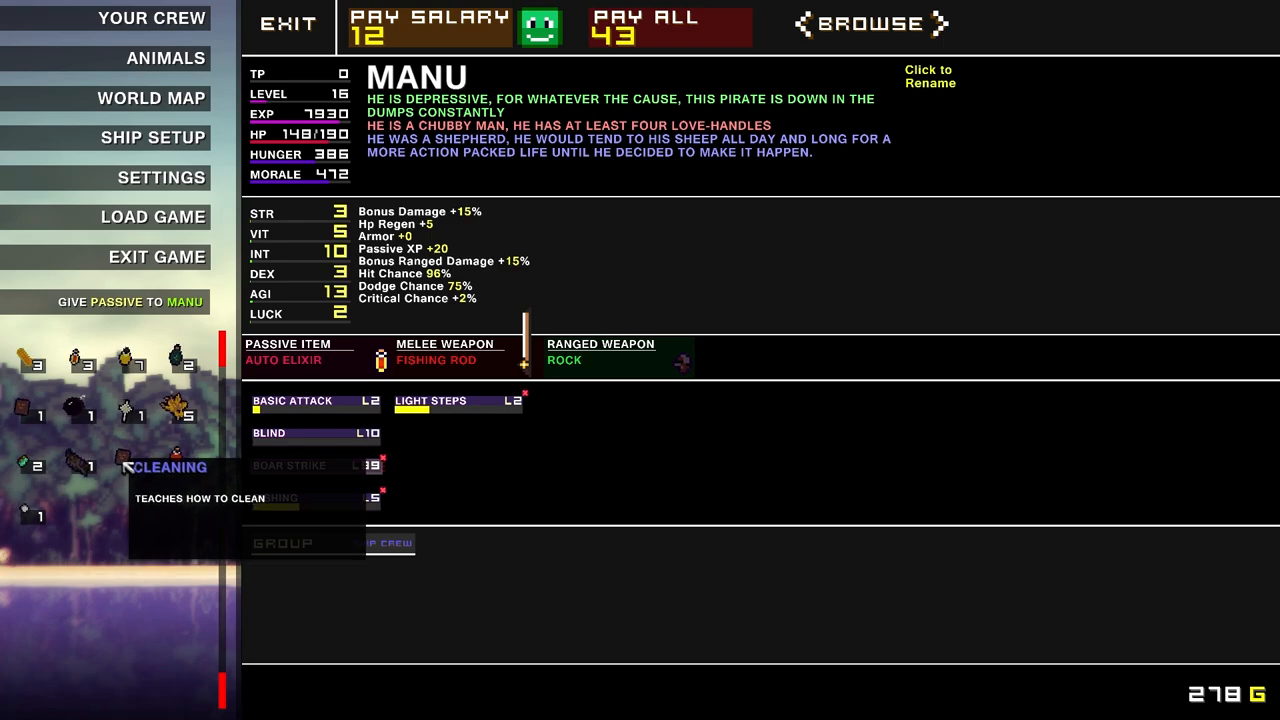
{"action": "left_click", "coordinate": [158, 467]}
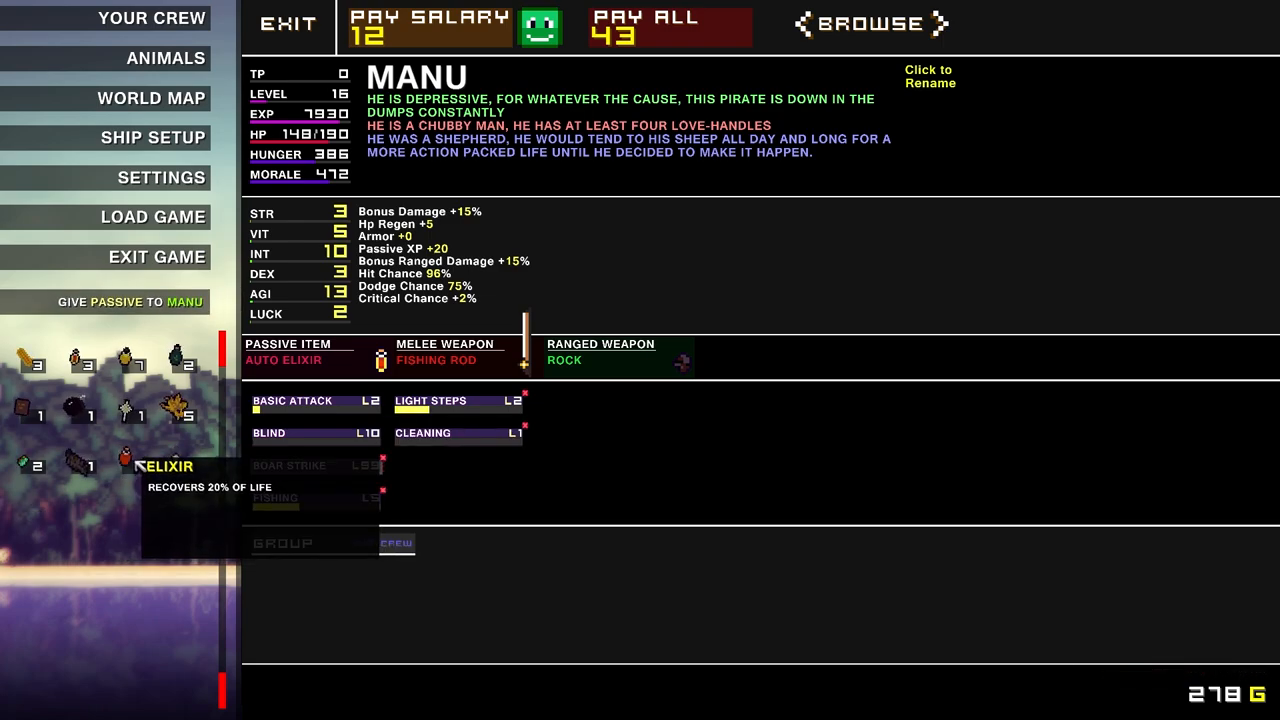
{"action": "left_click", "coordinate": [288, 25]}
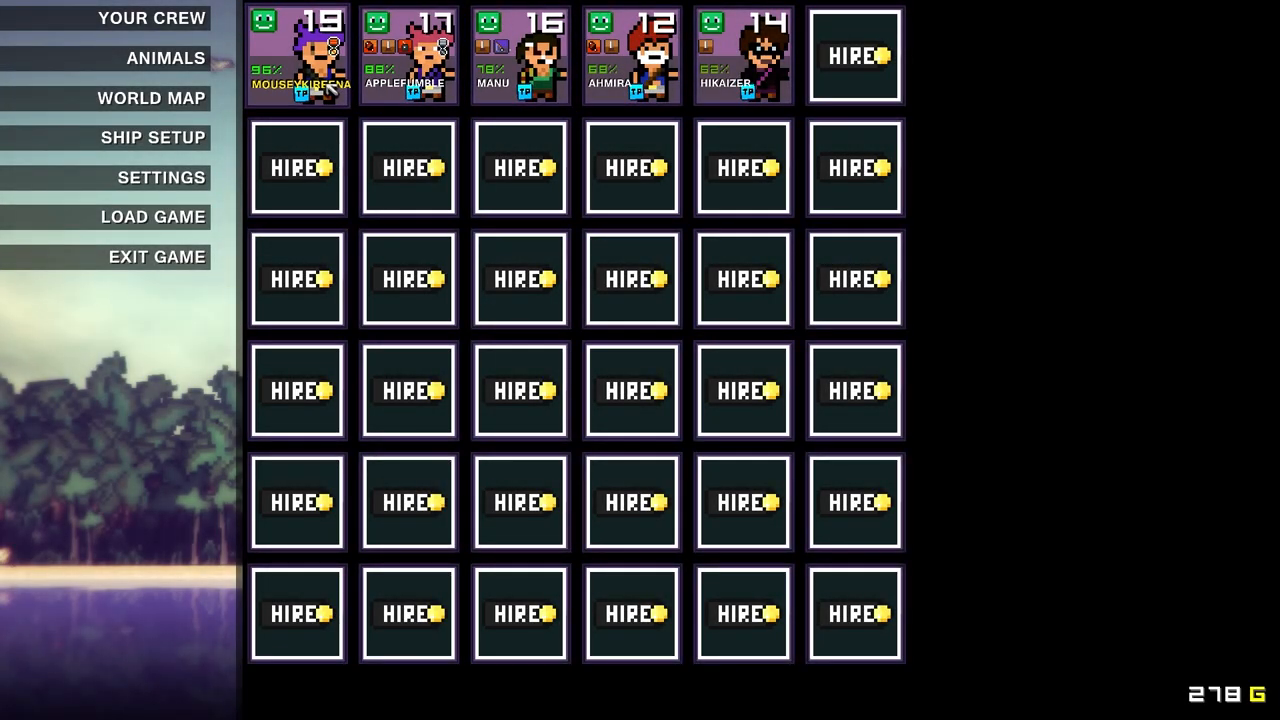
Spend Mouseykireena's talent point on VIT, then browse through Applefumble to Manu
{"action": "left_click", "coordinate": [300, 45]}
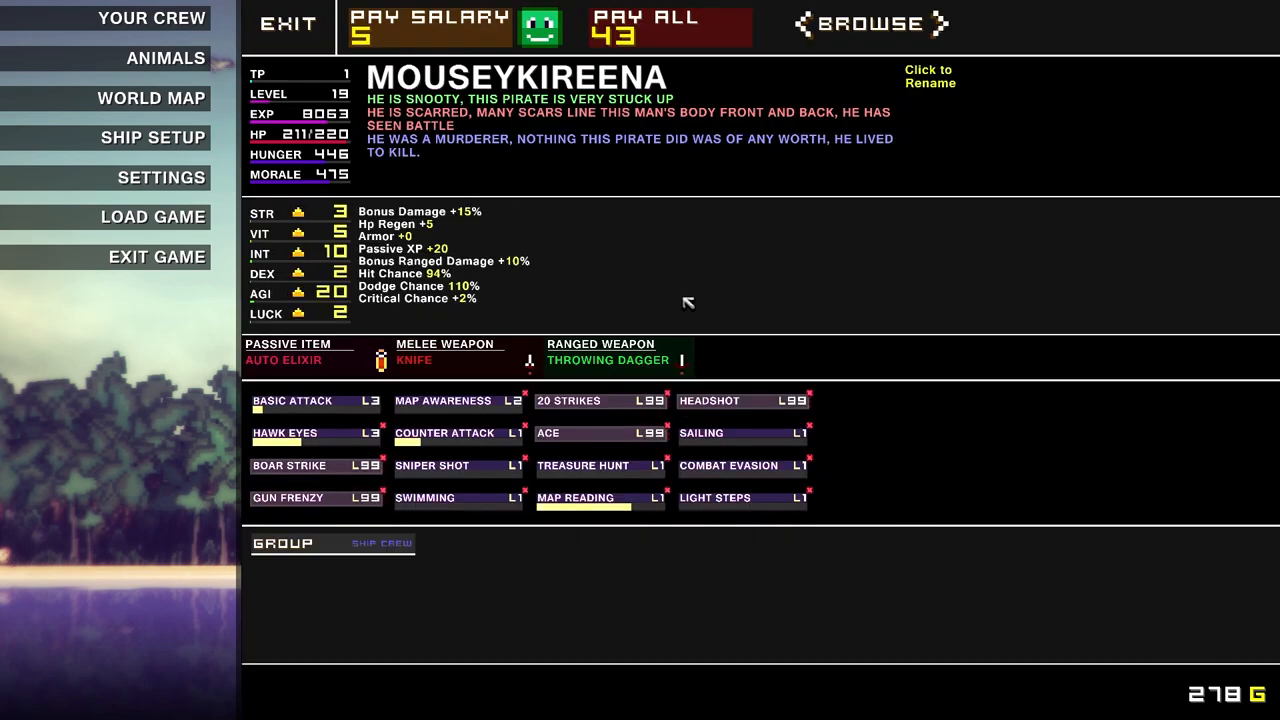
{"action": "mouse_move", "coordinate": [295, 291]}
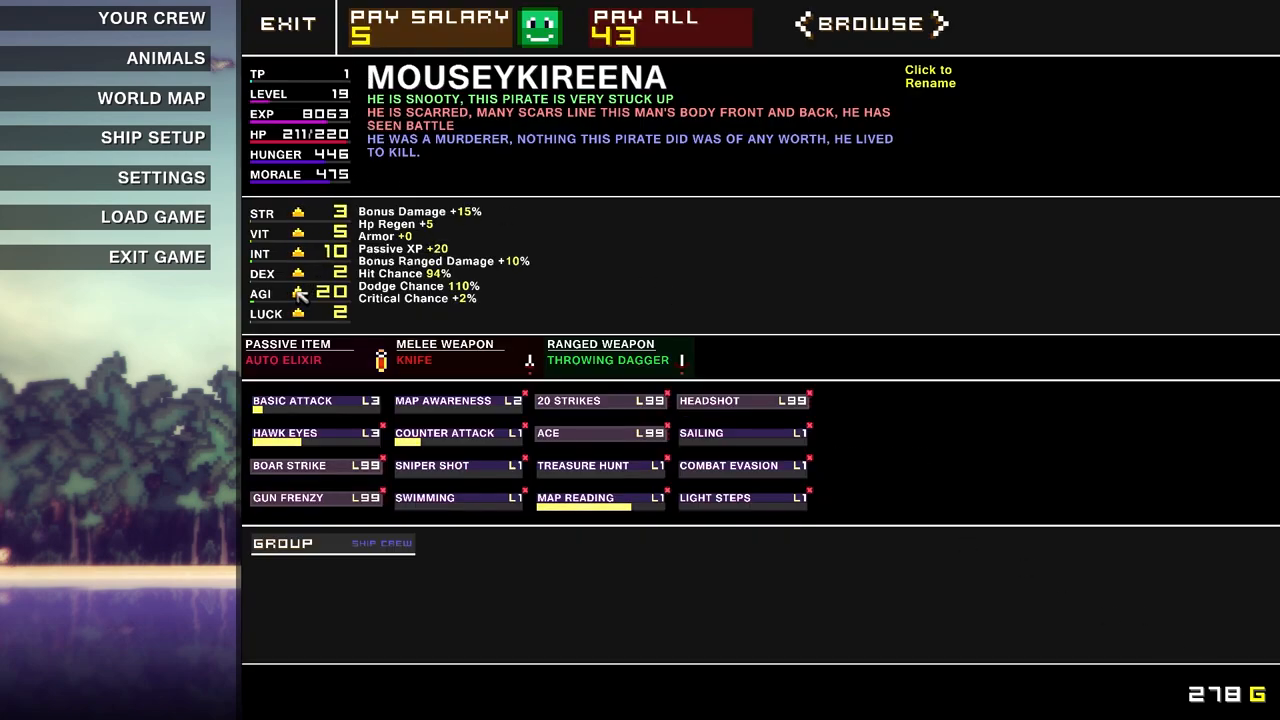
{"action": "mouse_move", "coordinate": [295, 230]}
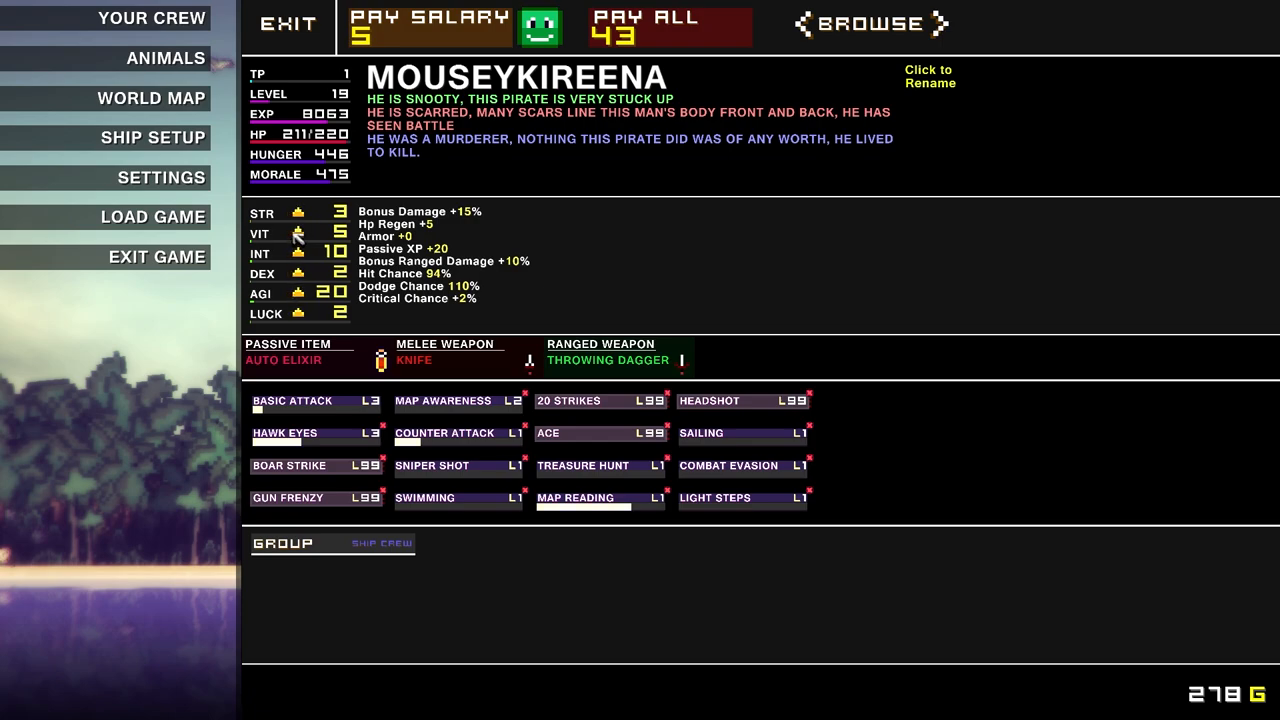
{"action": "left_click", "coordinate": [295, 234]}
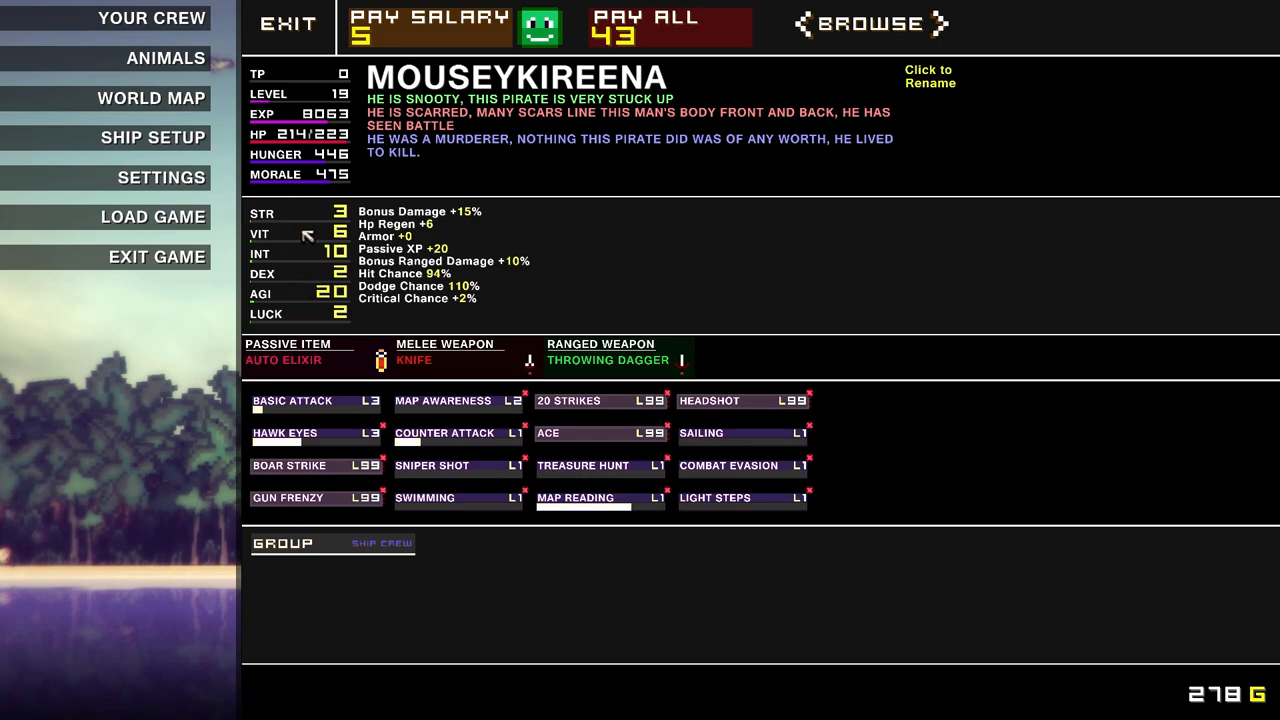
{"action": "left_click", "coordinate": [943, 22]}
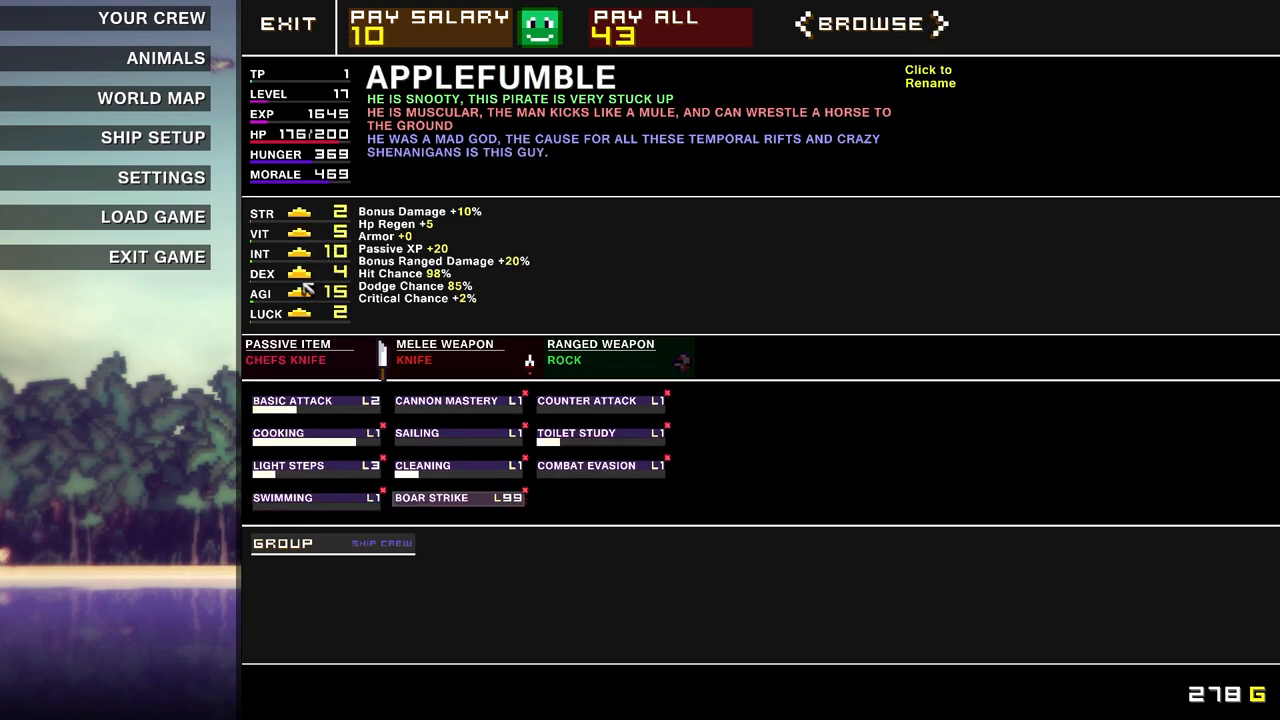
{"action": "left_click", "coordinate": [318, 294]}
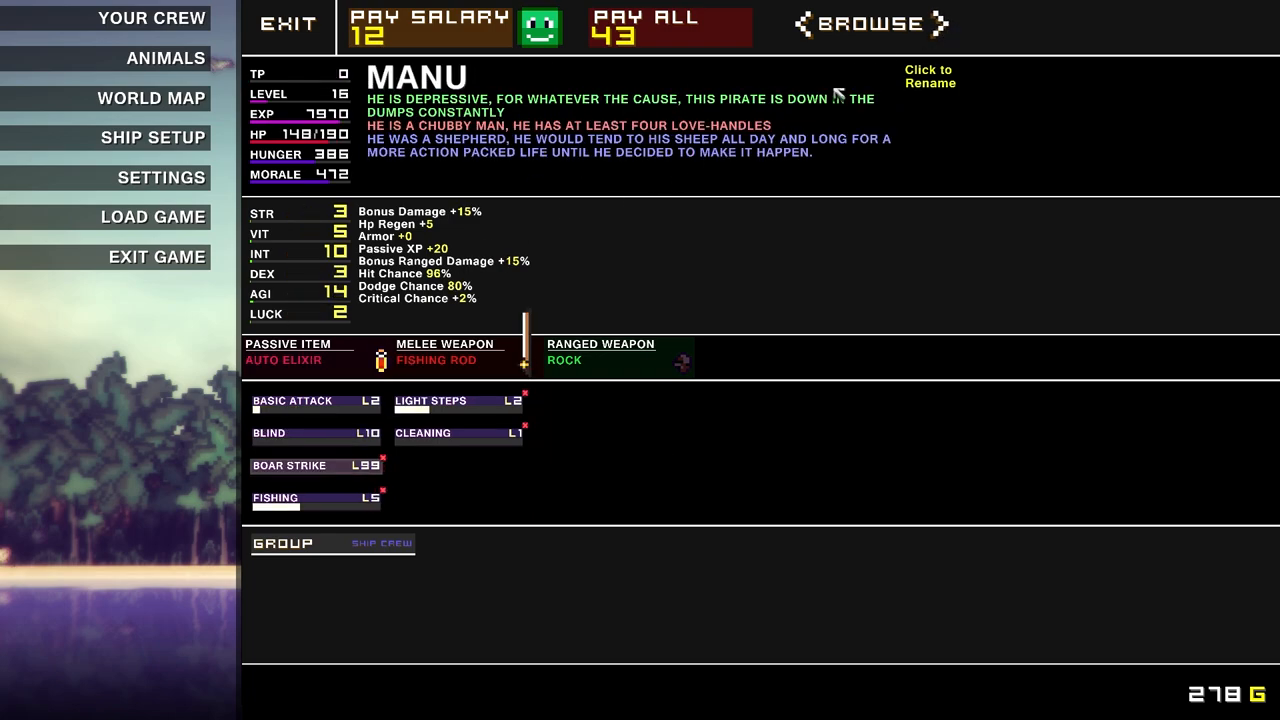
Browse to Hikaizer, put his talent point into AGI, then close the profiles
{"action": "left_click", "coordinate": [943, 22]}
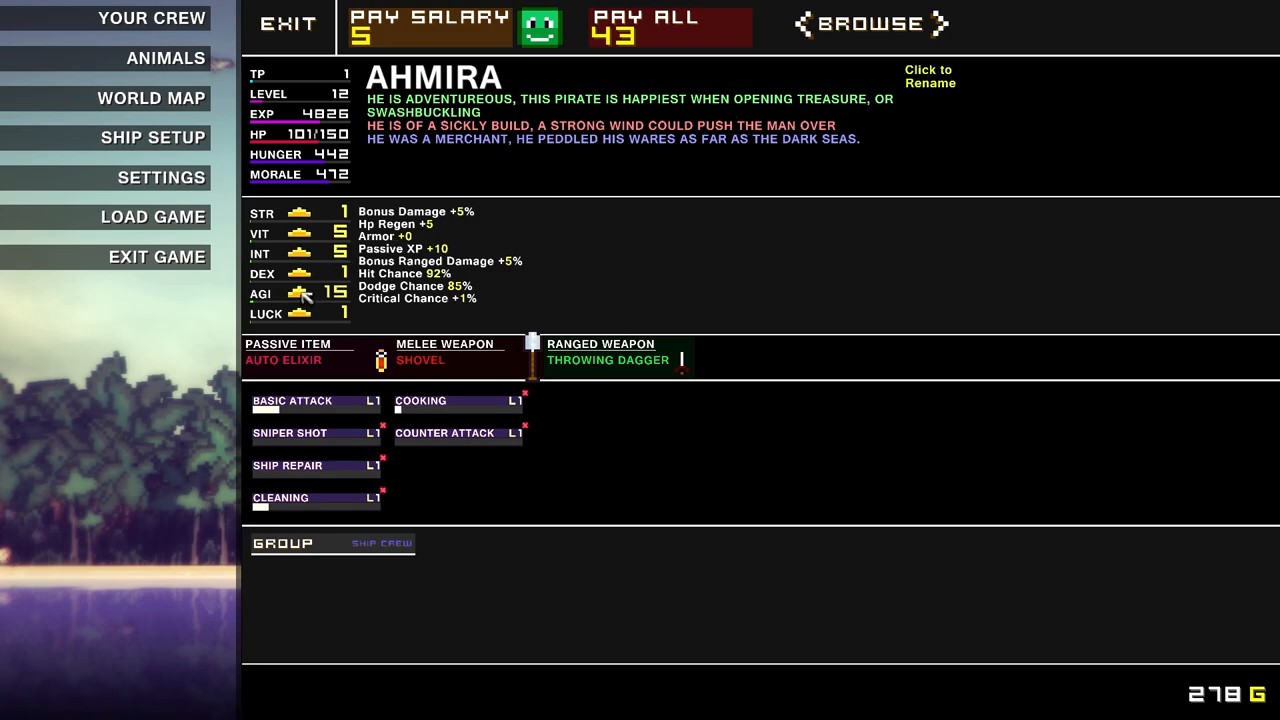
{"action": "left_click", "coordinate": [320, 297]}
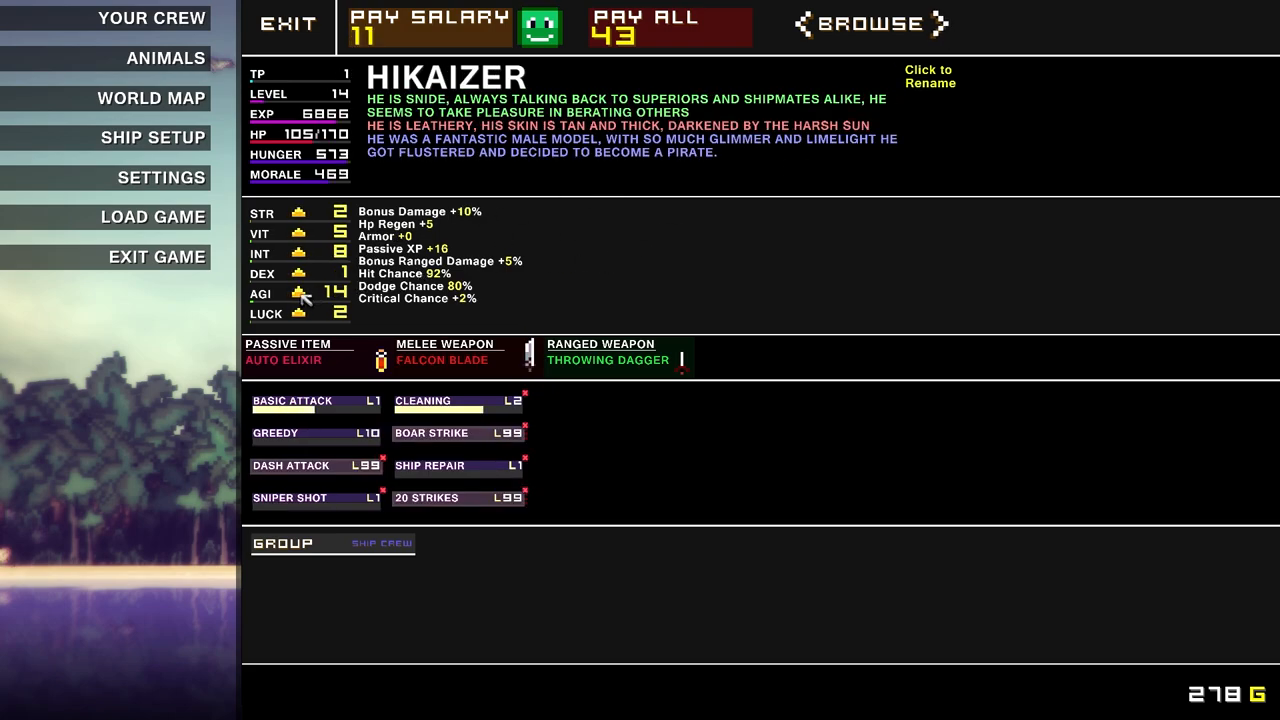
{"action": "left_click", "coordinate": [300, 296]}
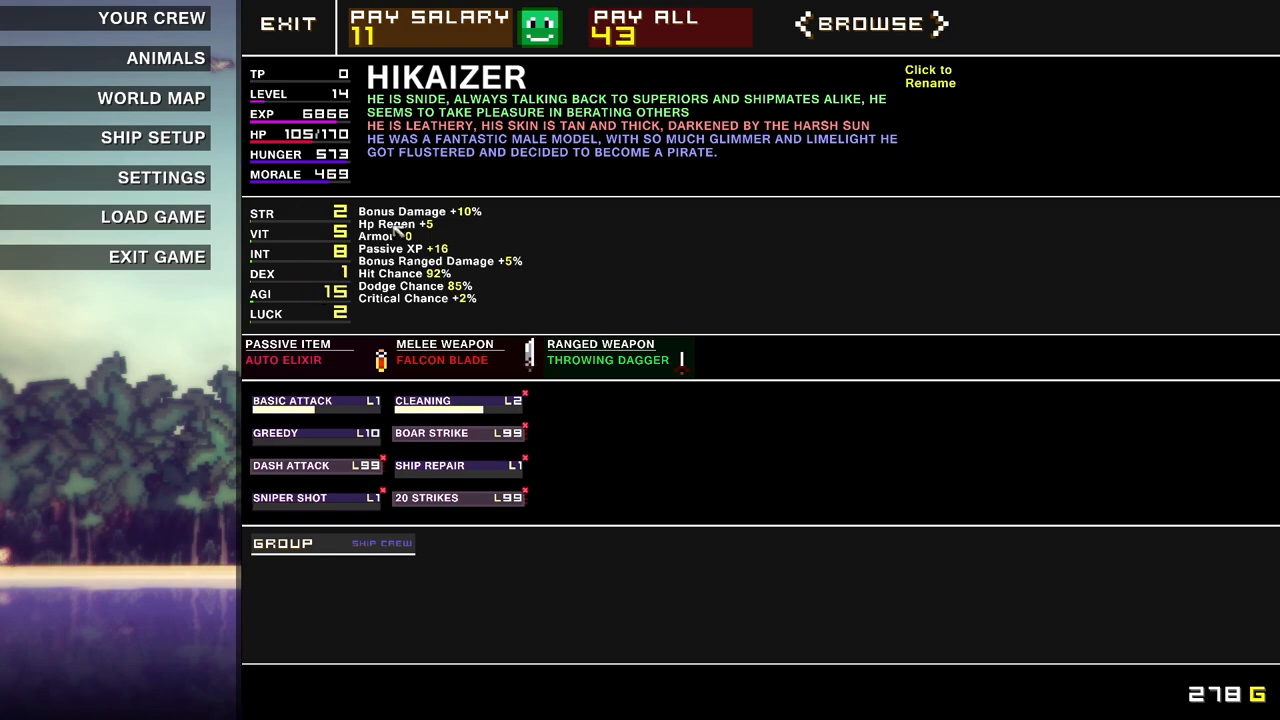
{"action": "left_click", "coordinate": [938, 23]}
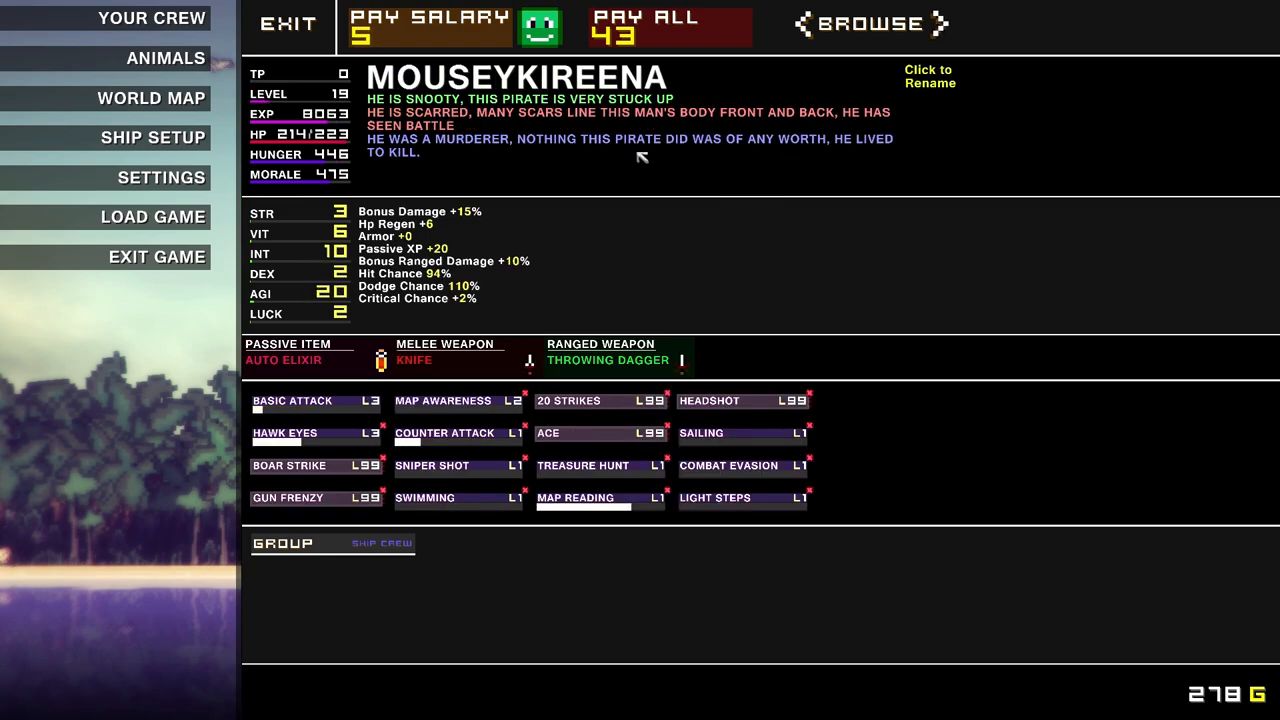
{"action": "left_click", "coordinate": [287, 25]}
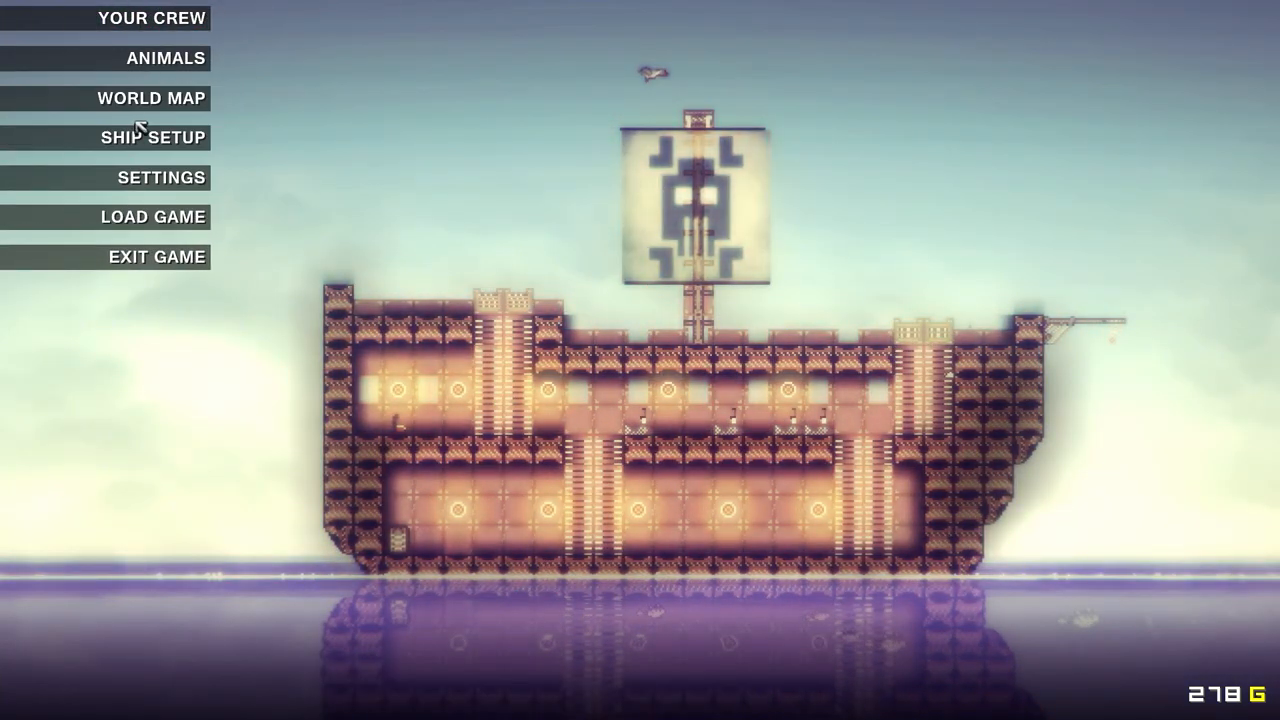
{"action": "left_click", "coordinate": [152, 137]}
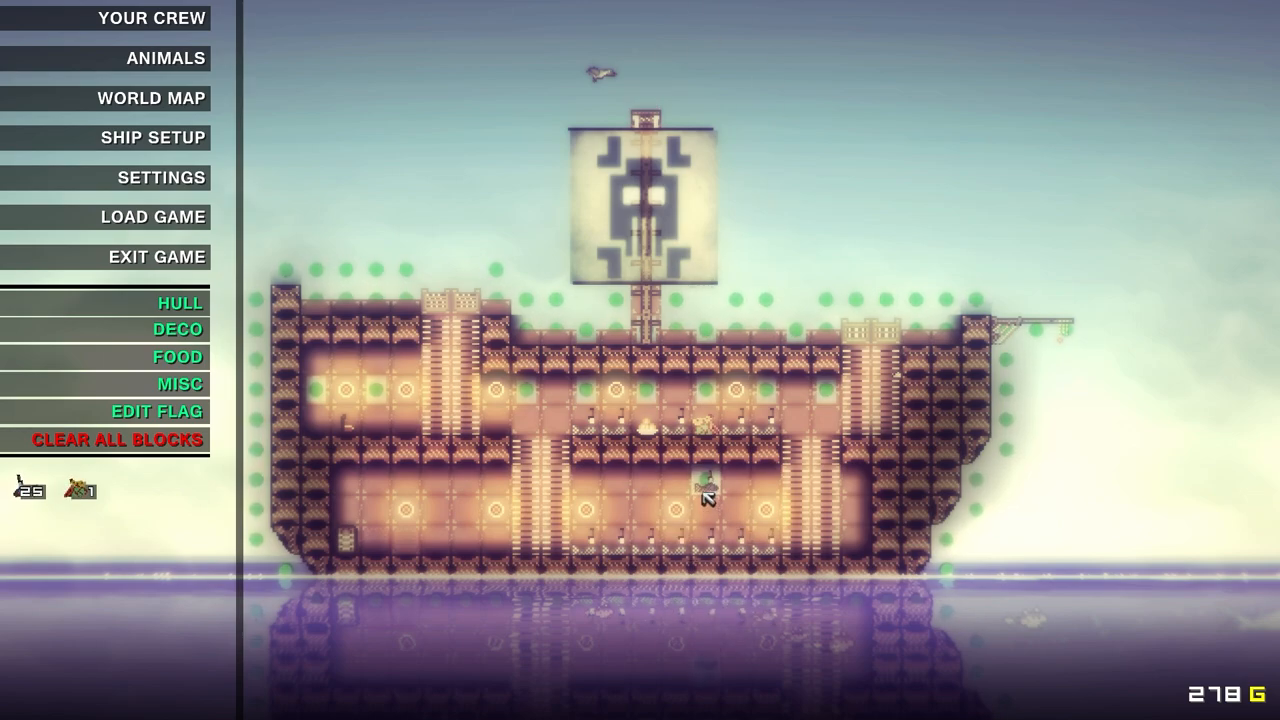
{"action": "mouse_move", "coordinate": [177, 329]}
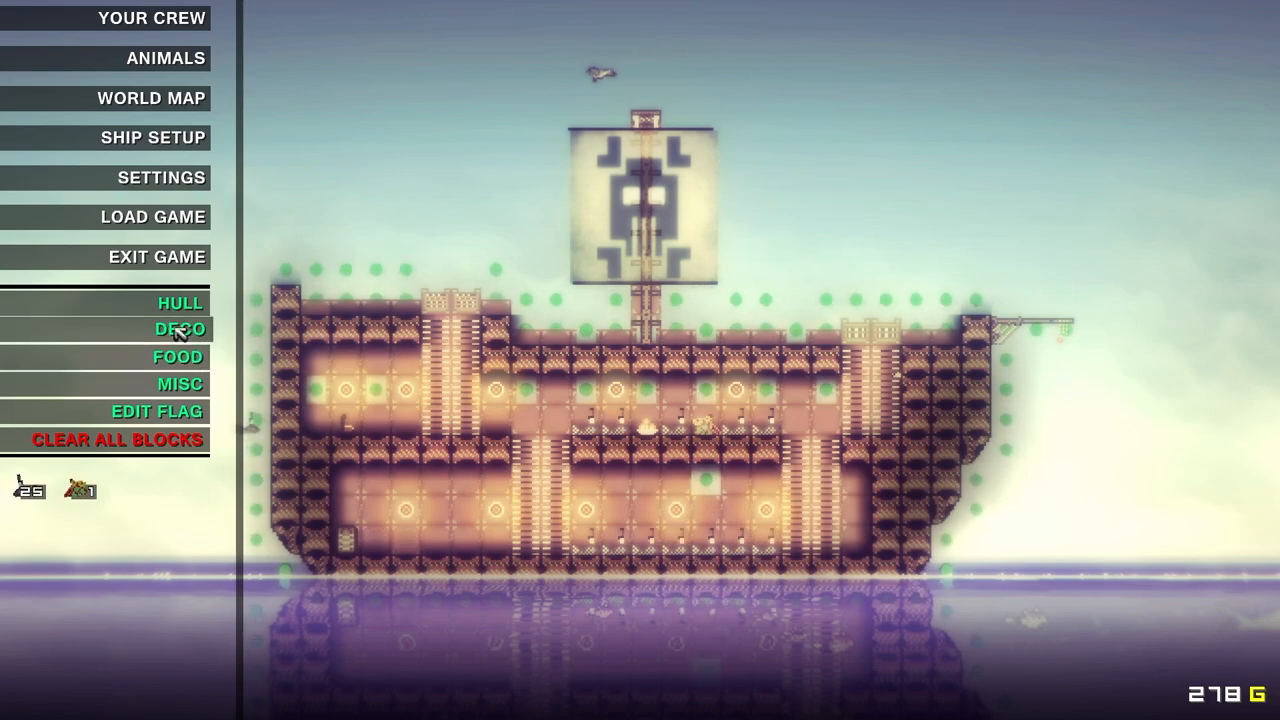
{"action": "left_click", "coordinate": [177, 329]}
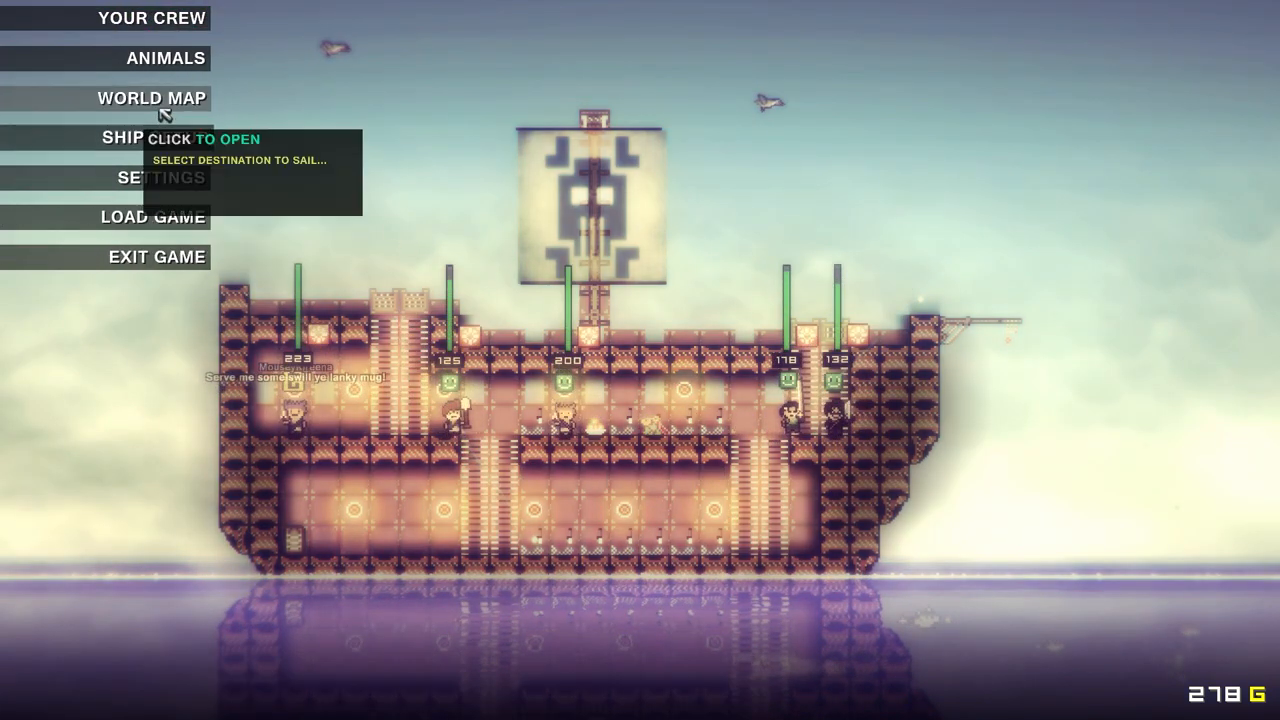
Bring up the world map to choose a sailing destination
{"action": "left_click", "coordinate": [150, 98]}
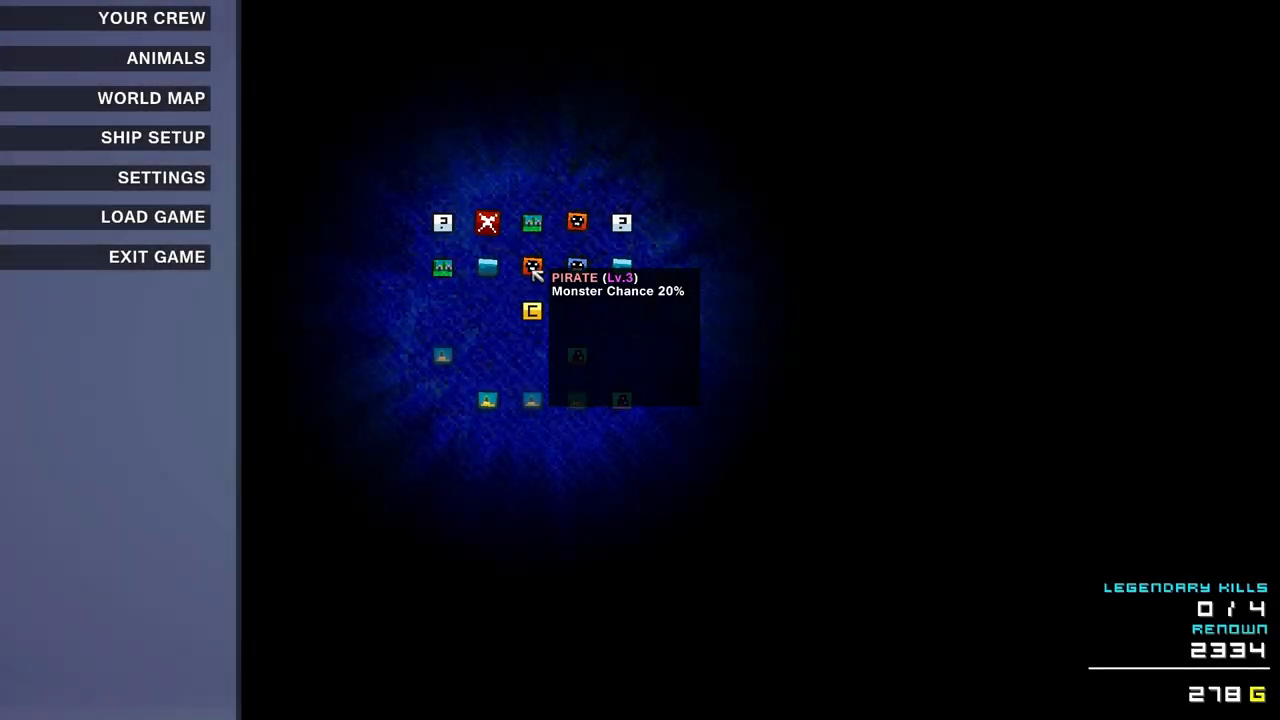
{"action": "mouse_move", "coordinate": [576, 230]}
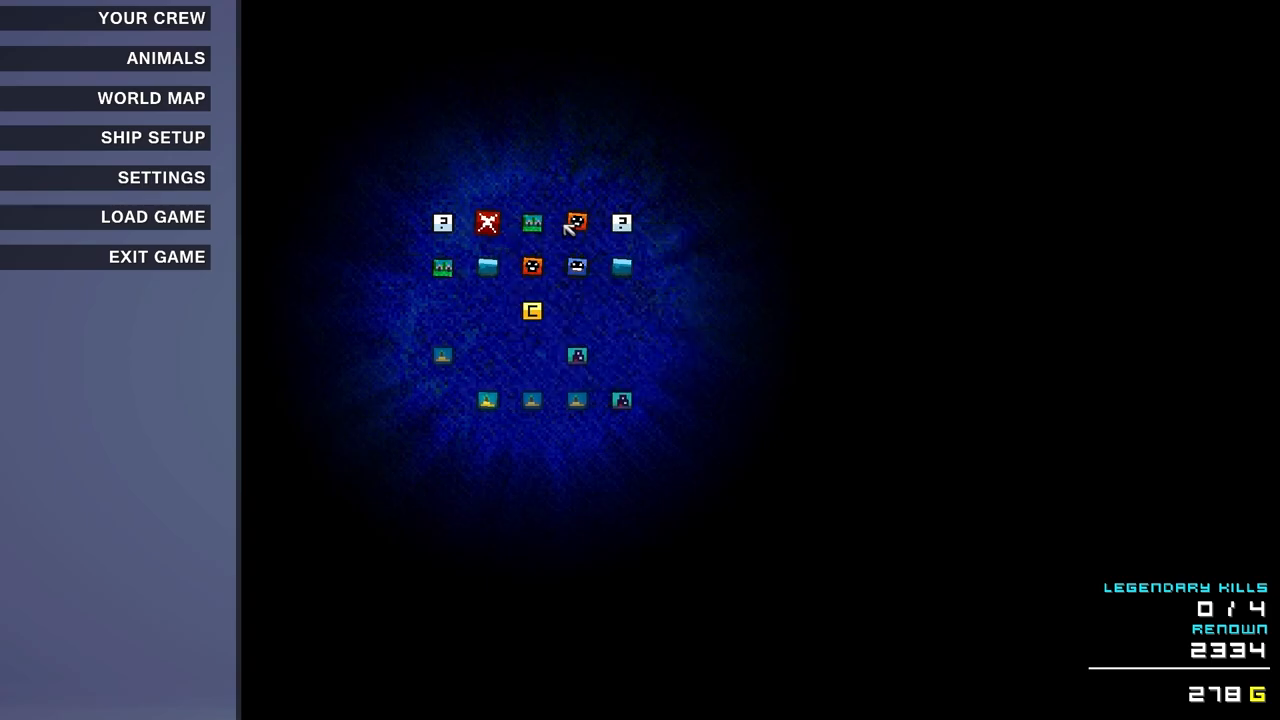
{"action": "mouse_move", "coordinate": [531, 266]}
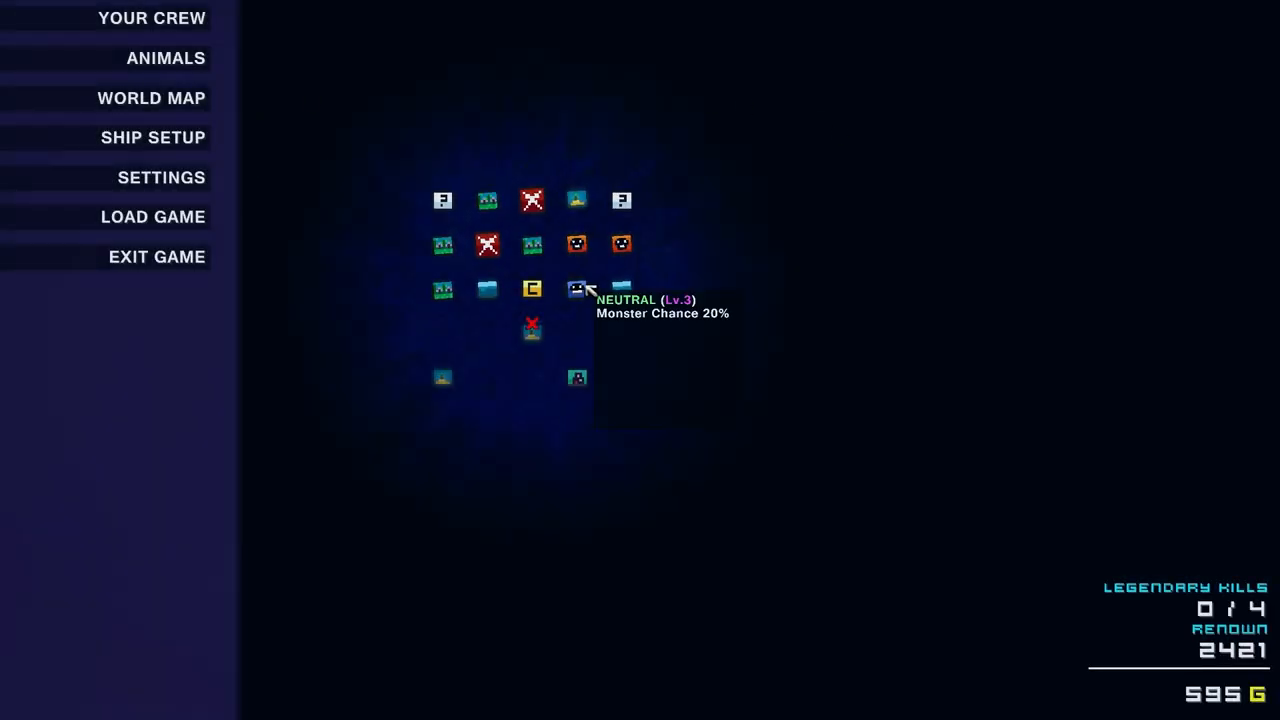
{"action": "mouse_move", "coordinate": [620, 245]}
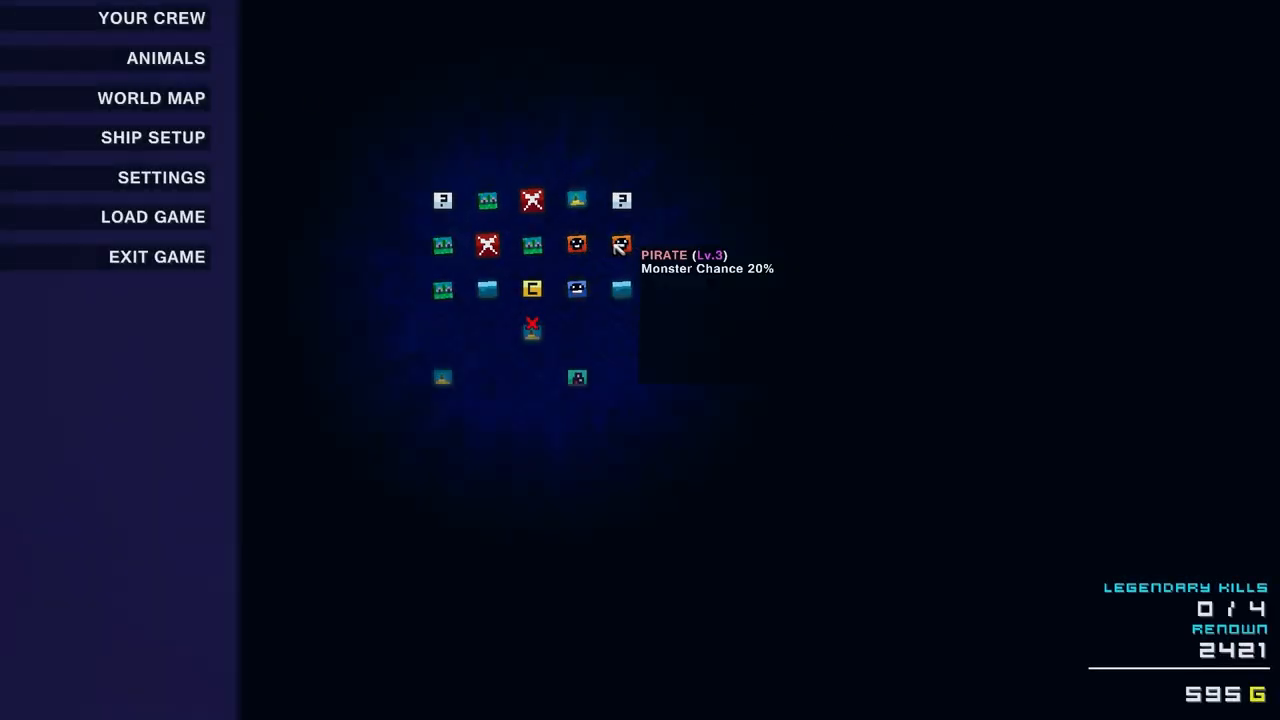
{"action": "mouse_move", "coordinate": [579, 200]}
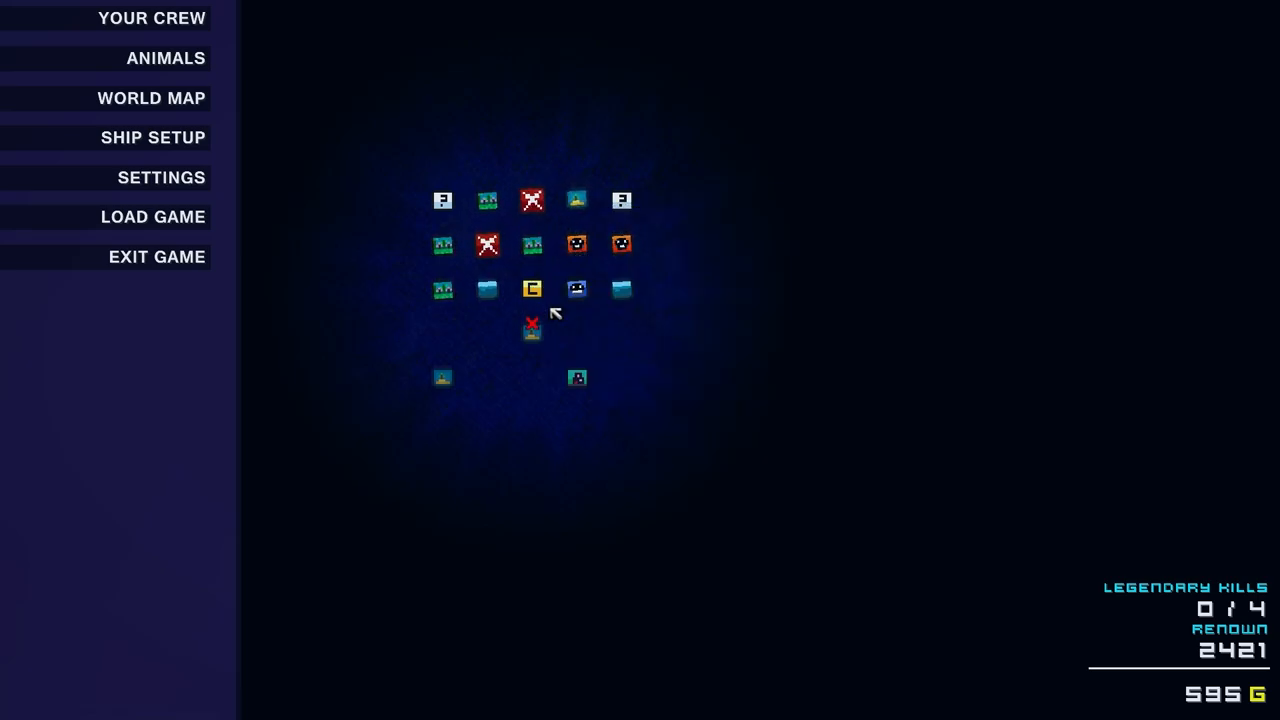
{"action": "mouse_move", "coordinate": [531, 325]}
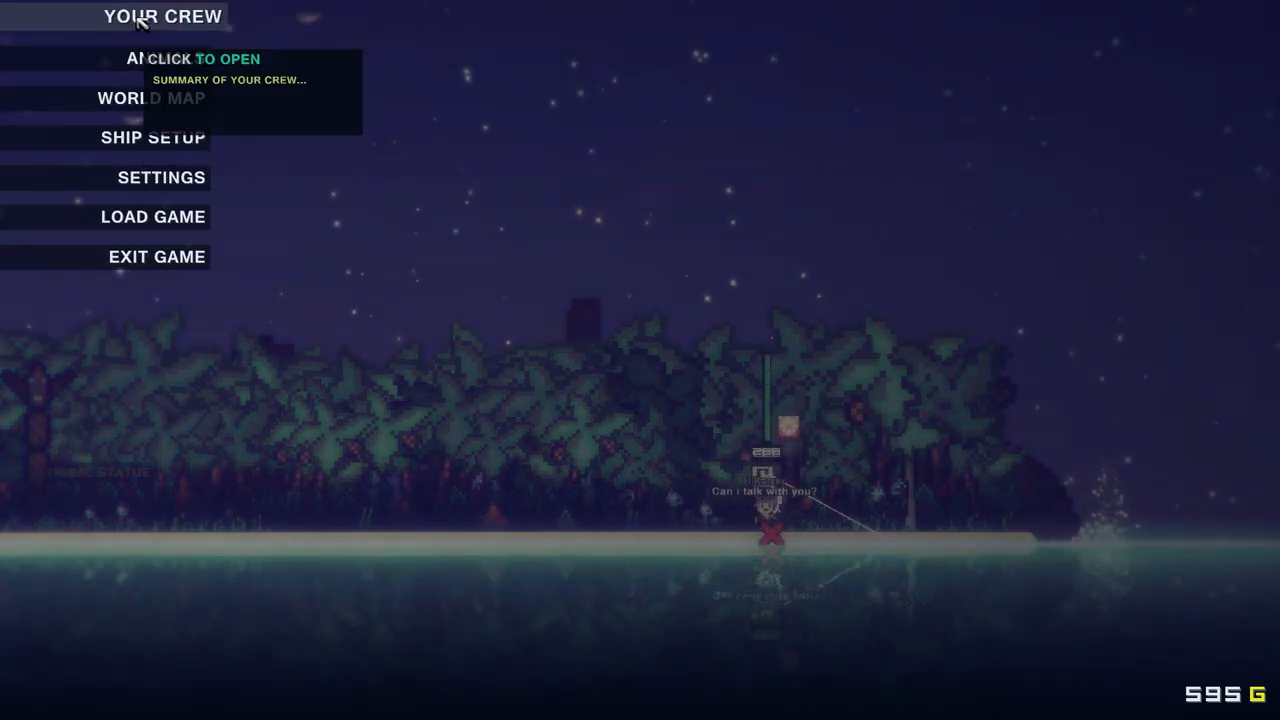
Open the level 13 pirate Ahmira's sheet from the crew summary, then browse onward
{"action": "left_click", "coordinate": [161, 15]}
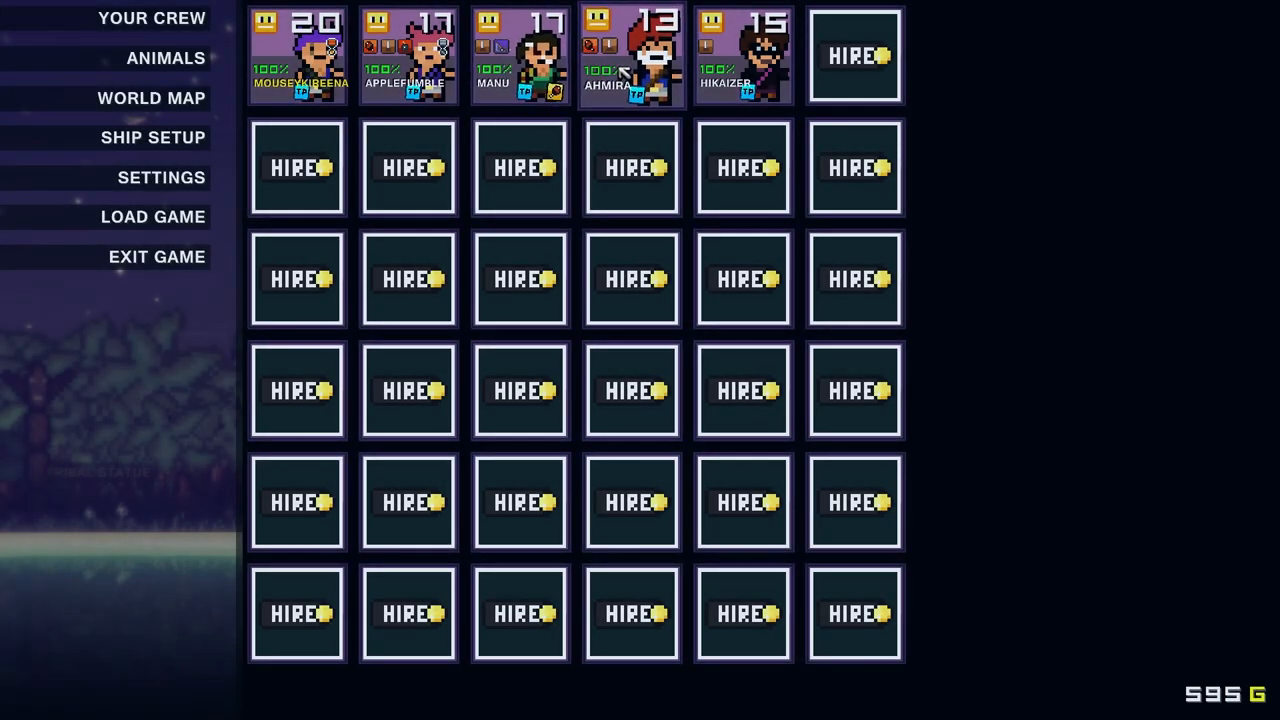
{"action": "left_click", "coordinate": [632, 55]}
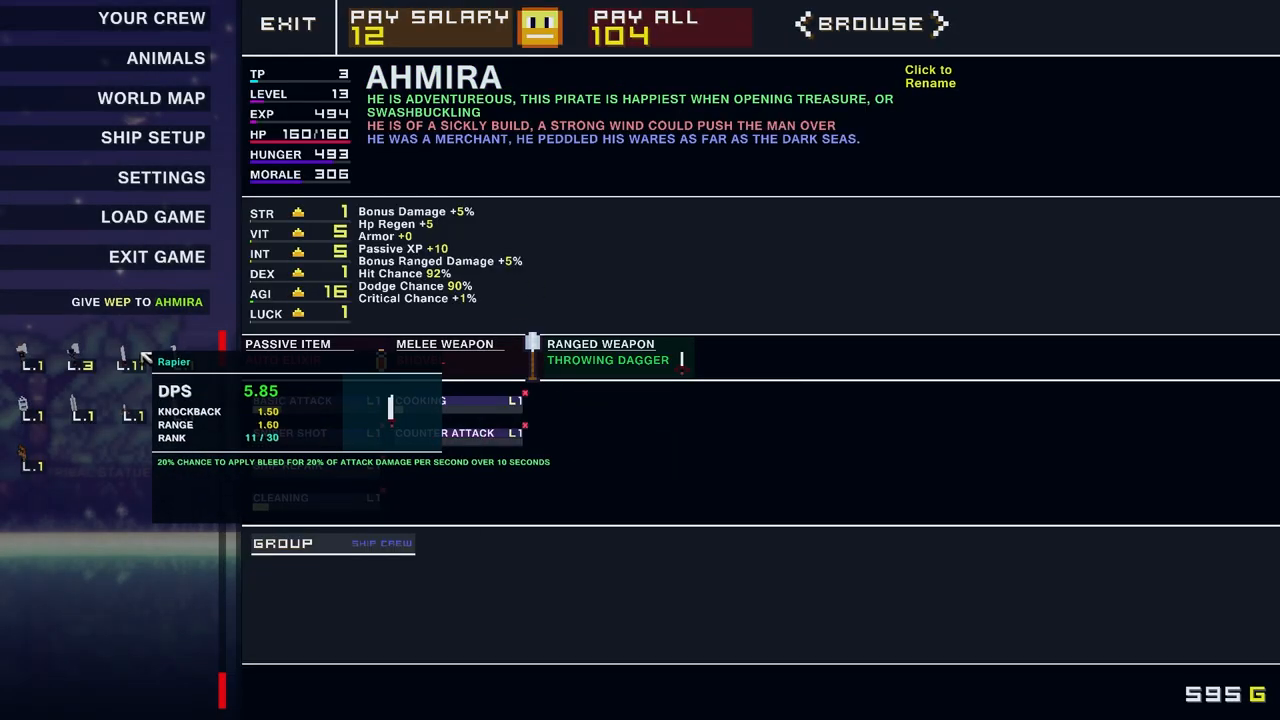
{"action": "mouse_move", "coordinate": [155, 345]}
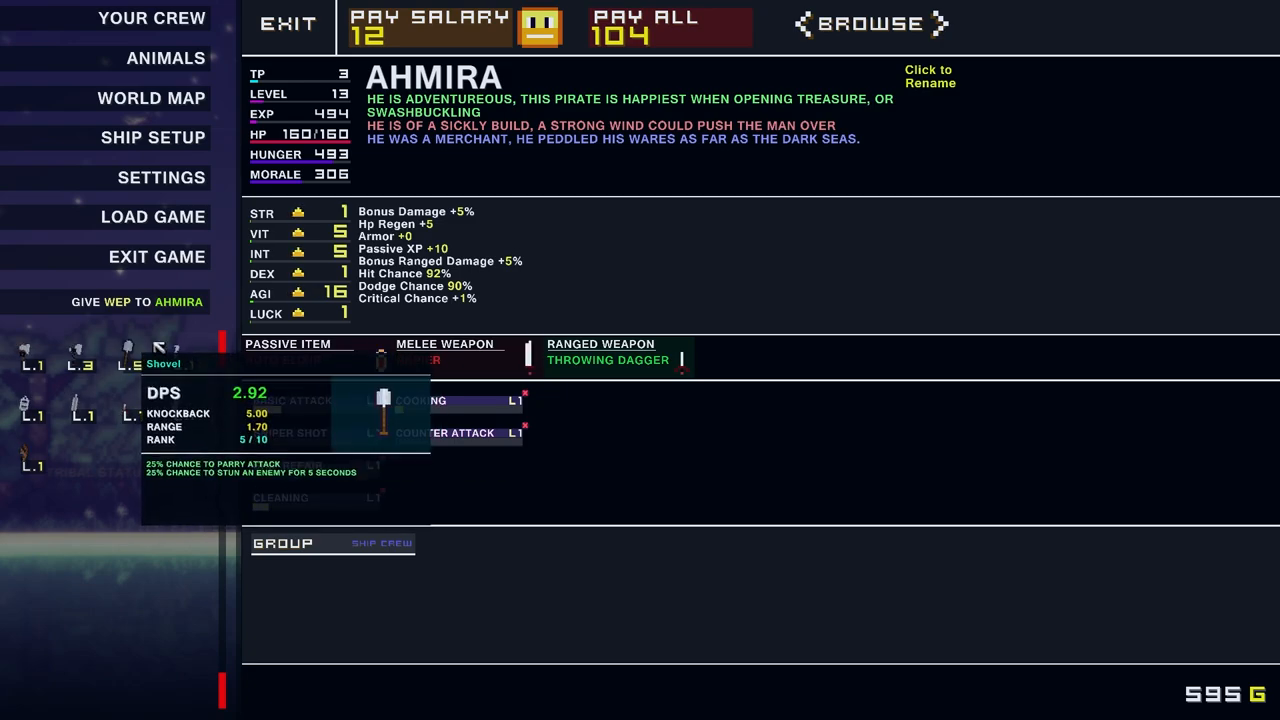
{"action": "mouse_move", "coordinate": [280, 305]}
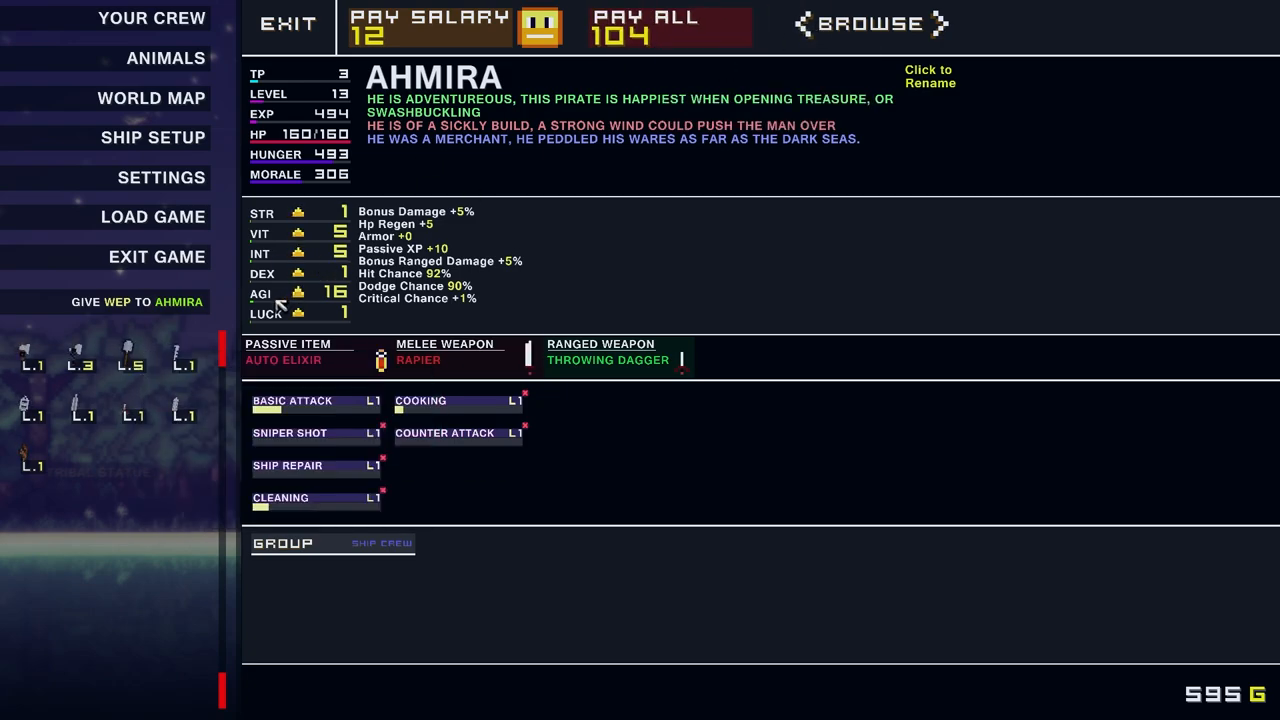
{"action": "left_click", "coordinate": [300, 297]}
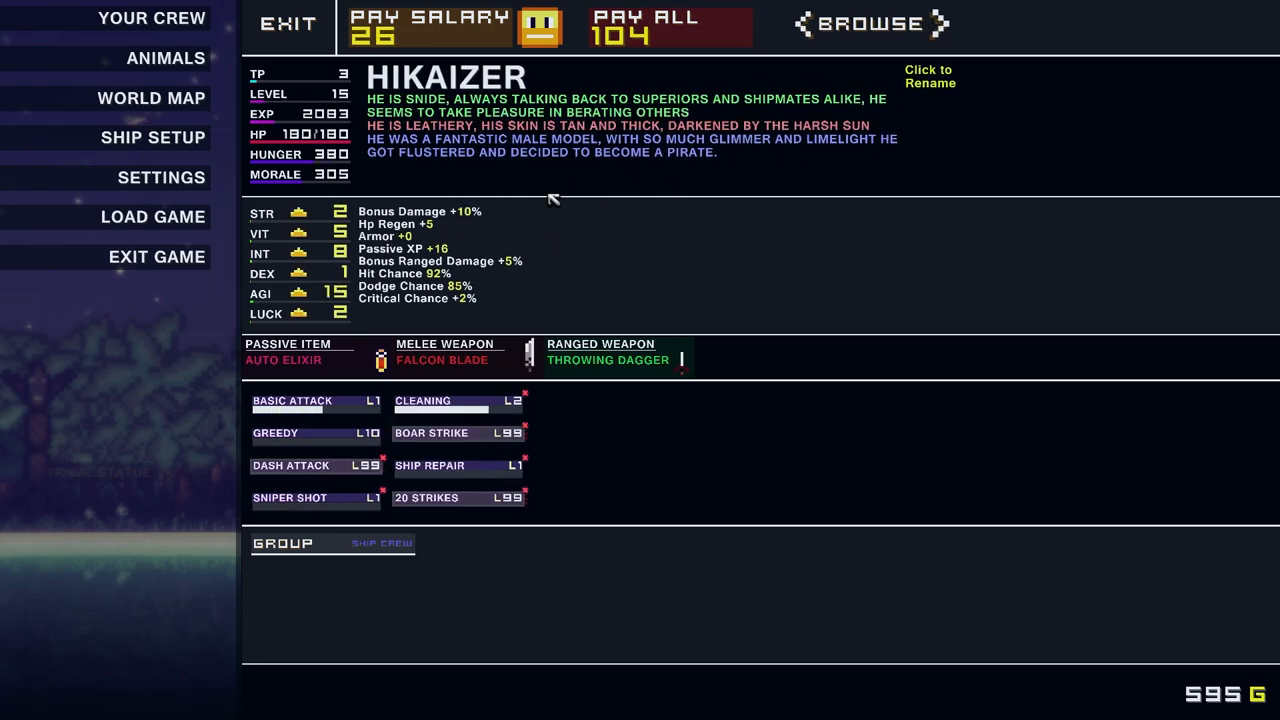
{"action": "left_click", "coordinate": [300, 253]}
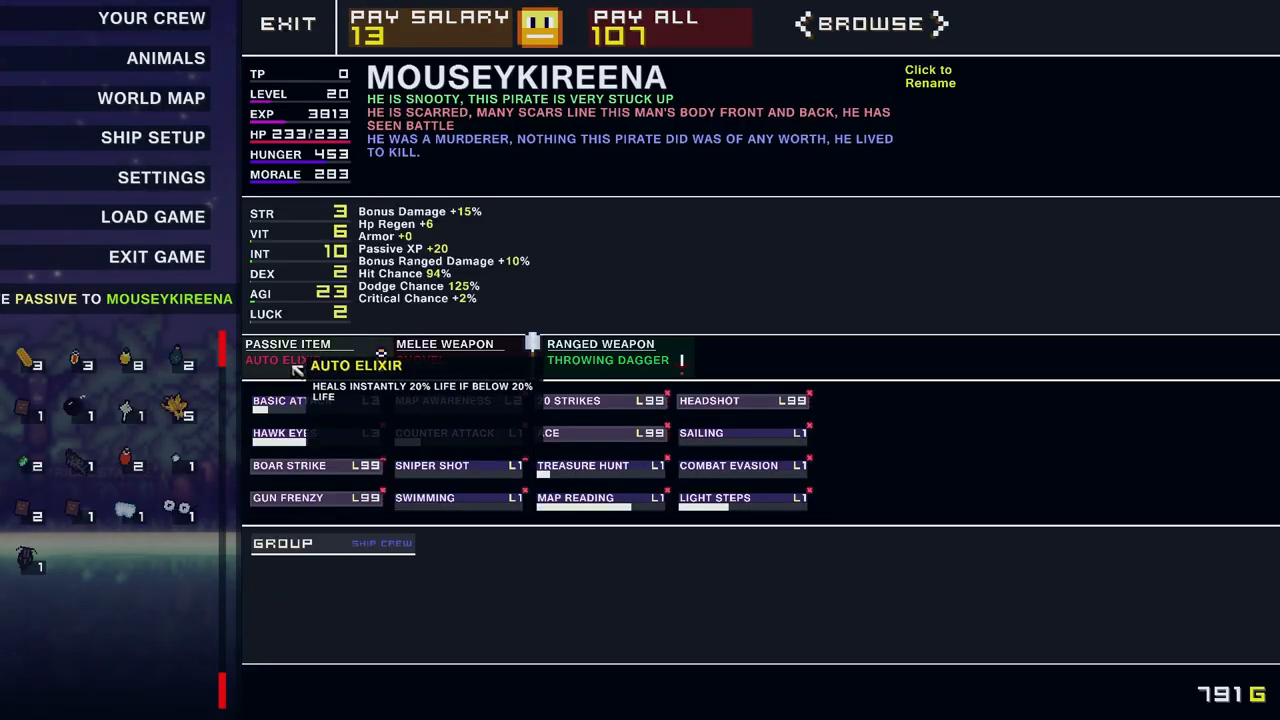
{"action": "mouse_move", "coordinate": [40, 560]}
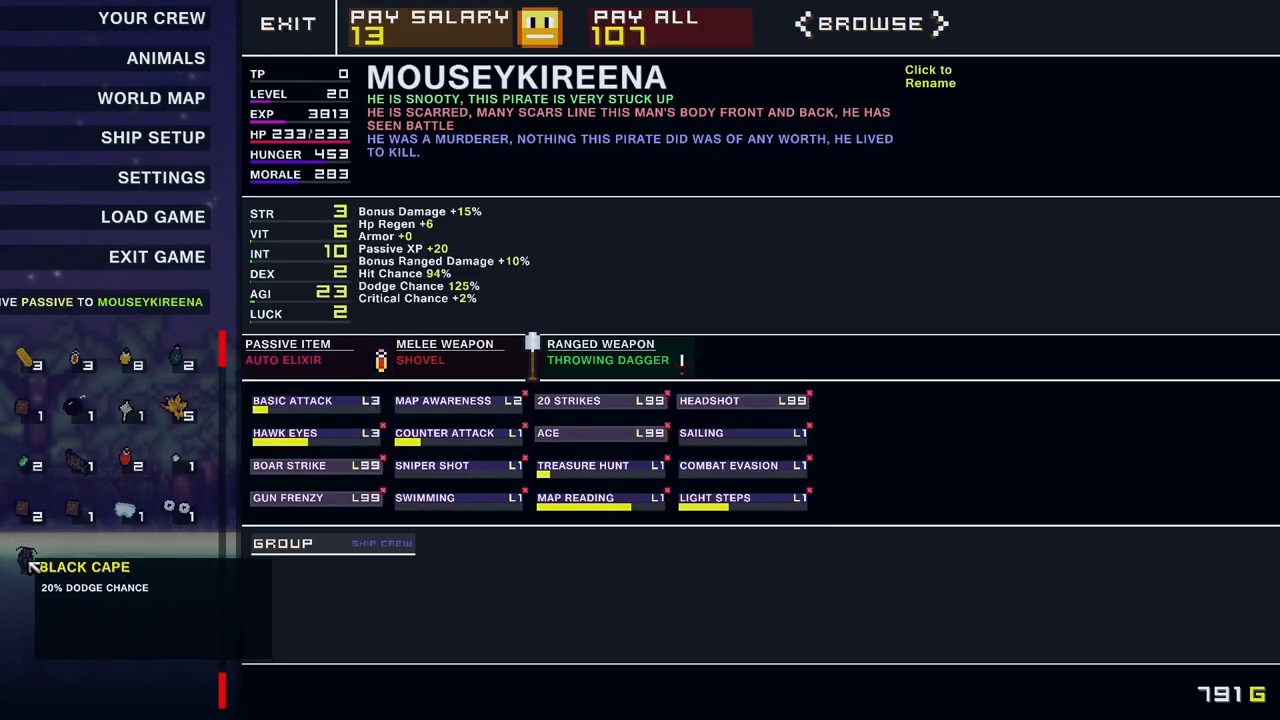
{"action": "mouse_move", "coordinate": [207, 512]}
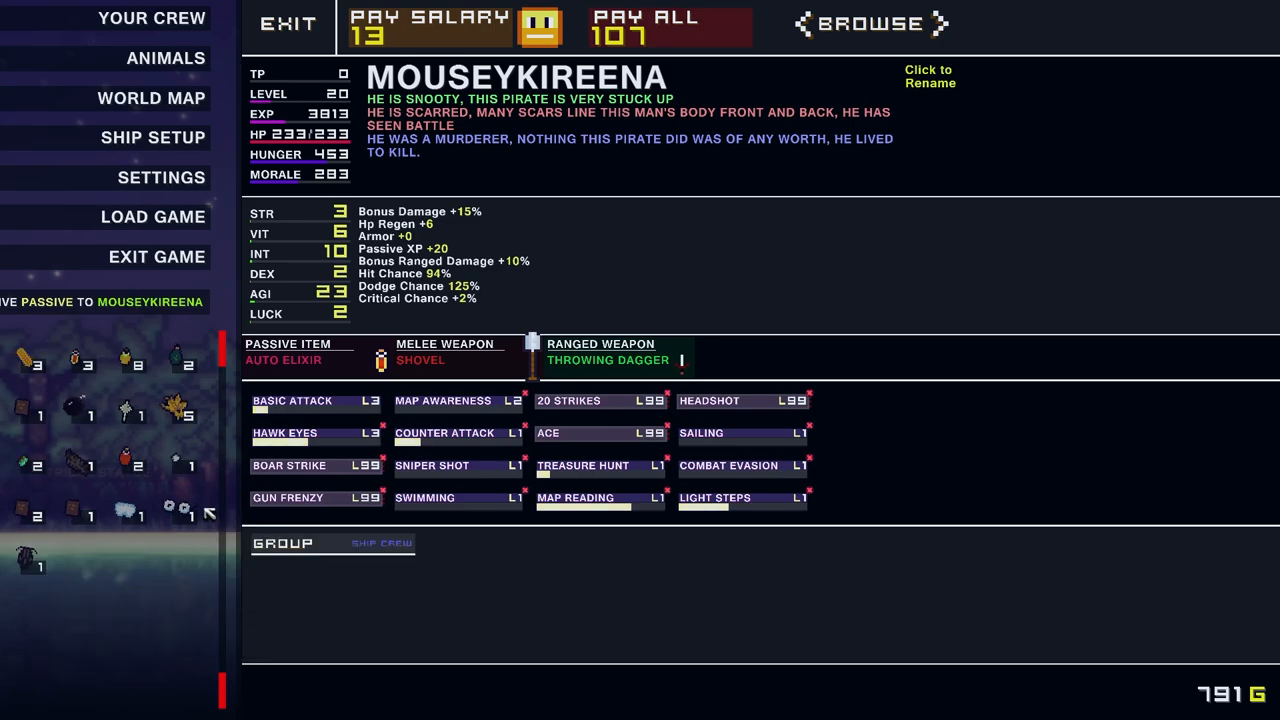
{"action": "mouse_move", "coordinate": [175, 504]}
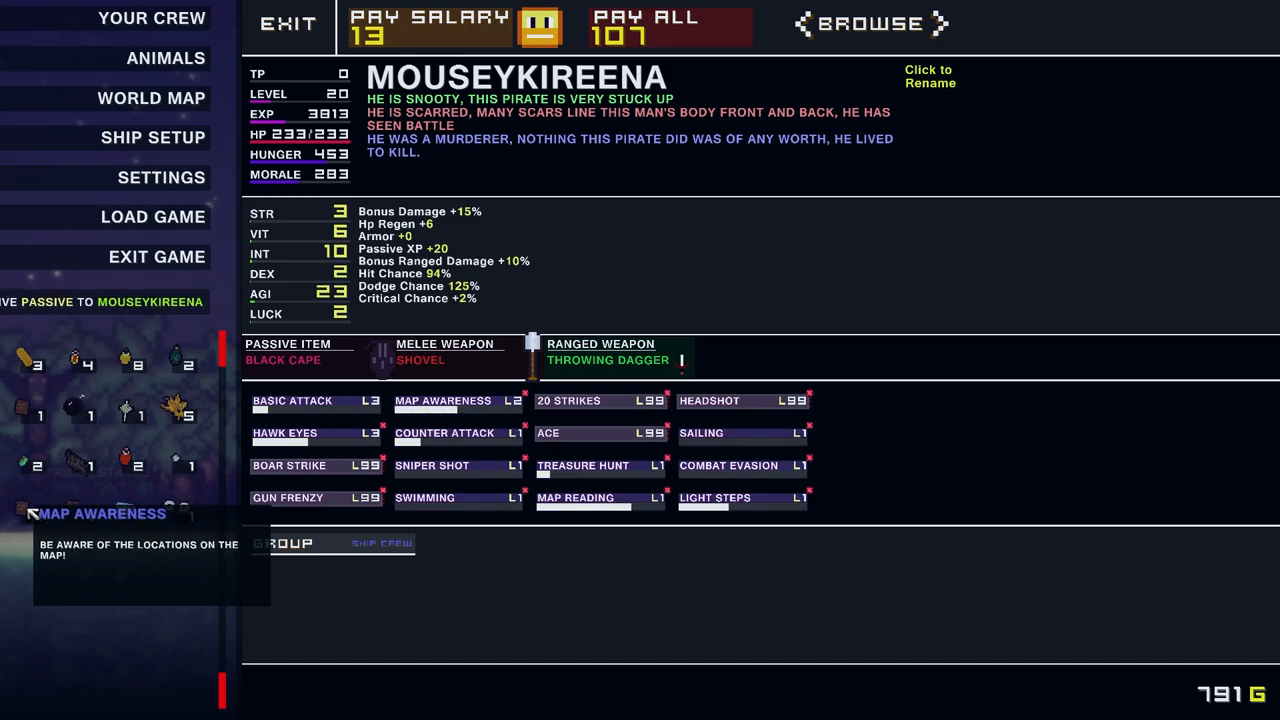
Browse to Applefumble's level 17 sheet, the cook with the Chefs Knife
{"action": "left_click", "coordinate": [444, 401]}
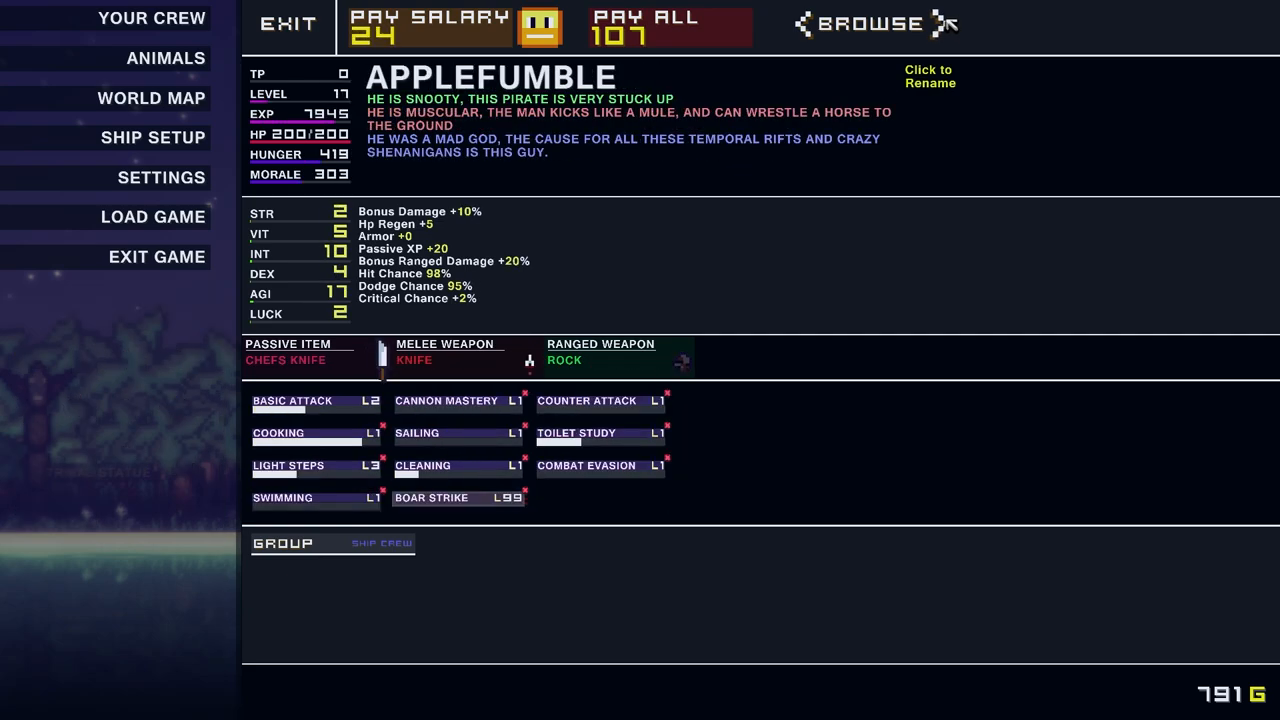
Flip between the level 17 shepherd and cook pirate profiles, then end on the outro screen
{"action": "left_click", "coordinate": [949, 23]}
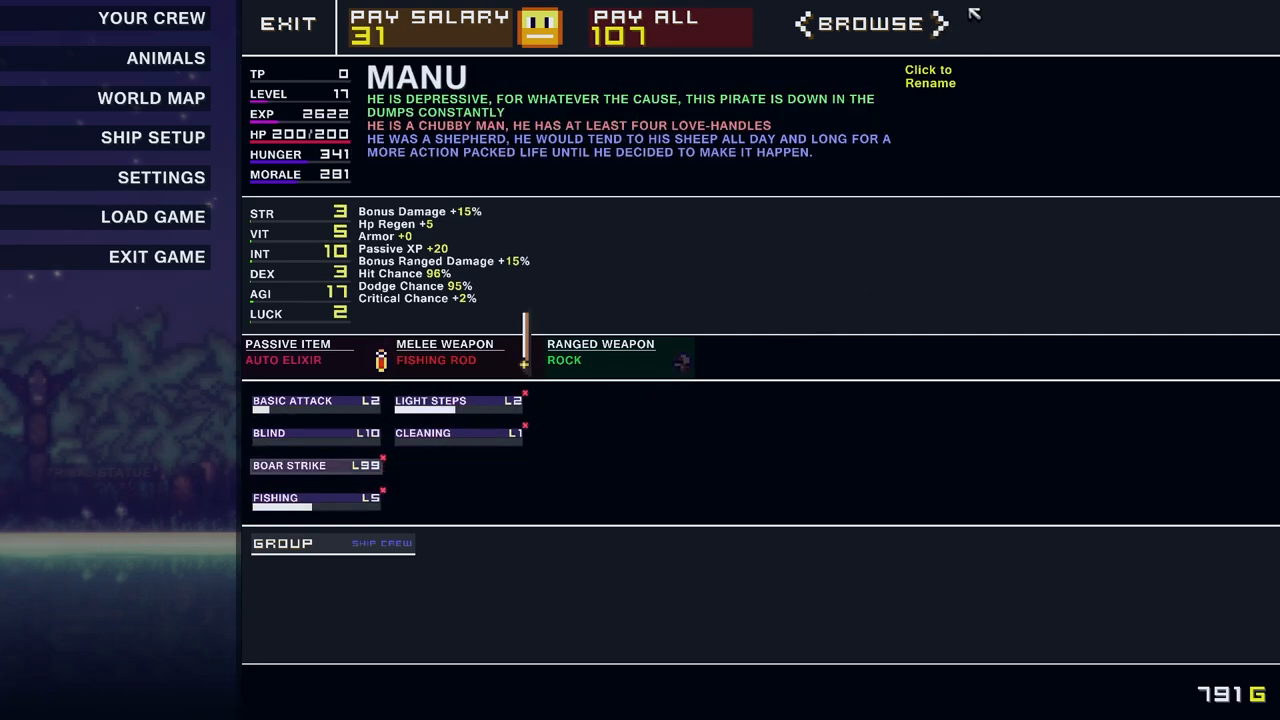
{"action": "left_click", "coordinate": [949, 23]}
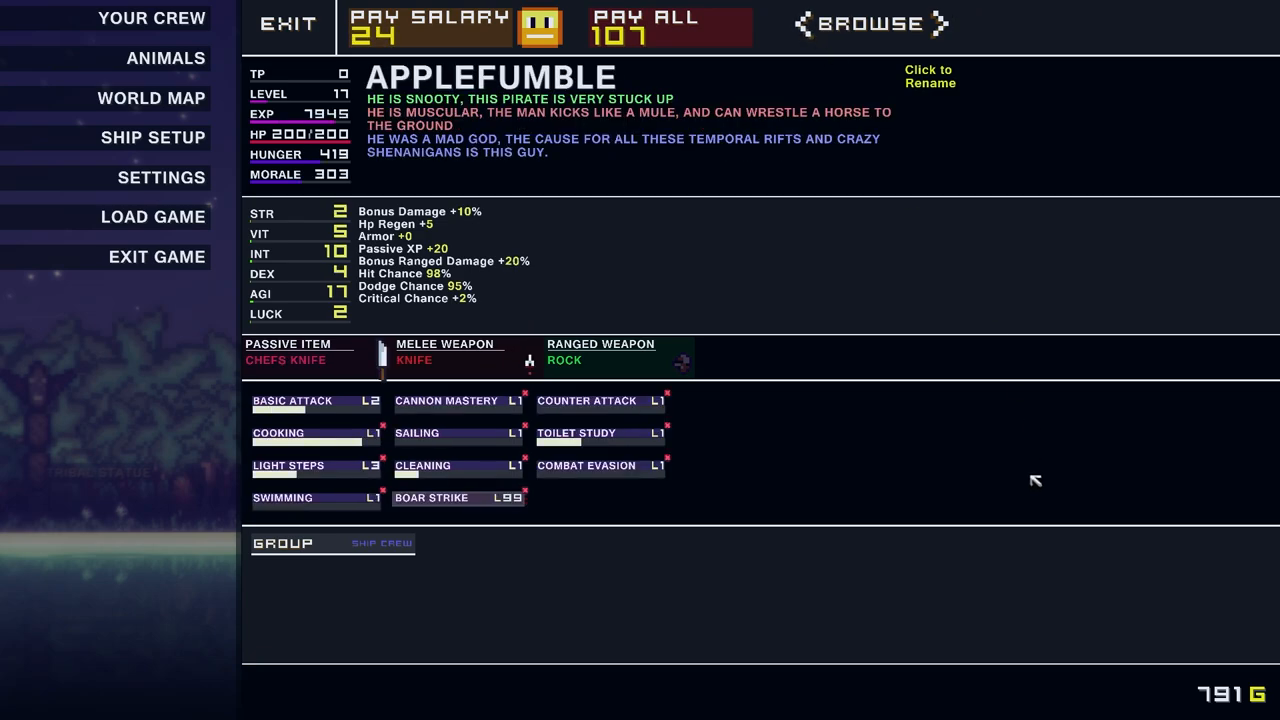
{"action": "left_click", "coordinate": [289, 23]}
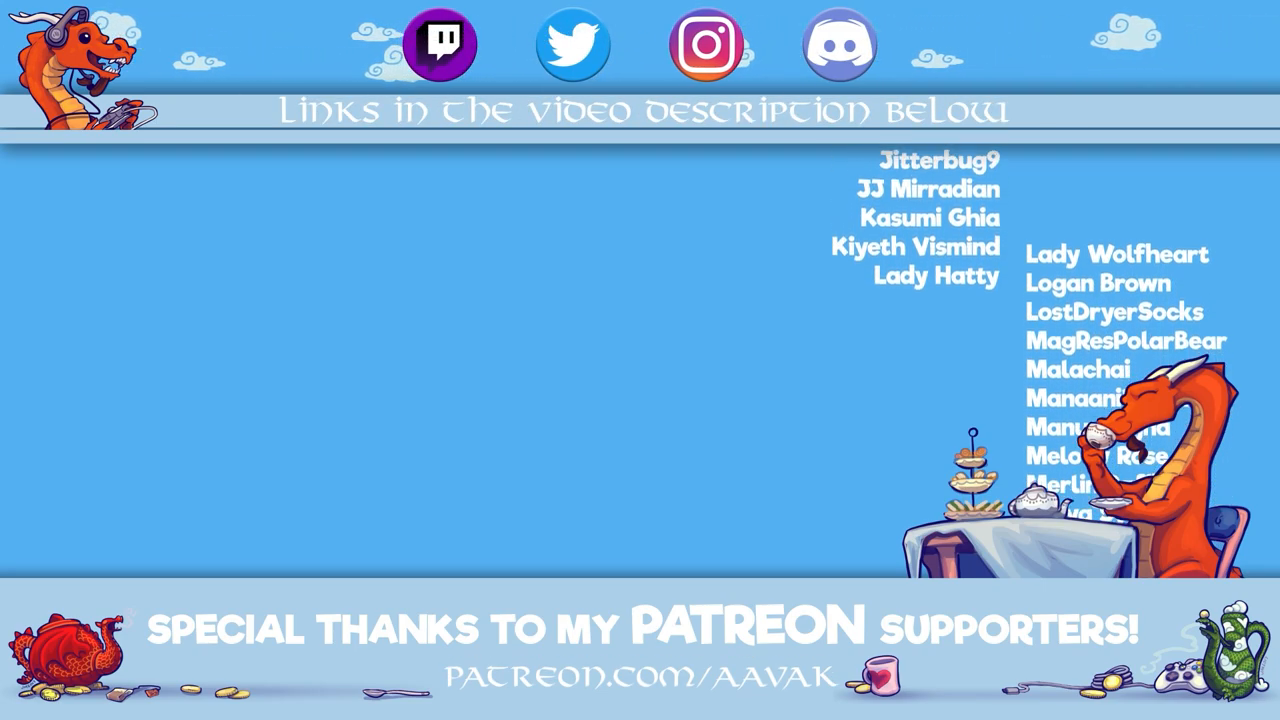
{"action": "scroll", "scroll_direction": "down", "scroll_amount": 3}
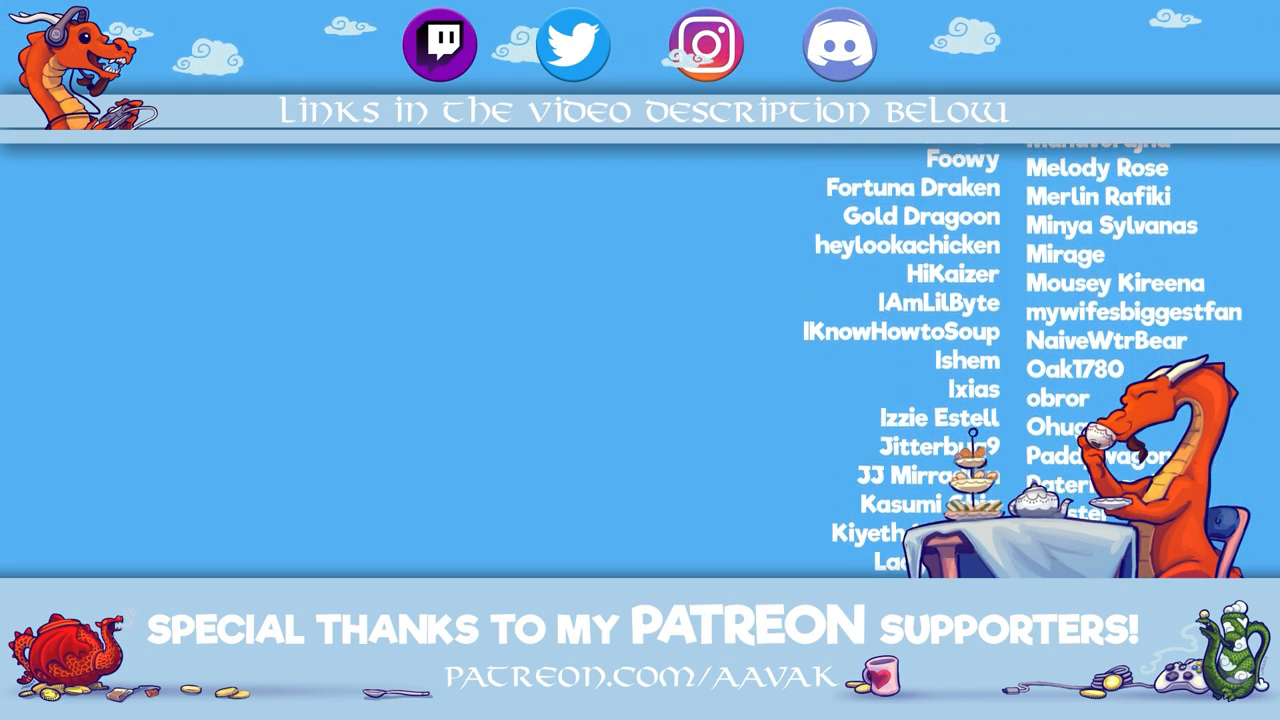
{"action": "scroll", "scroll_direction": "down", "scroll_amount": 3}
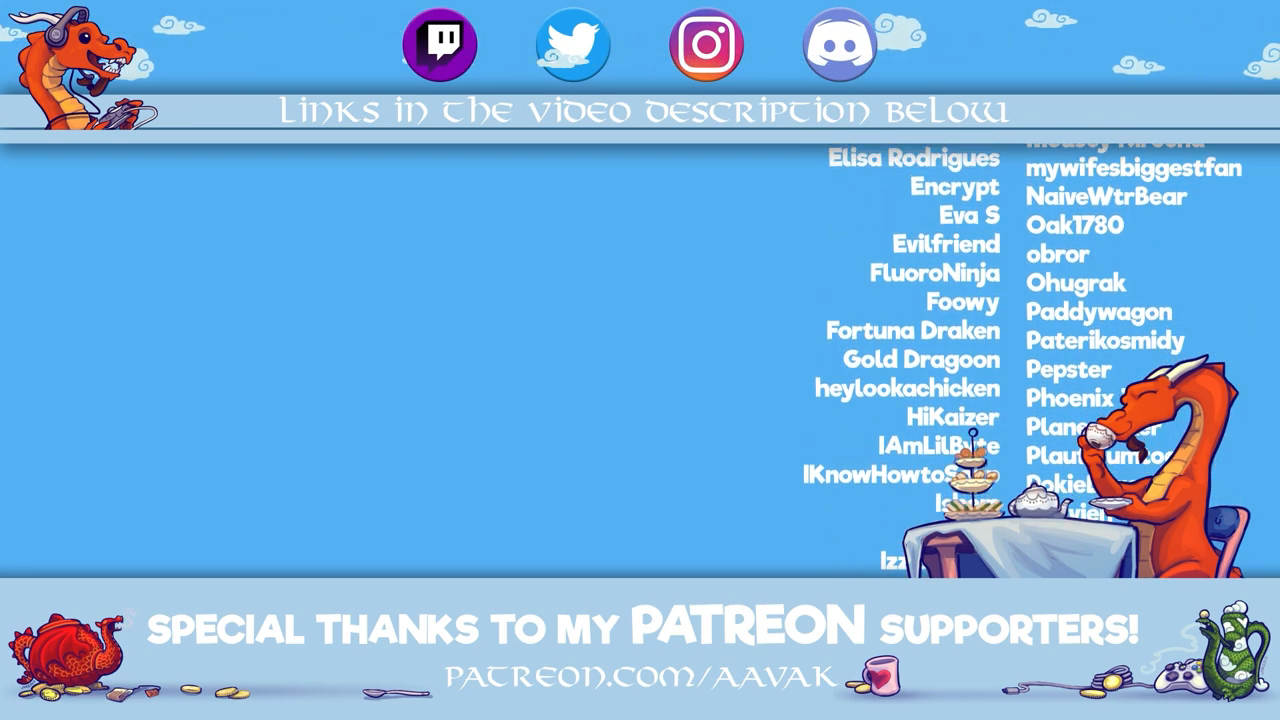
{"action": "scroll", "scroll_direction": "down", "scroll_amount": 3}
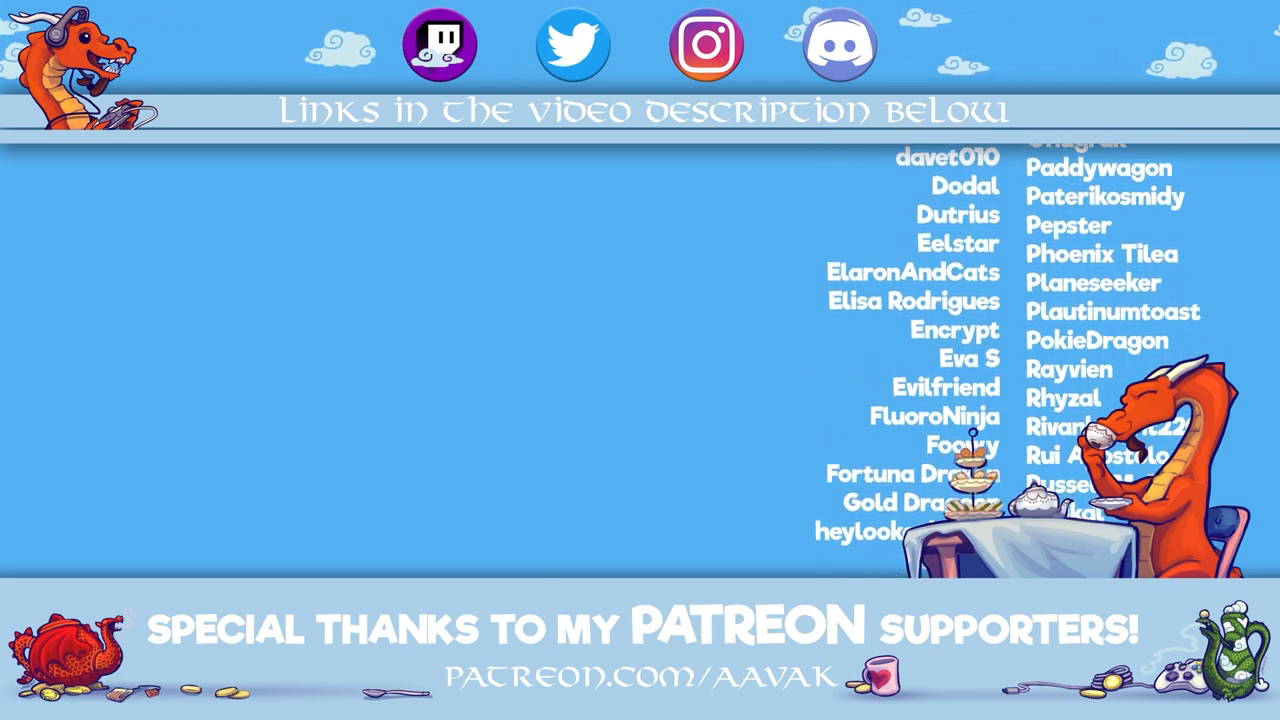
{"action": "scroll", "scroll_direction": "down", "scroll_amount": 3}
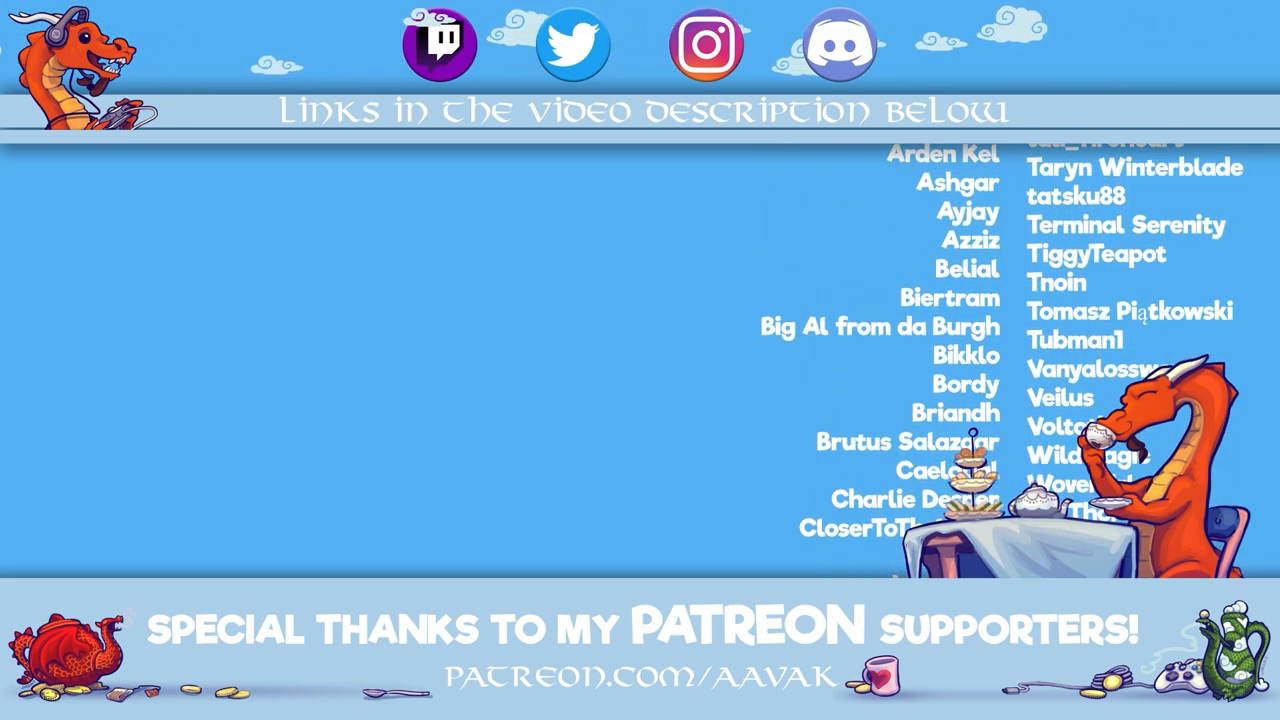
{"action": "scroll", "scroll_direction": "down", "scroll_amount": 3}
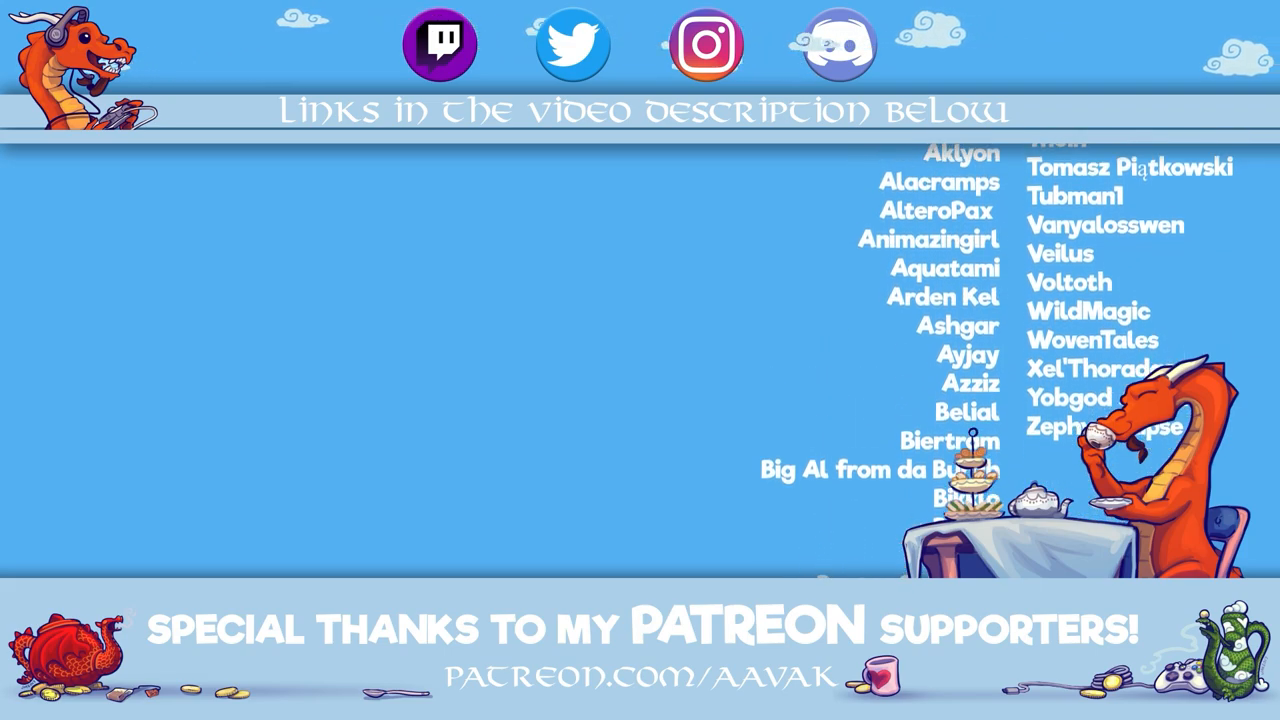
{"action": "scroll", "scroll_direction": "down", "scroll_amount": 3}
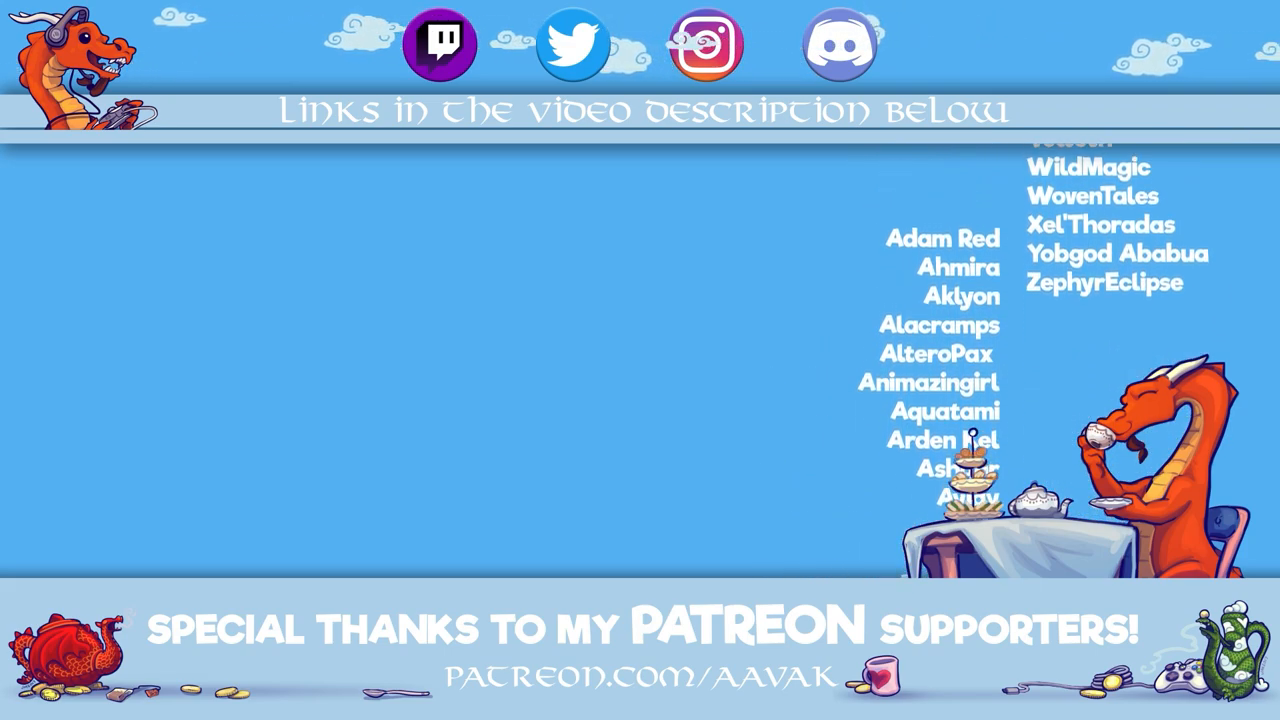
{"action": "scroll", "scroll_direction": "down", "scroll_amount": 3}
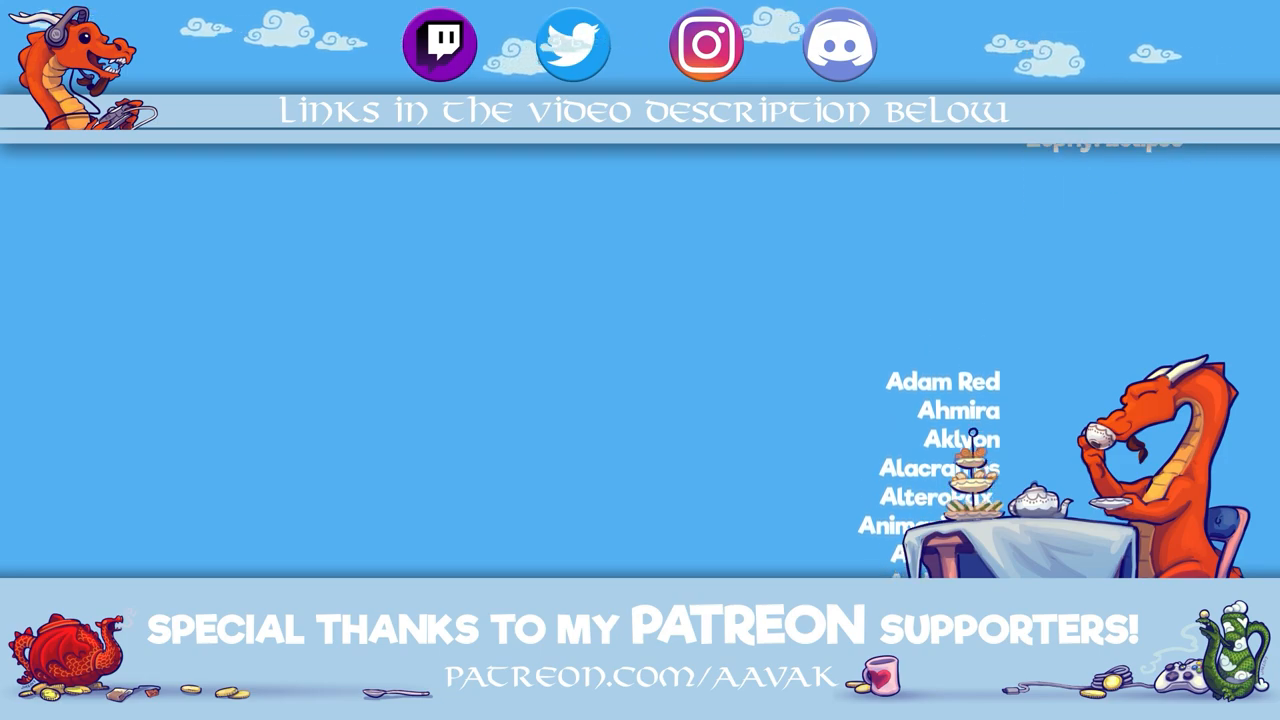